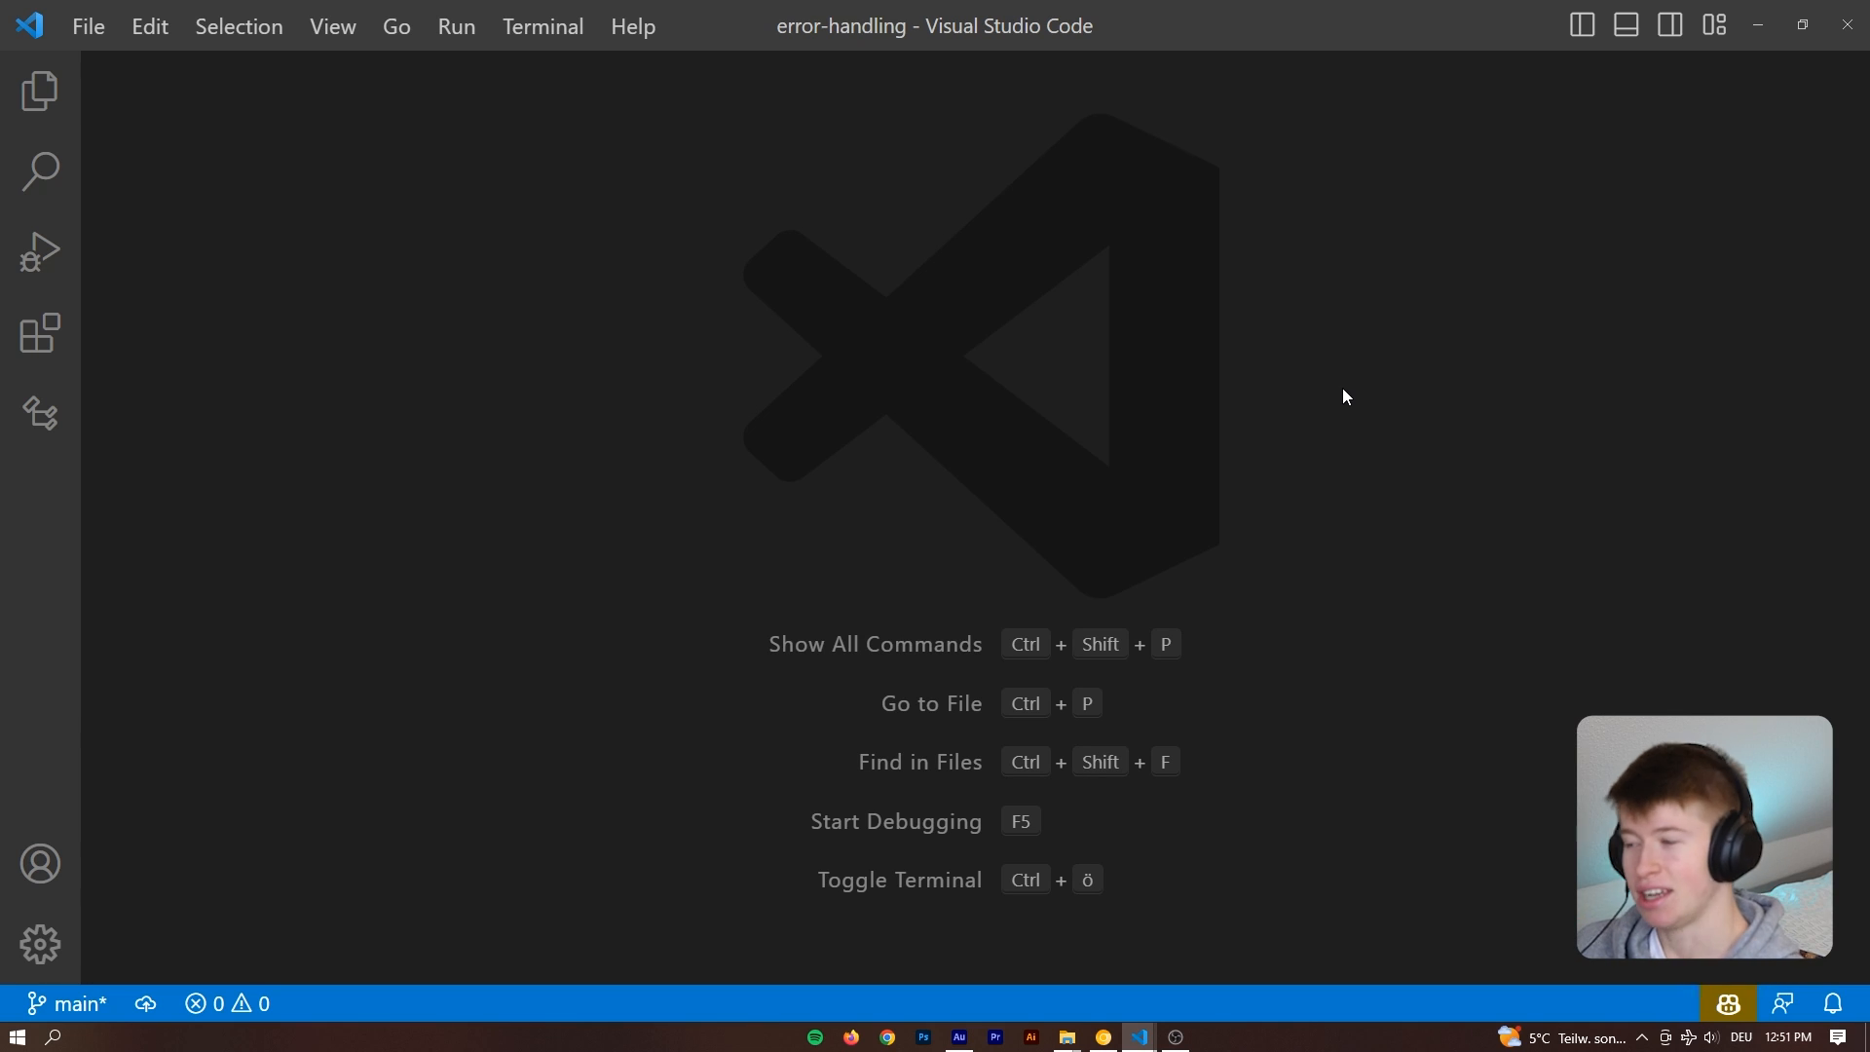
# Show the integrated terminal with the running Next.js dev server output
pyautogui.press('ctrl+ö')
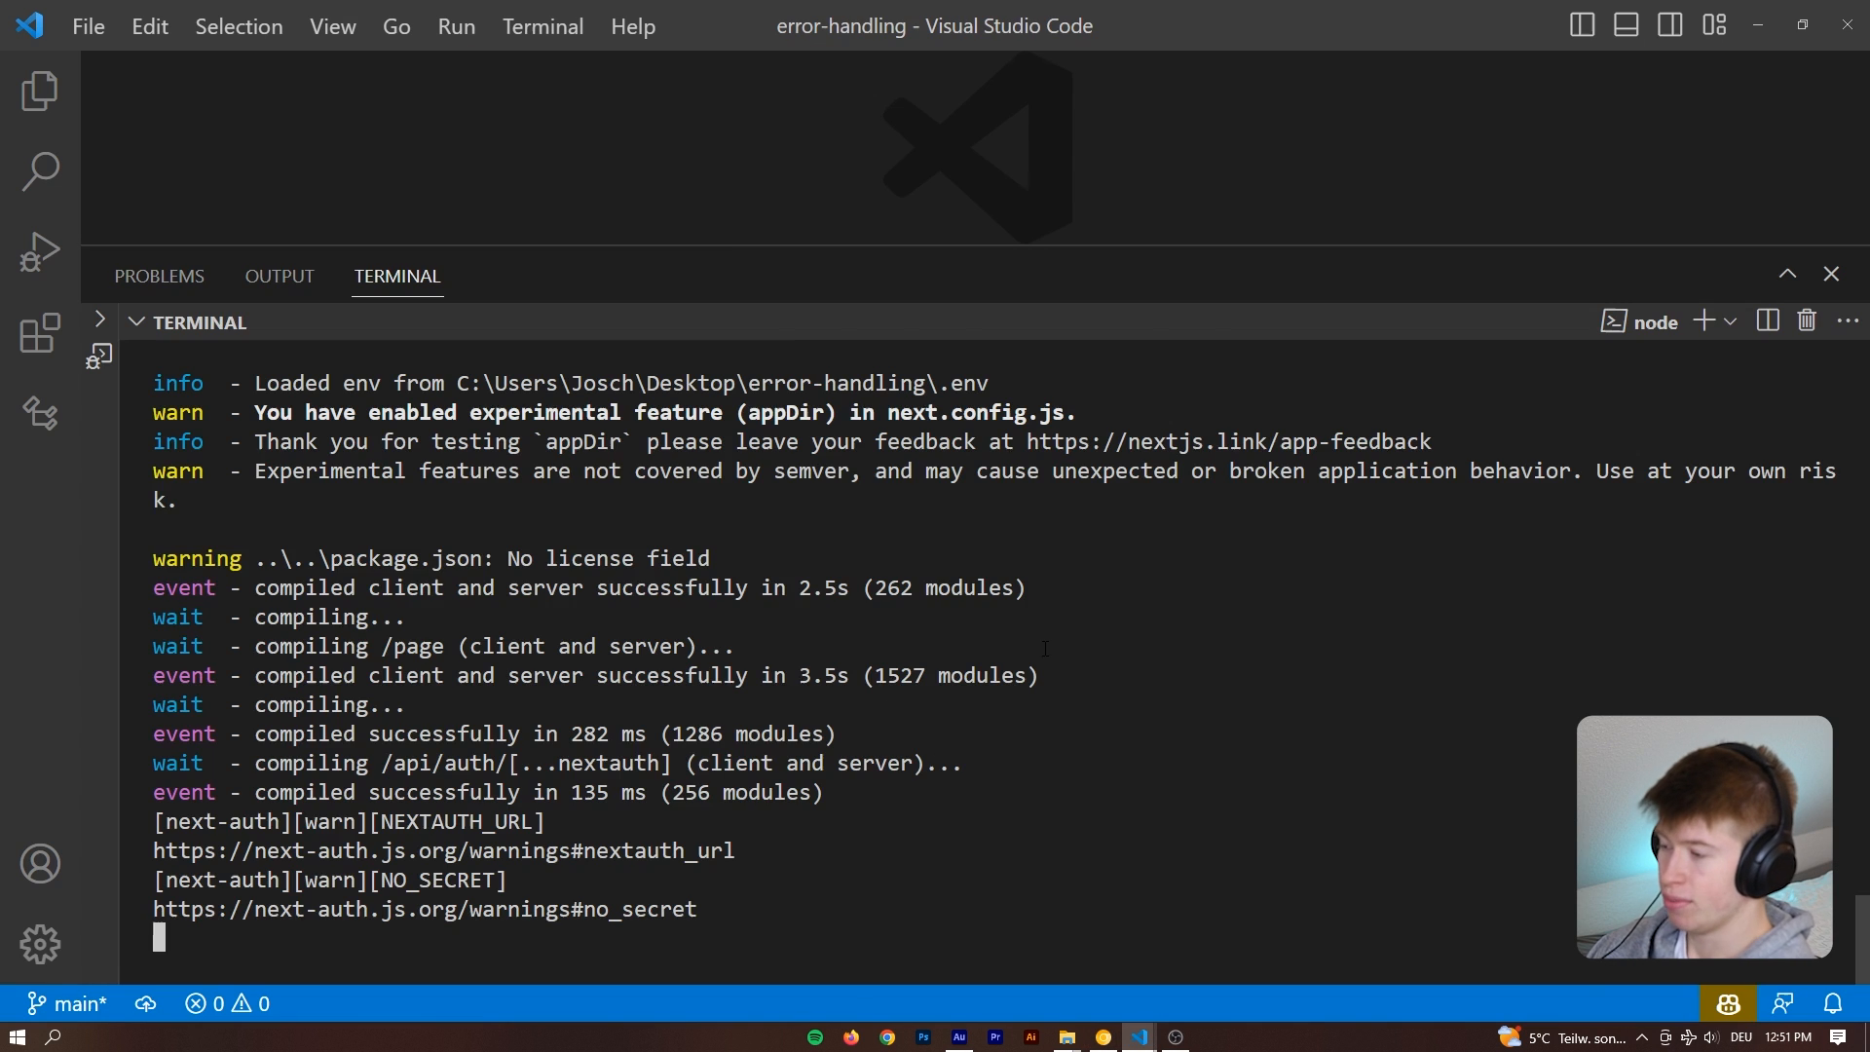
# Run 'yarn prisma studio' in a second terminal to browse the Account, Session and User models
pyautogui.click(1728, 321)
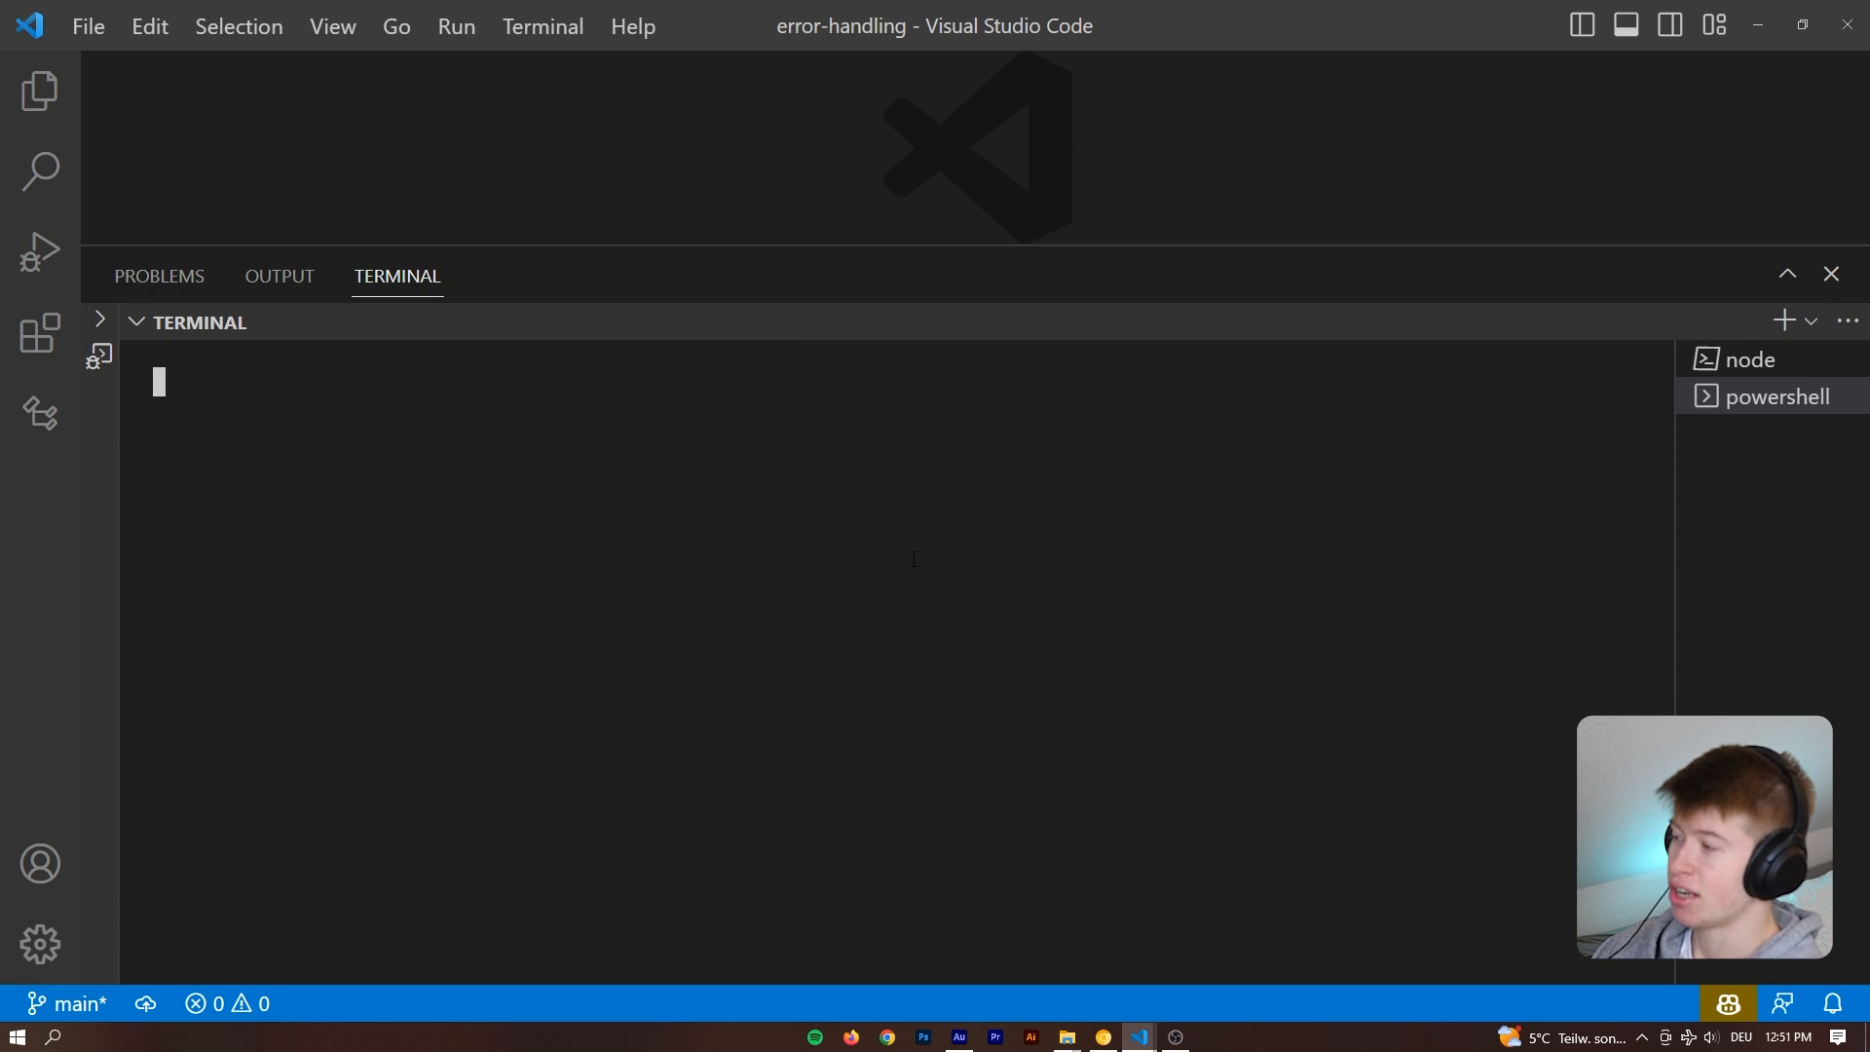
pyautogui.write('yarn pri')
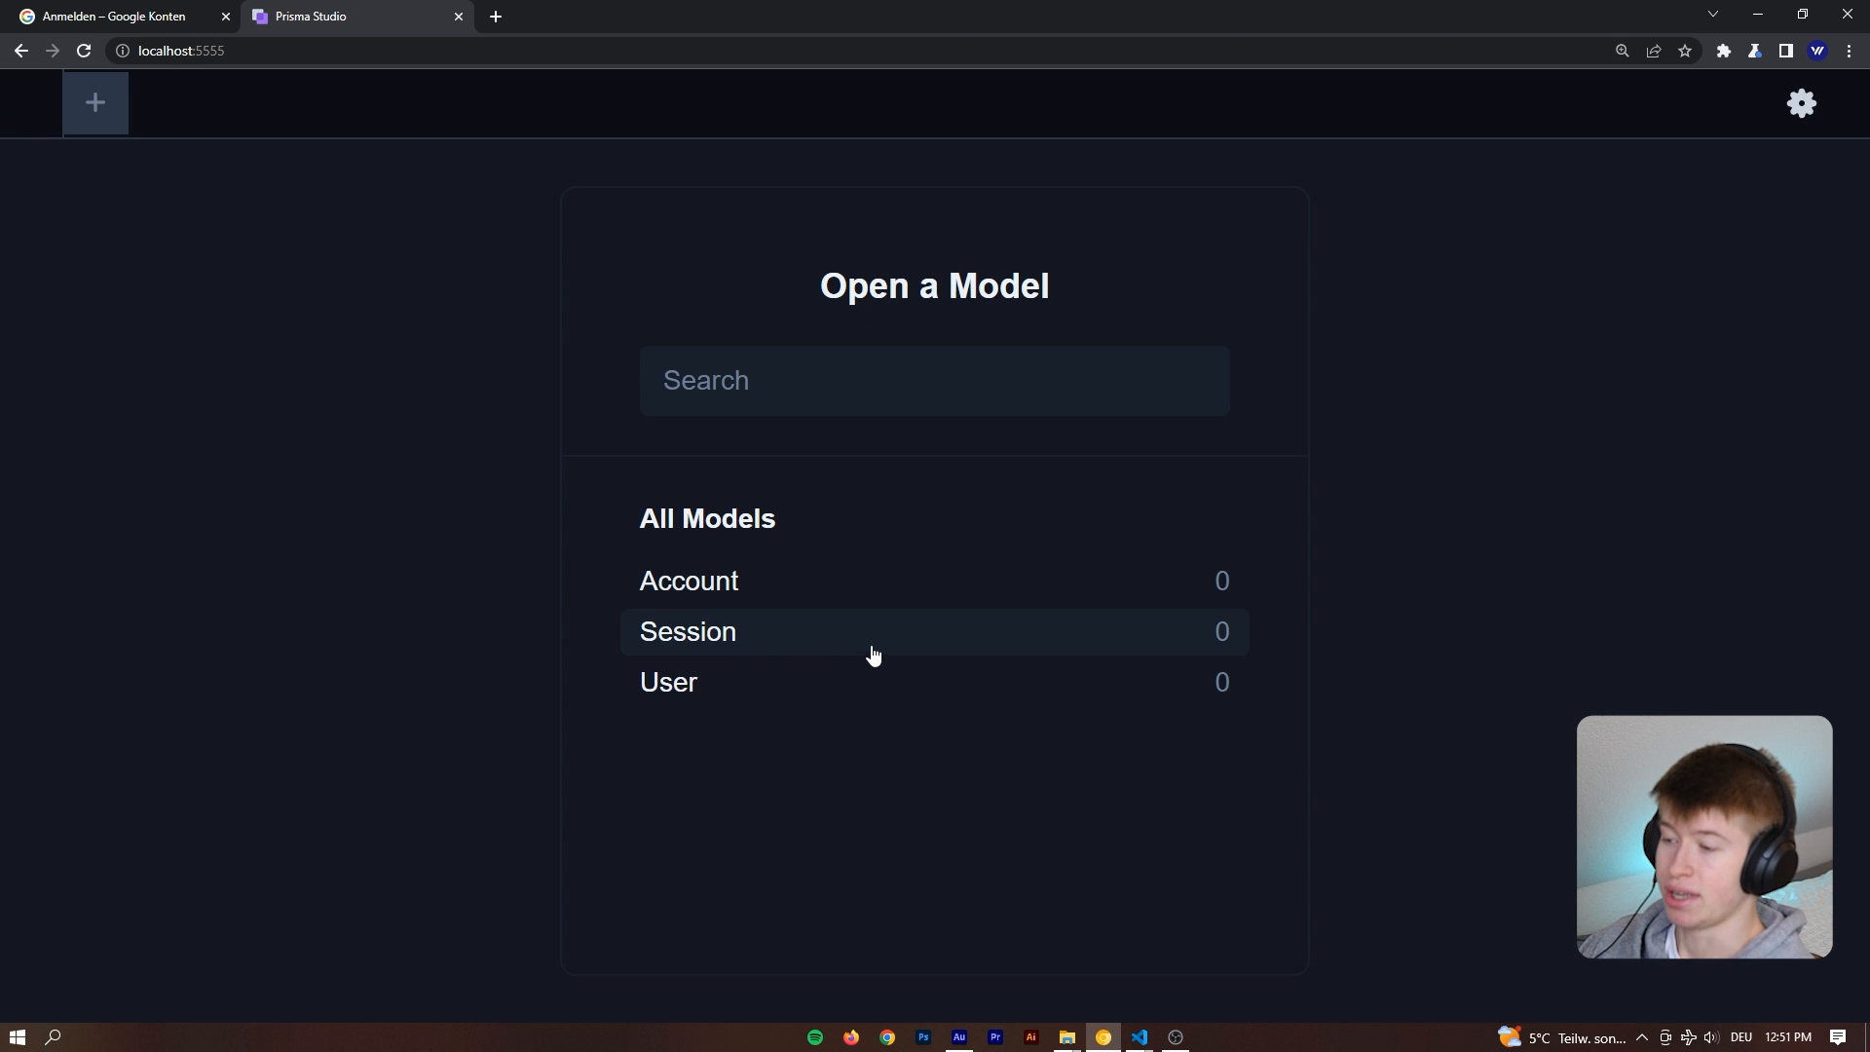
pyautogui.moveTo(967, 580)
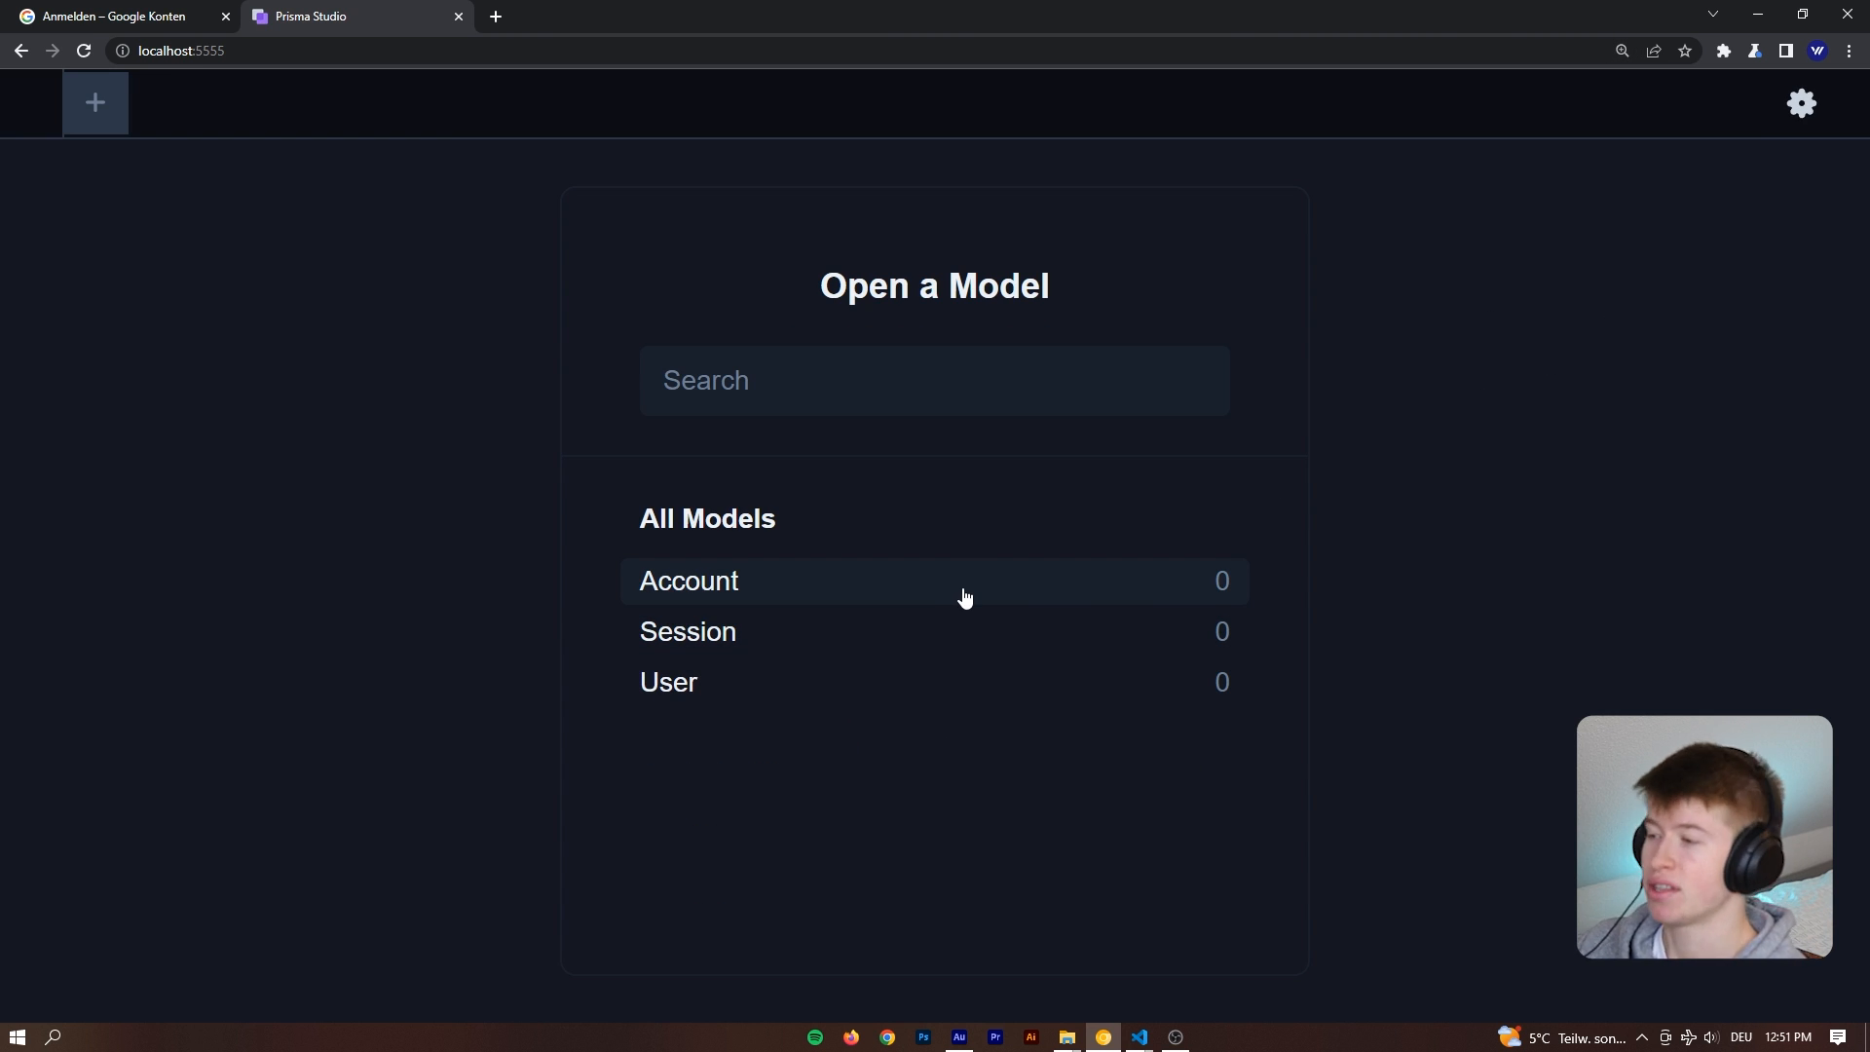
pyautogui.moveTo(785, 607)
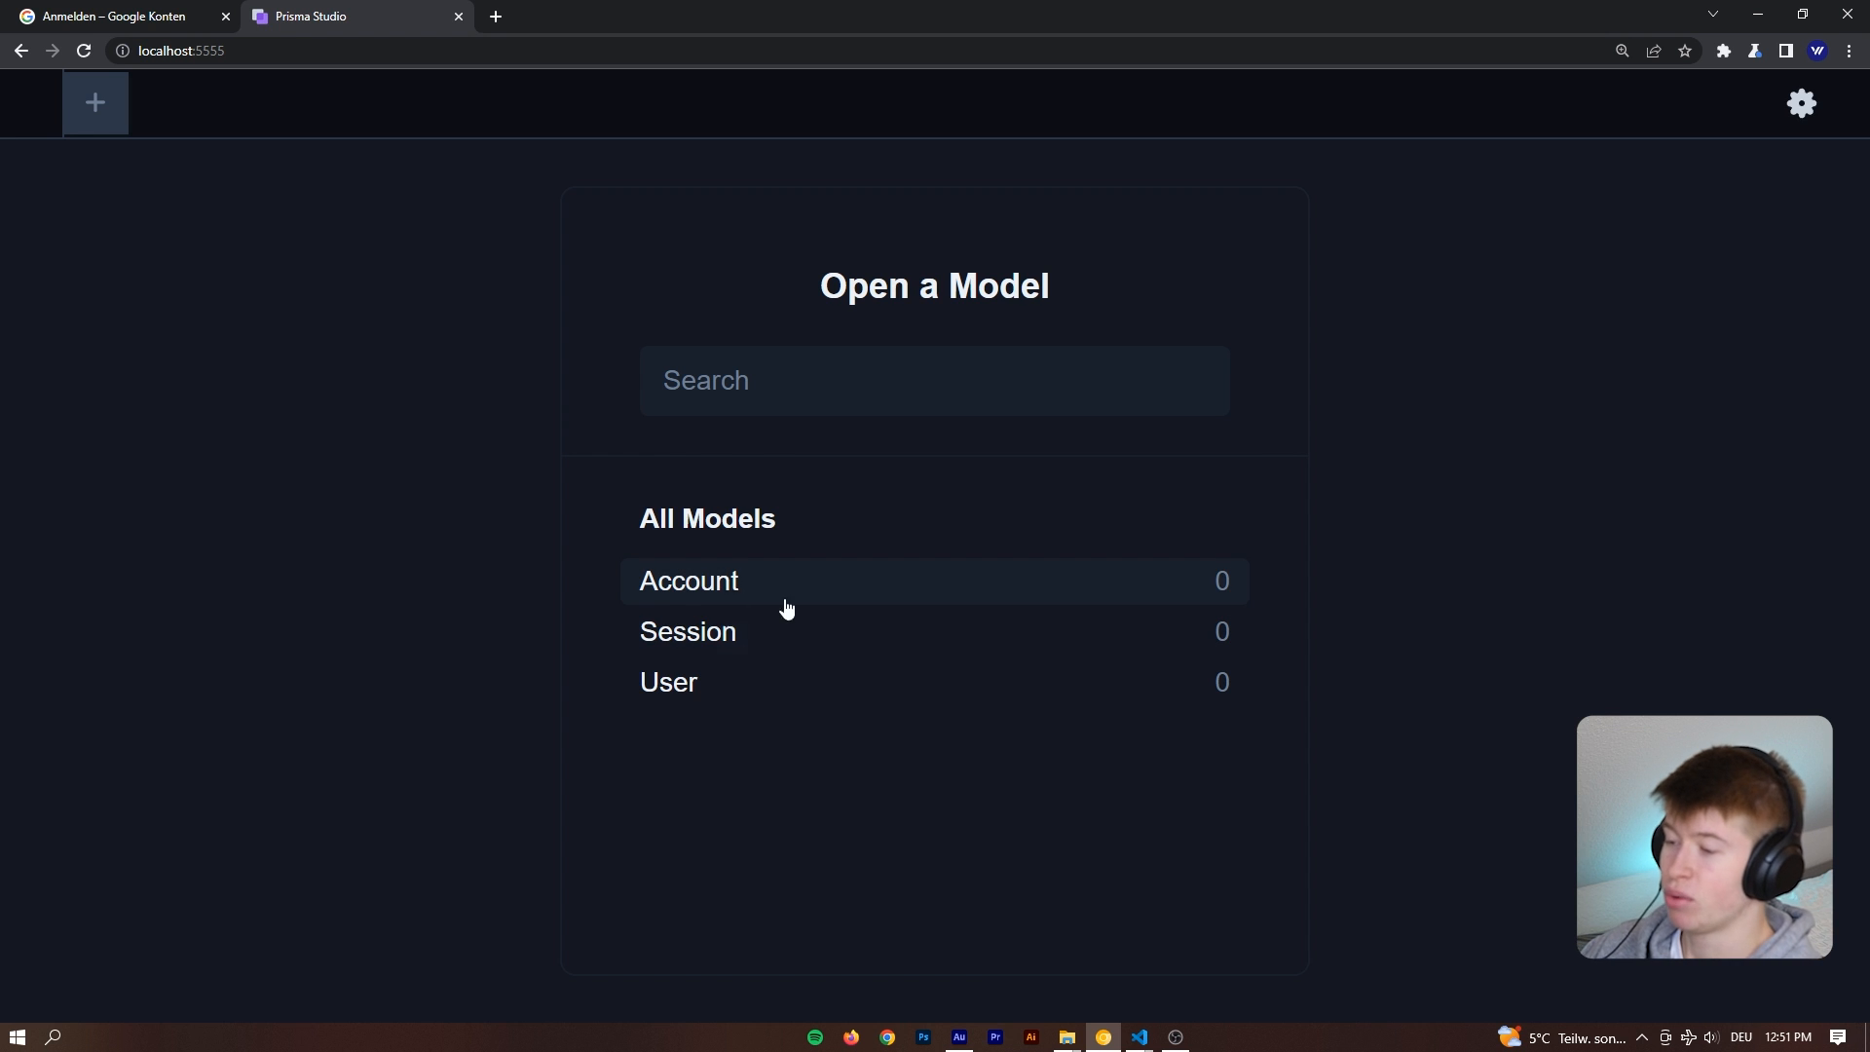
pyautogui.moveTo(1002, 682)
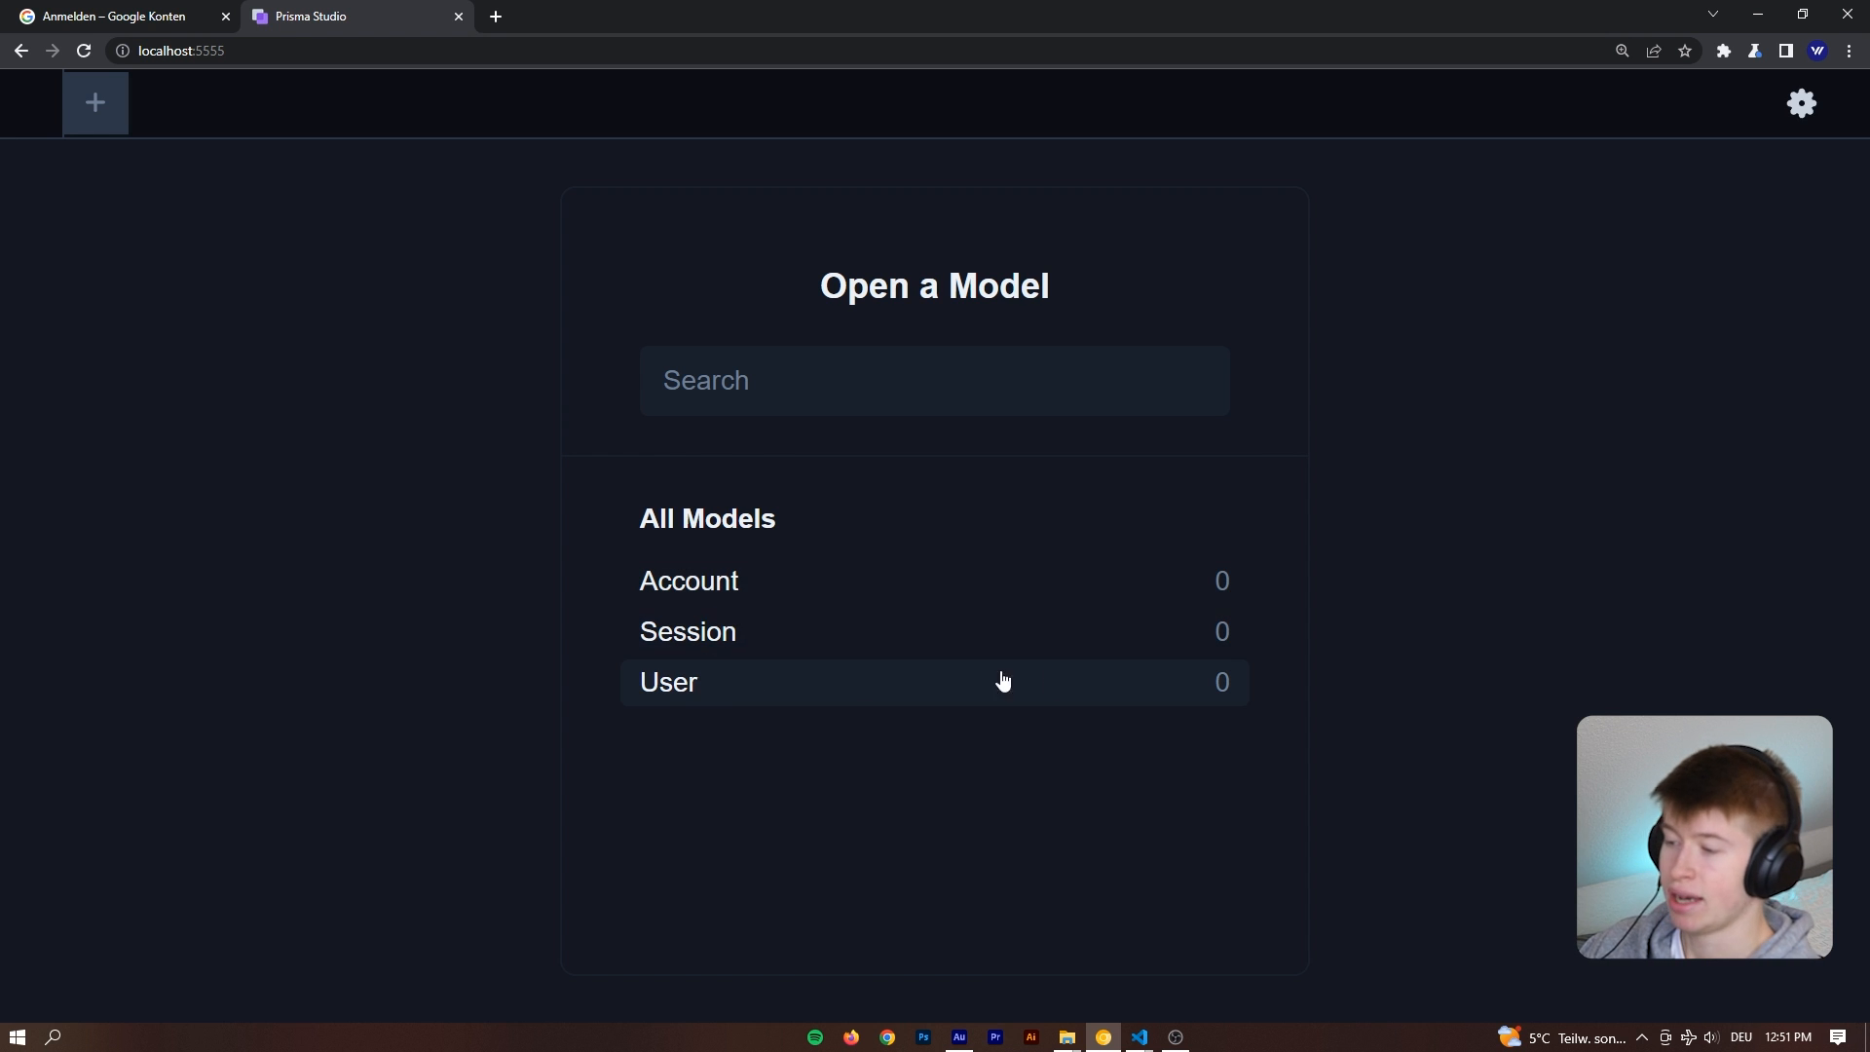
# Sign in with the first Google account, then return to Prisma Studio after the Auth is required error
pyautogui.click(113, 16)
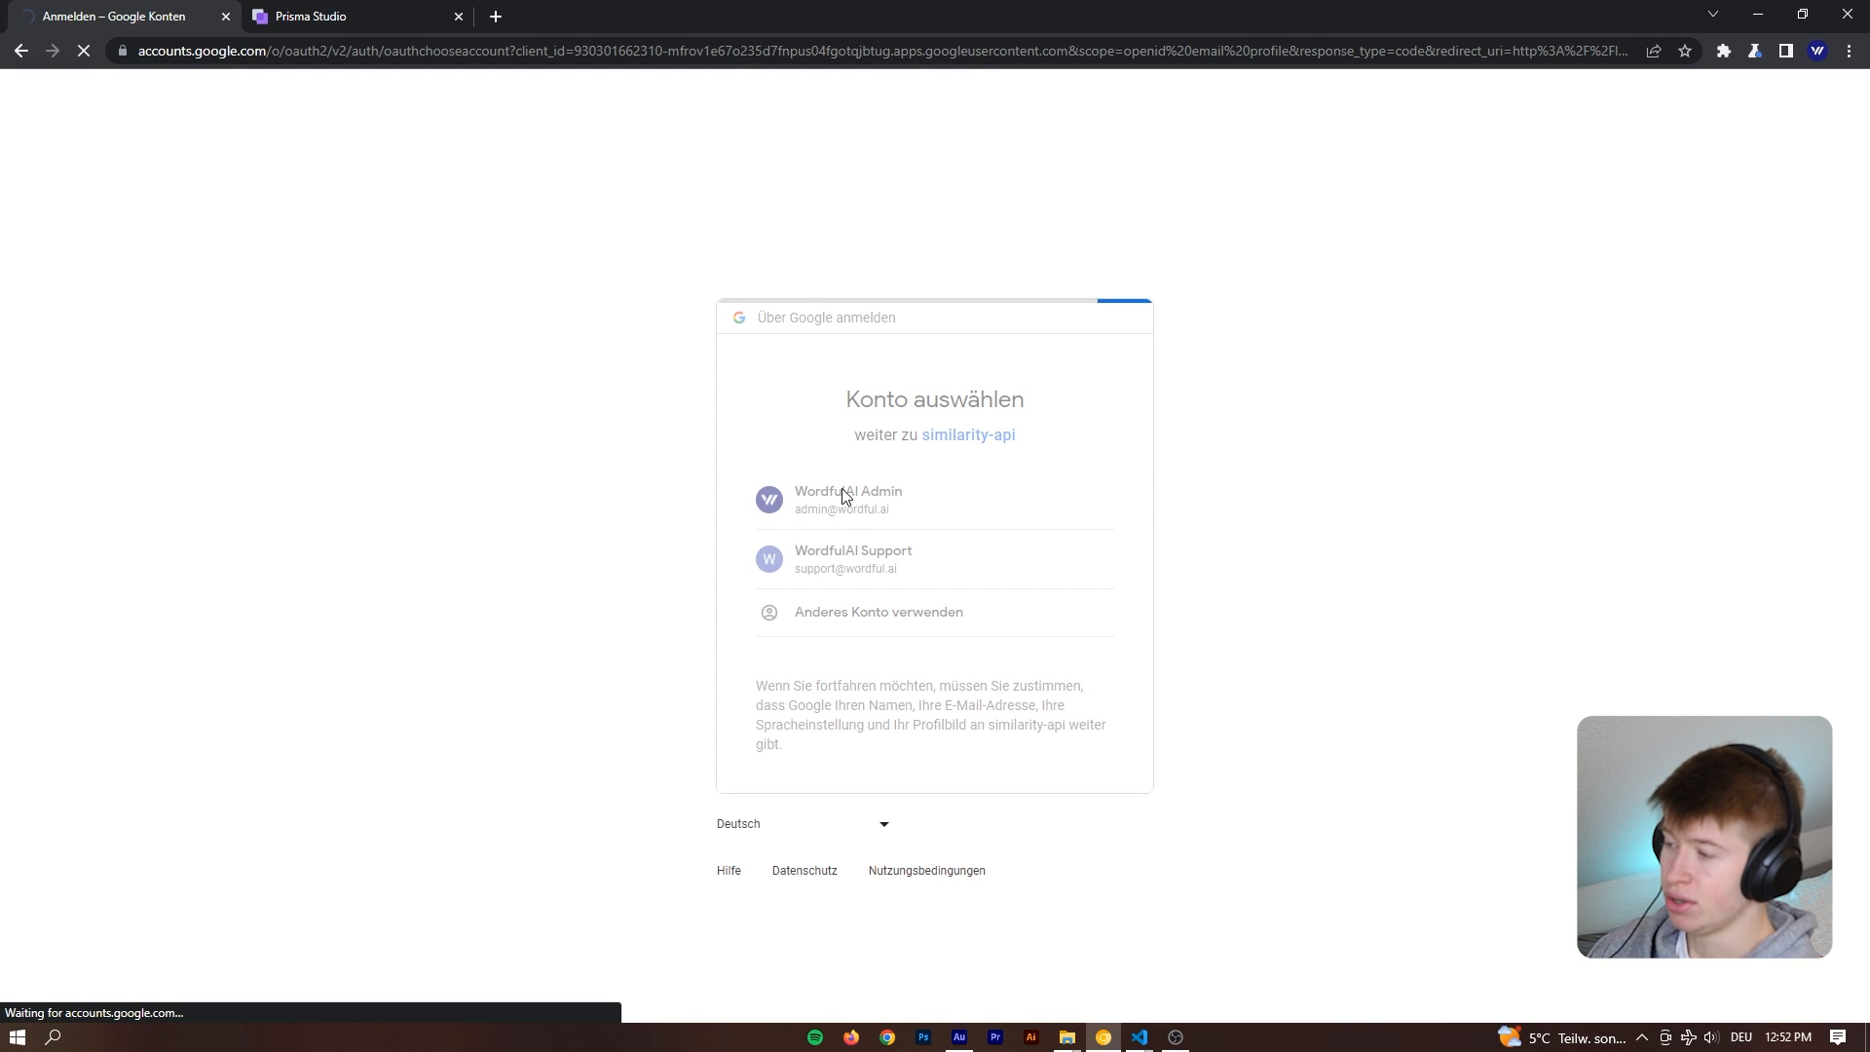
pyautogui.click(847, 499)
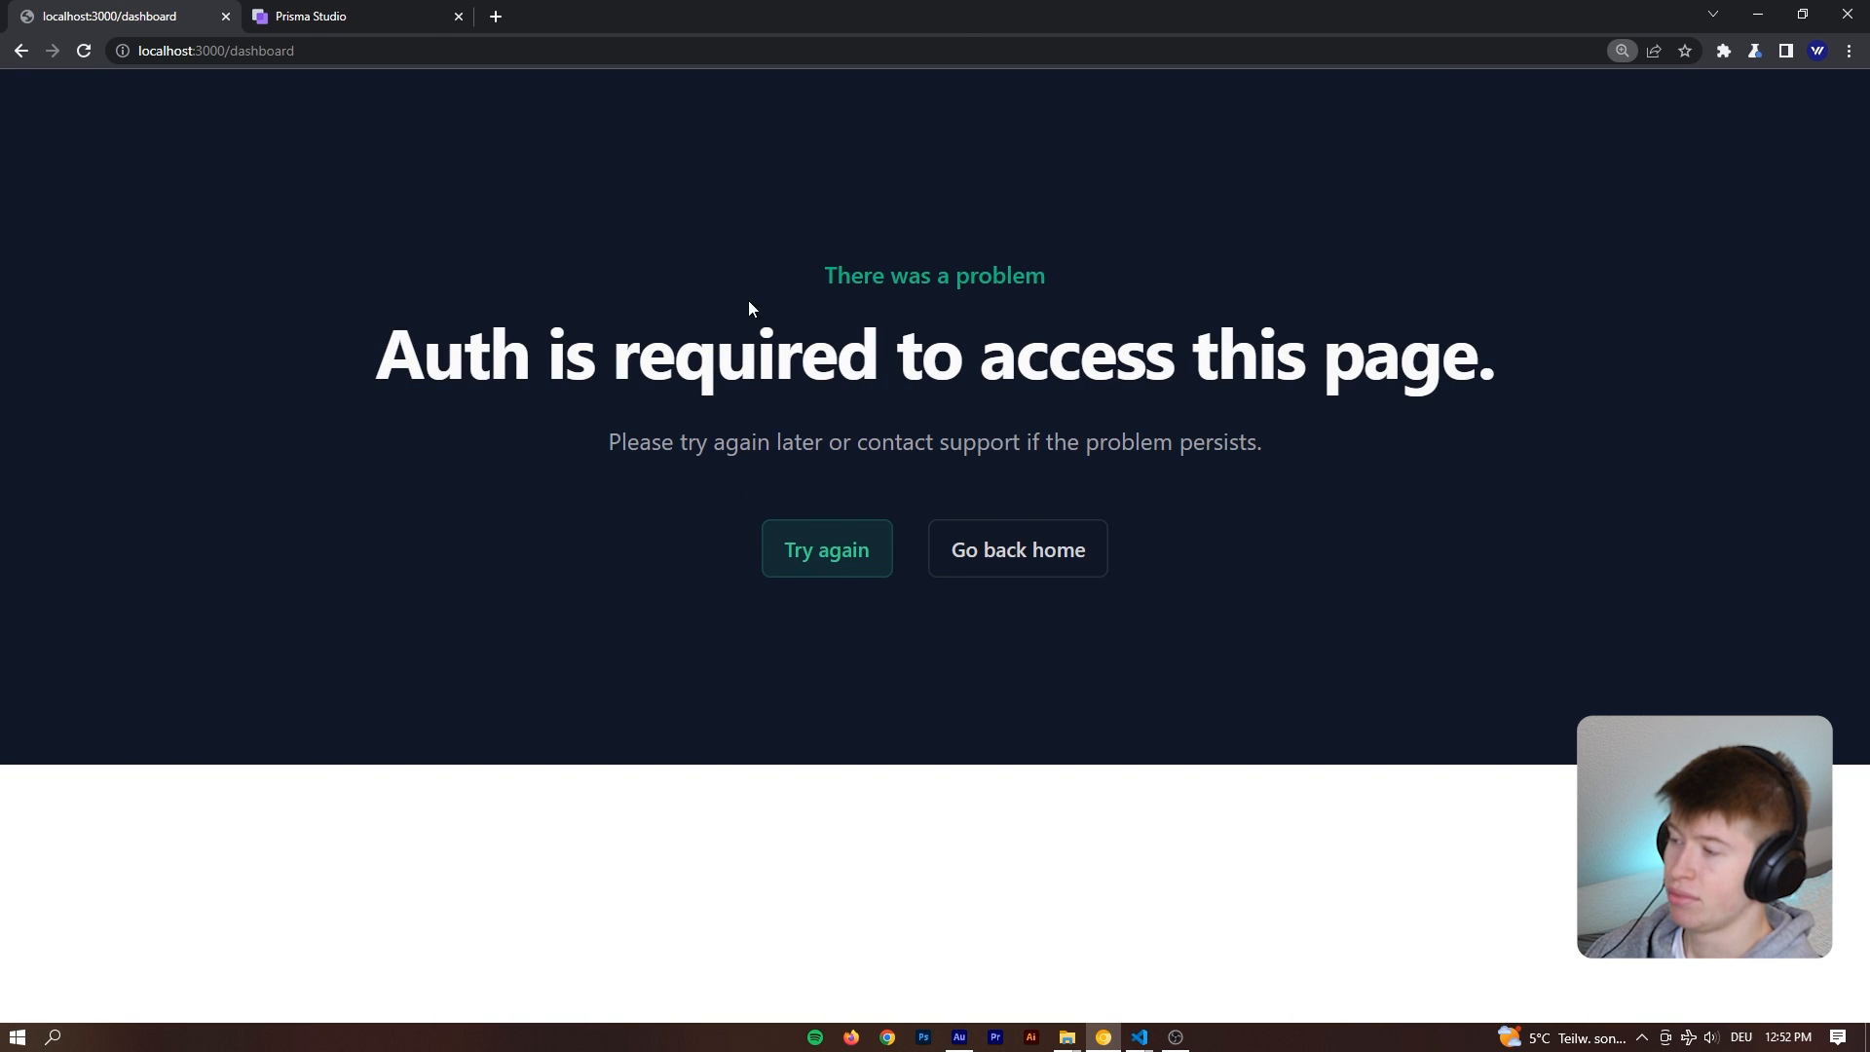
pyautogui.click(347, 15)
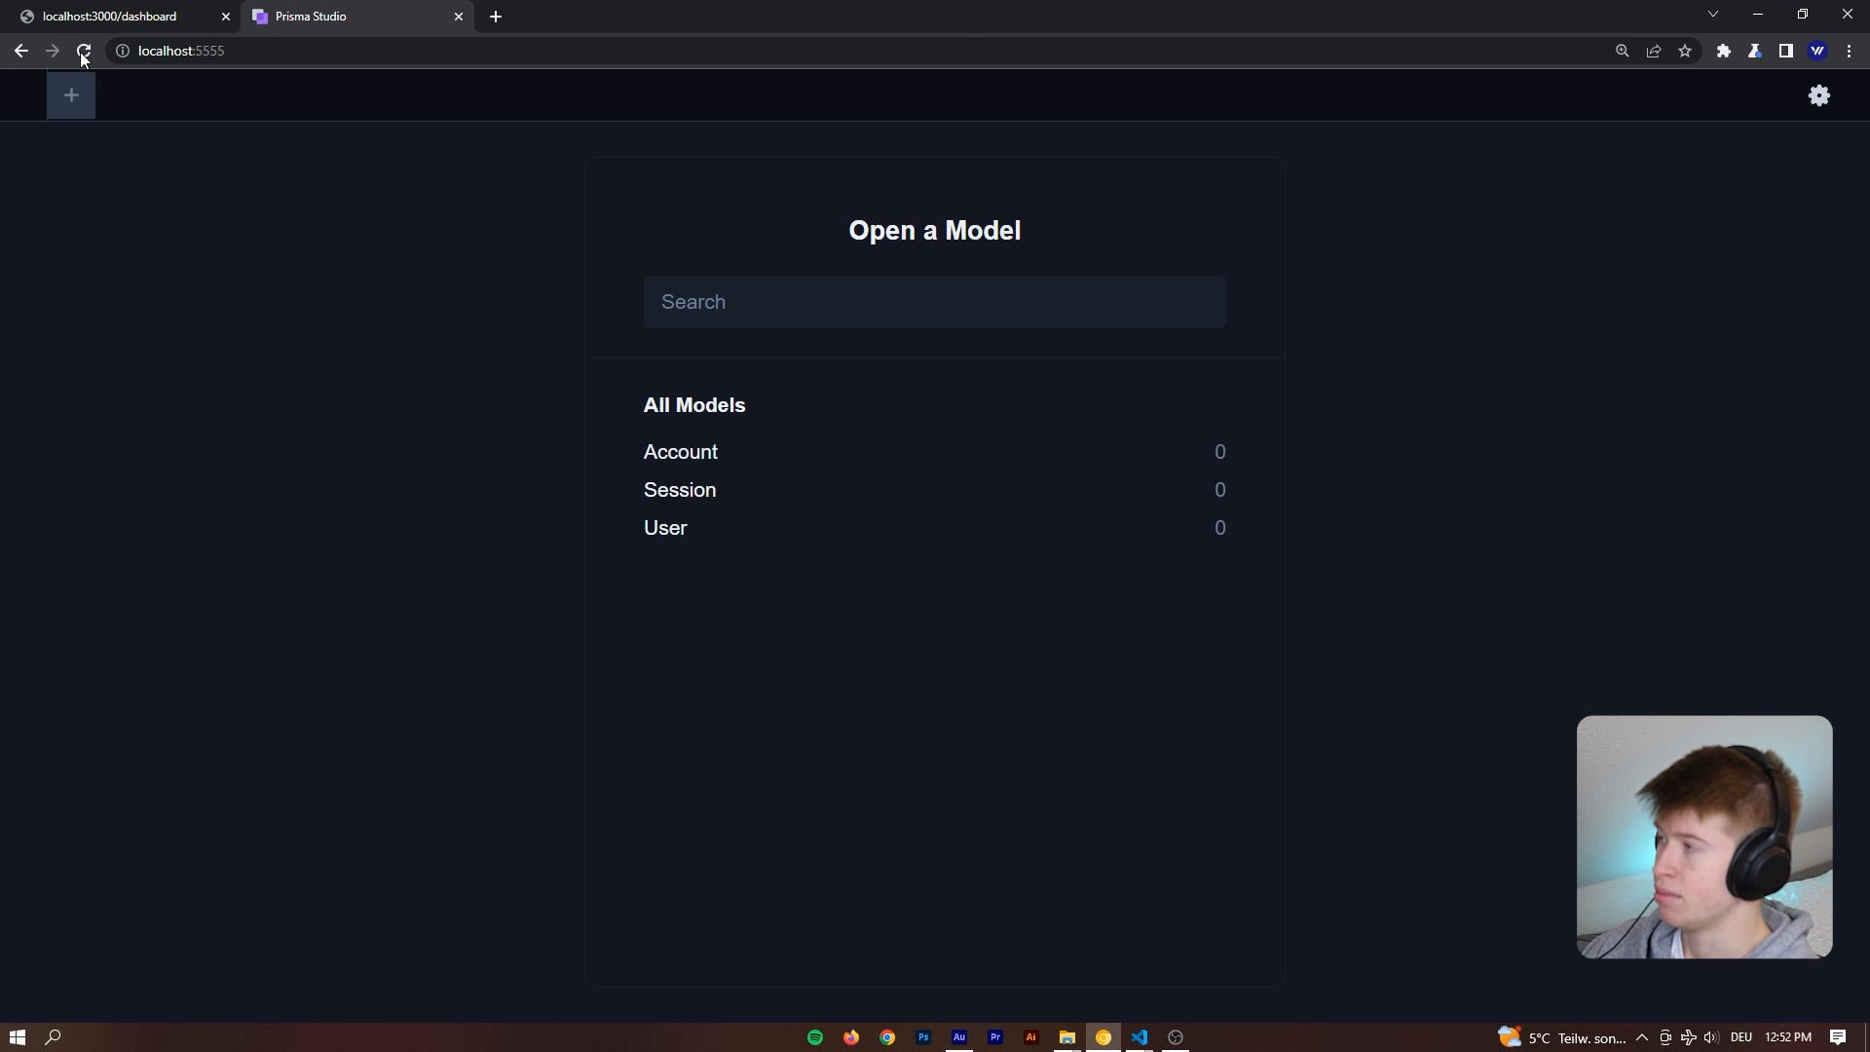
# Refresh Prisma Studio to see the new User and its linked Google Account, then check the dashboard
pyautogui.click(667, 528)
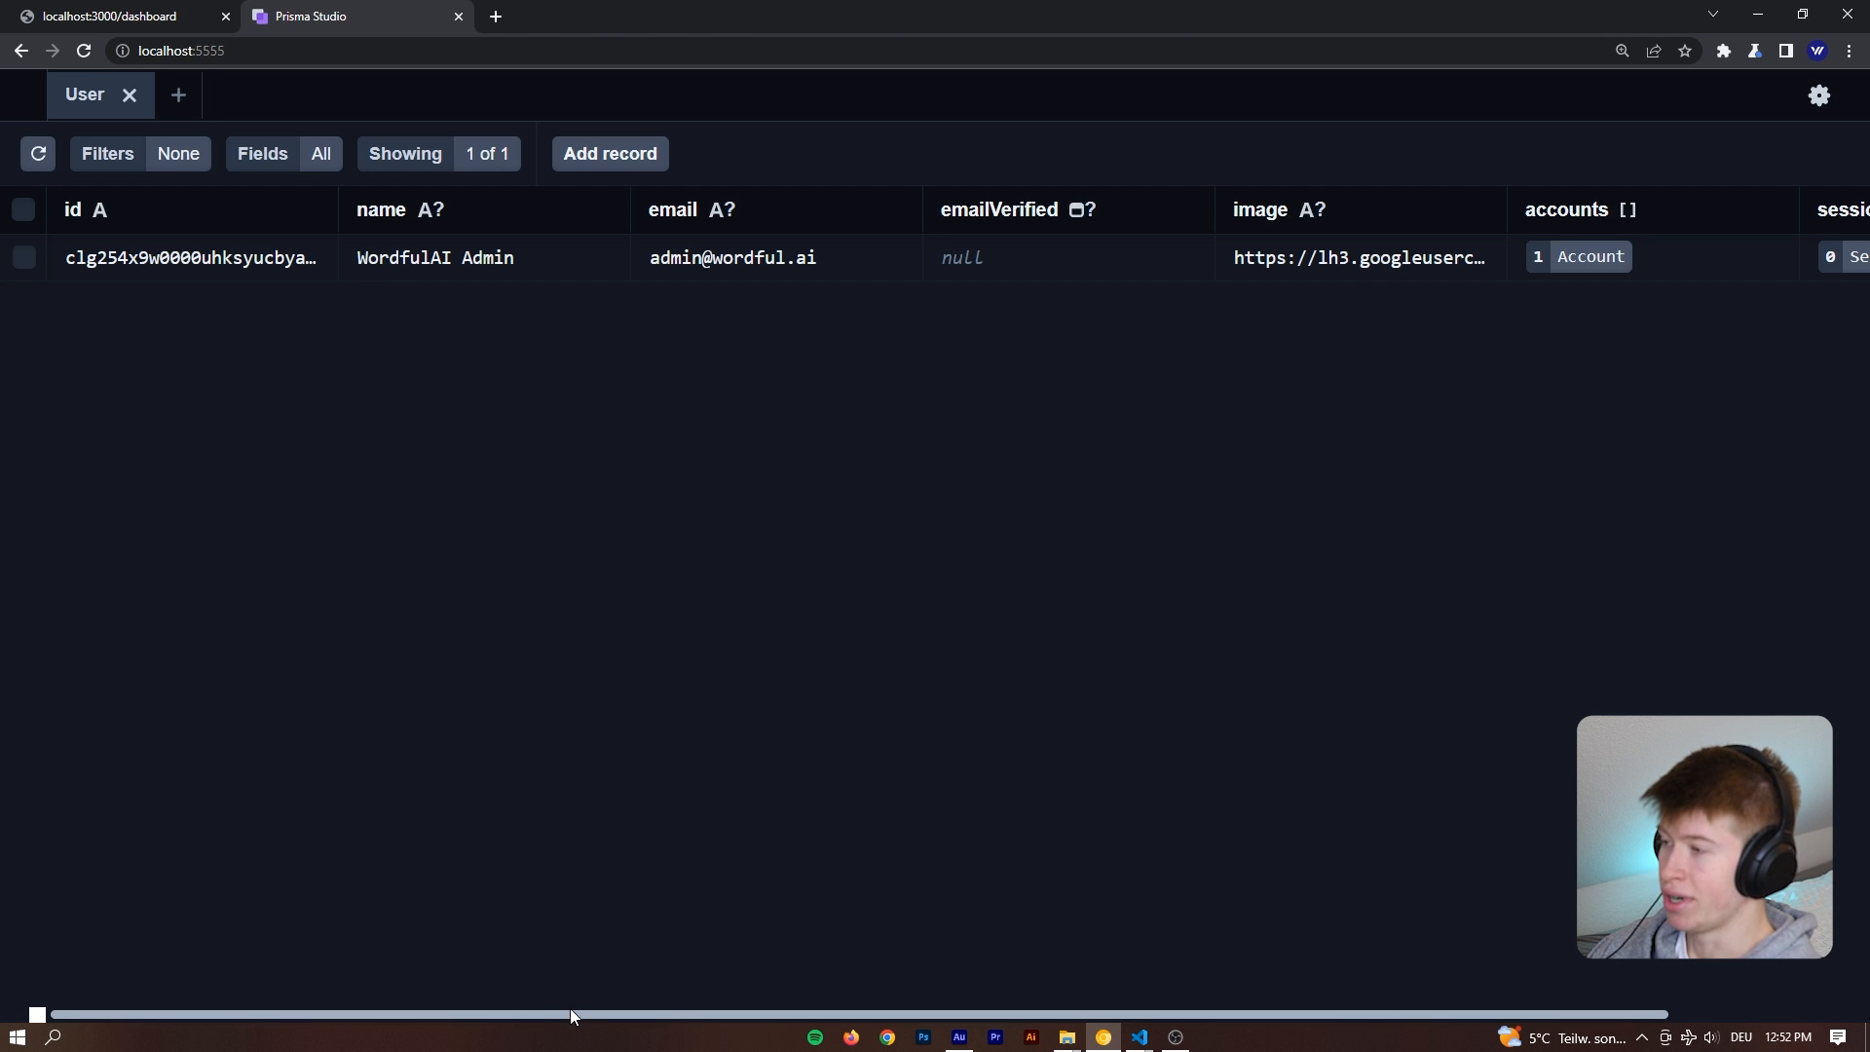
pyautogui.moveTo(60, 164)
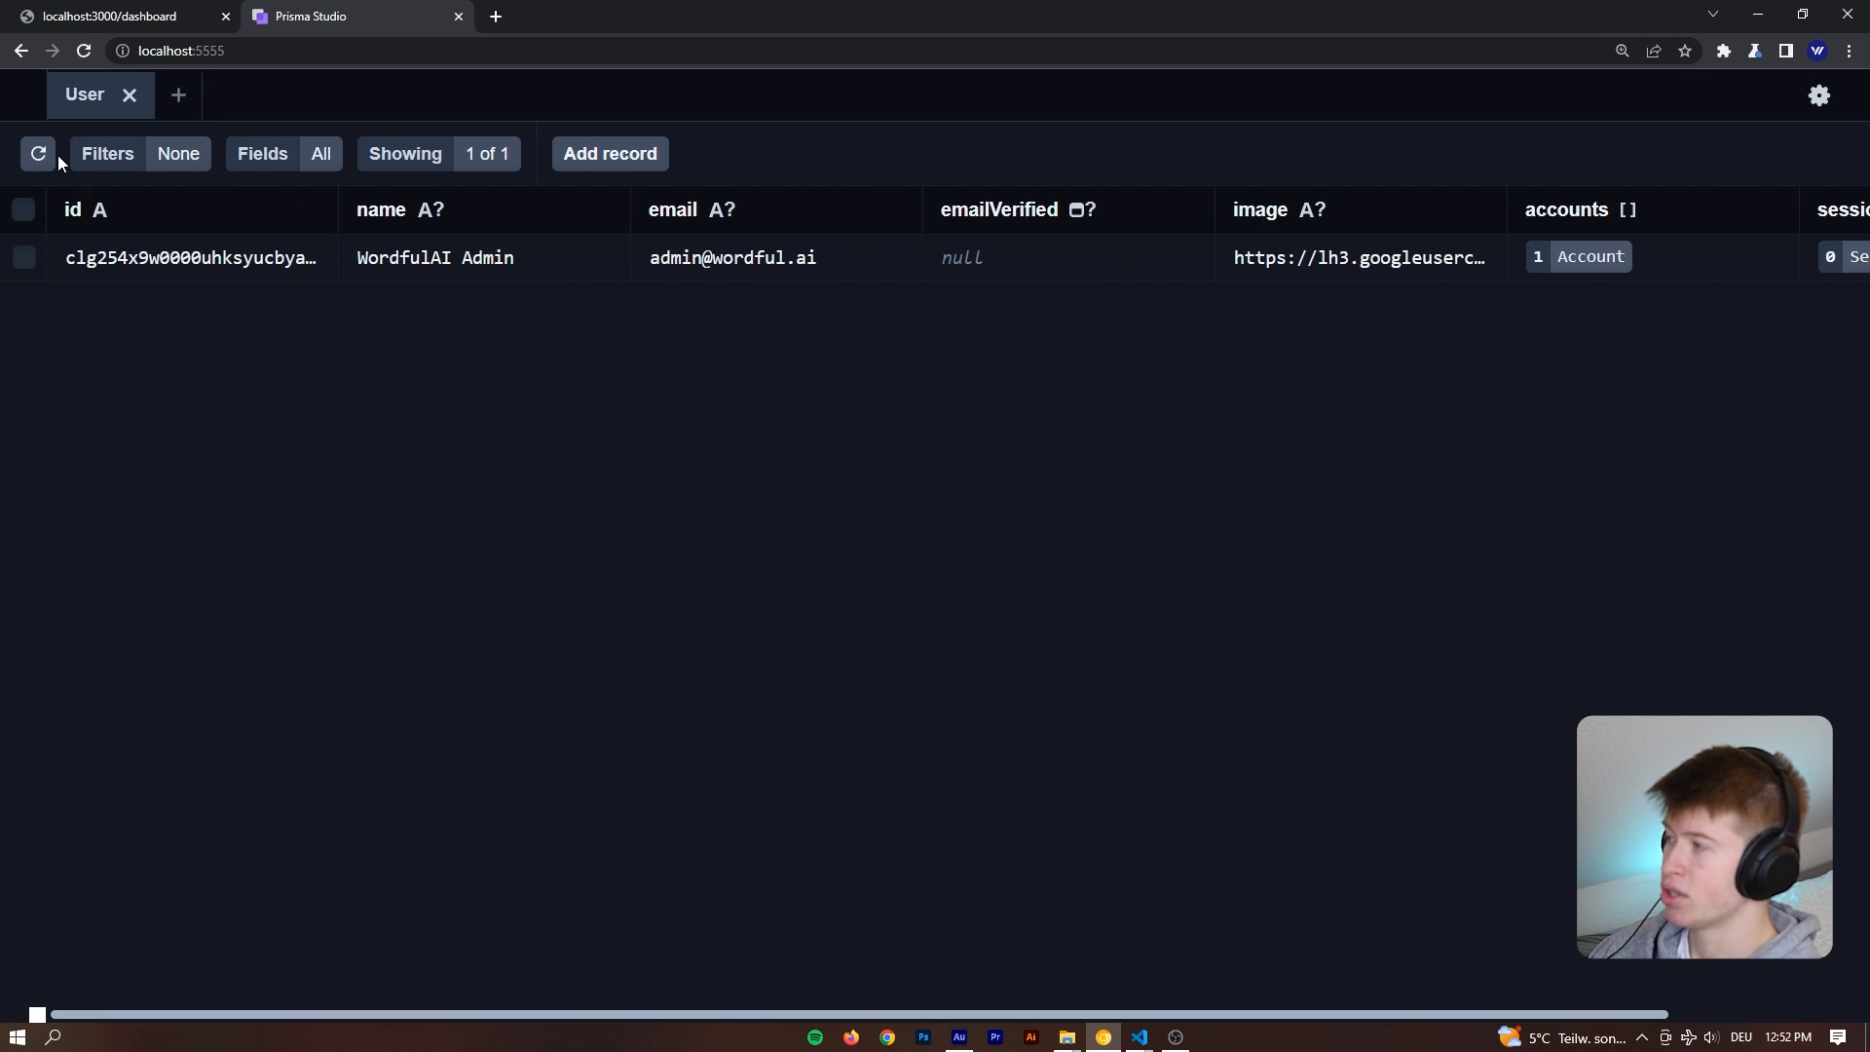
pyautogui.click(1592, 258)
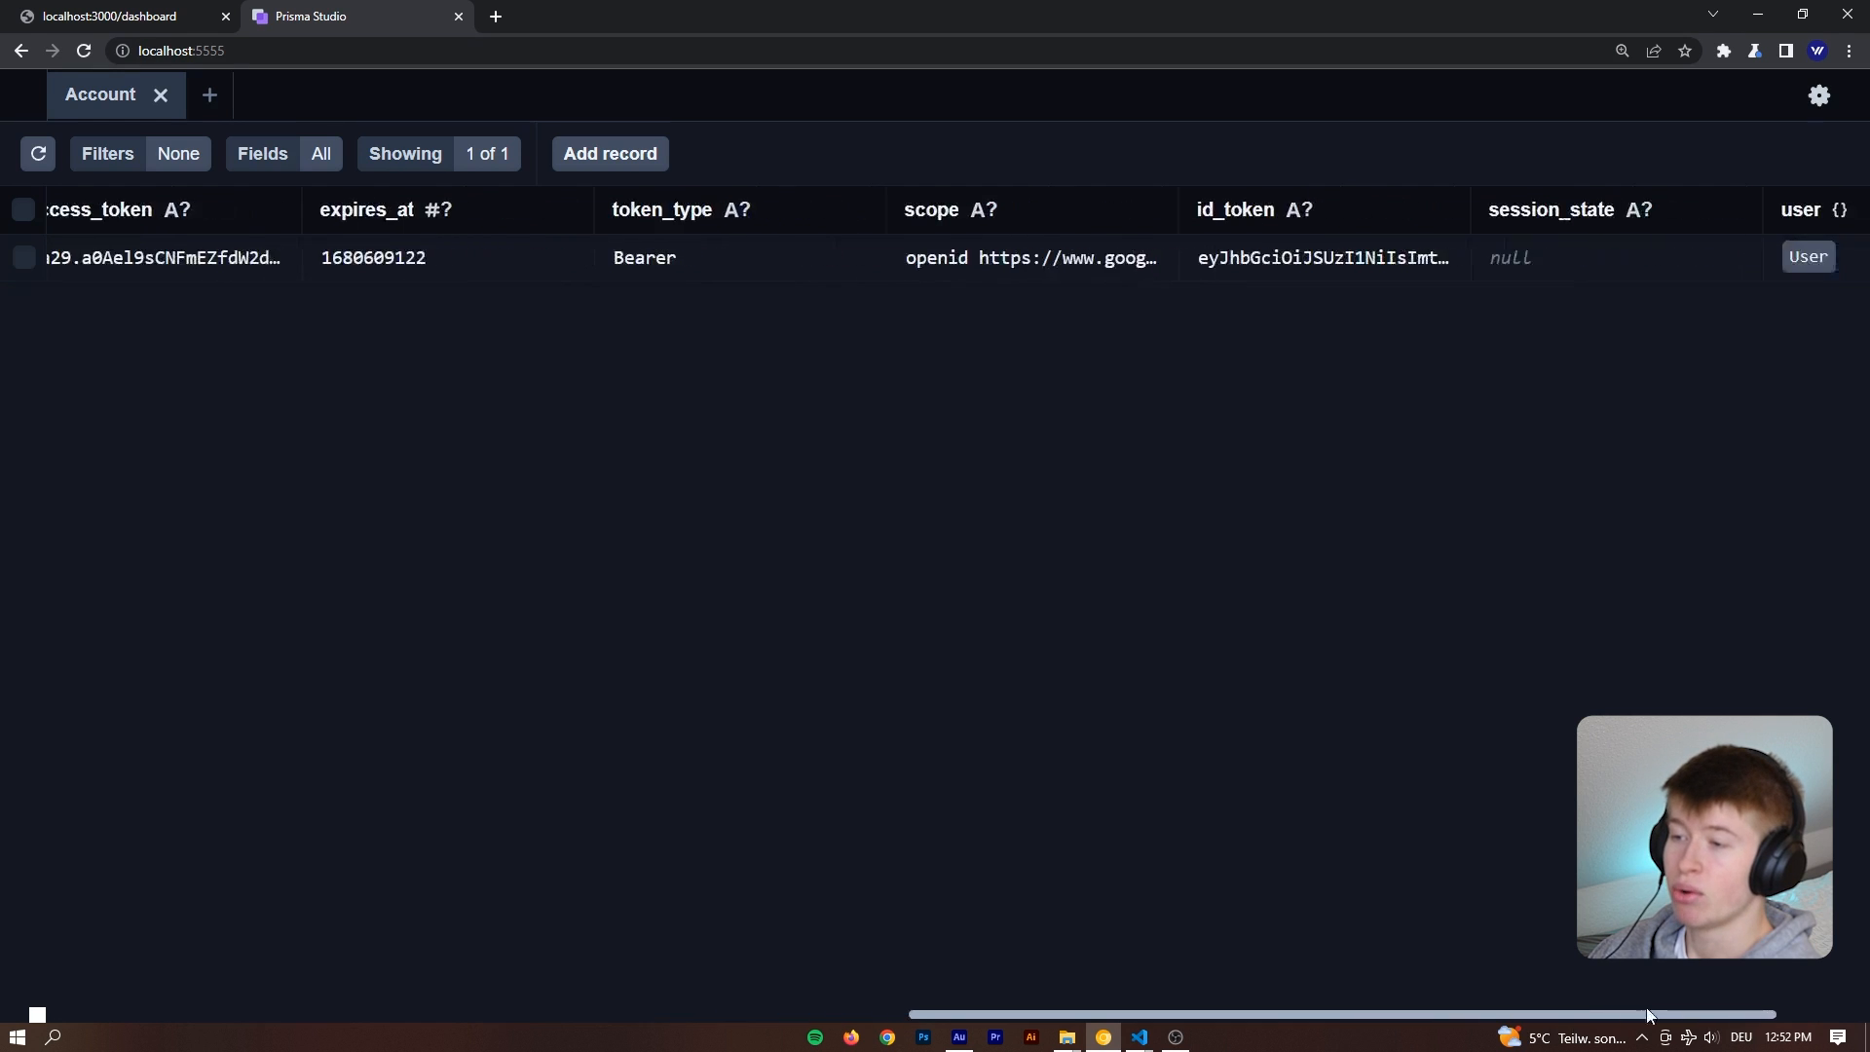
pyautogui.click(107, 15)
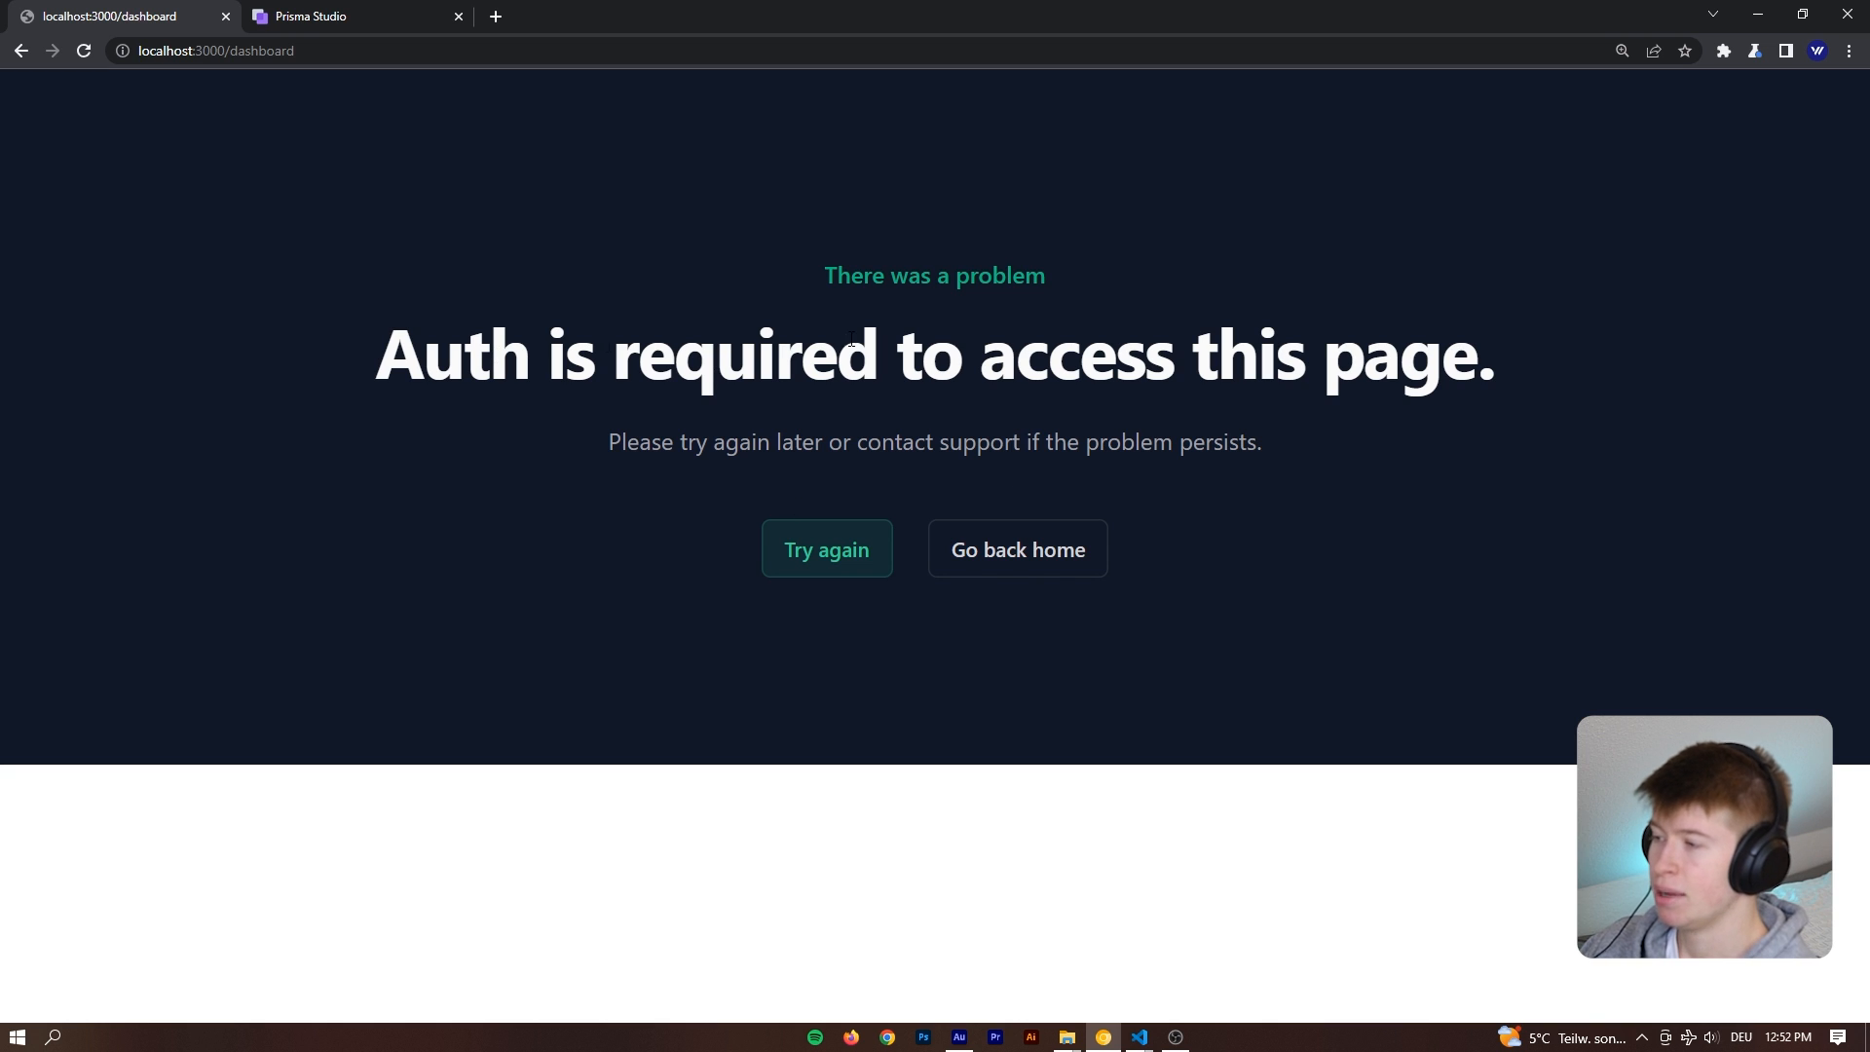
pyautogui.moveTo(826, 274); pyautogui.dragTo(1298, 464)
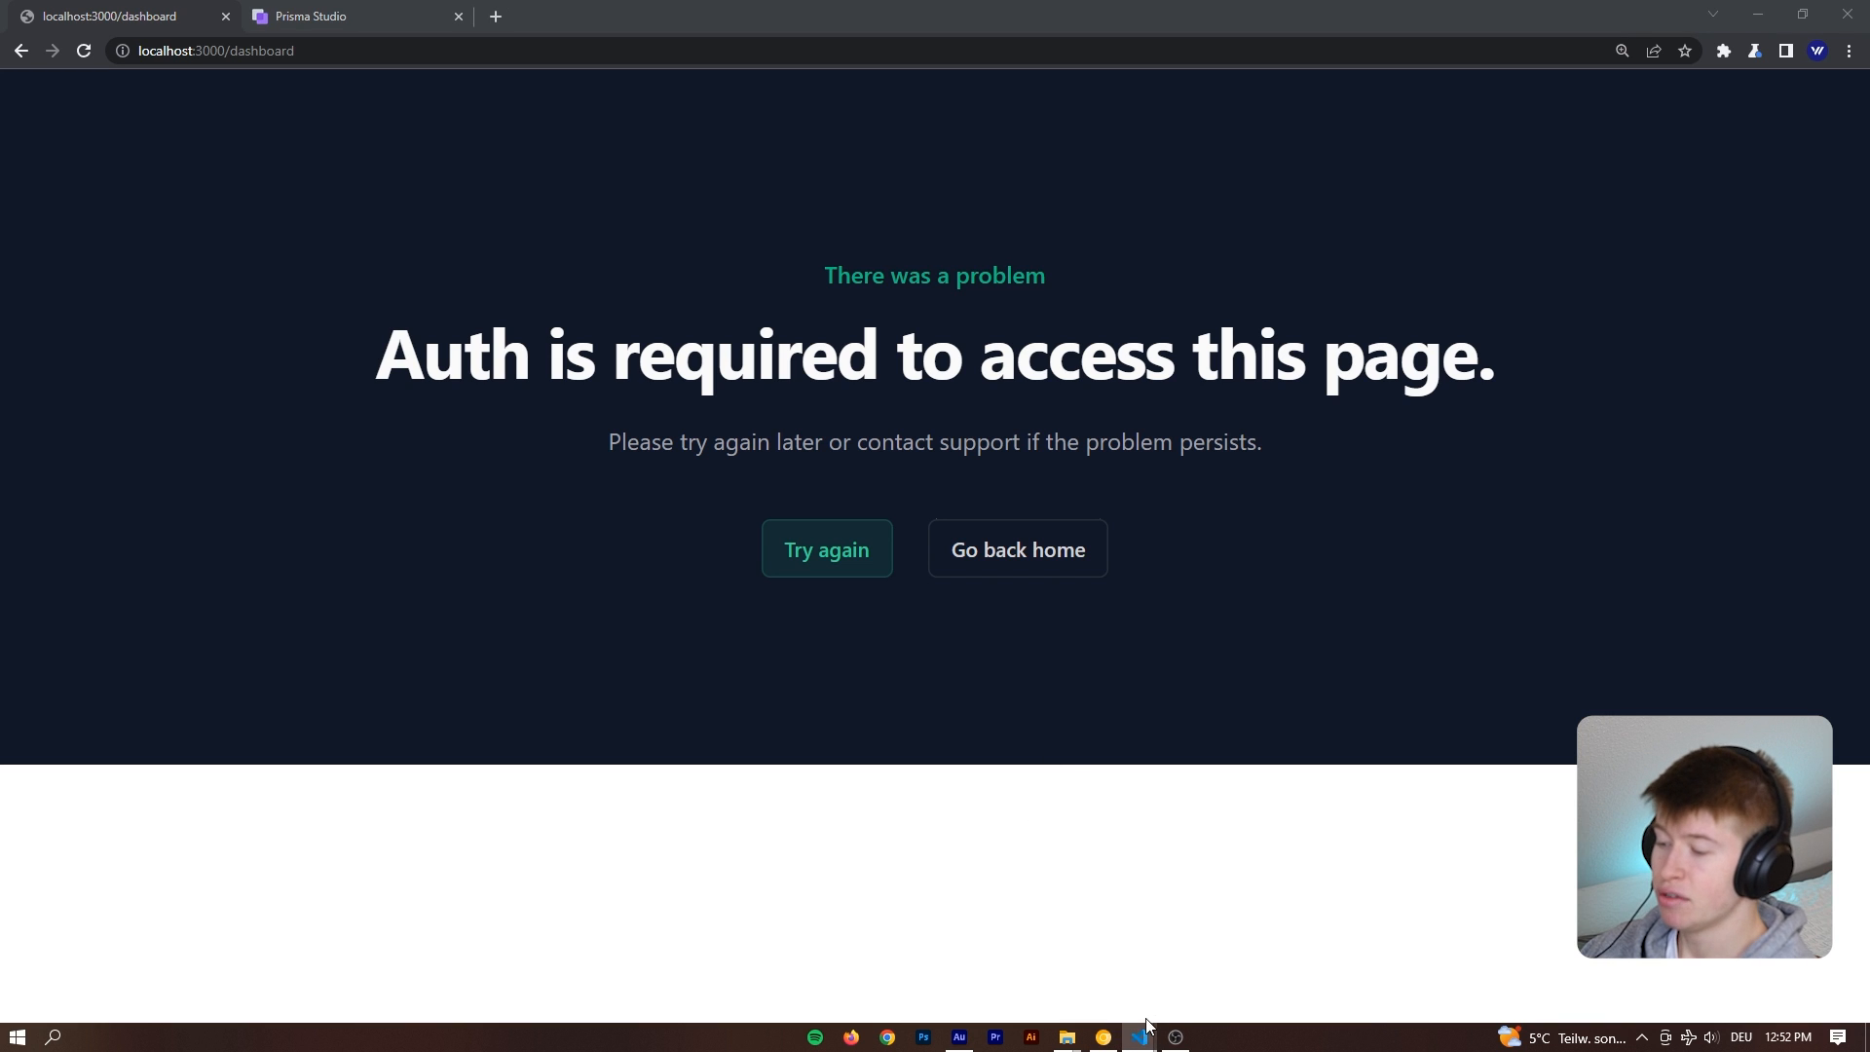
# Delete the throw new AuthRequiredError() line so page.tsx renders 'An admin only page'
pyautogui.click(1138, 1037)
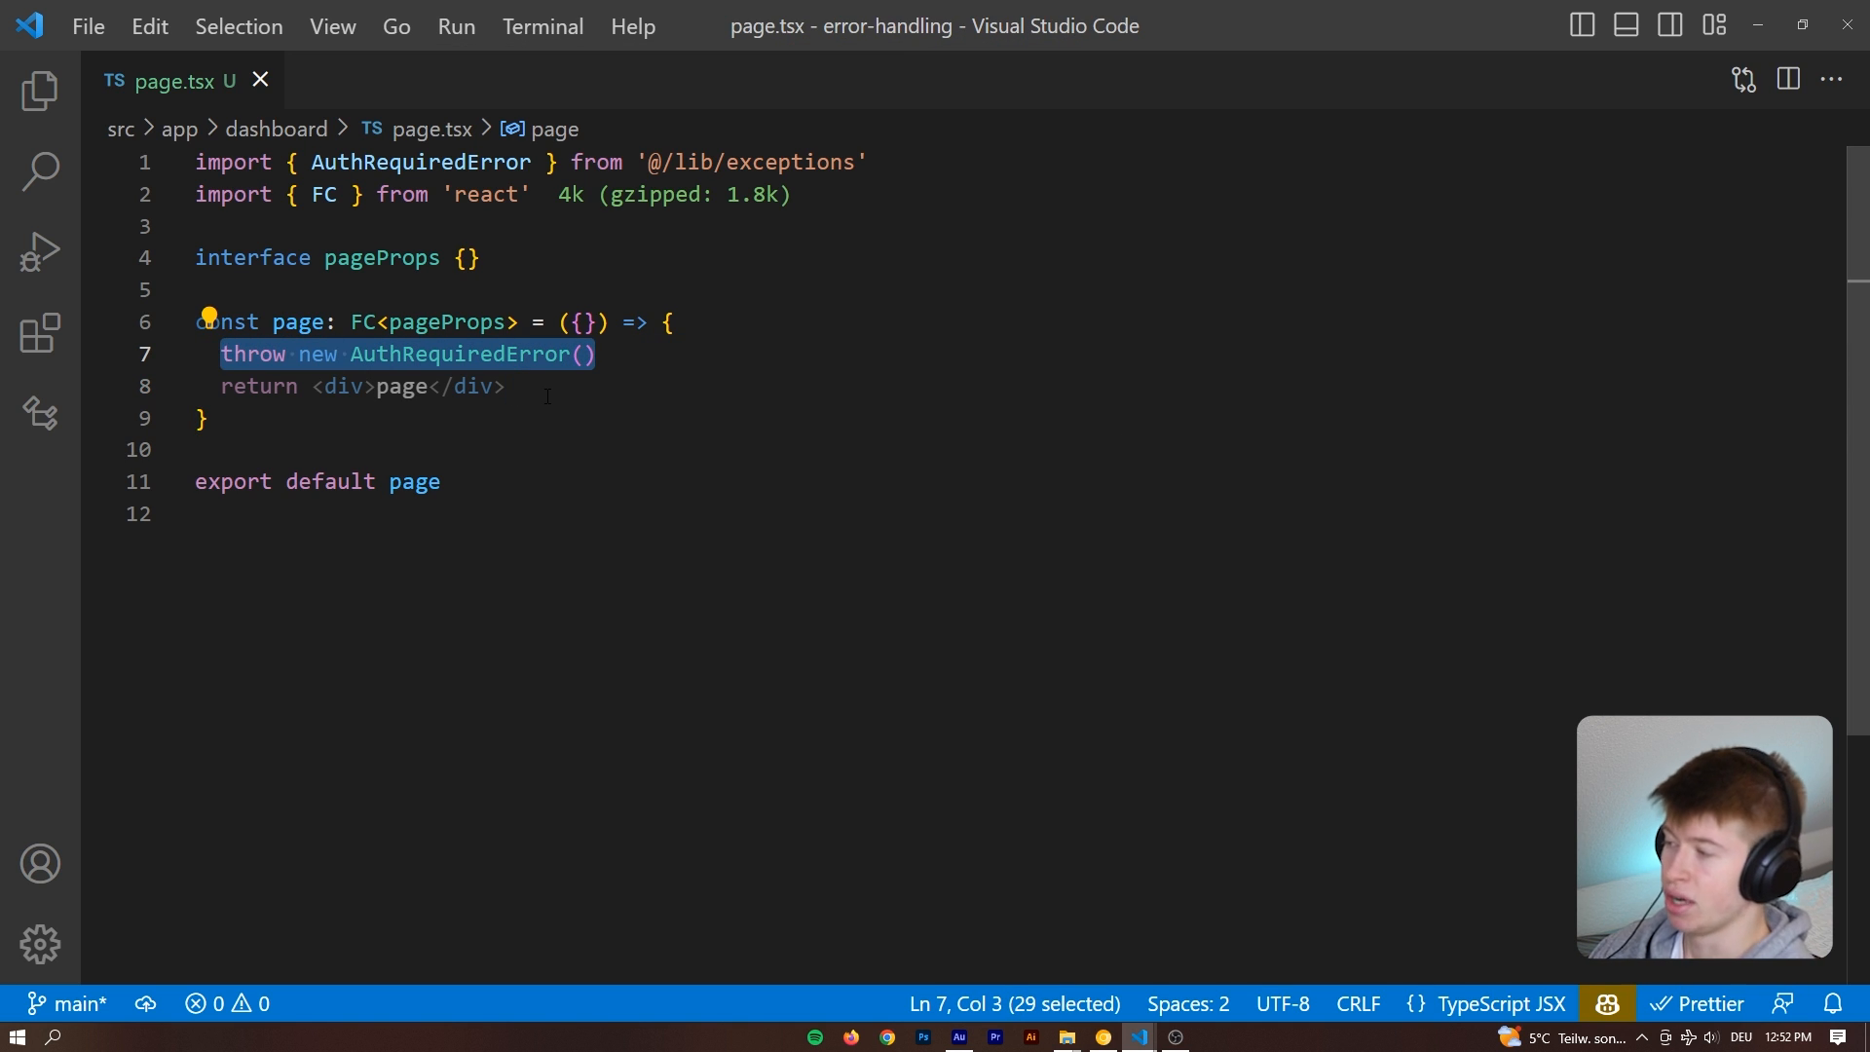
pyautogui.press('Delete')
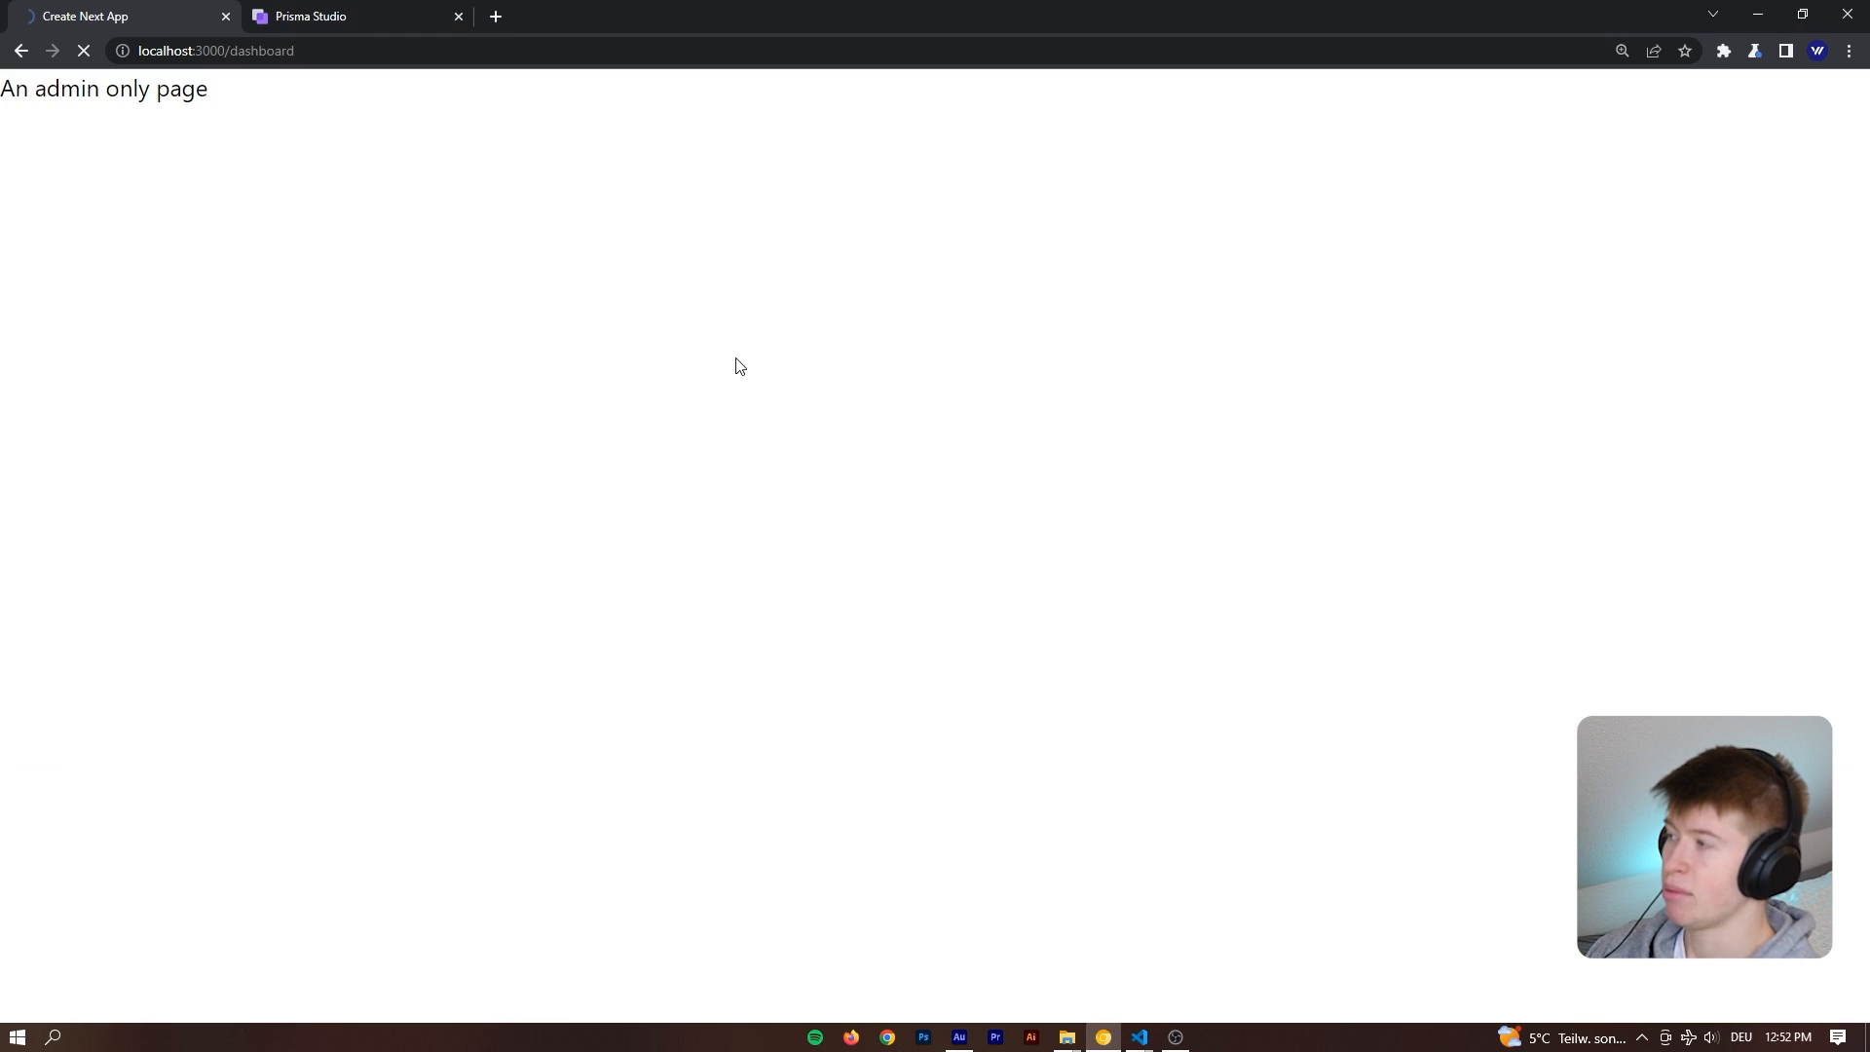
pyautogui.press('ctrl+plus')
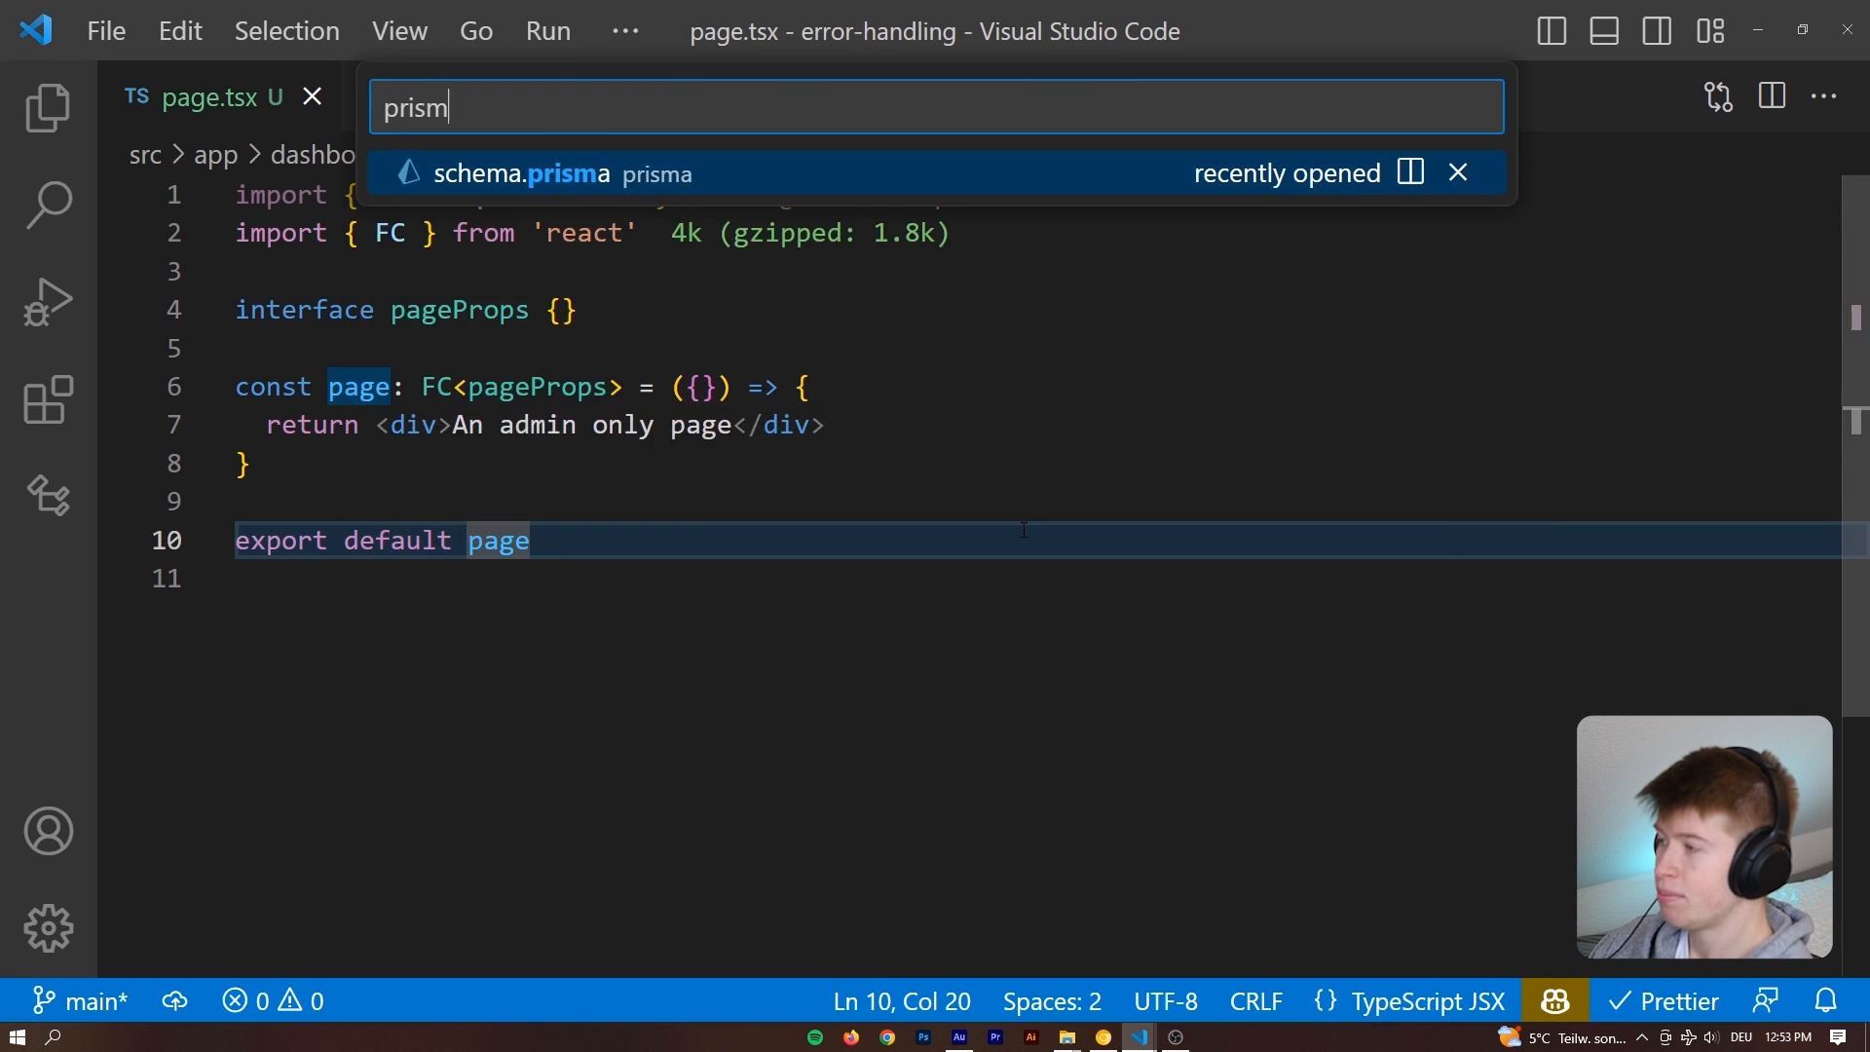
# Open schema.prisma and review its Account, Session and User models
pyautogui.click(561, 174)
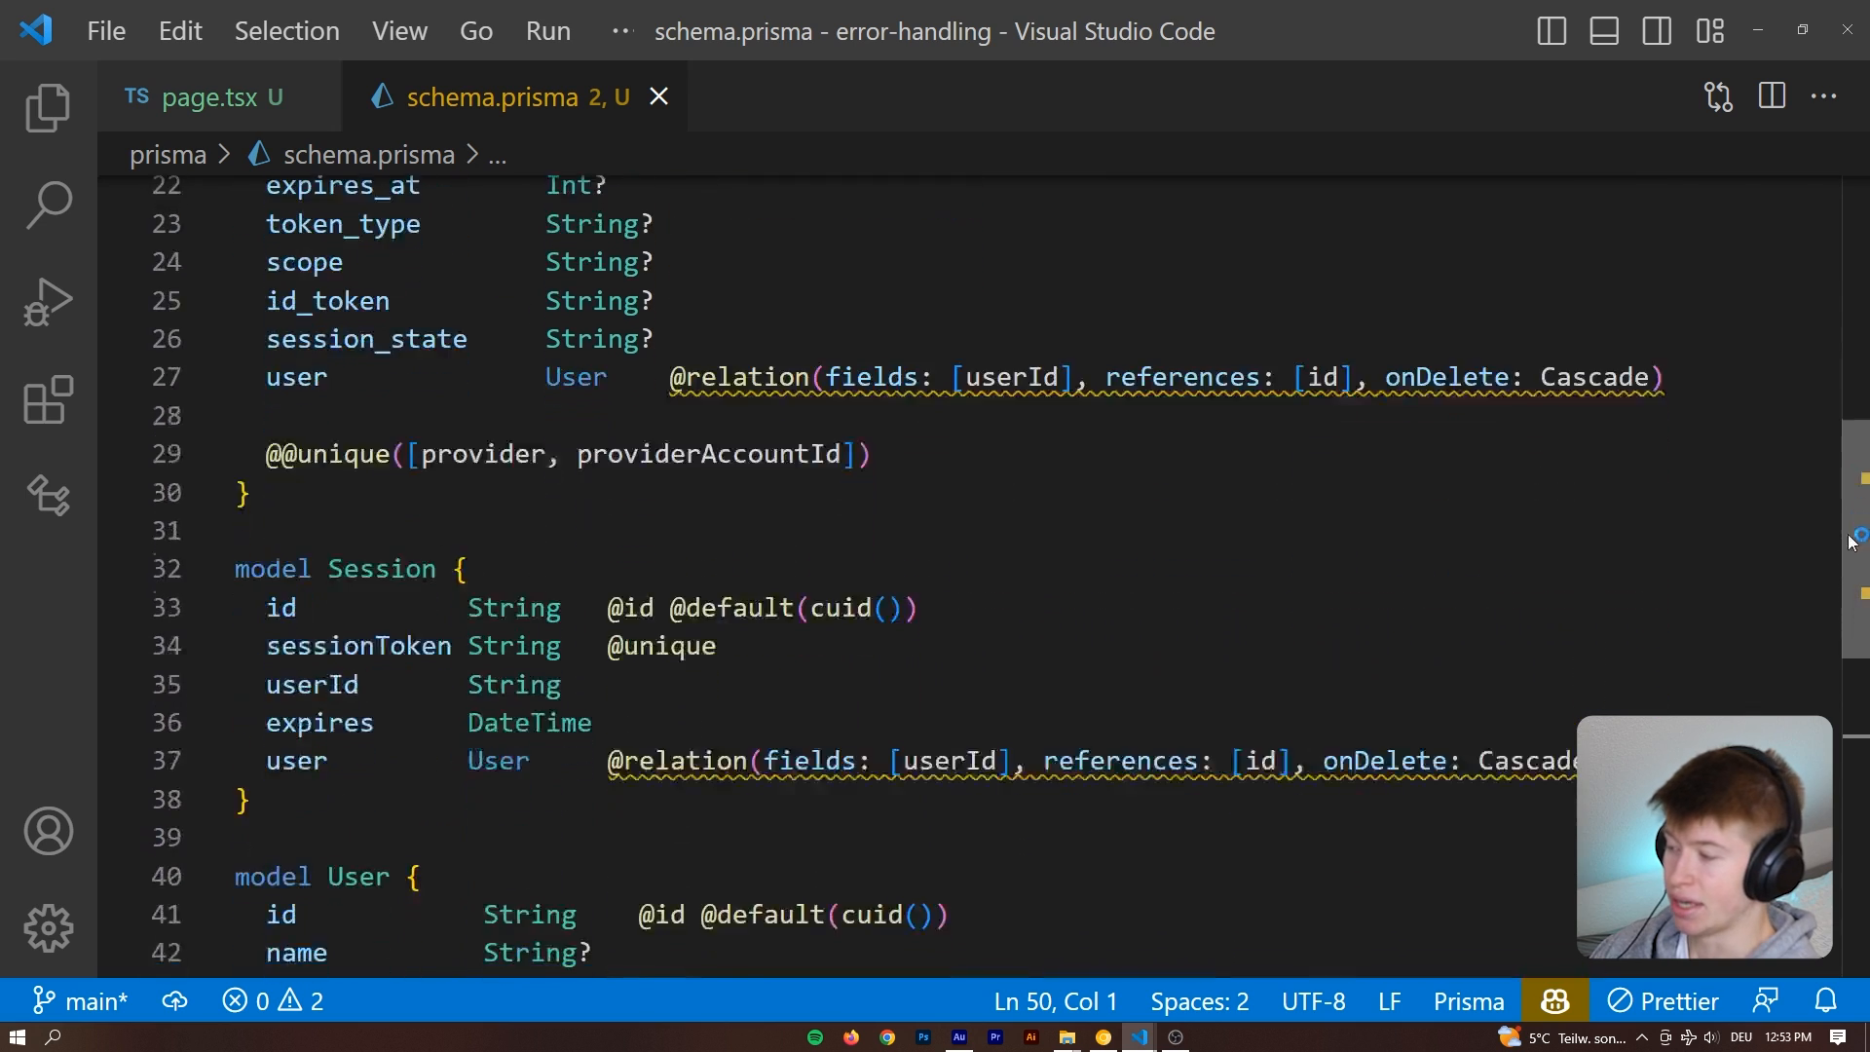
pyautogui.scroll(3)
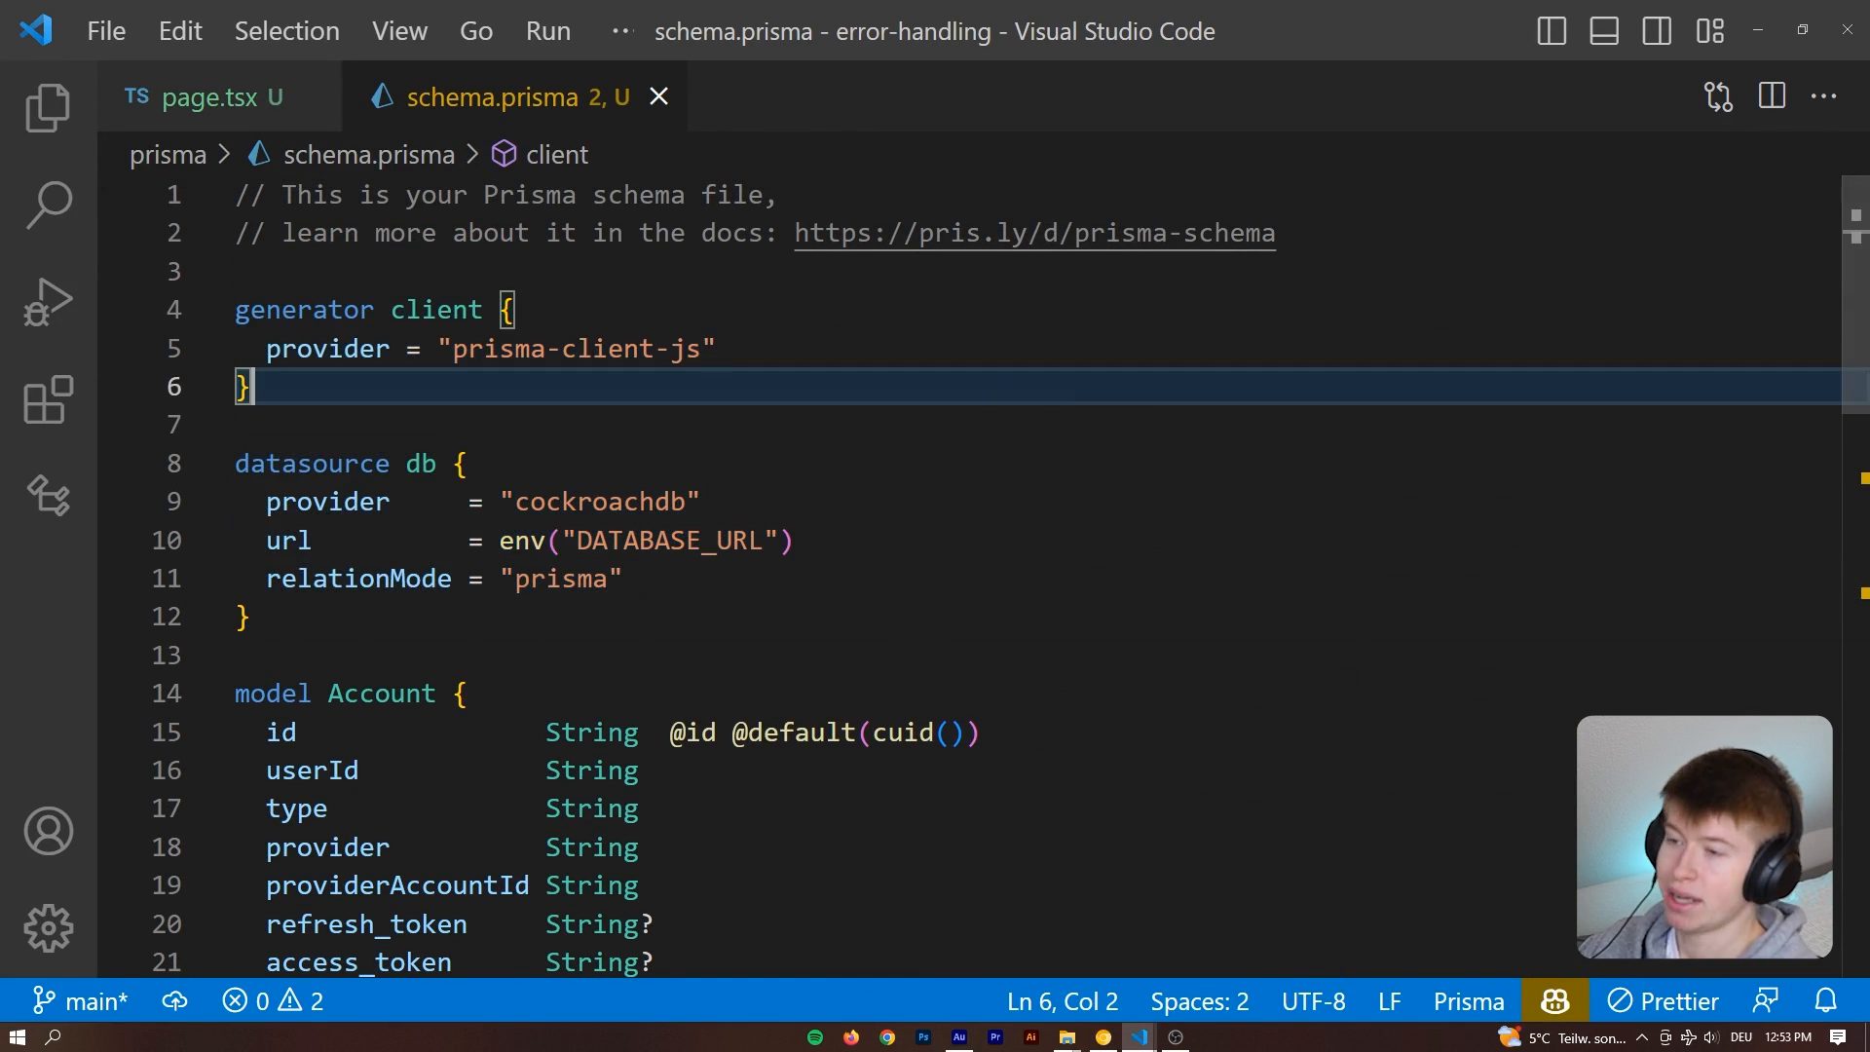
pyautogui.scroll(-3)
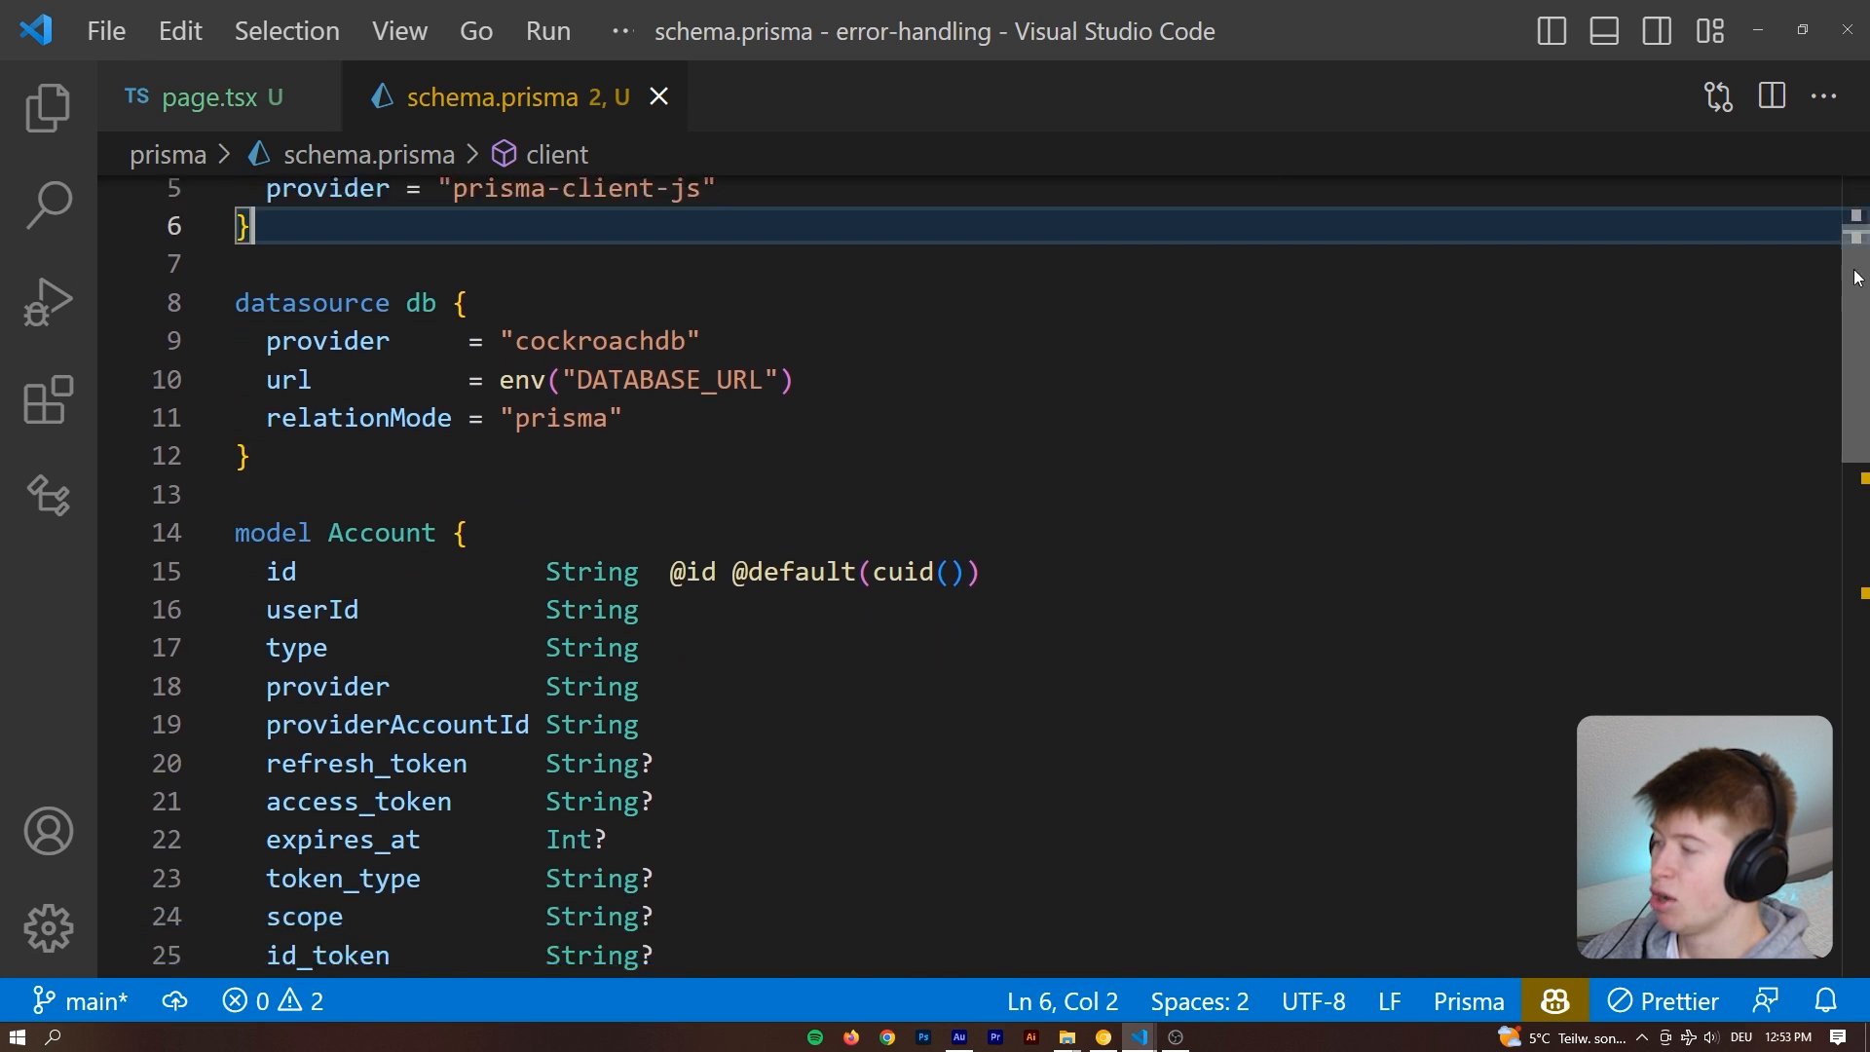
pyautogui.scroll(-3)
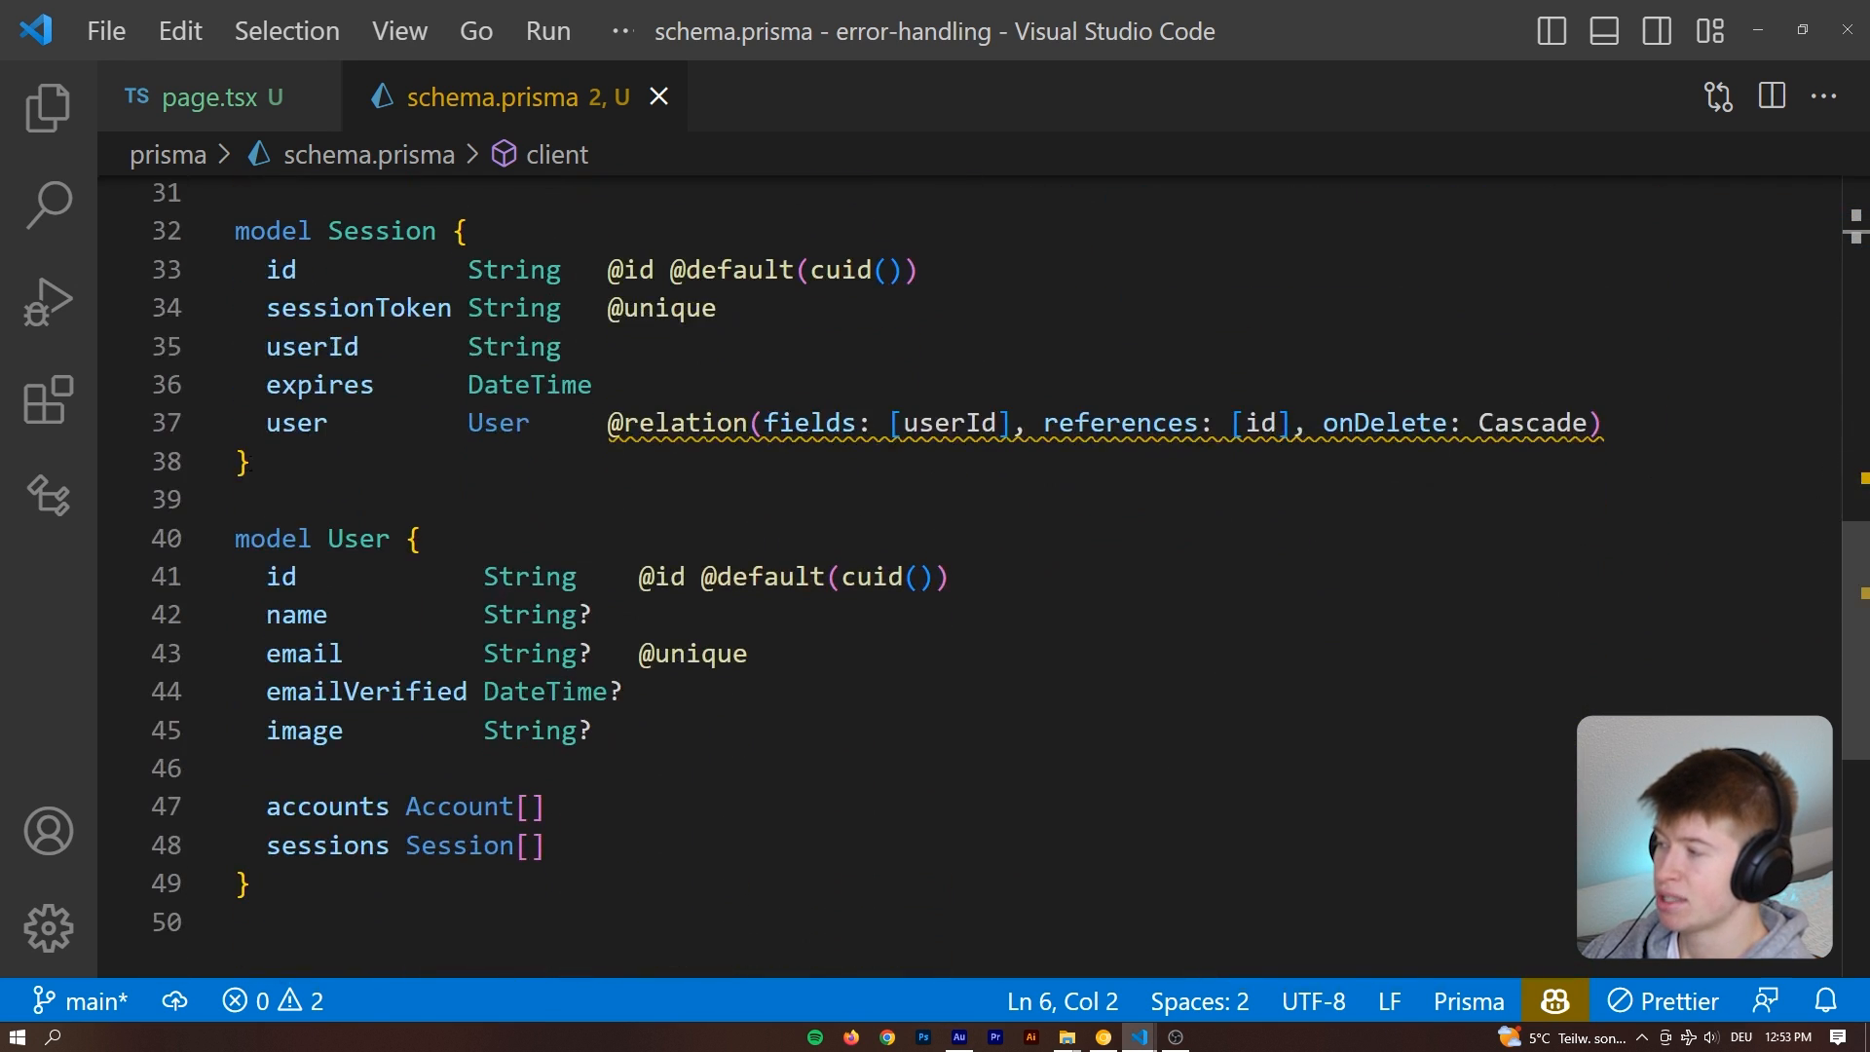
pyautogui.click(251, 463)
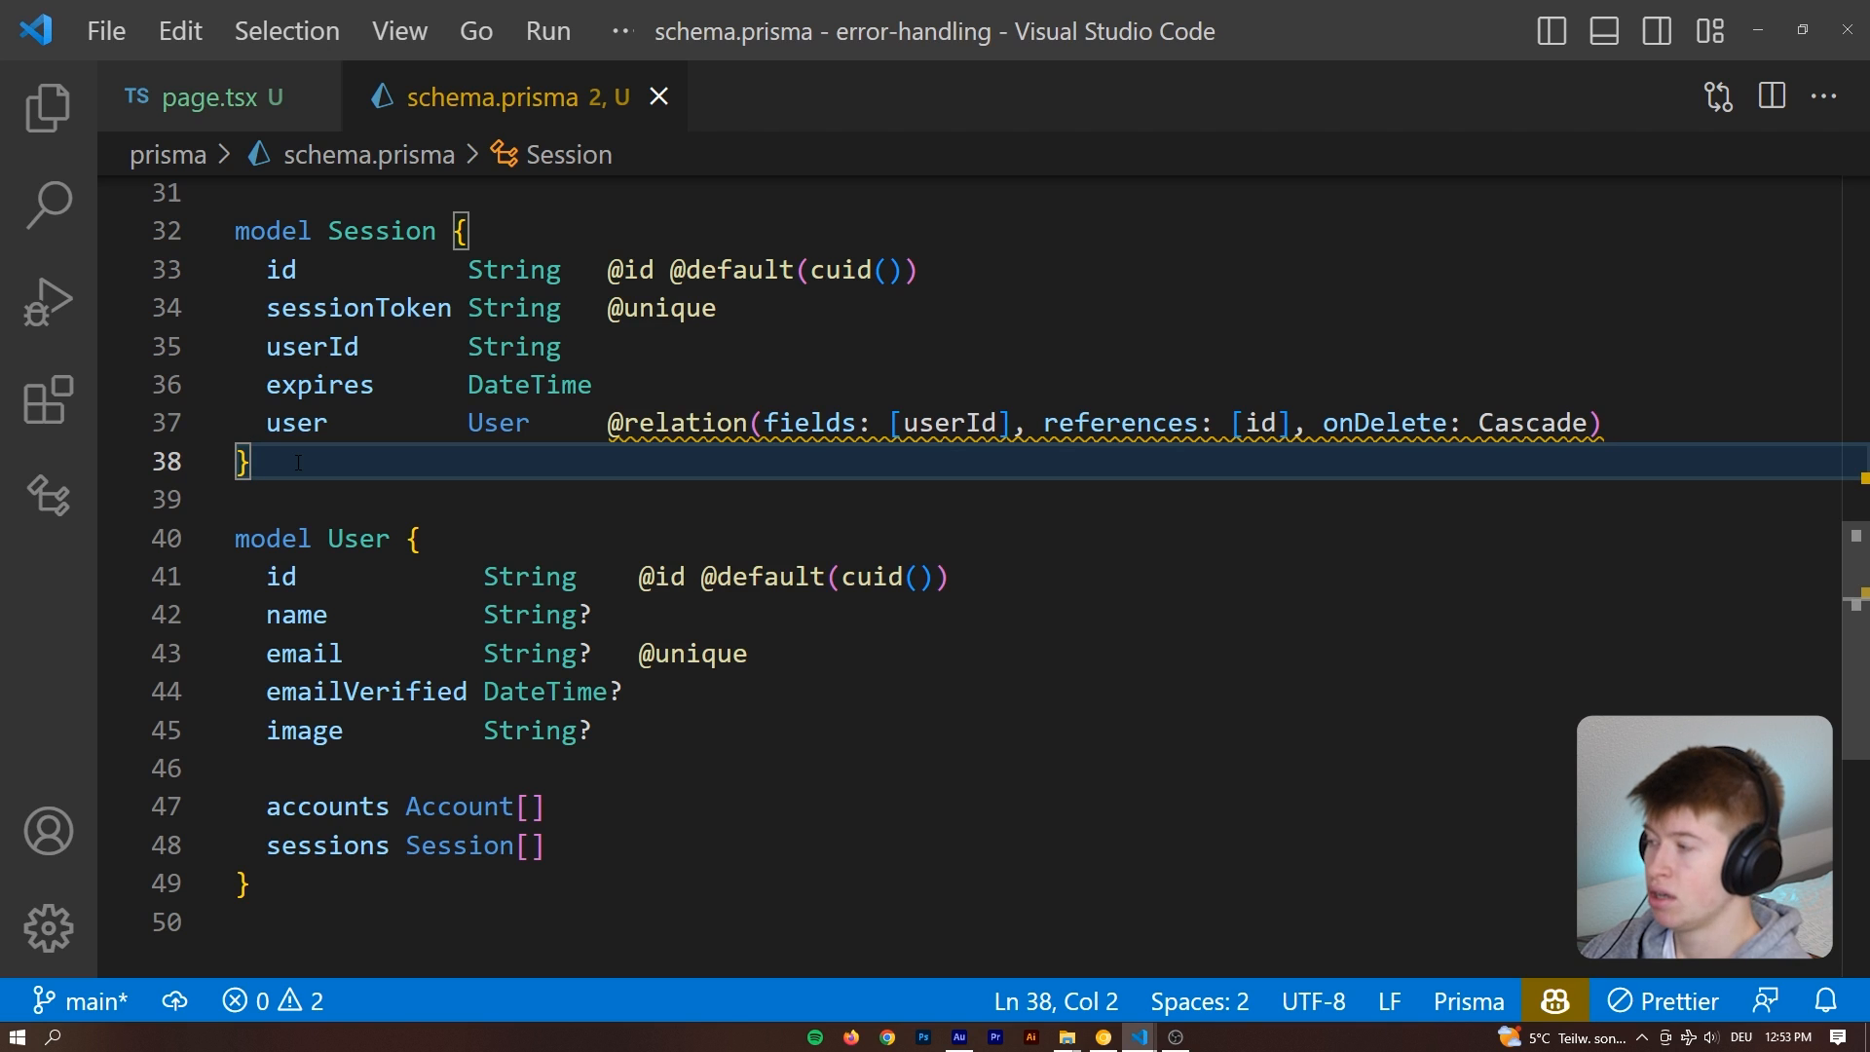
# Add an 'enum UserRole { ADMIN USER }' block below the Session model
pyautogui.press('Enter')
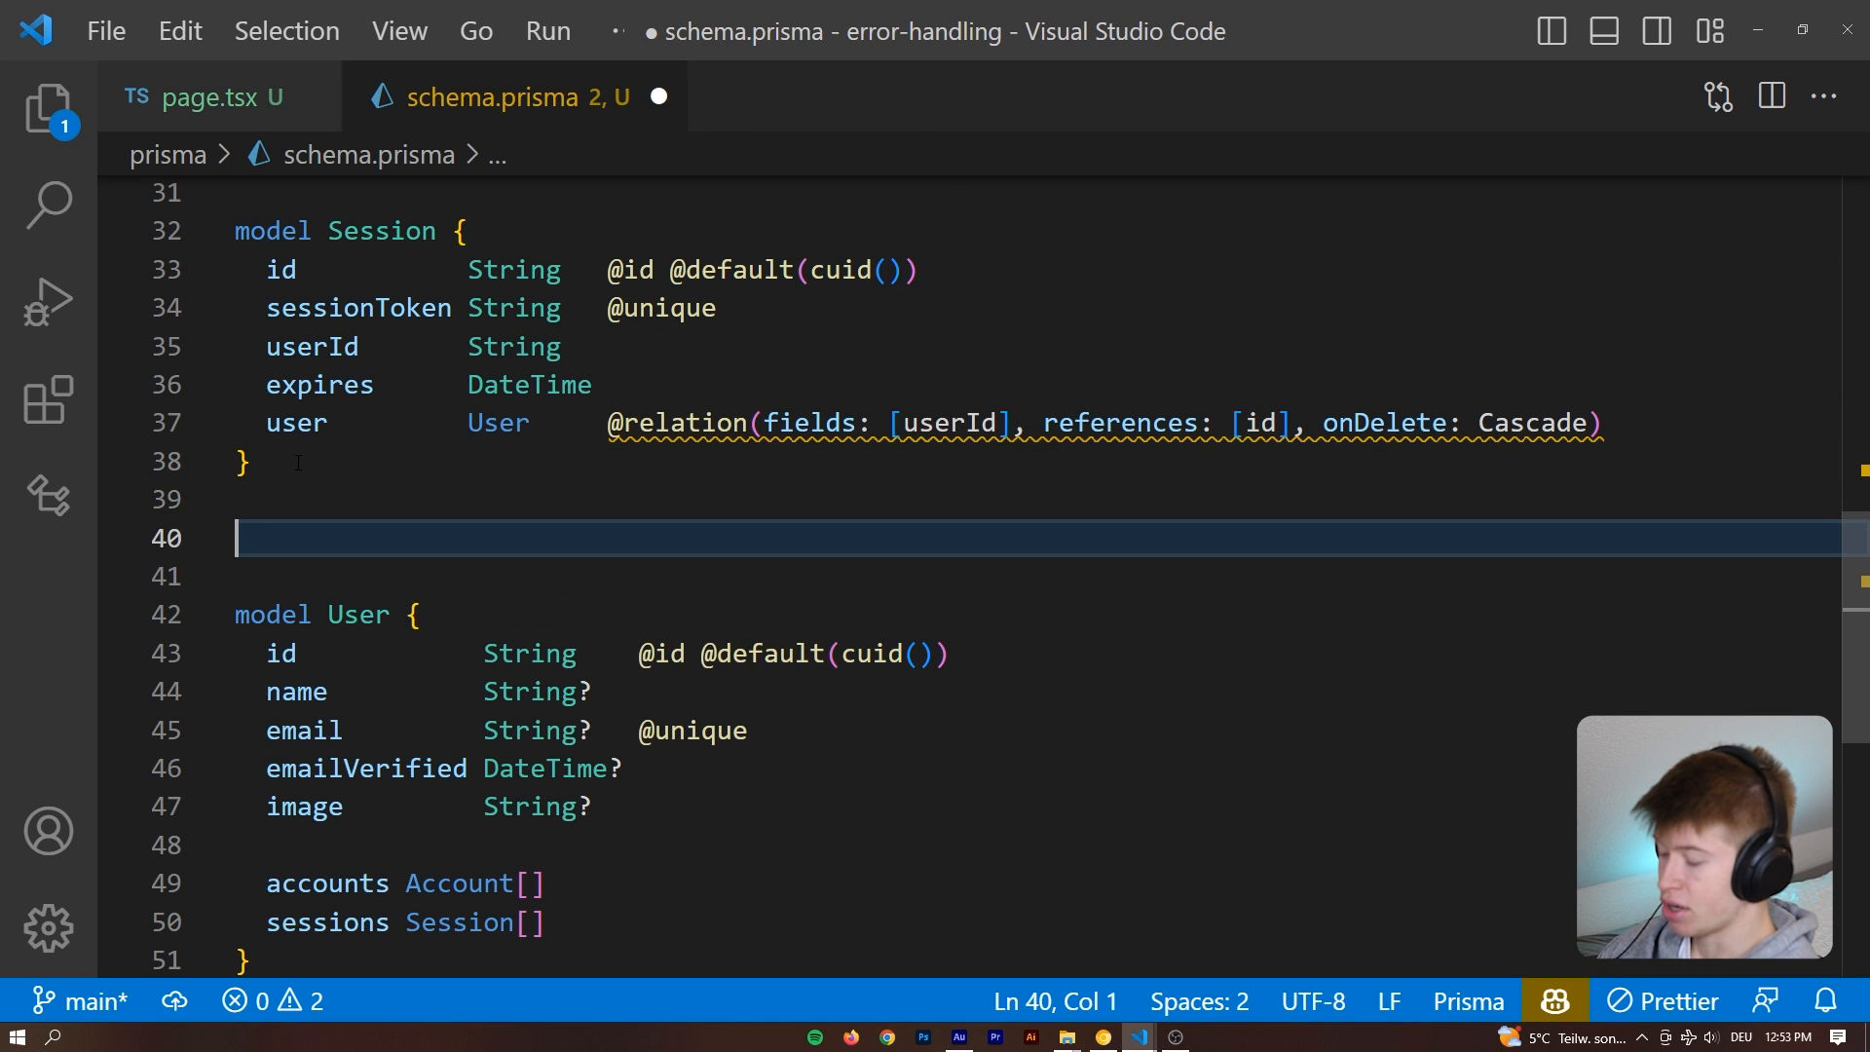
pyautogui.write('e')
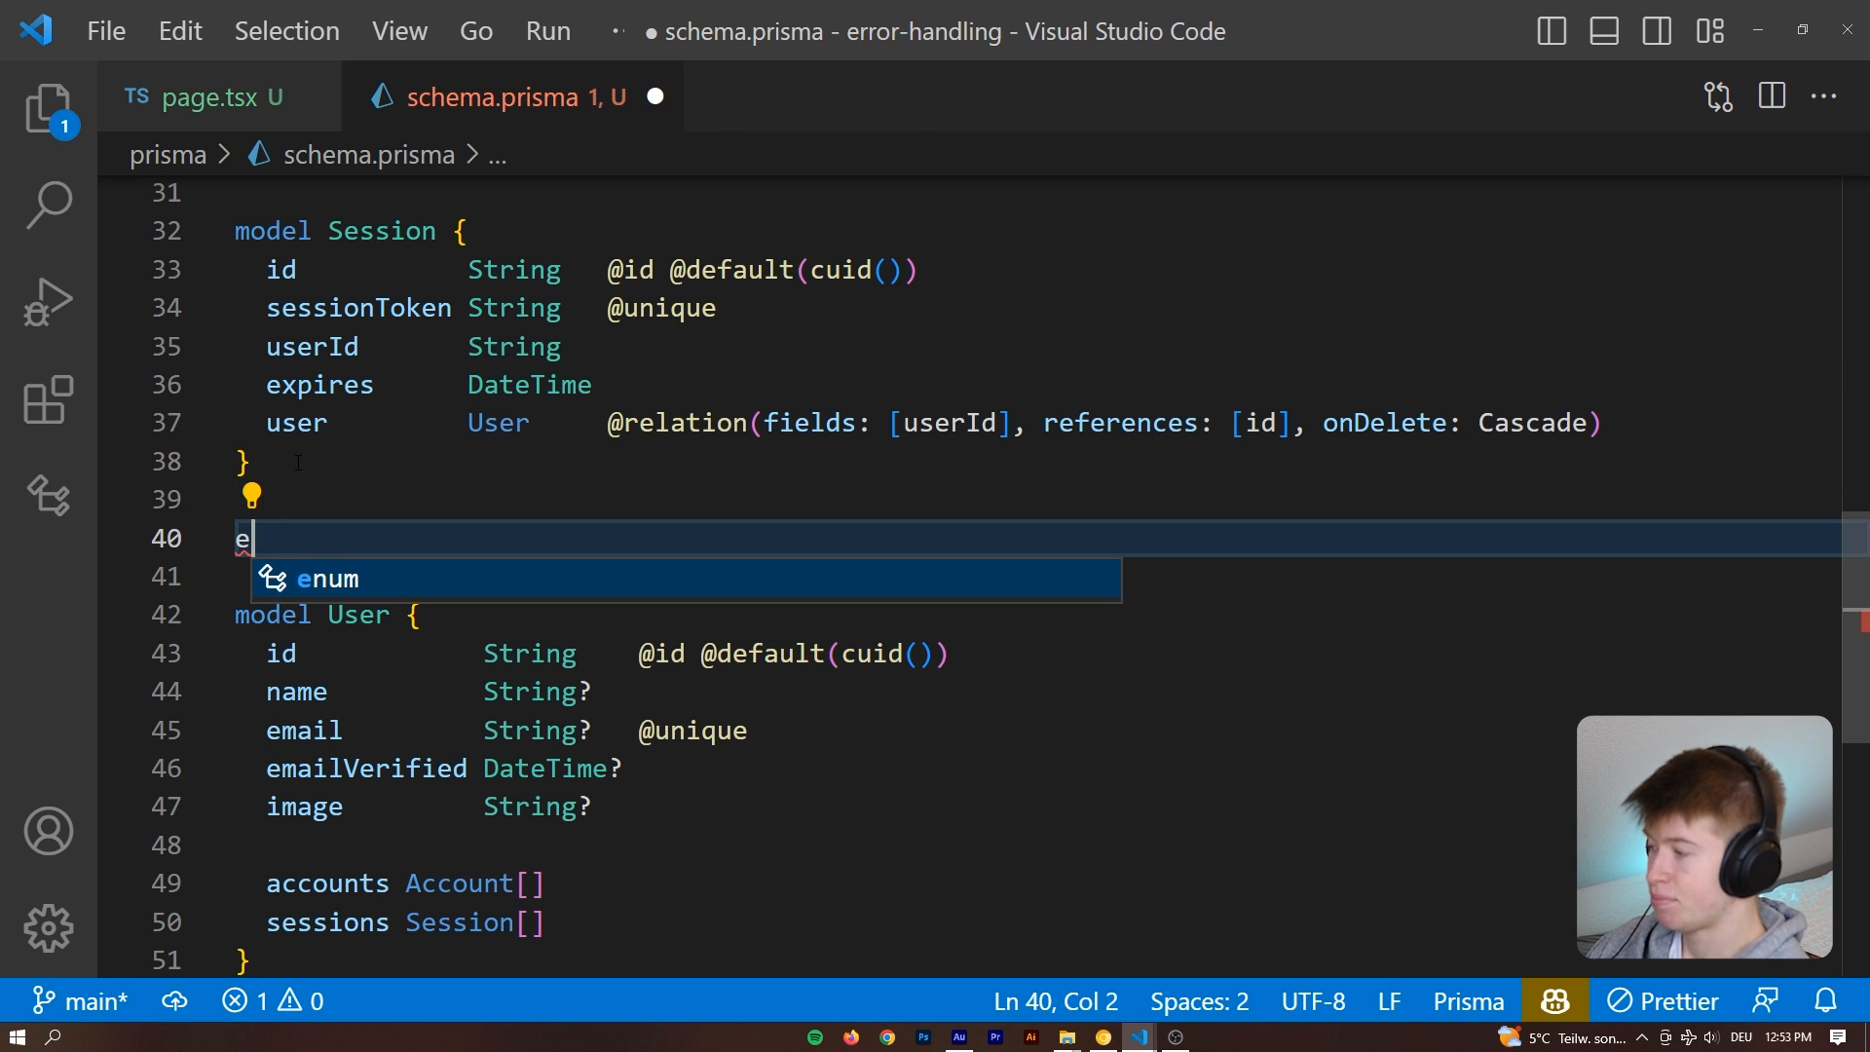
pyautogui.press('Tab')
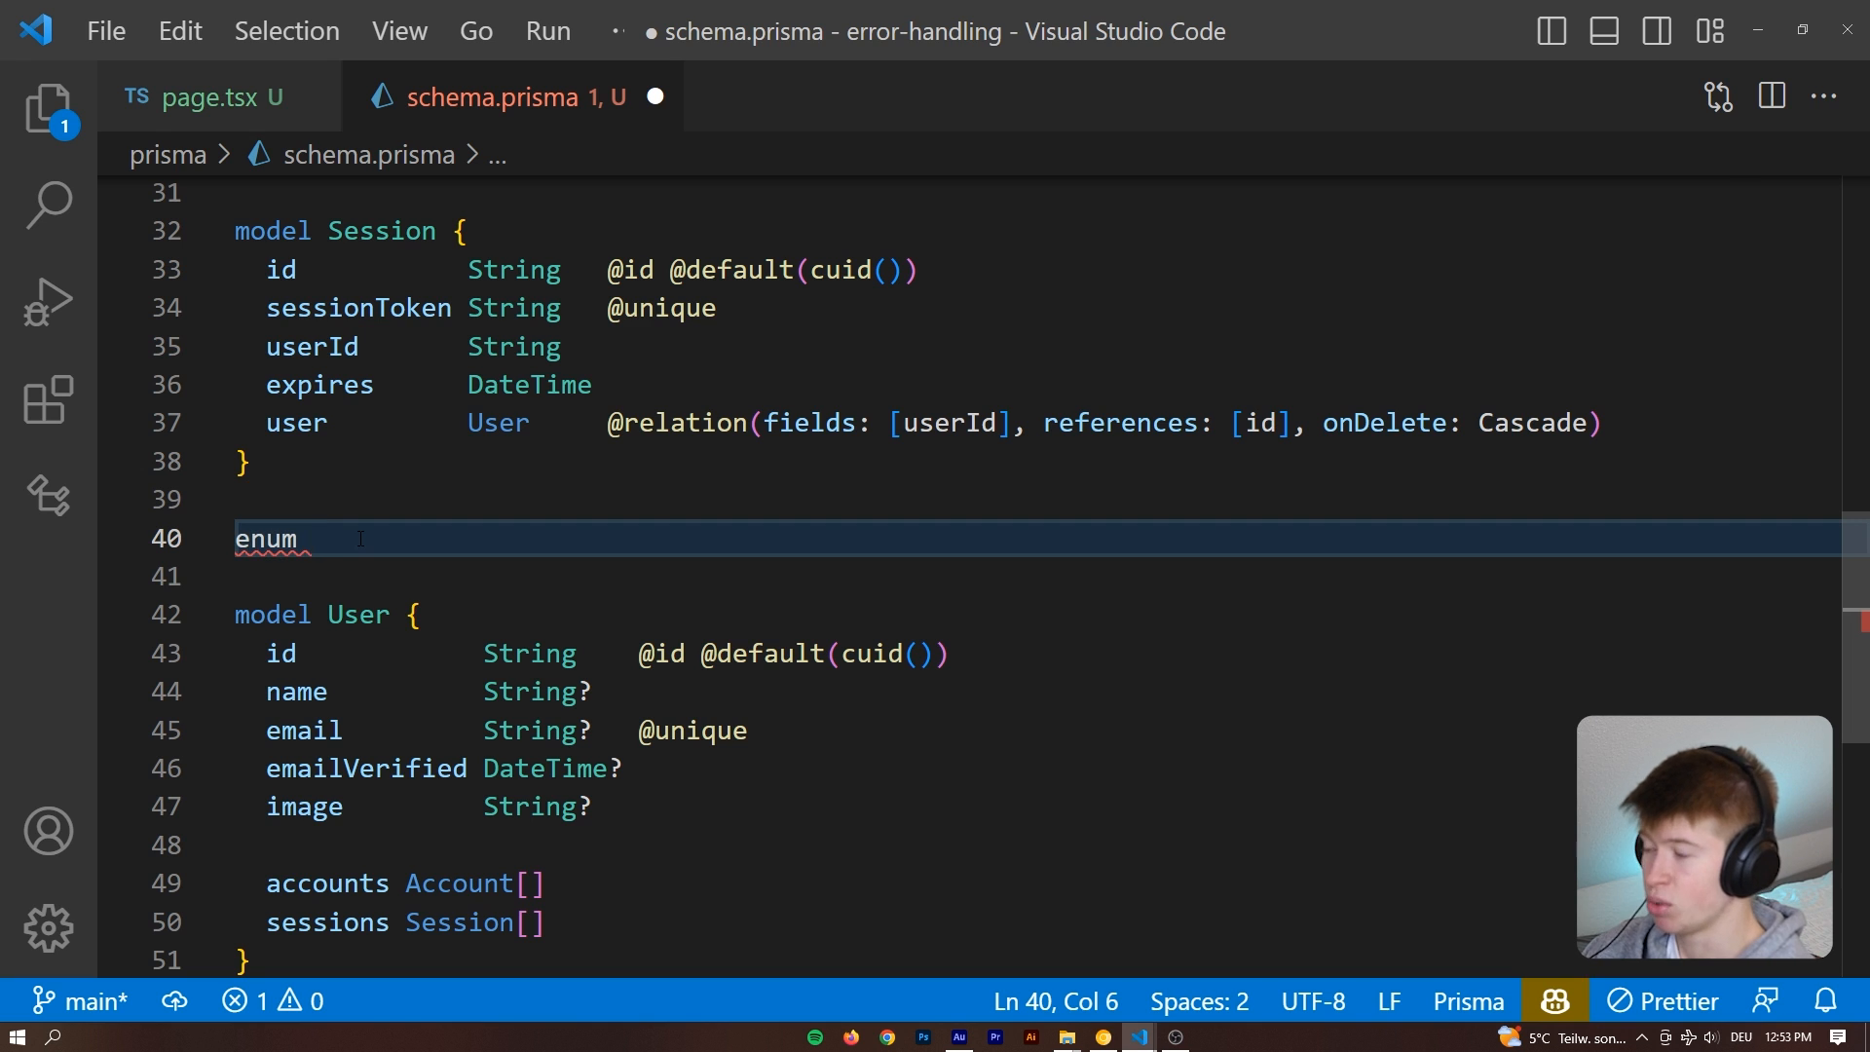
pyautogui.write('UserRole')
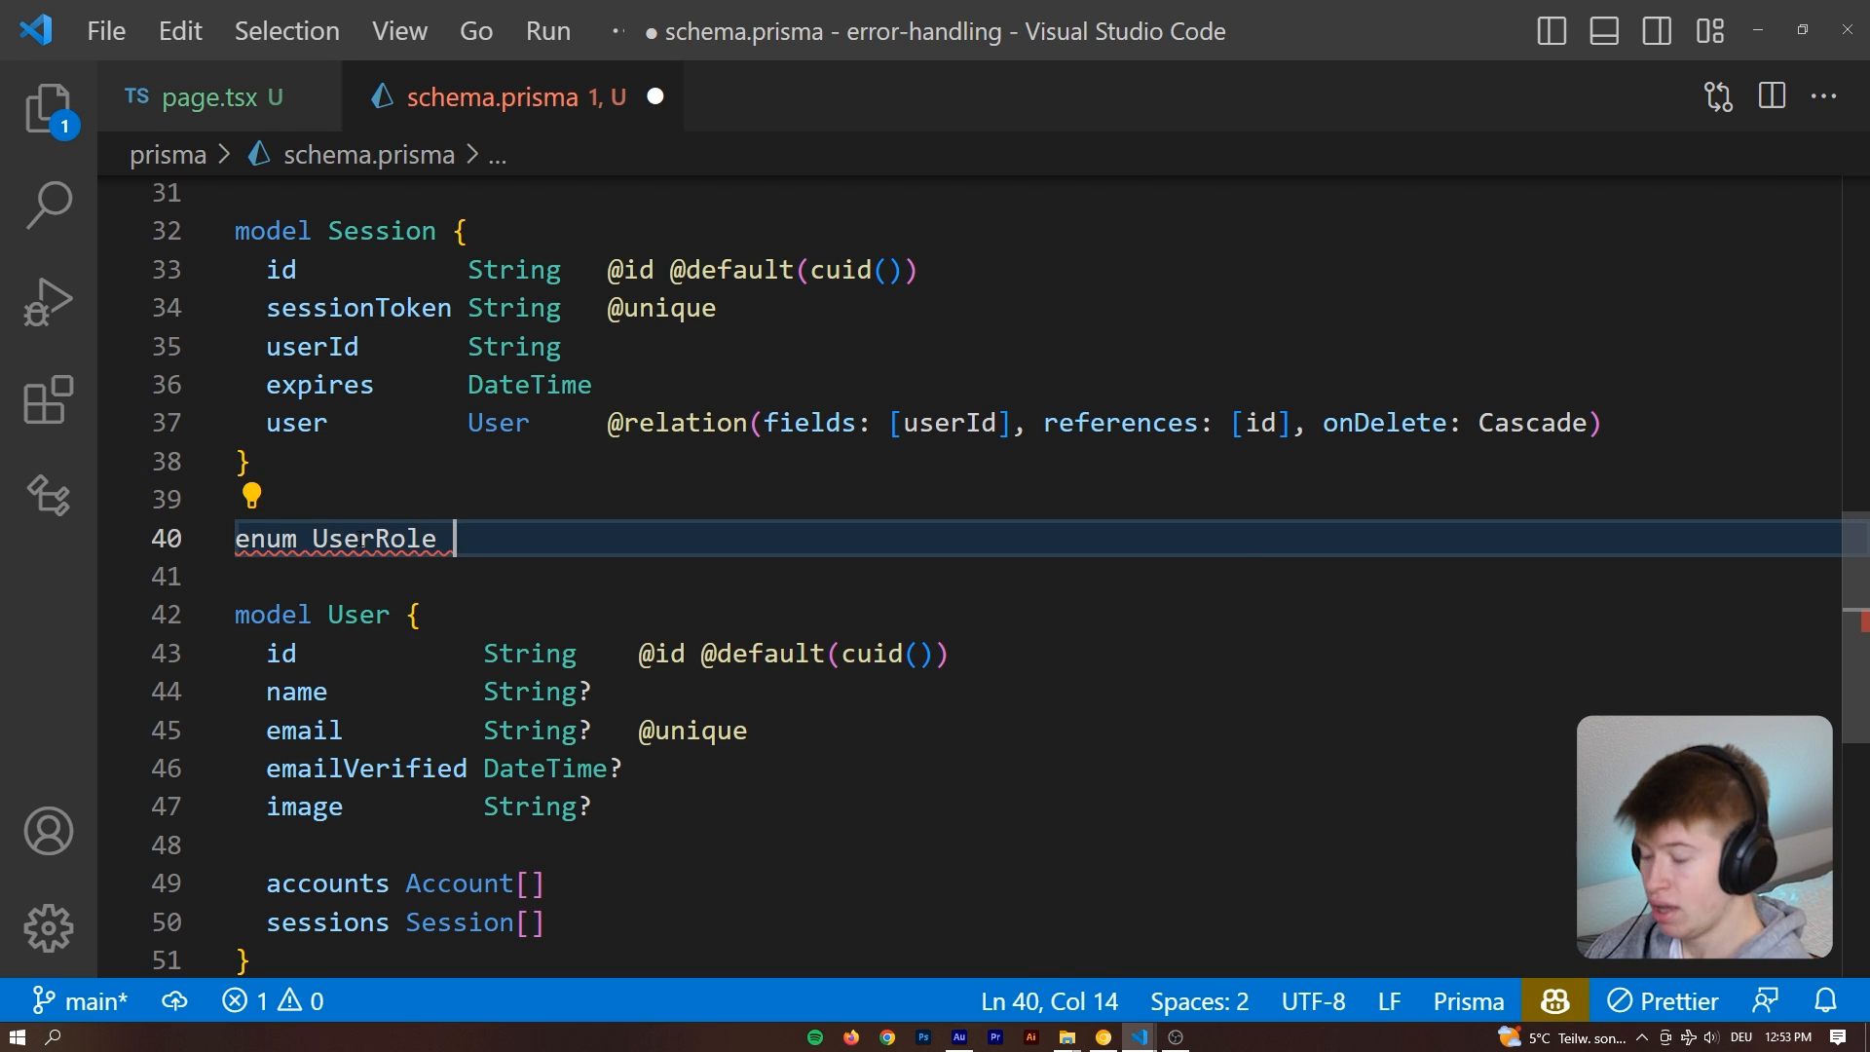
pyautogui.write('{')
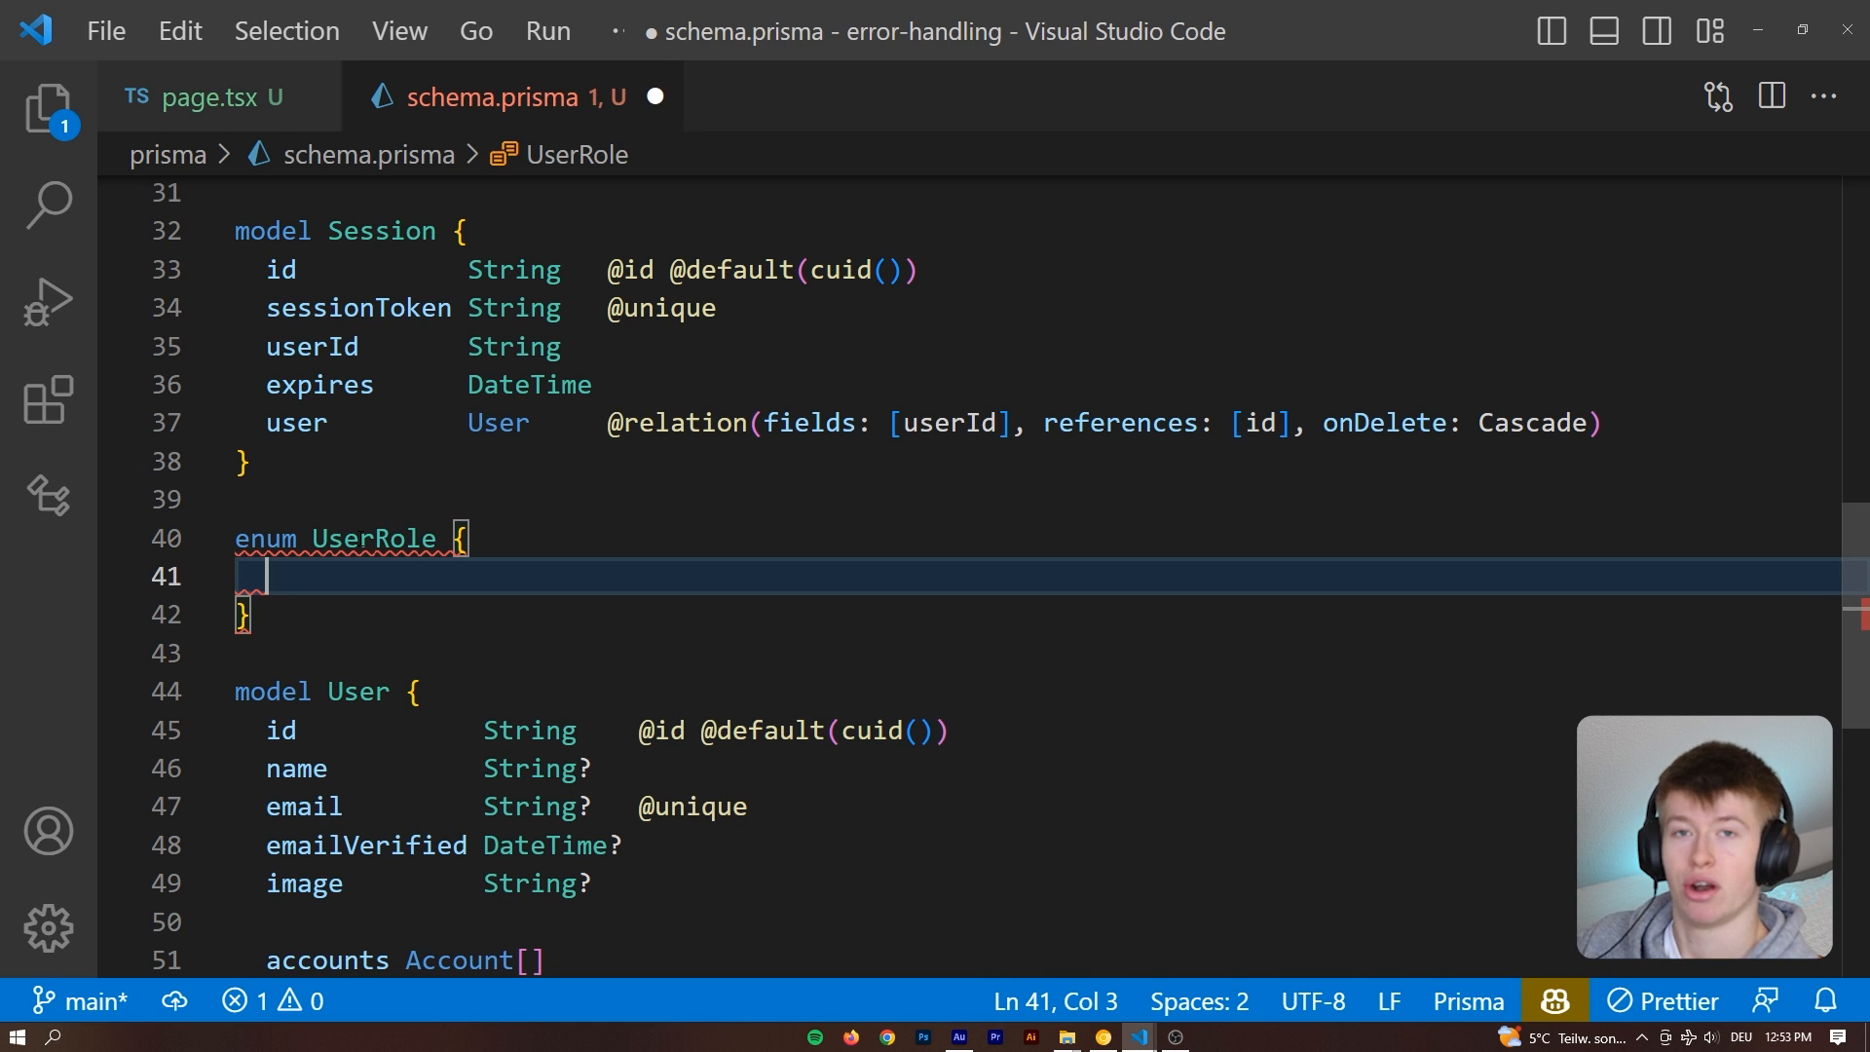
pyautogui.write('ADMNI')
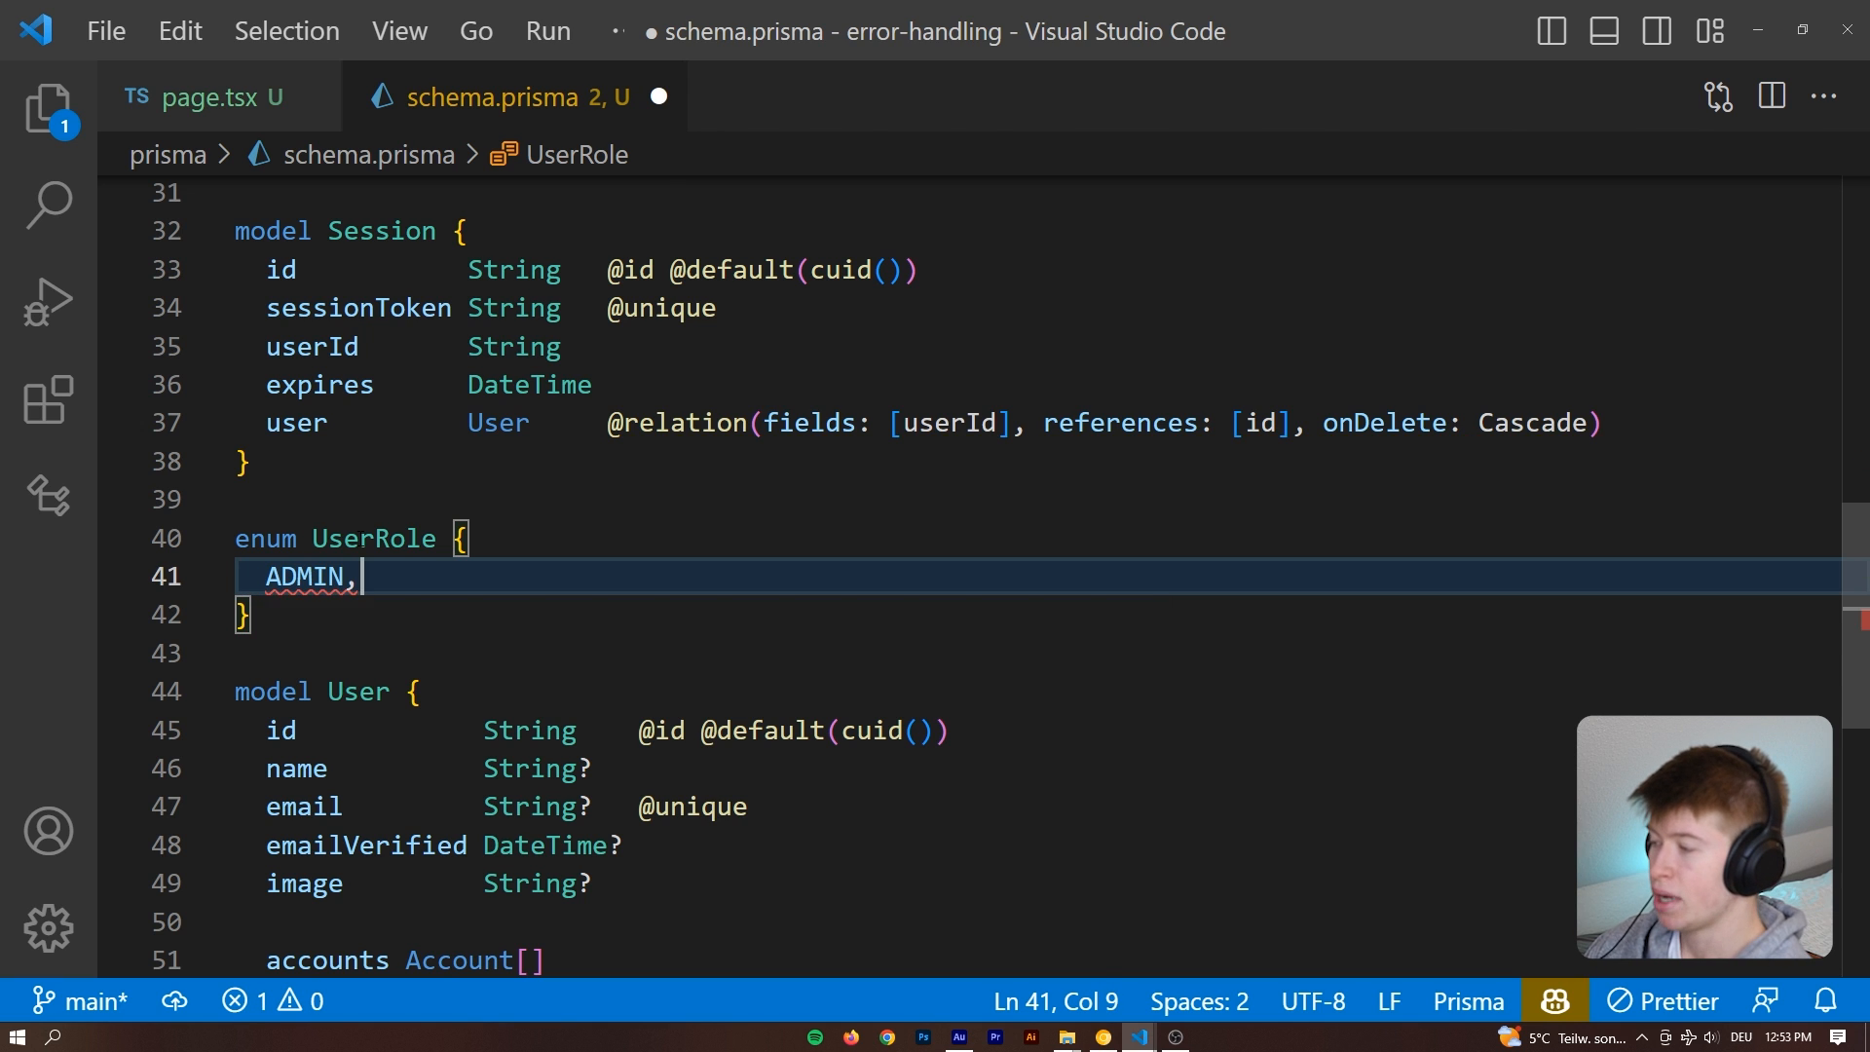
pyautogui.press('Backspace')
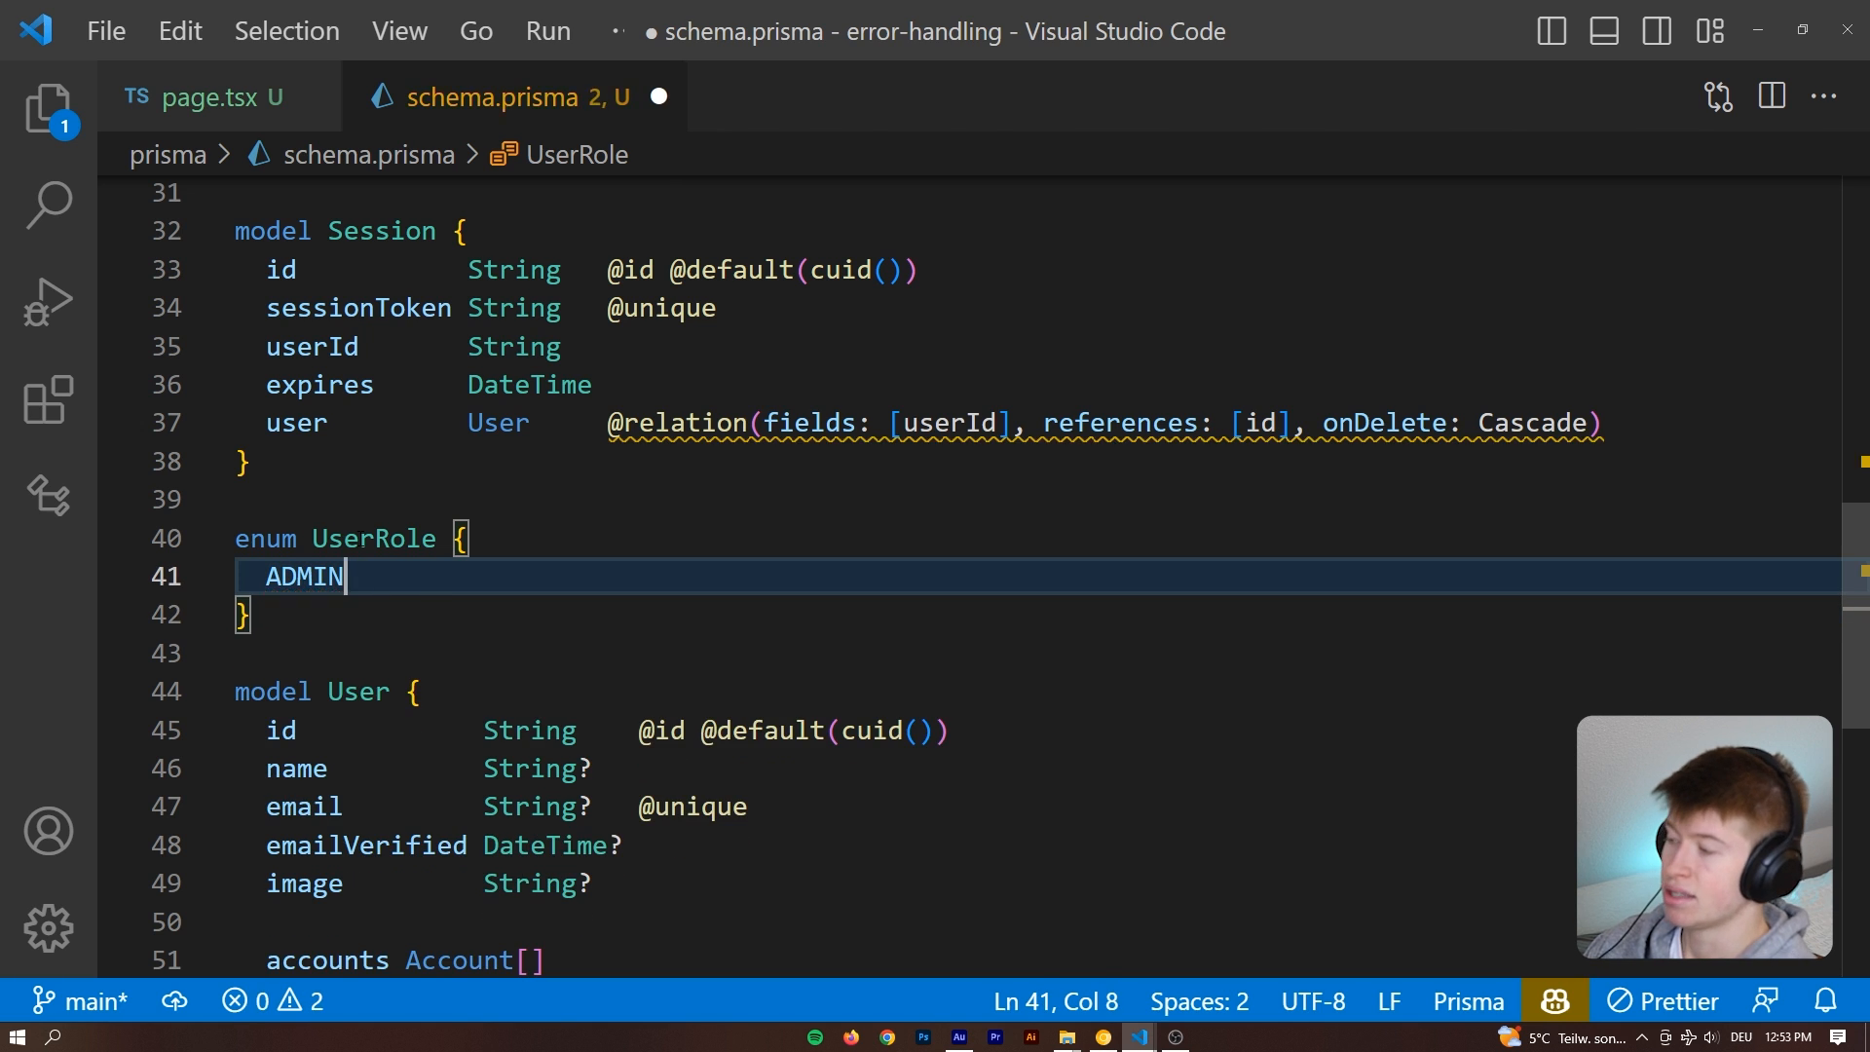
pyautogui.press('enter')
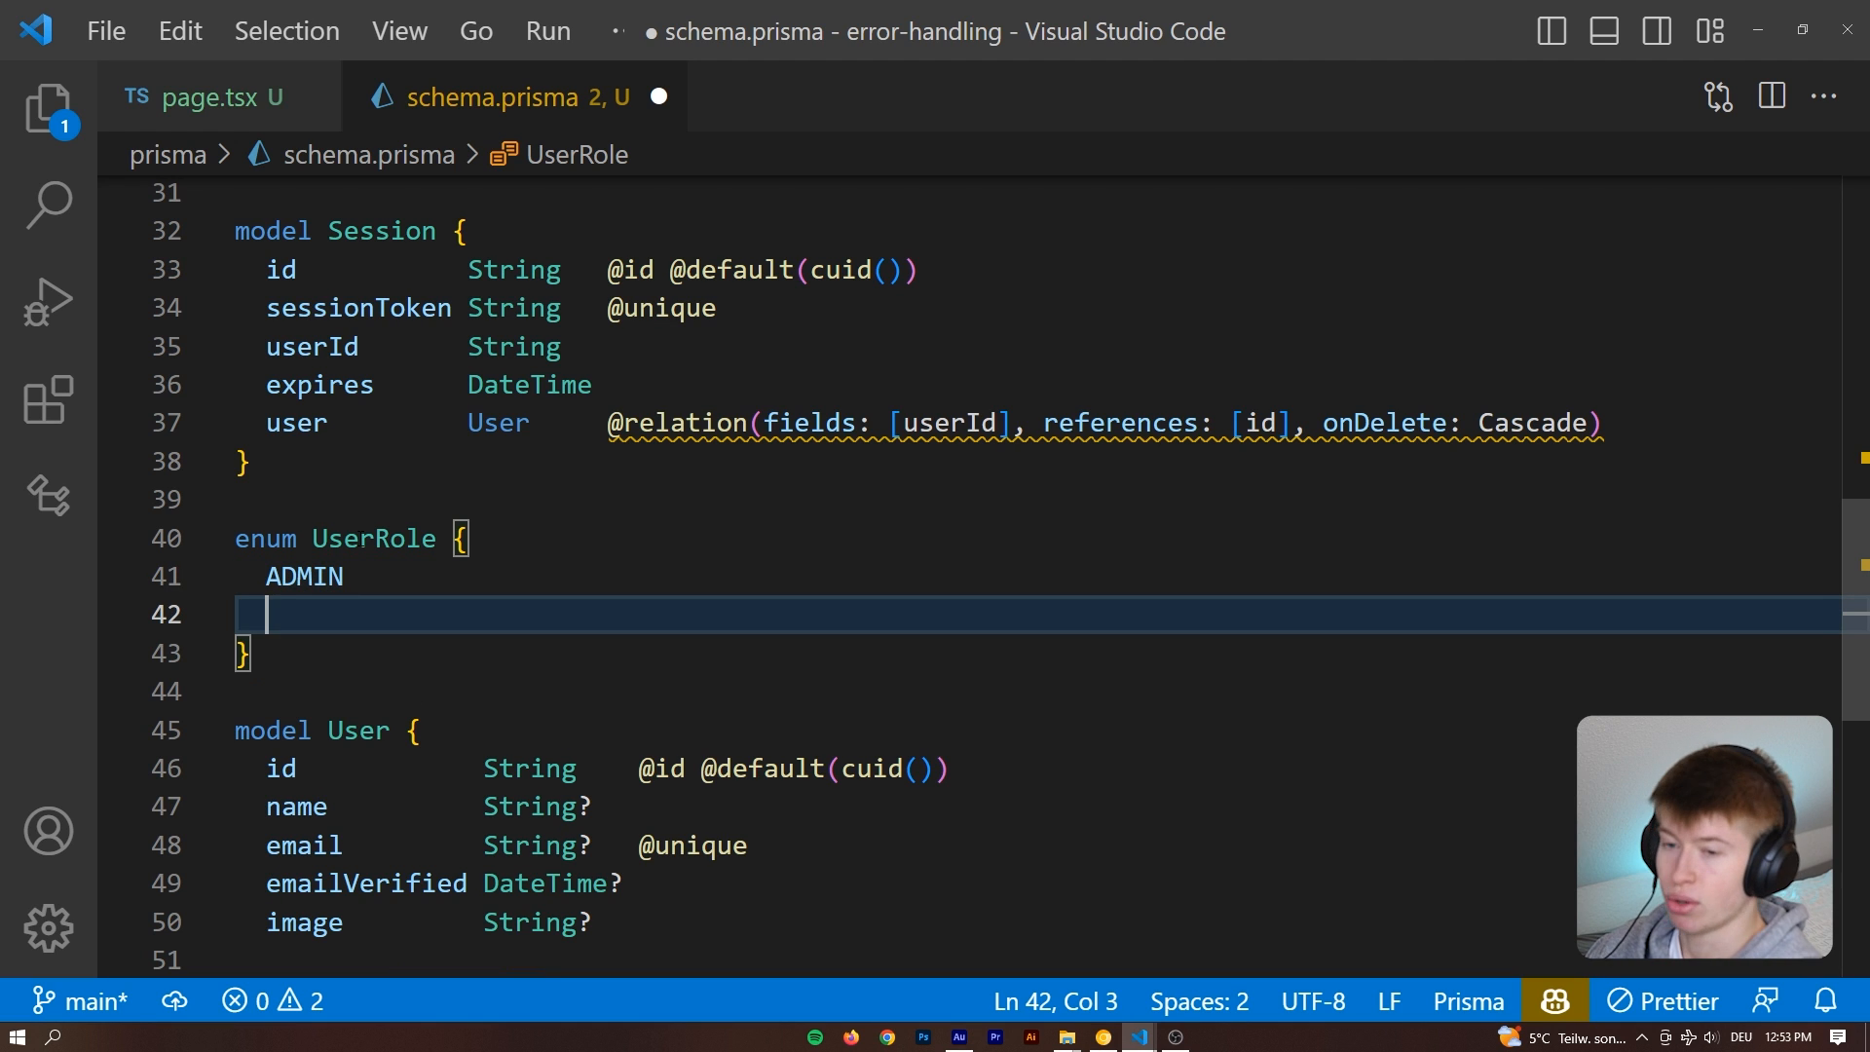
pyautogui.write('USER')
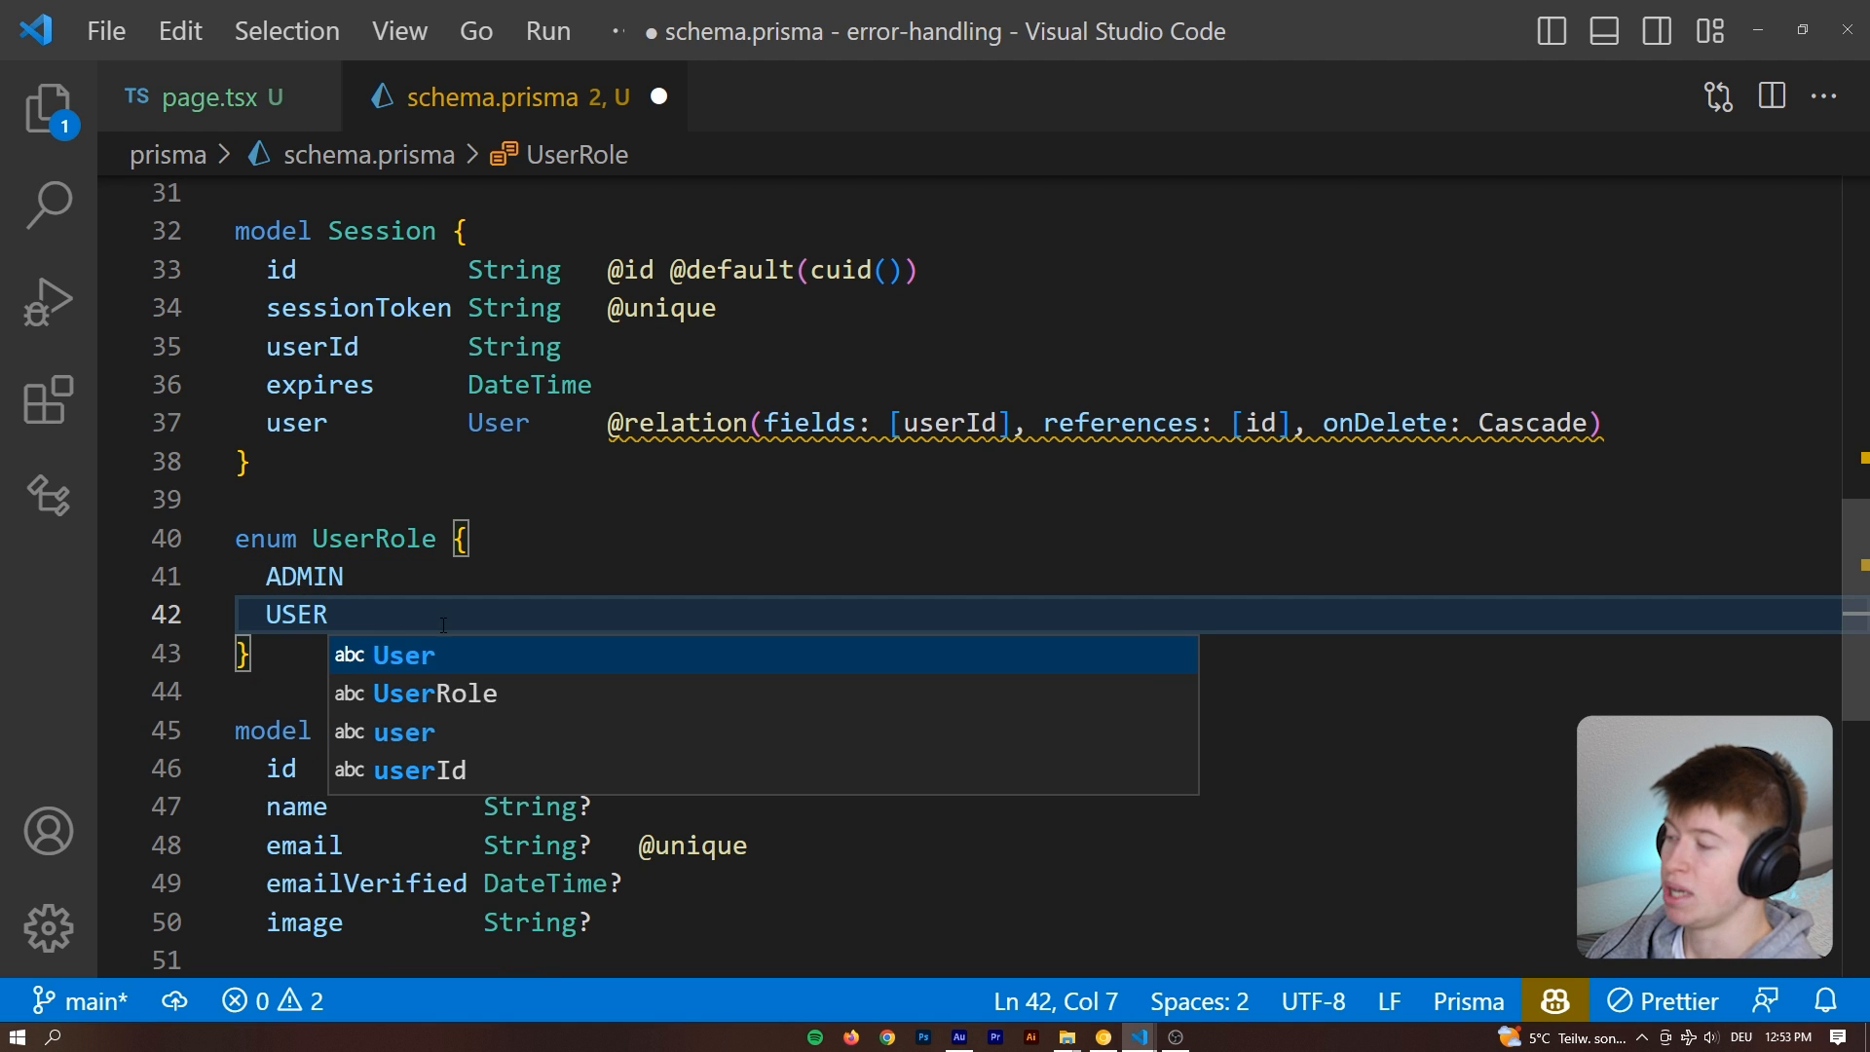
pyautogui.press('Escape')
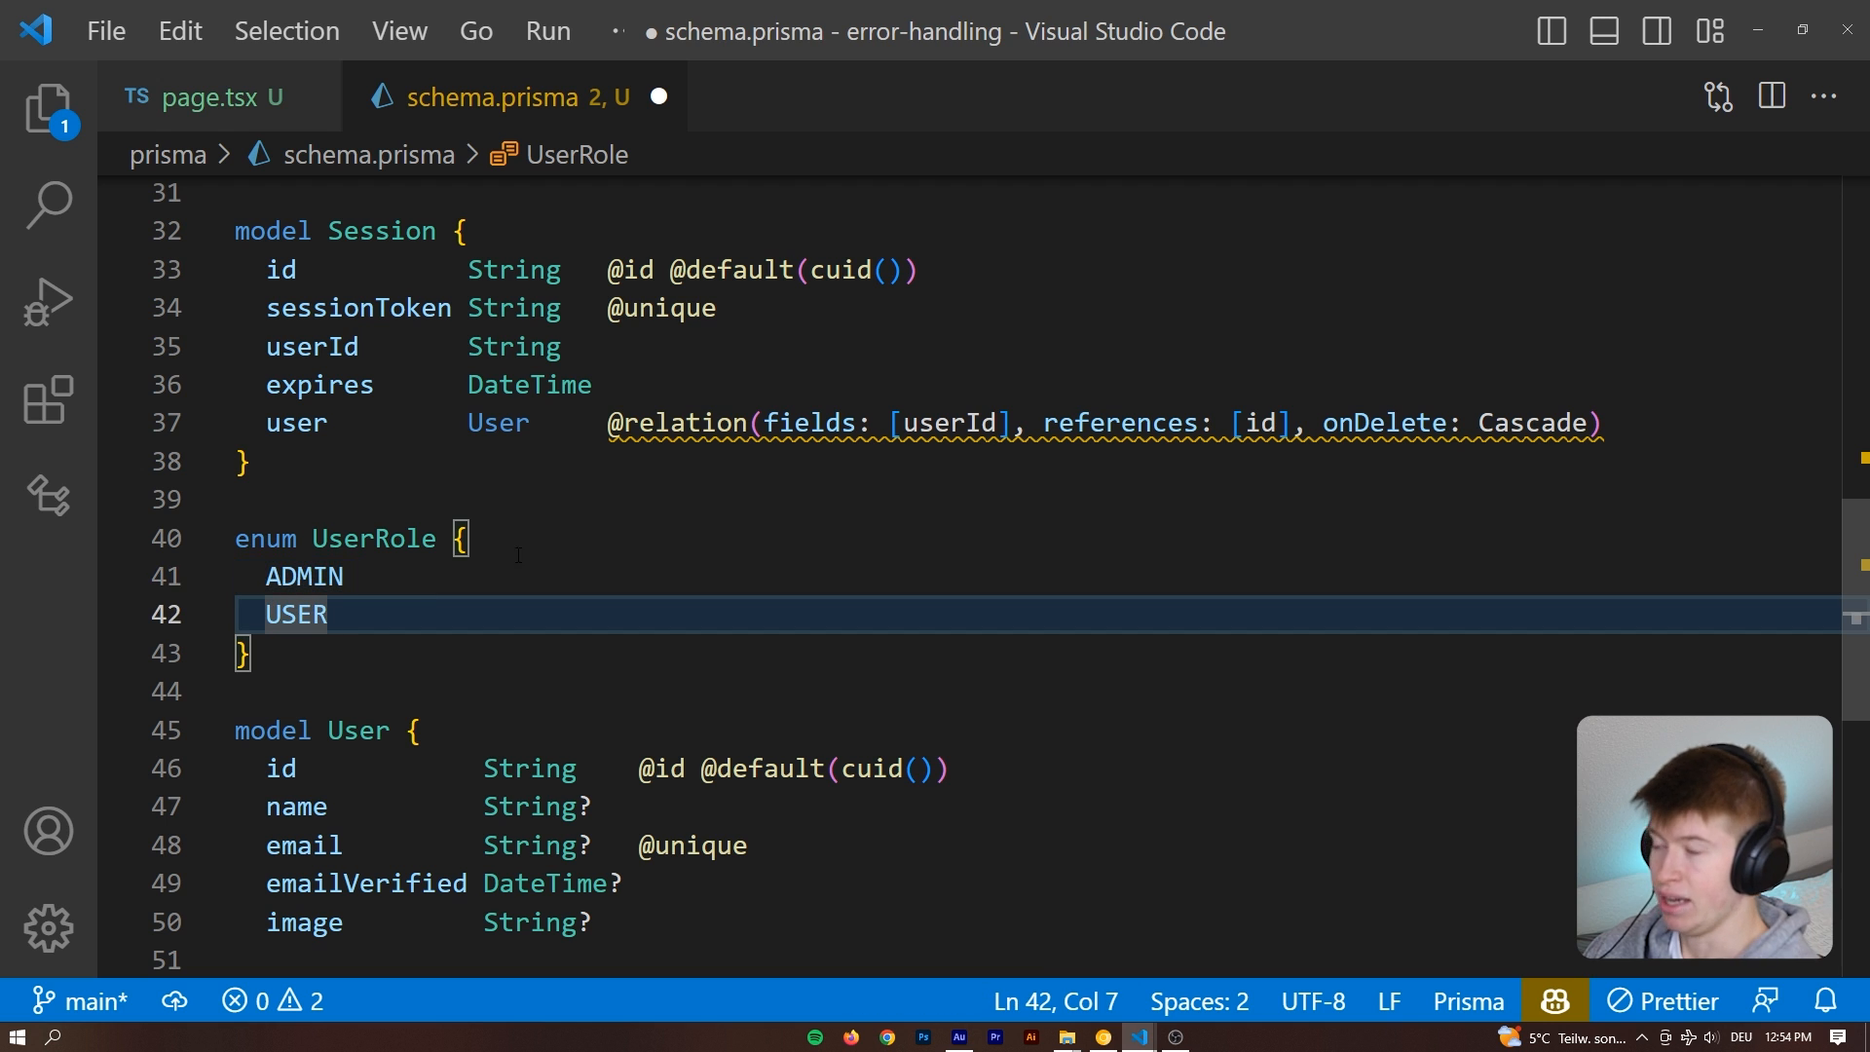
pyautogui.moveTo(1720, 602)
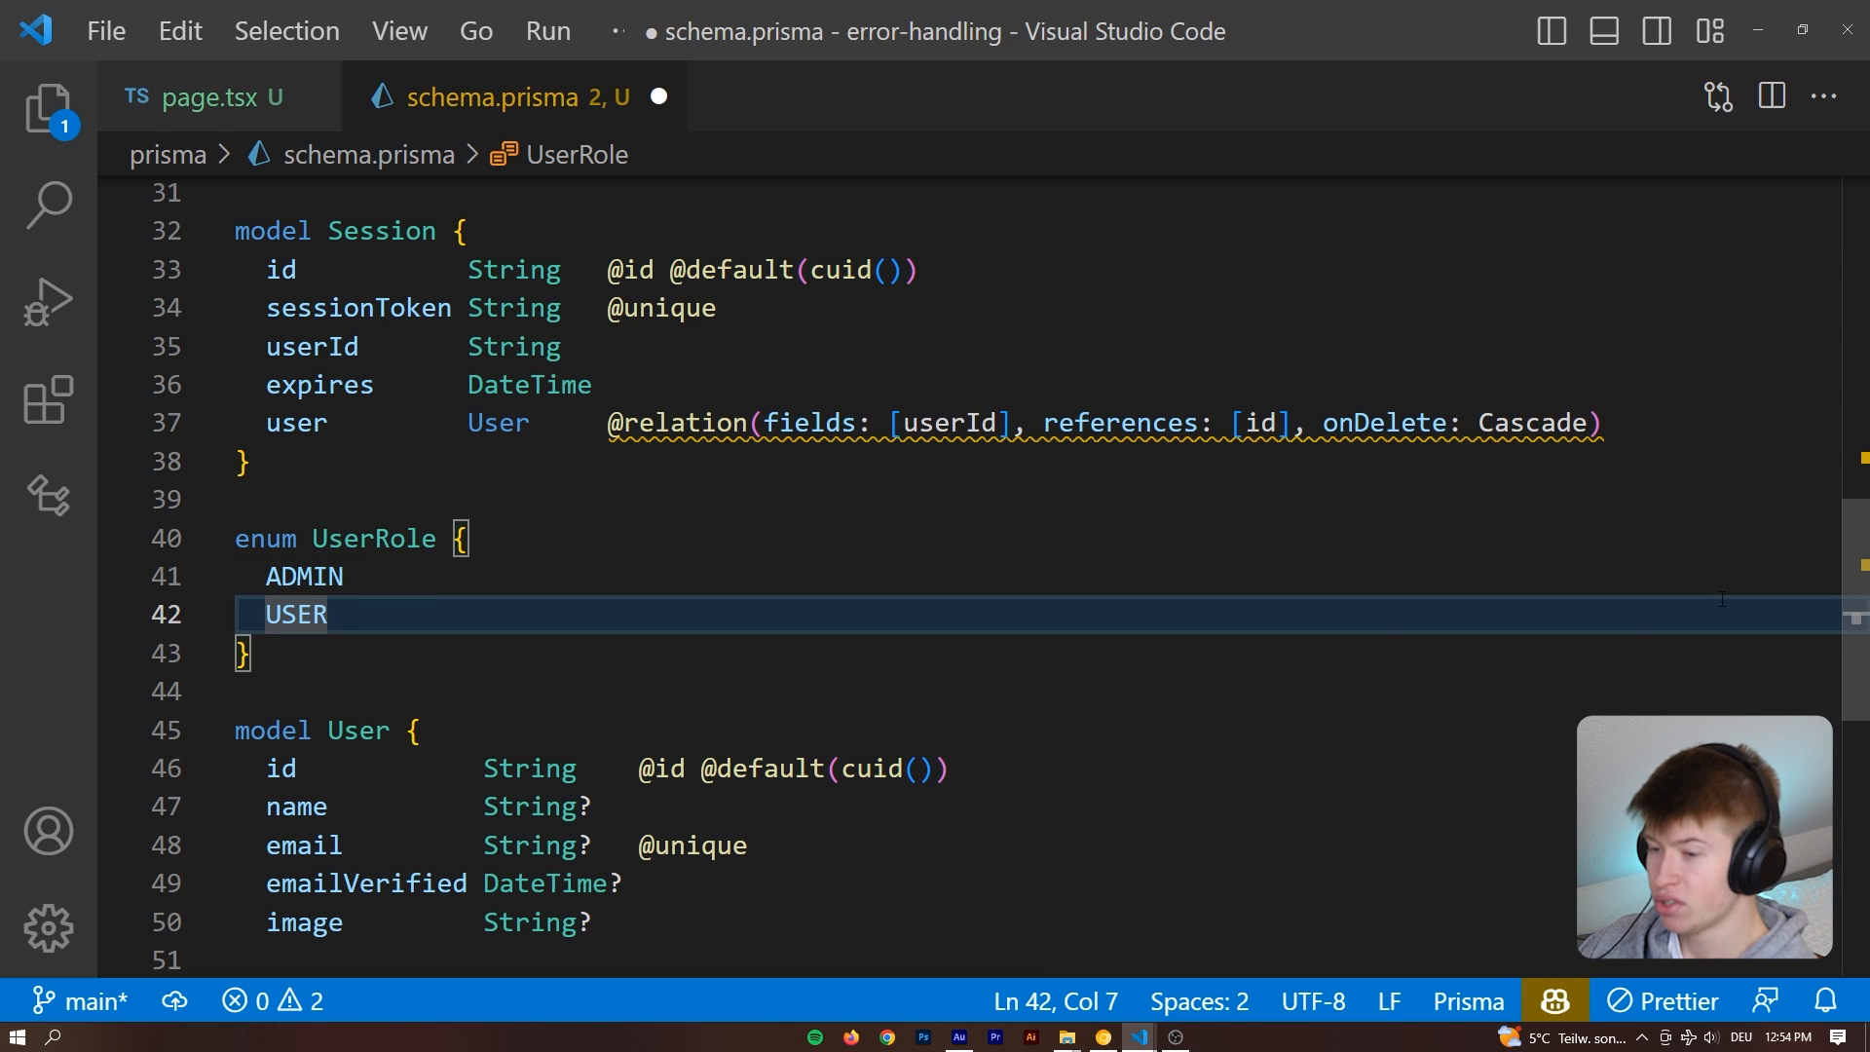
pyautogui.scroll(-3)
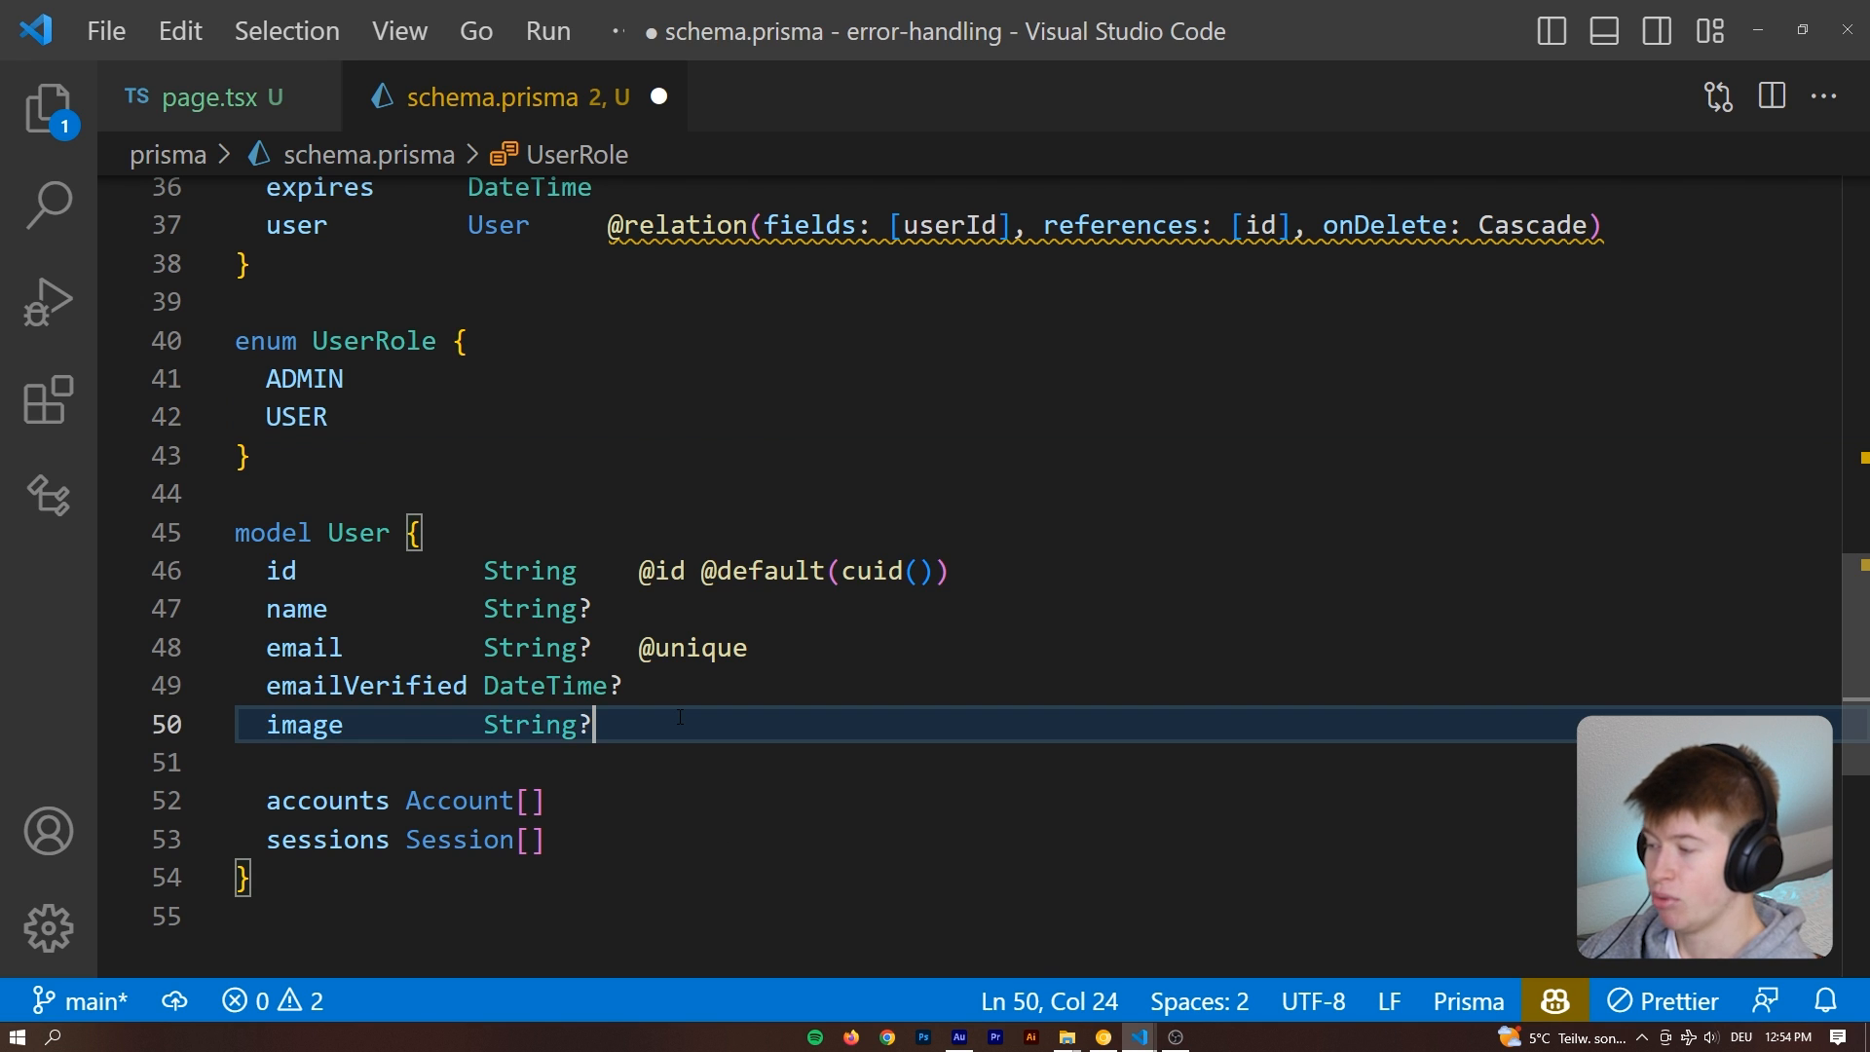
pyautogui.press('Enter')
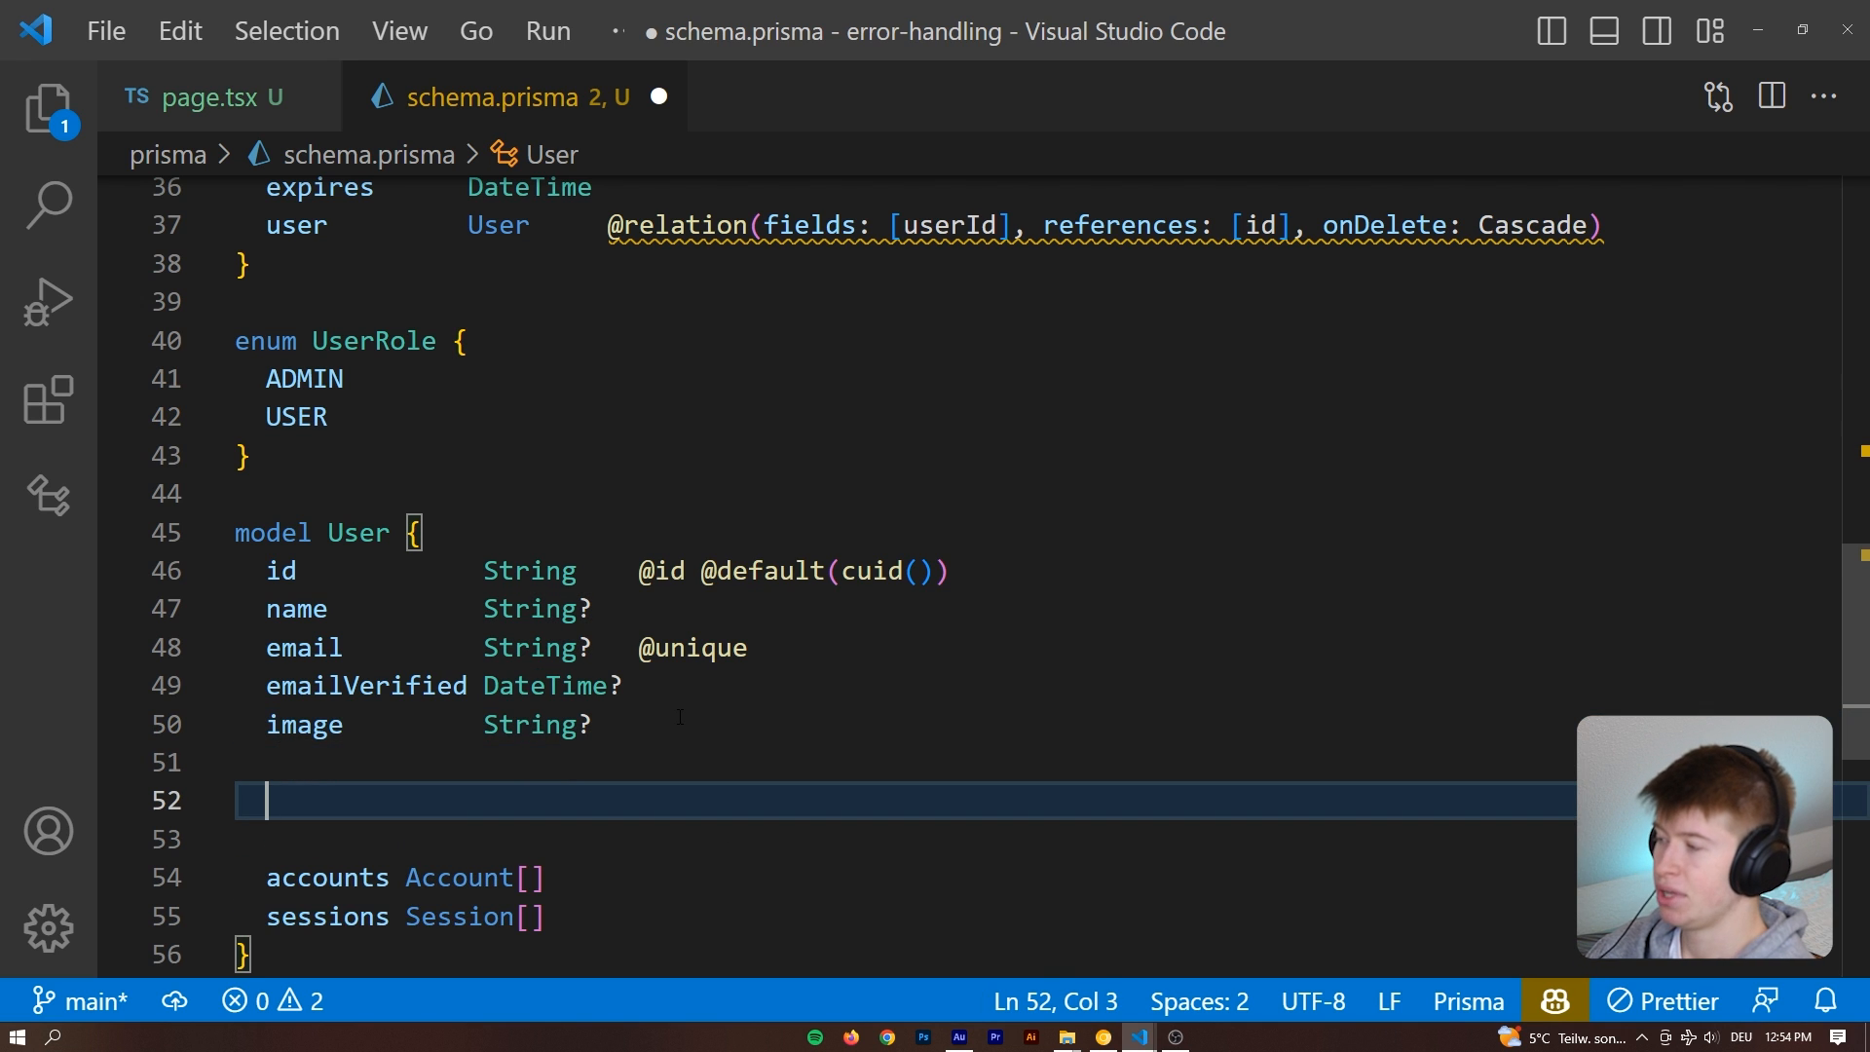
pyautogui.scroll(-3)
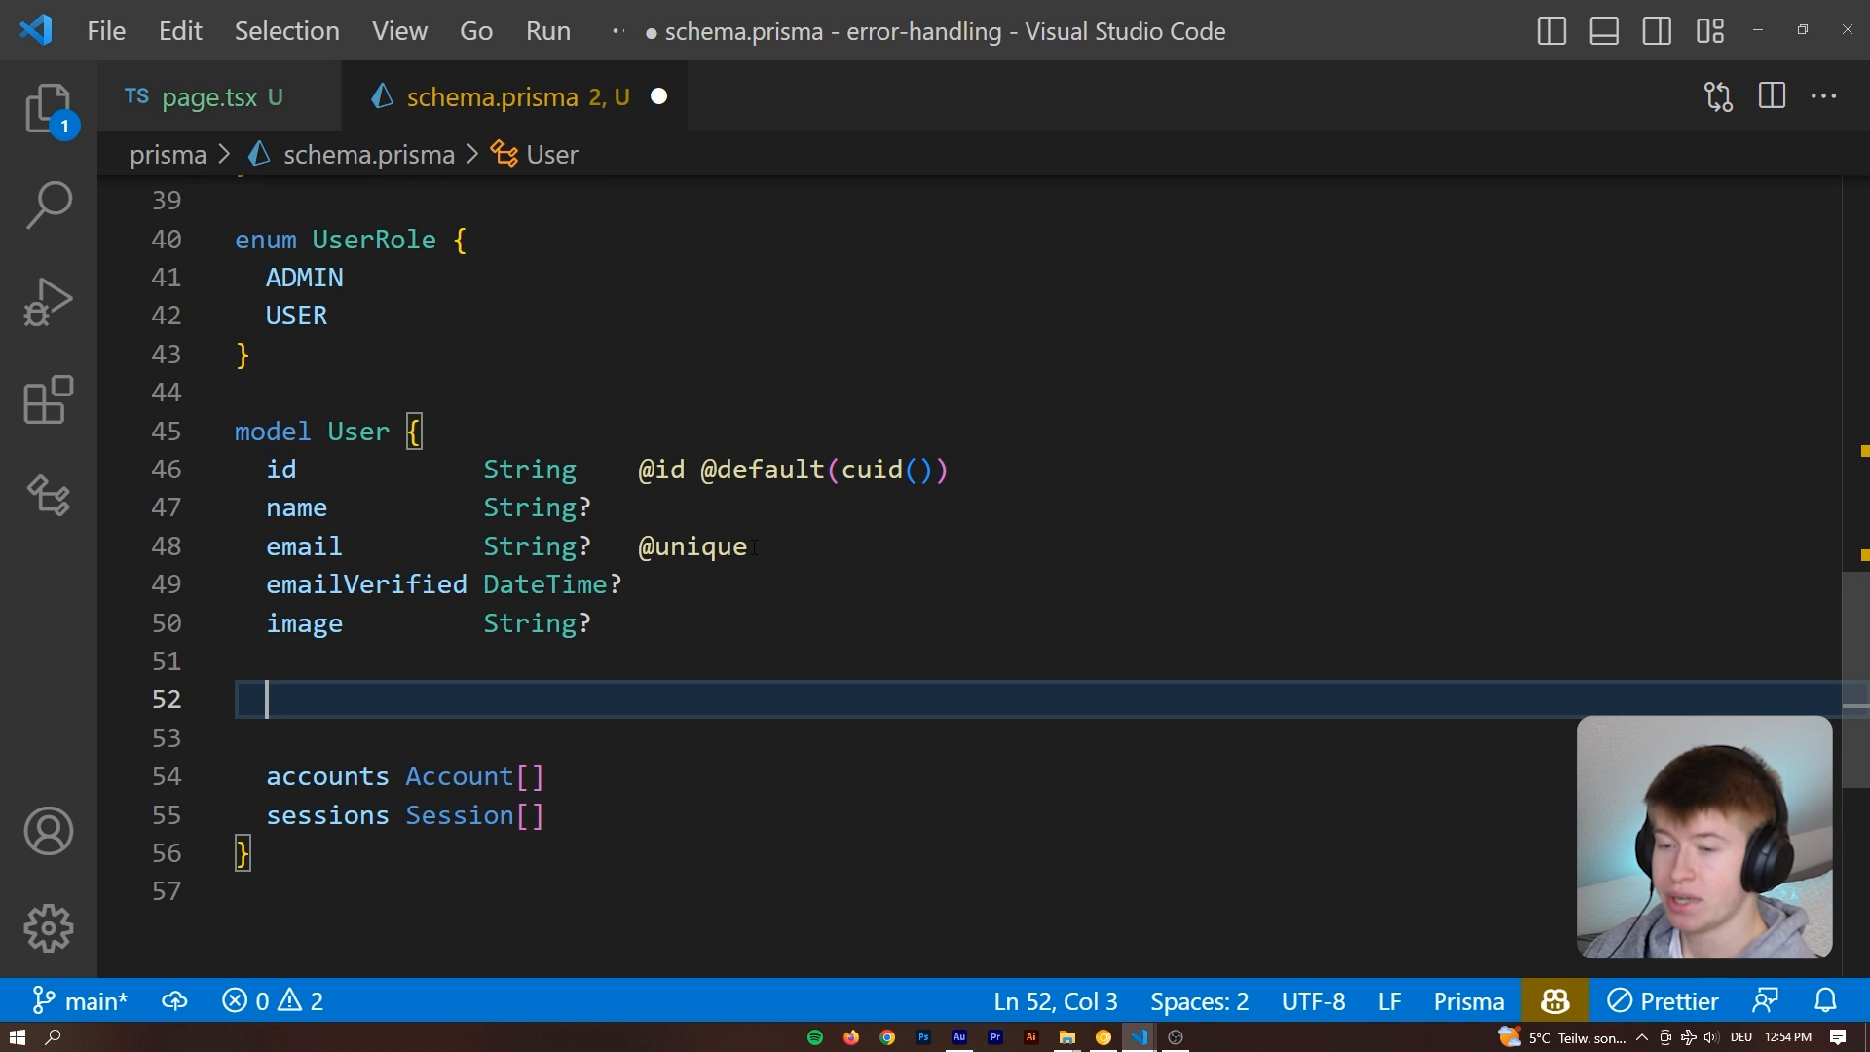
pyautogui.write('role')
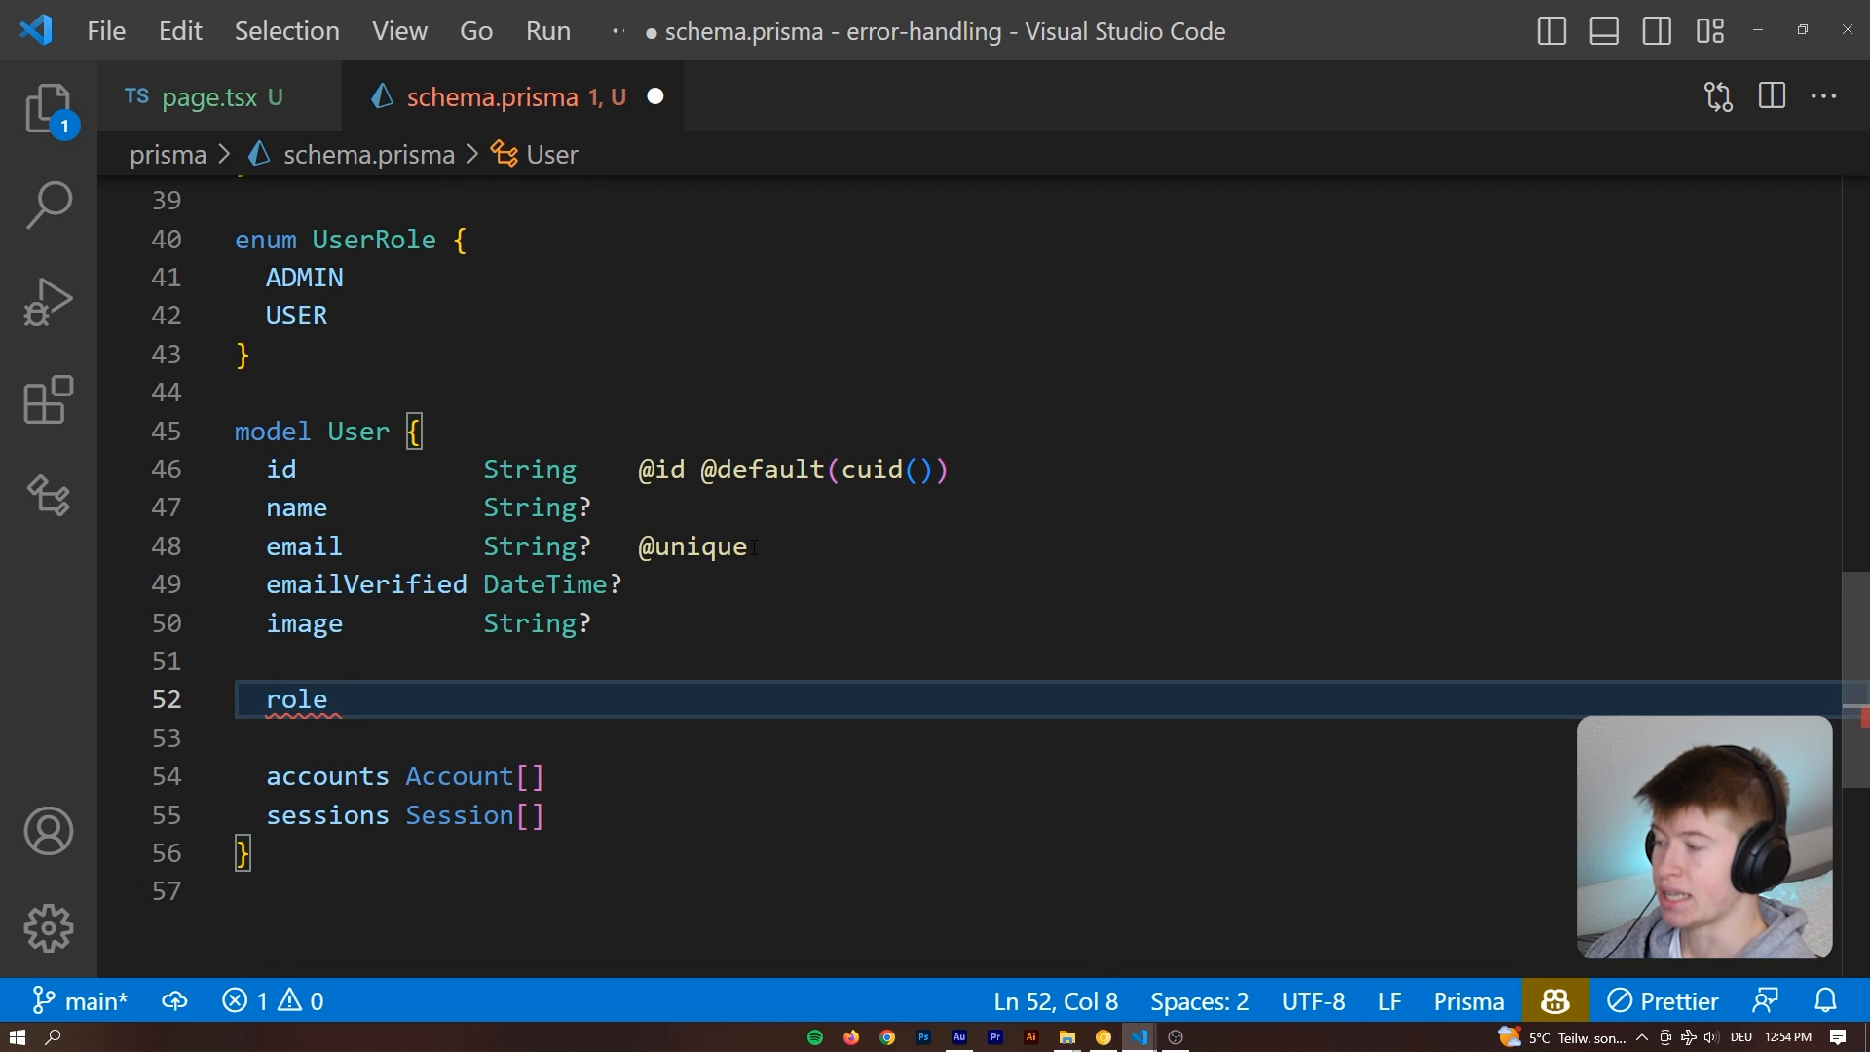
pyautogui.doubleClick(296, 699)
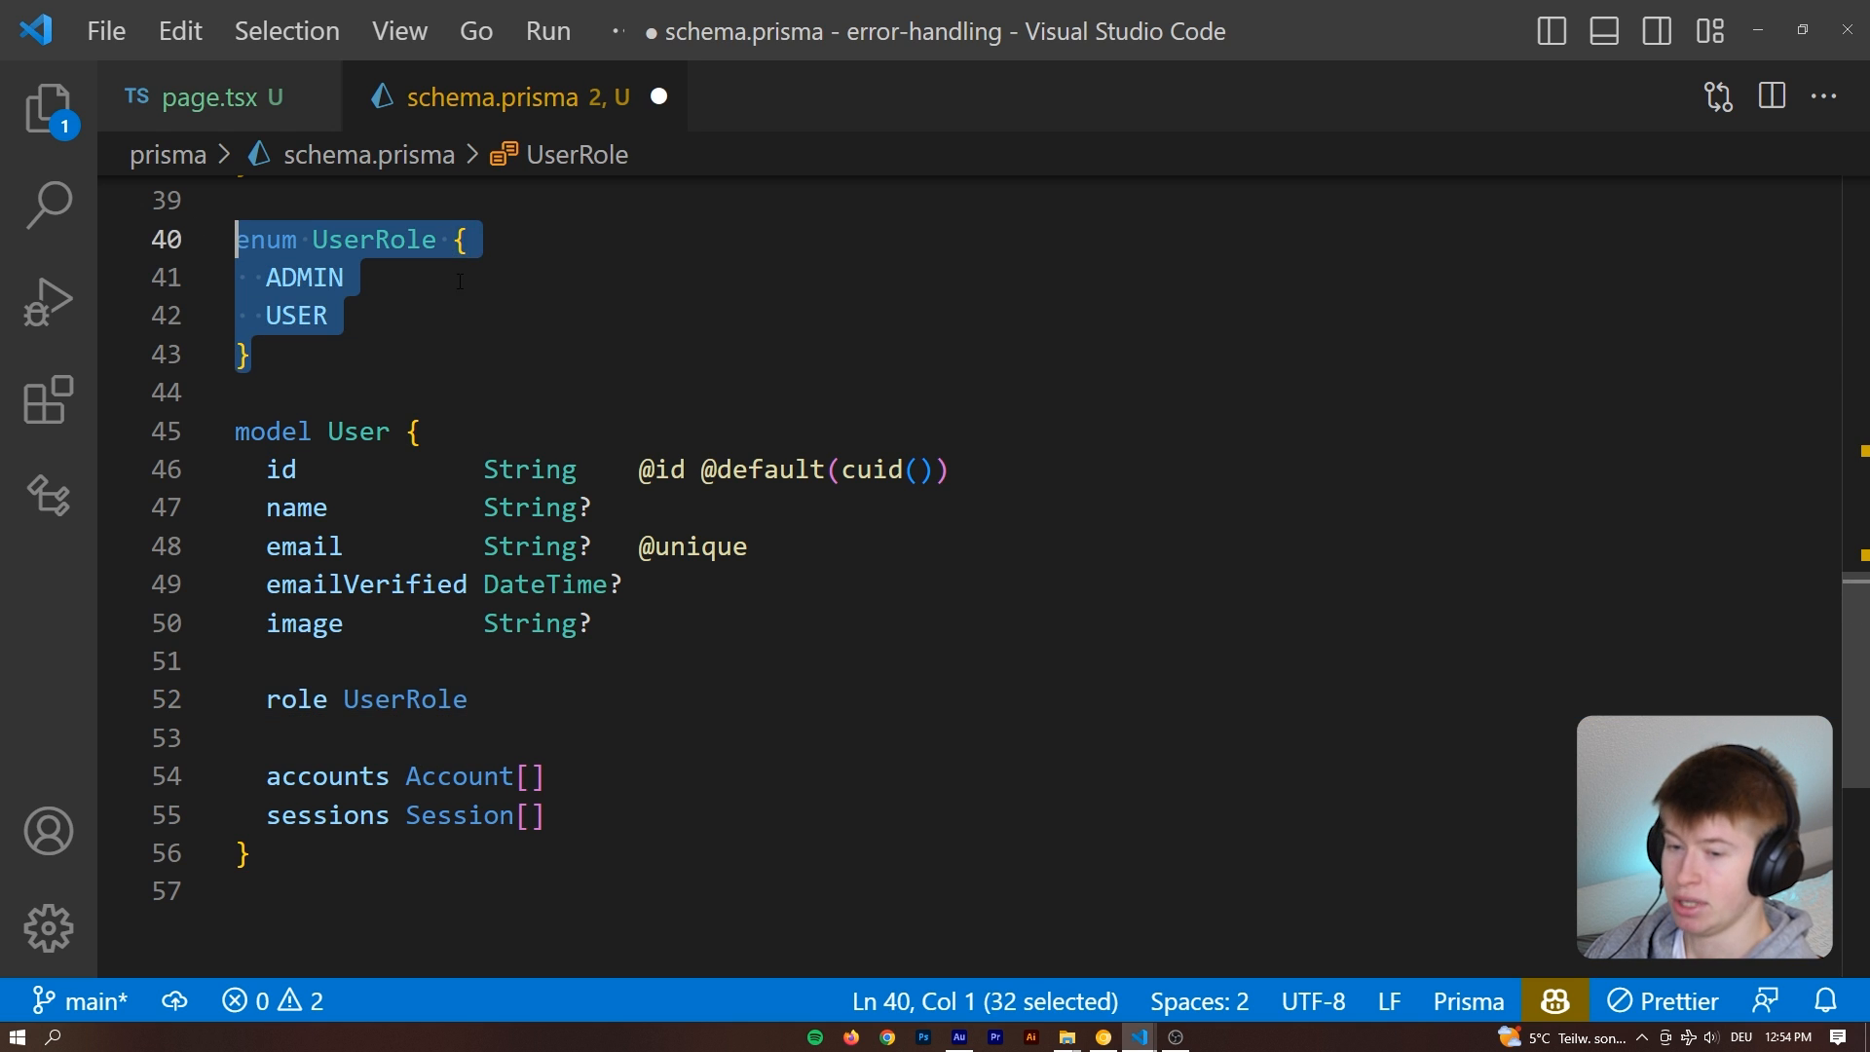
pyautogui.write('@default(')
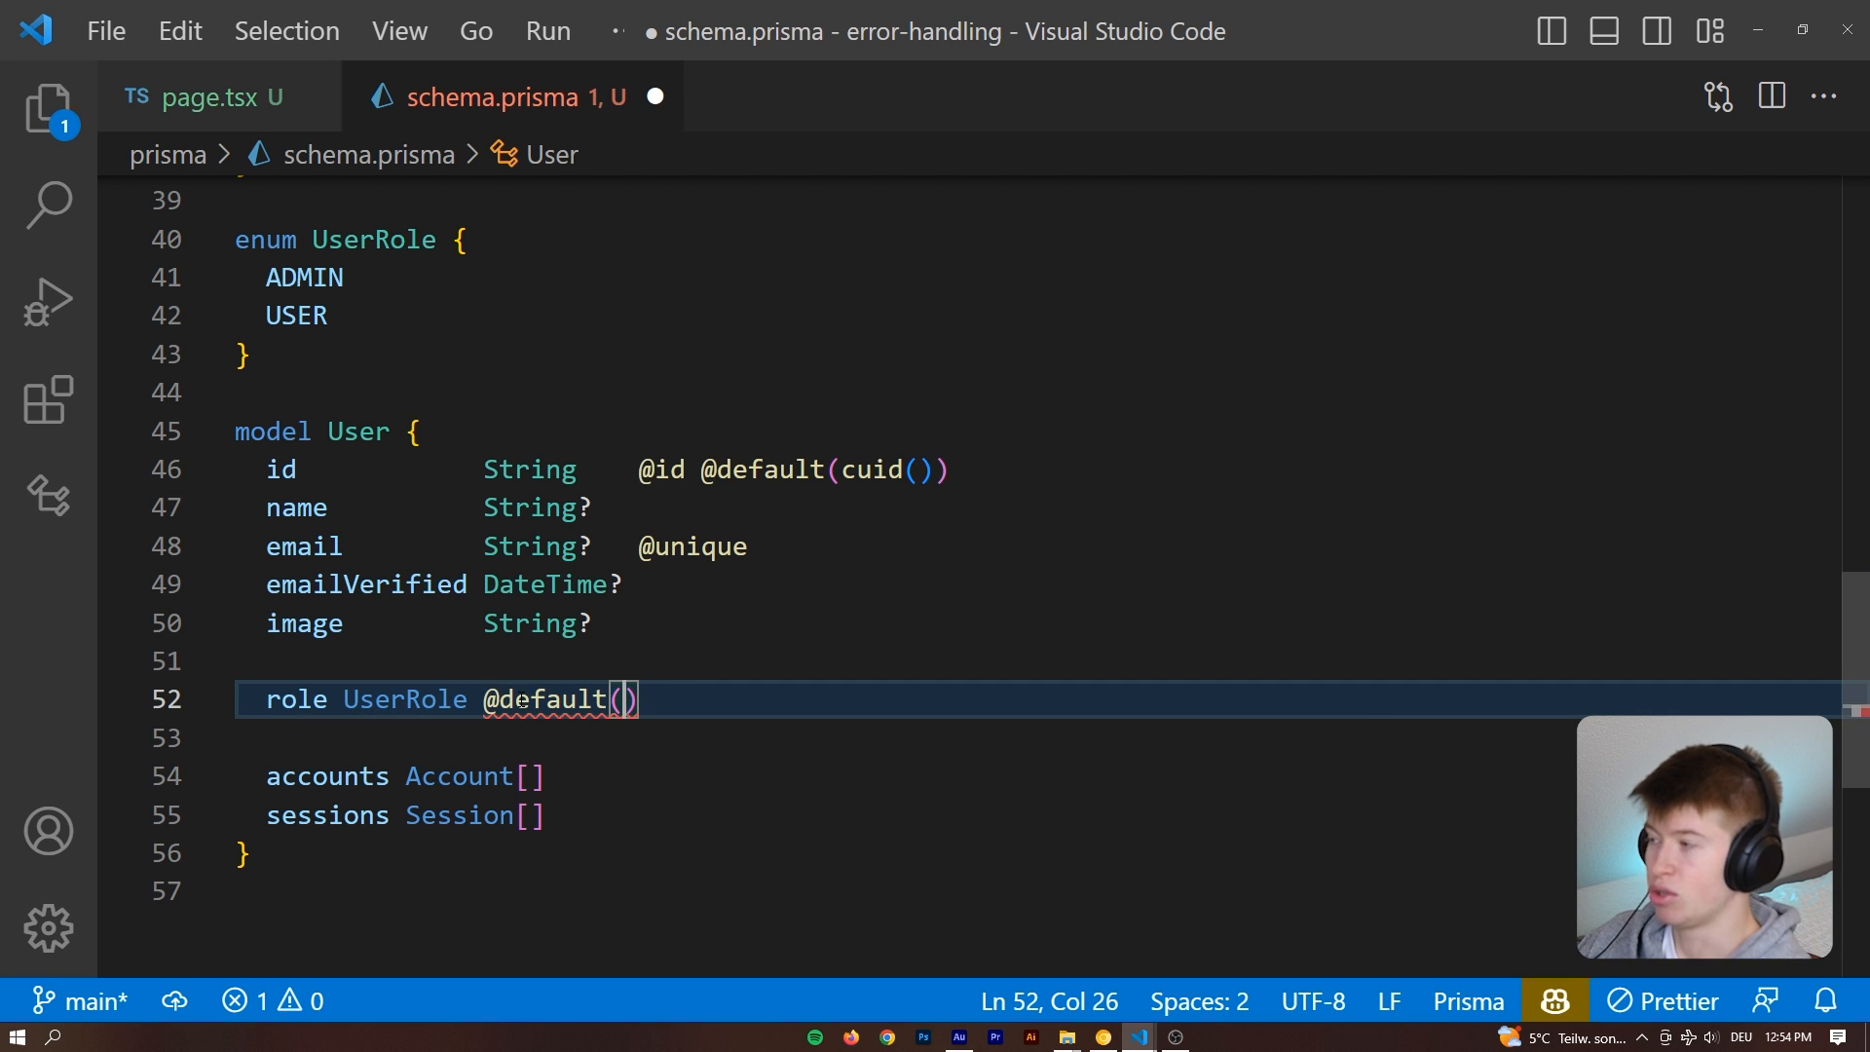
pyautogui.doubleClick(294, 316)
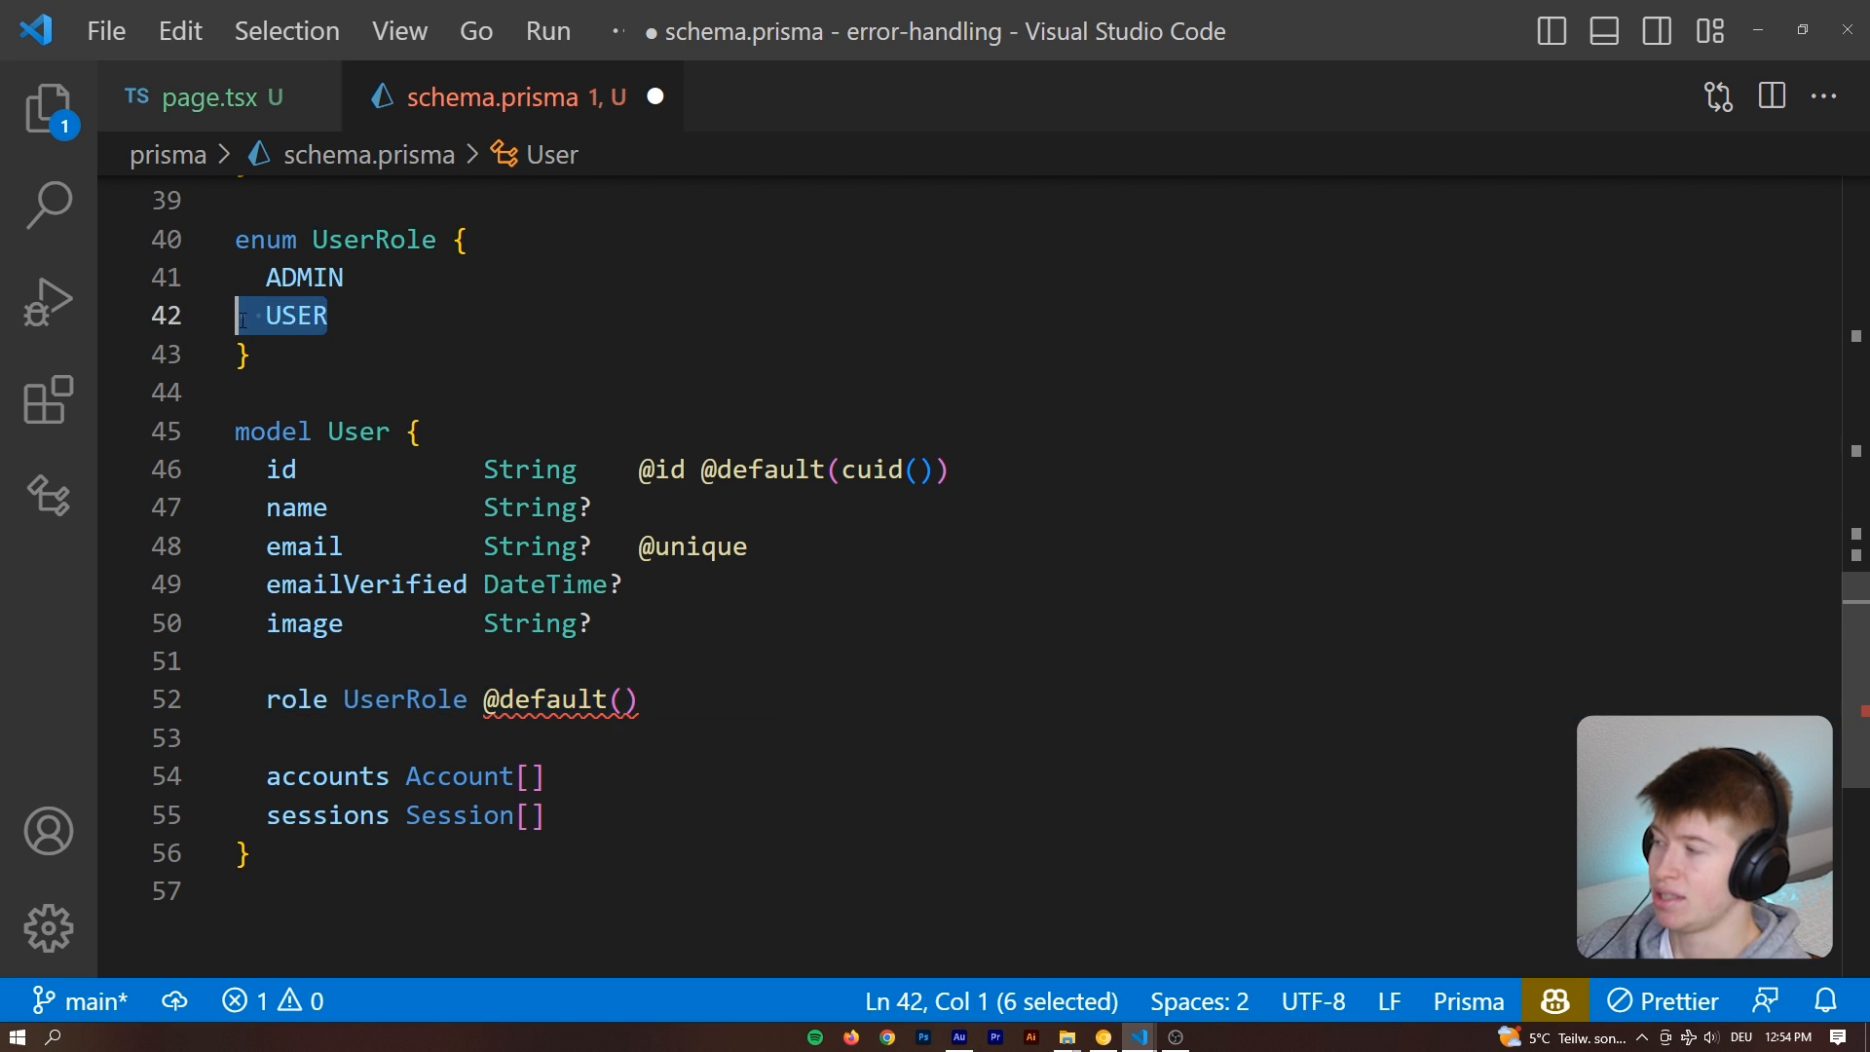
pyautogui.click(621, 700)
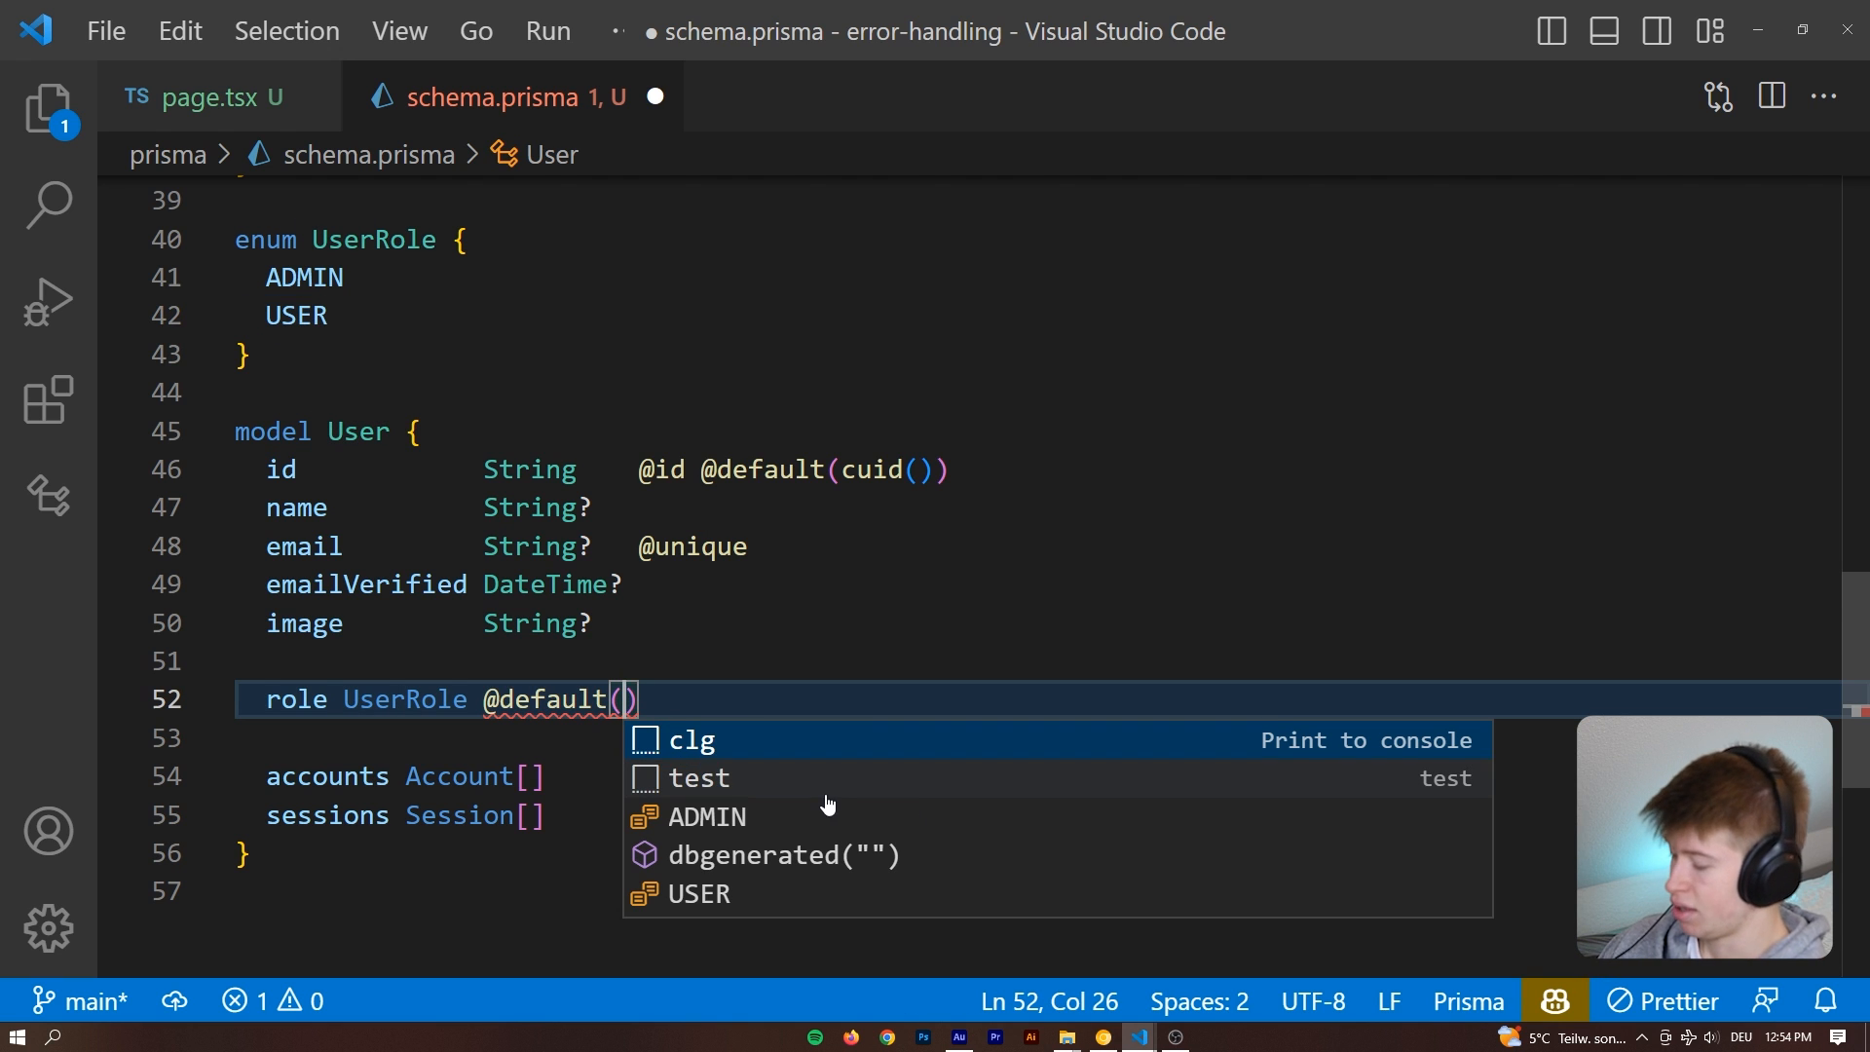
pyautogui.moveTo(724, 740)
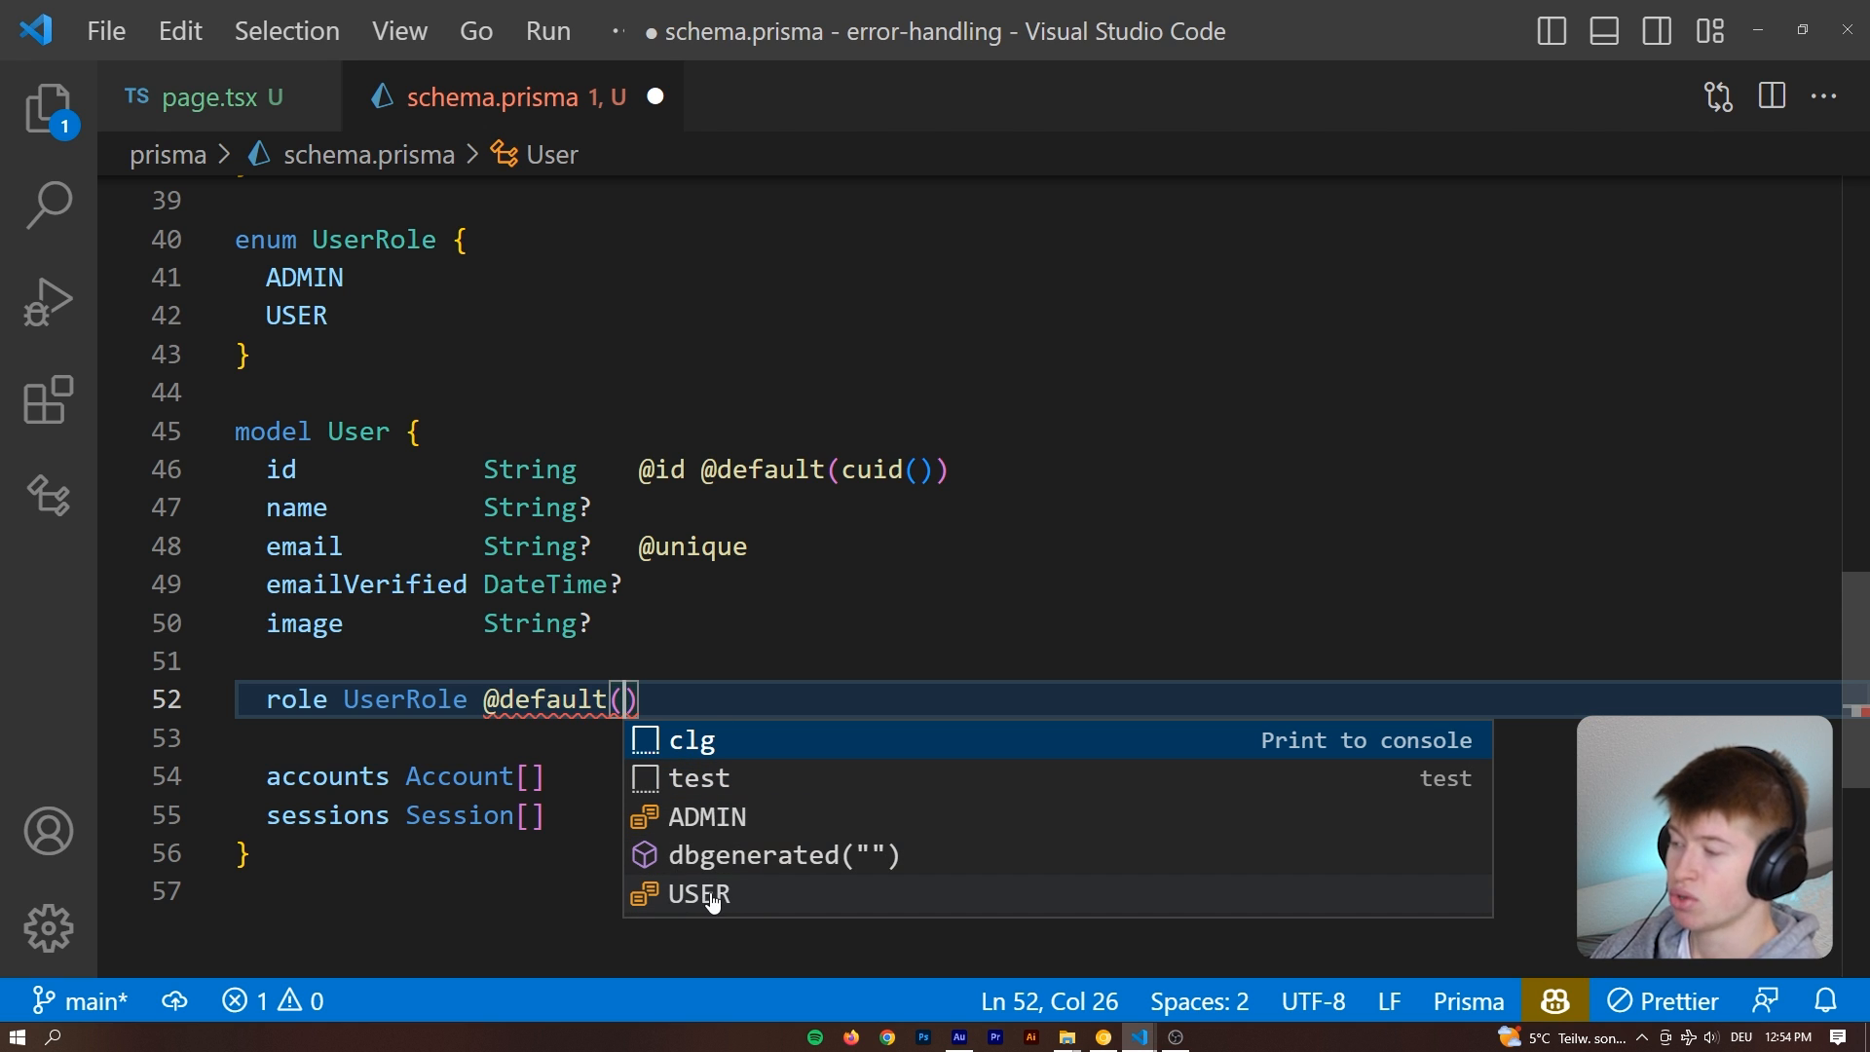
pyautogui.click(697, 895)
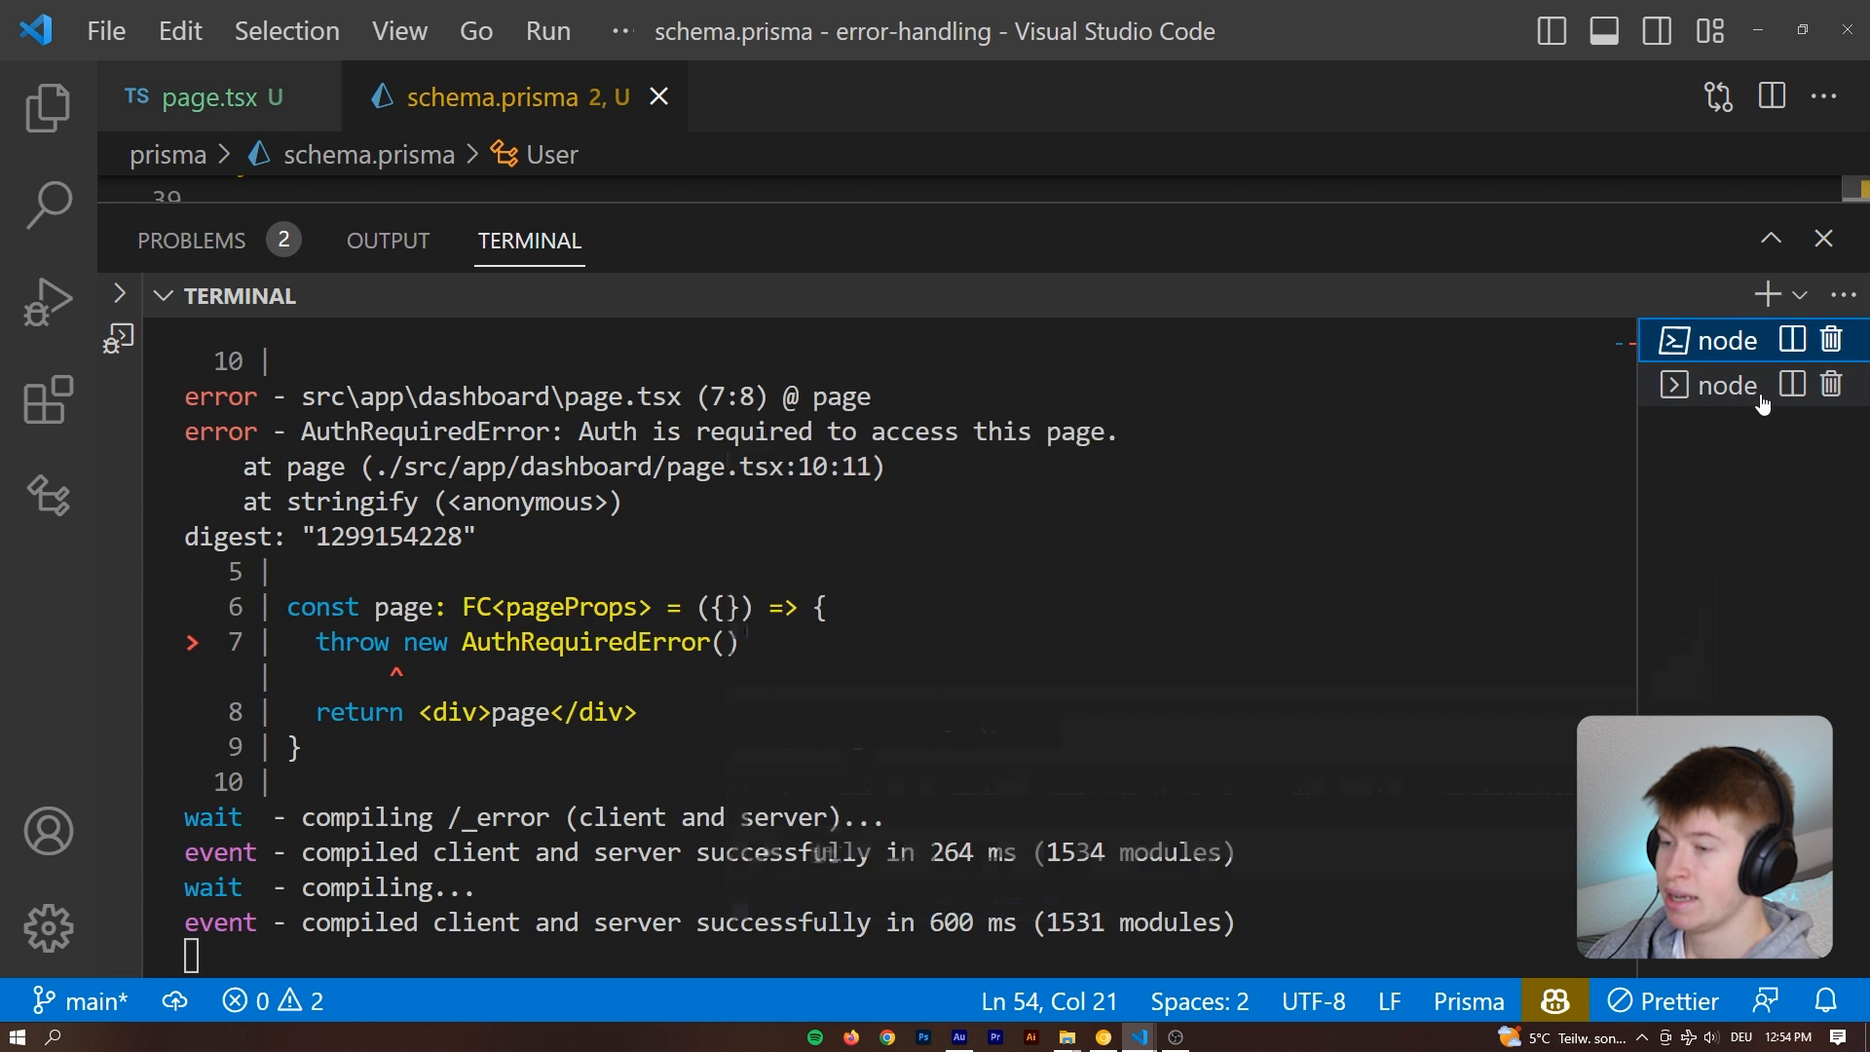
# Run 'yarn prisma db push' and 'yarn prisma generate' in the second terminal
pyautogui.click(1724, 385)
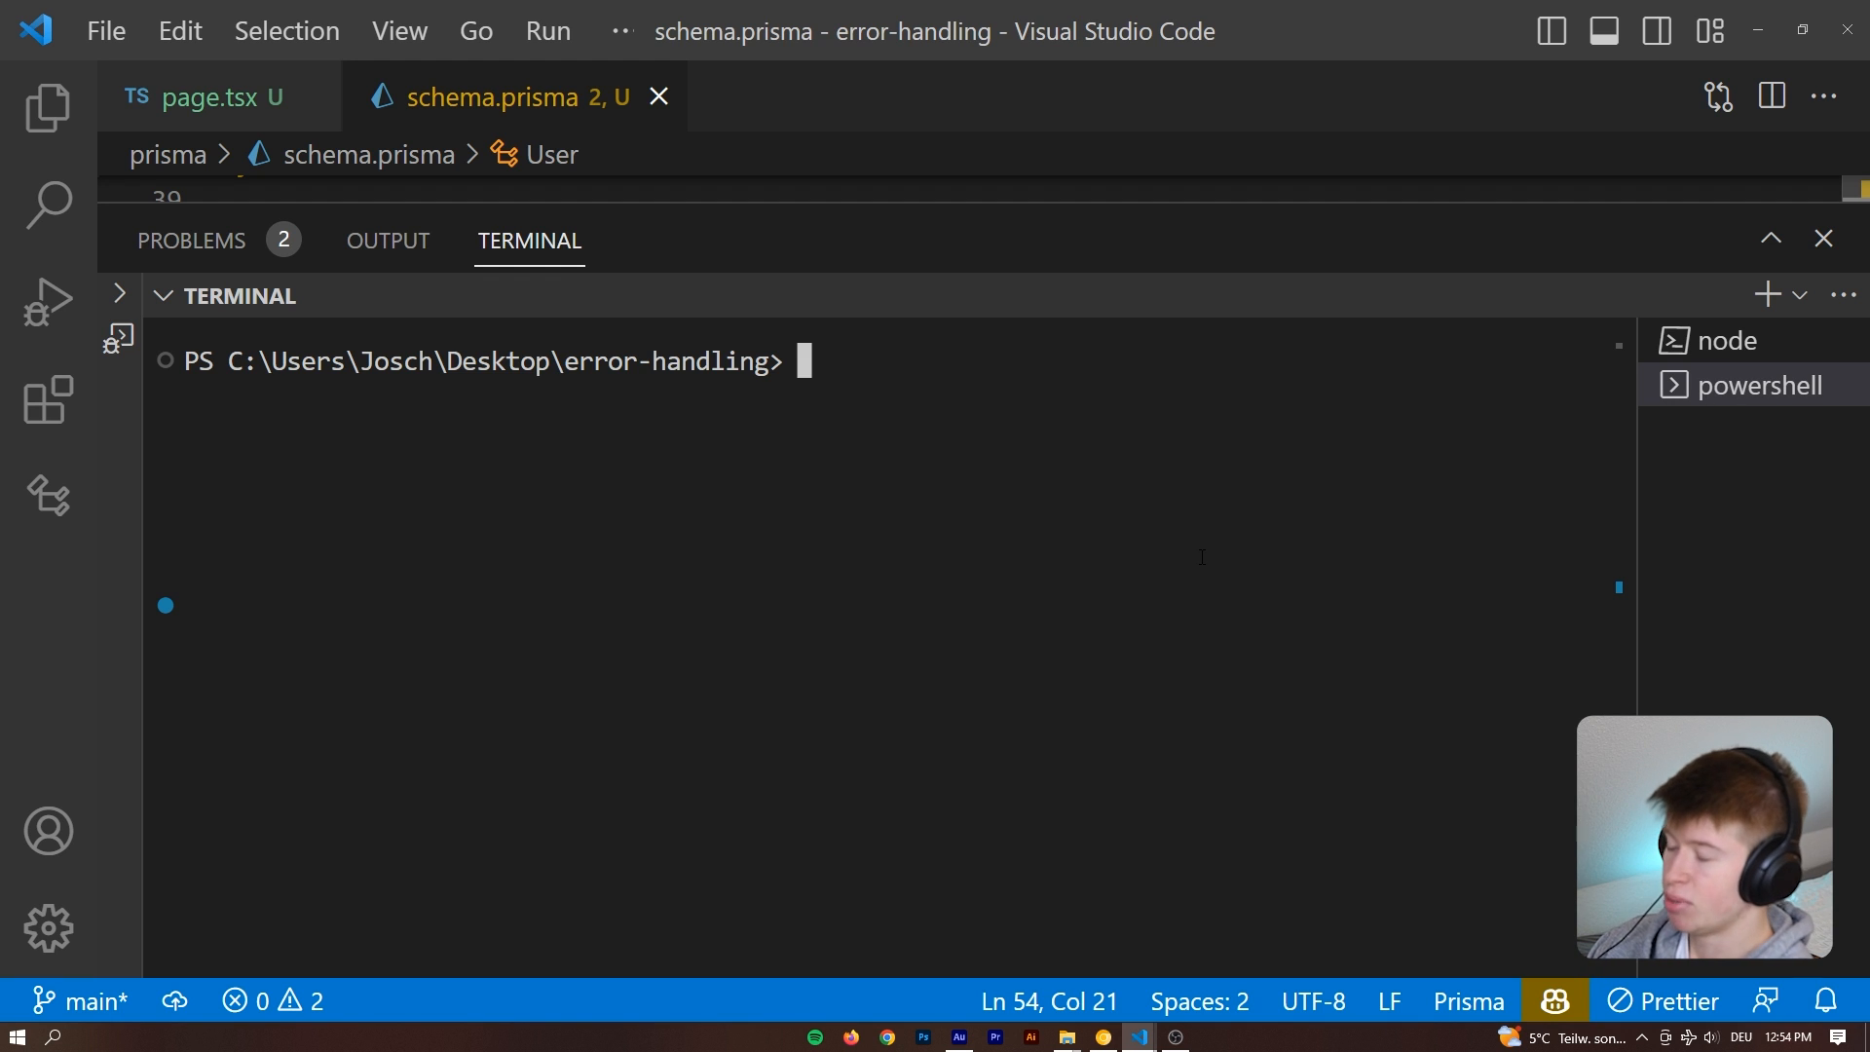
pyautogui.write('yarn')
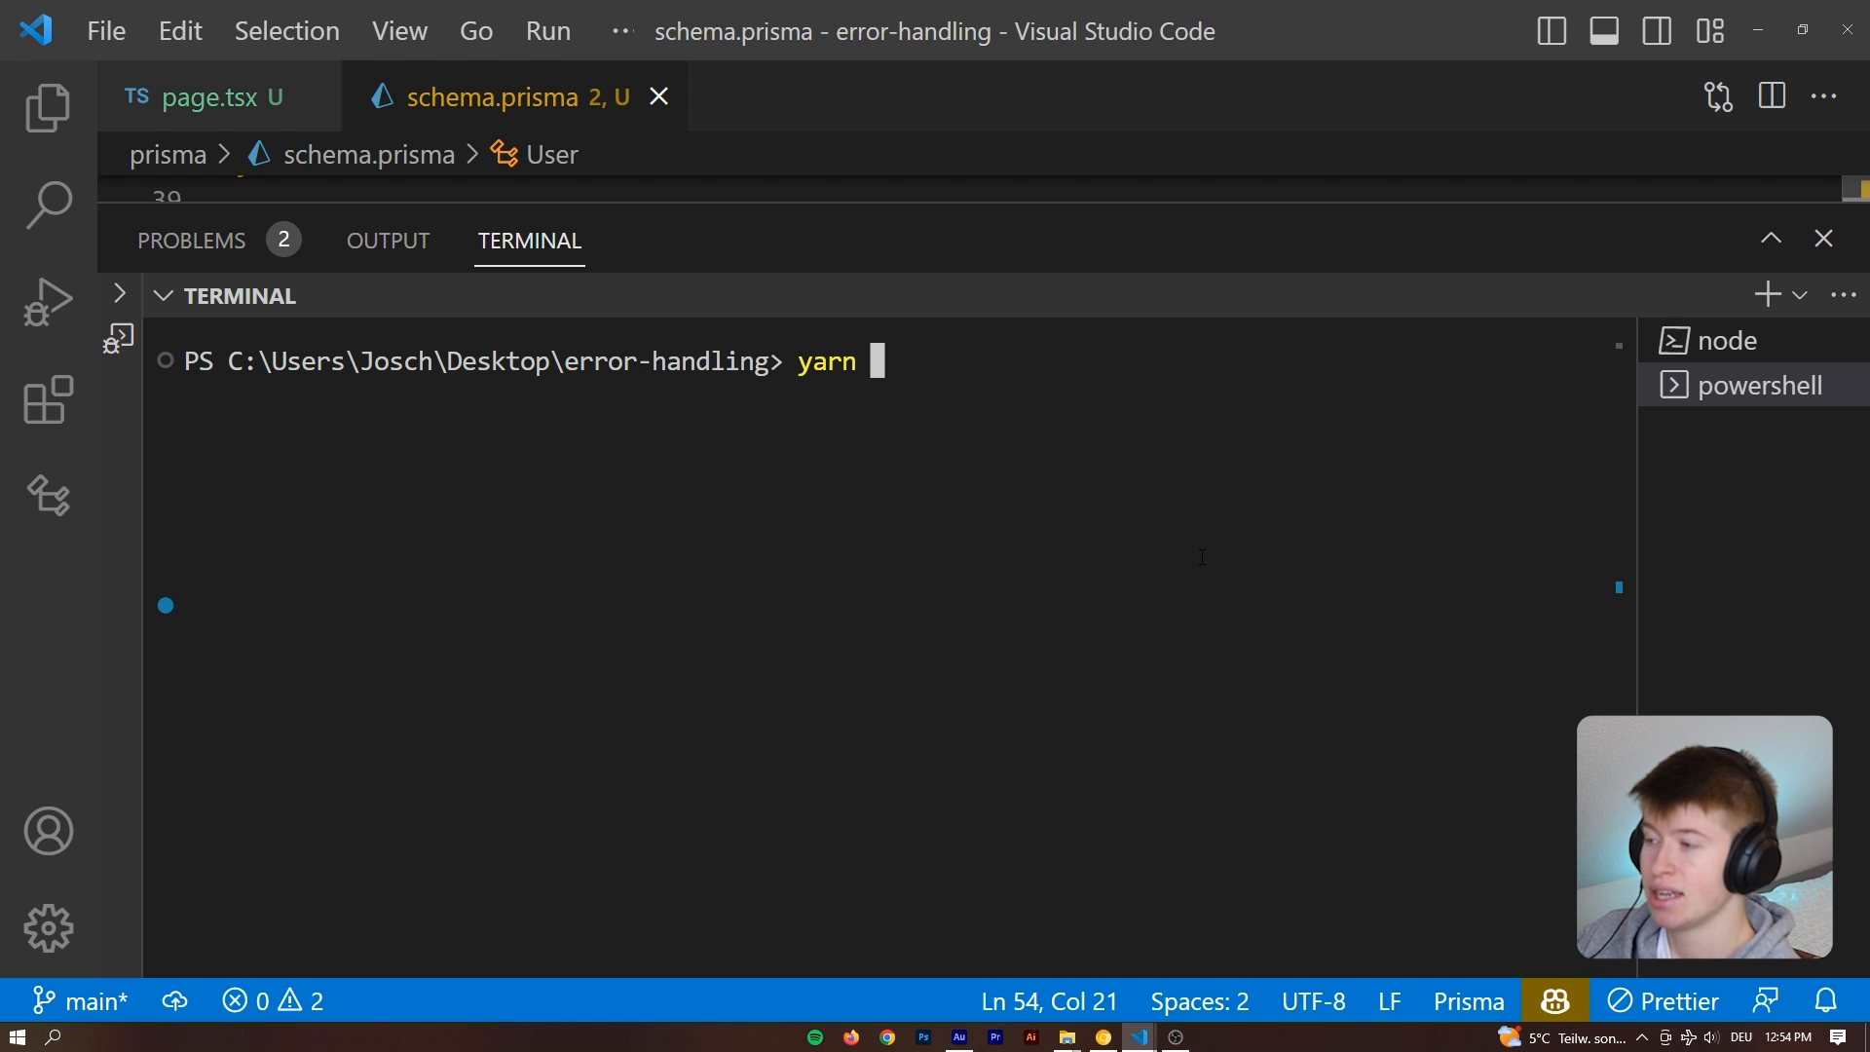
pyautogui.write('prisma db push')
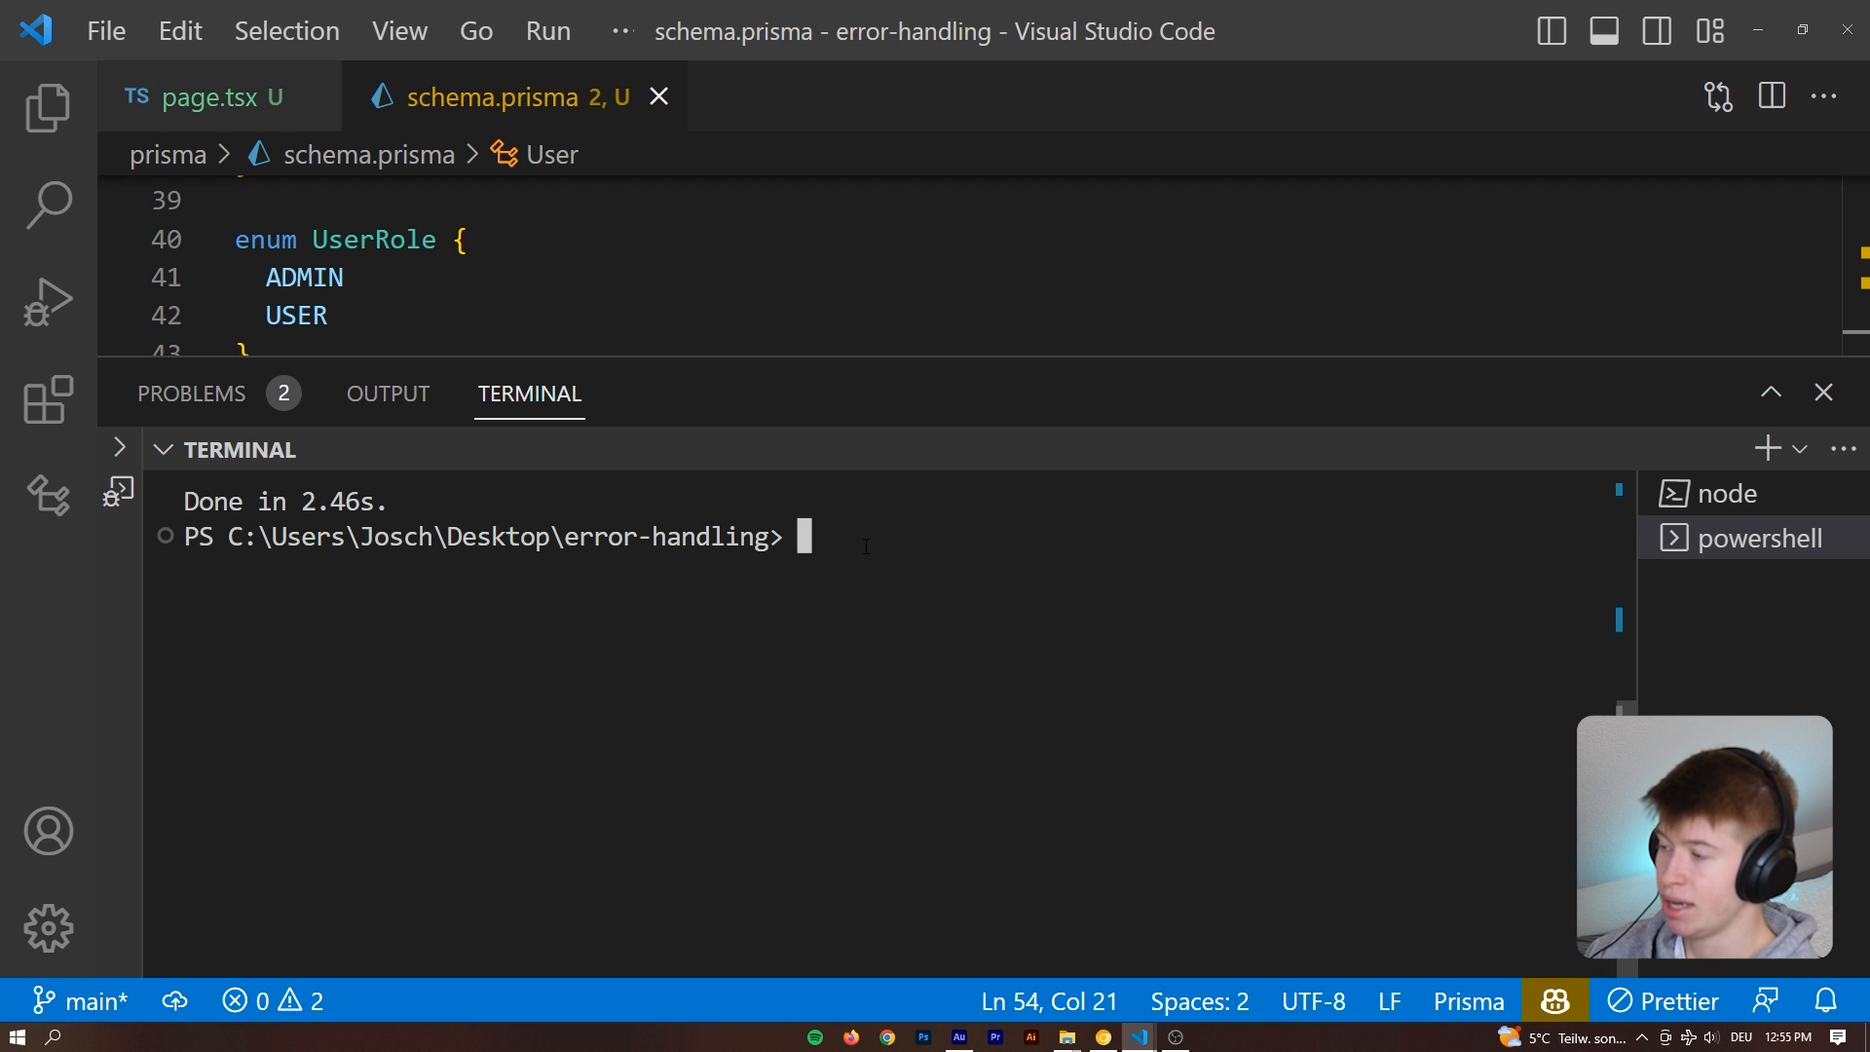
pyautogui.write('yar')
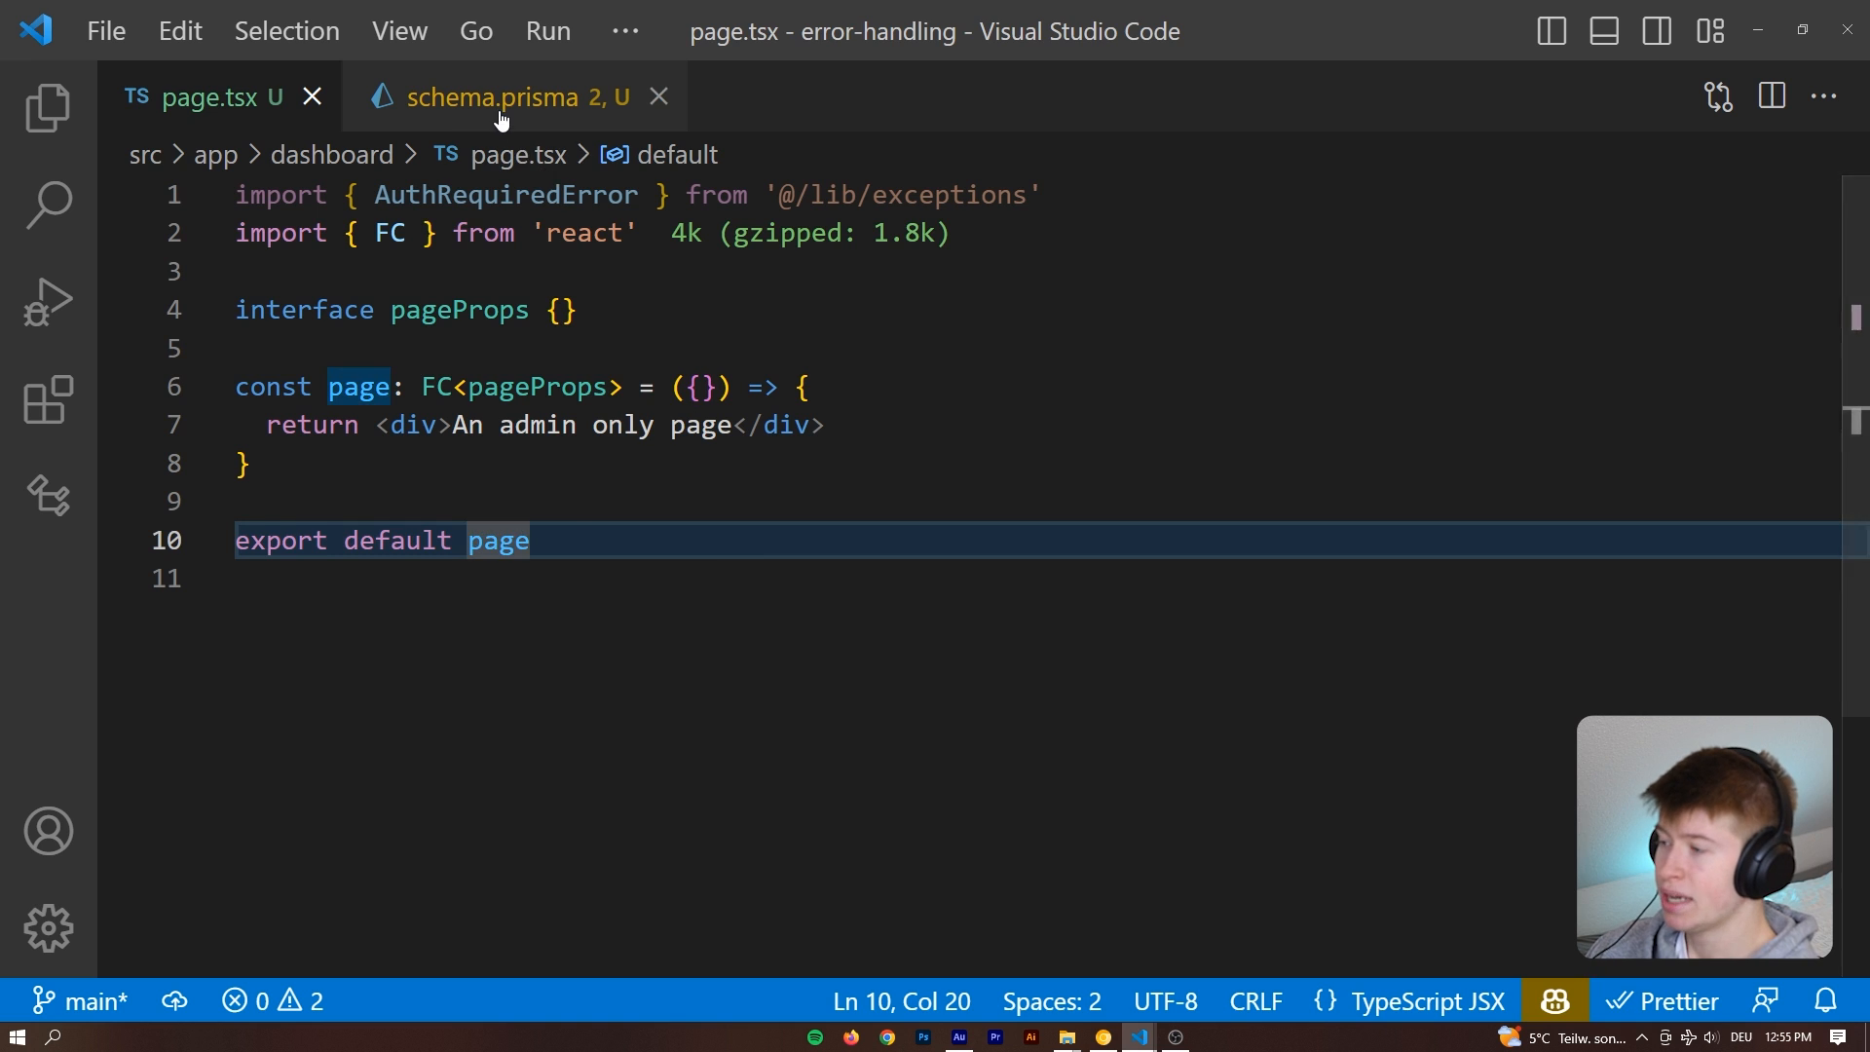
# Run 'yarn prisma studio' to reopen Prisma Studio in the browser
pyautogui.click(500, 98)
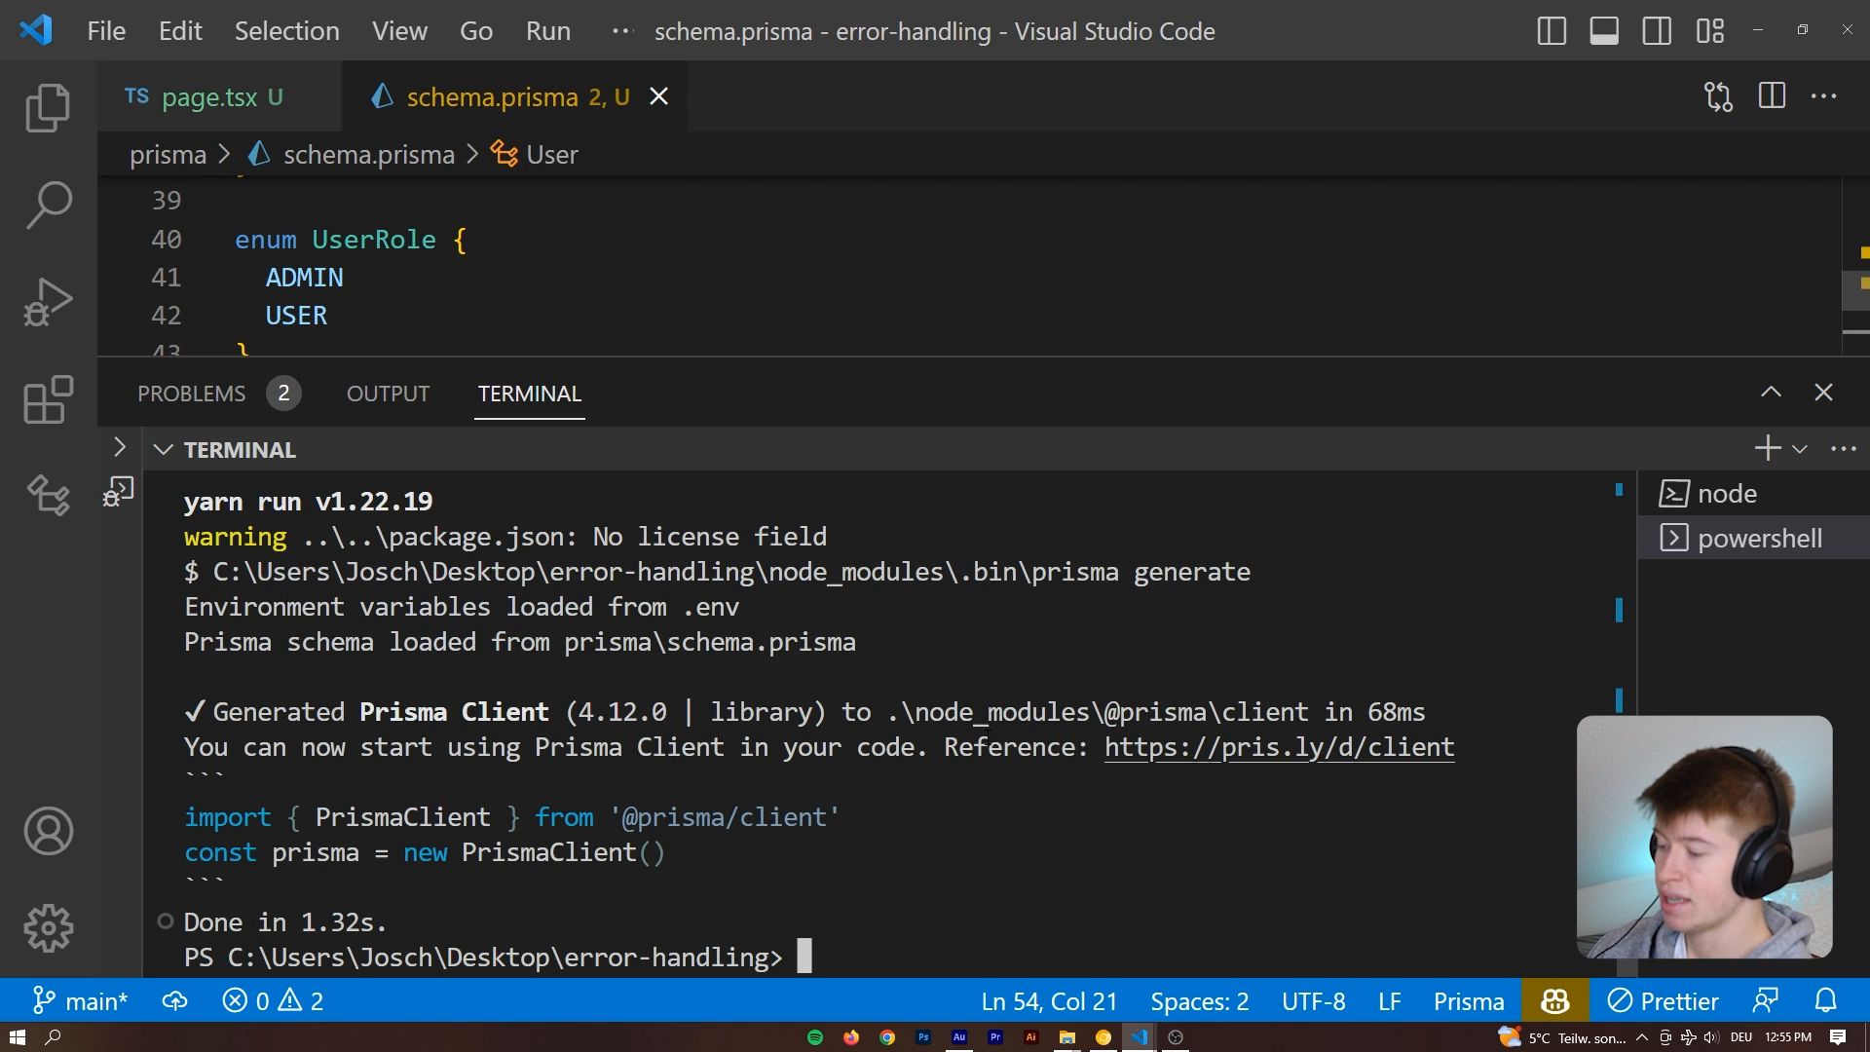
pyautogui.write('yarn prisma stu')
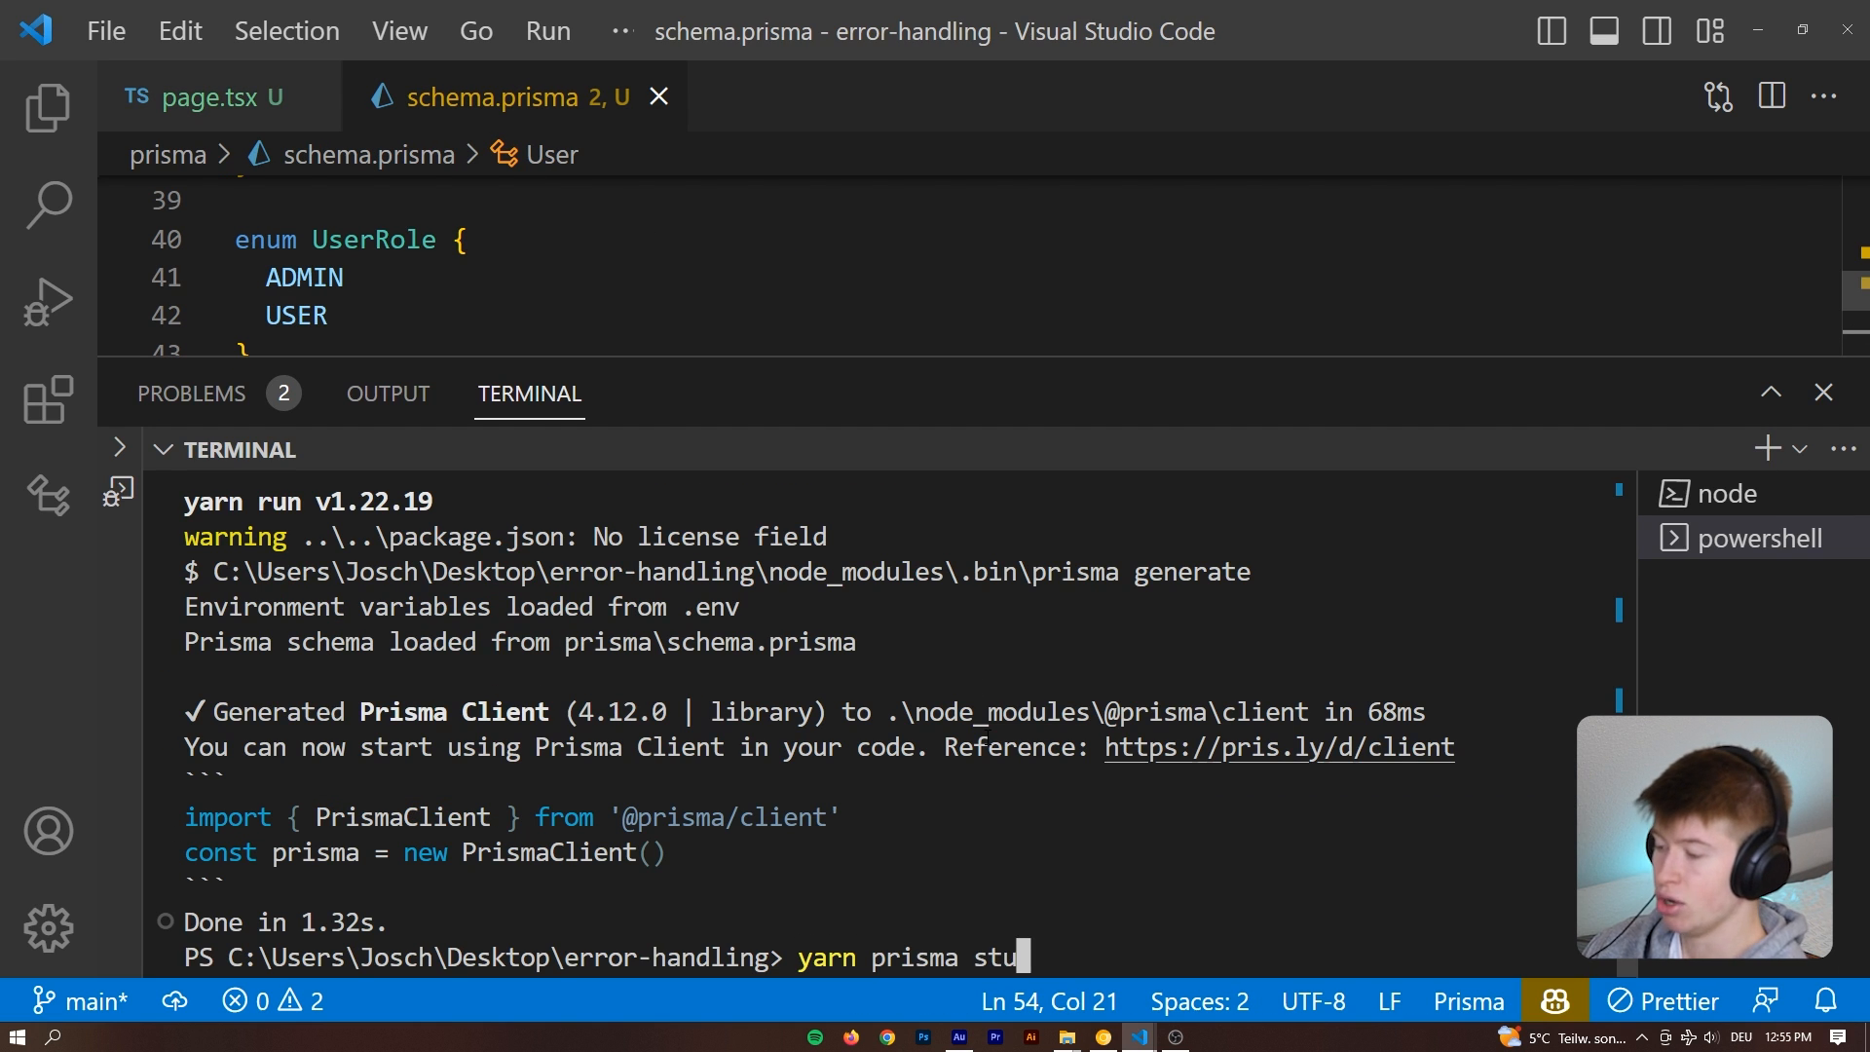
pyautogui.press('Enter')
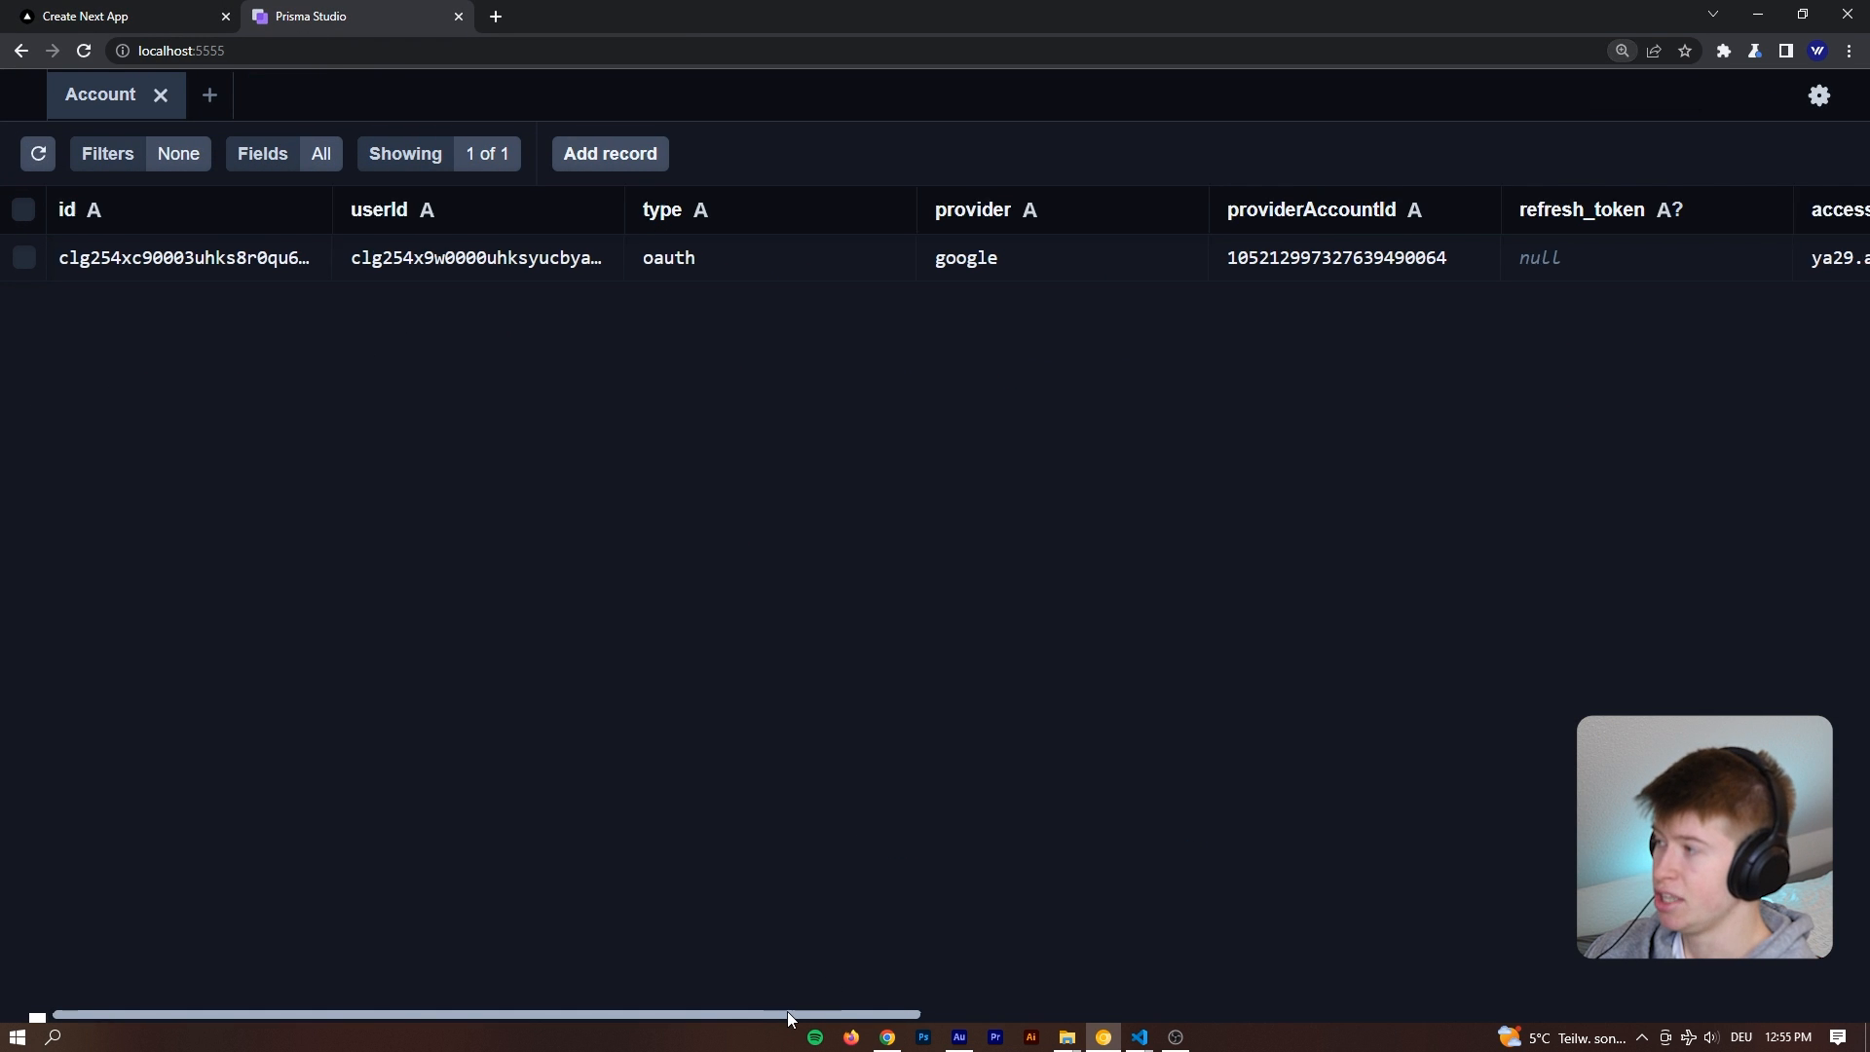
# Open the User model's records and scroll to the role column
pyautogui.click(160, 93)
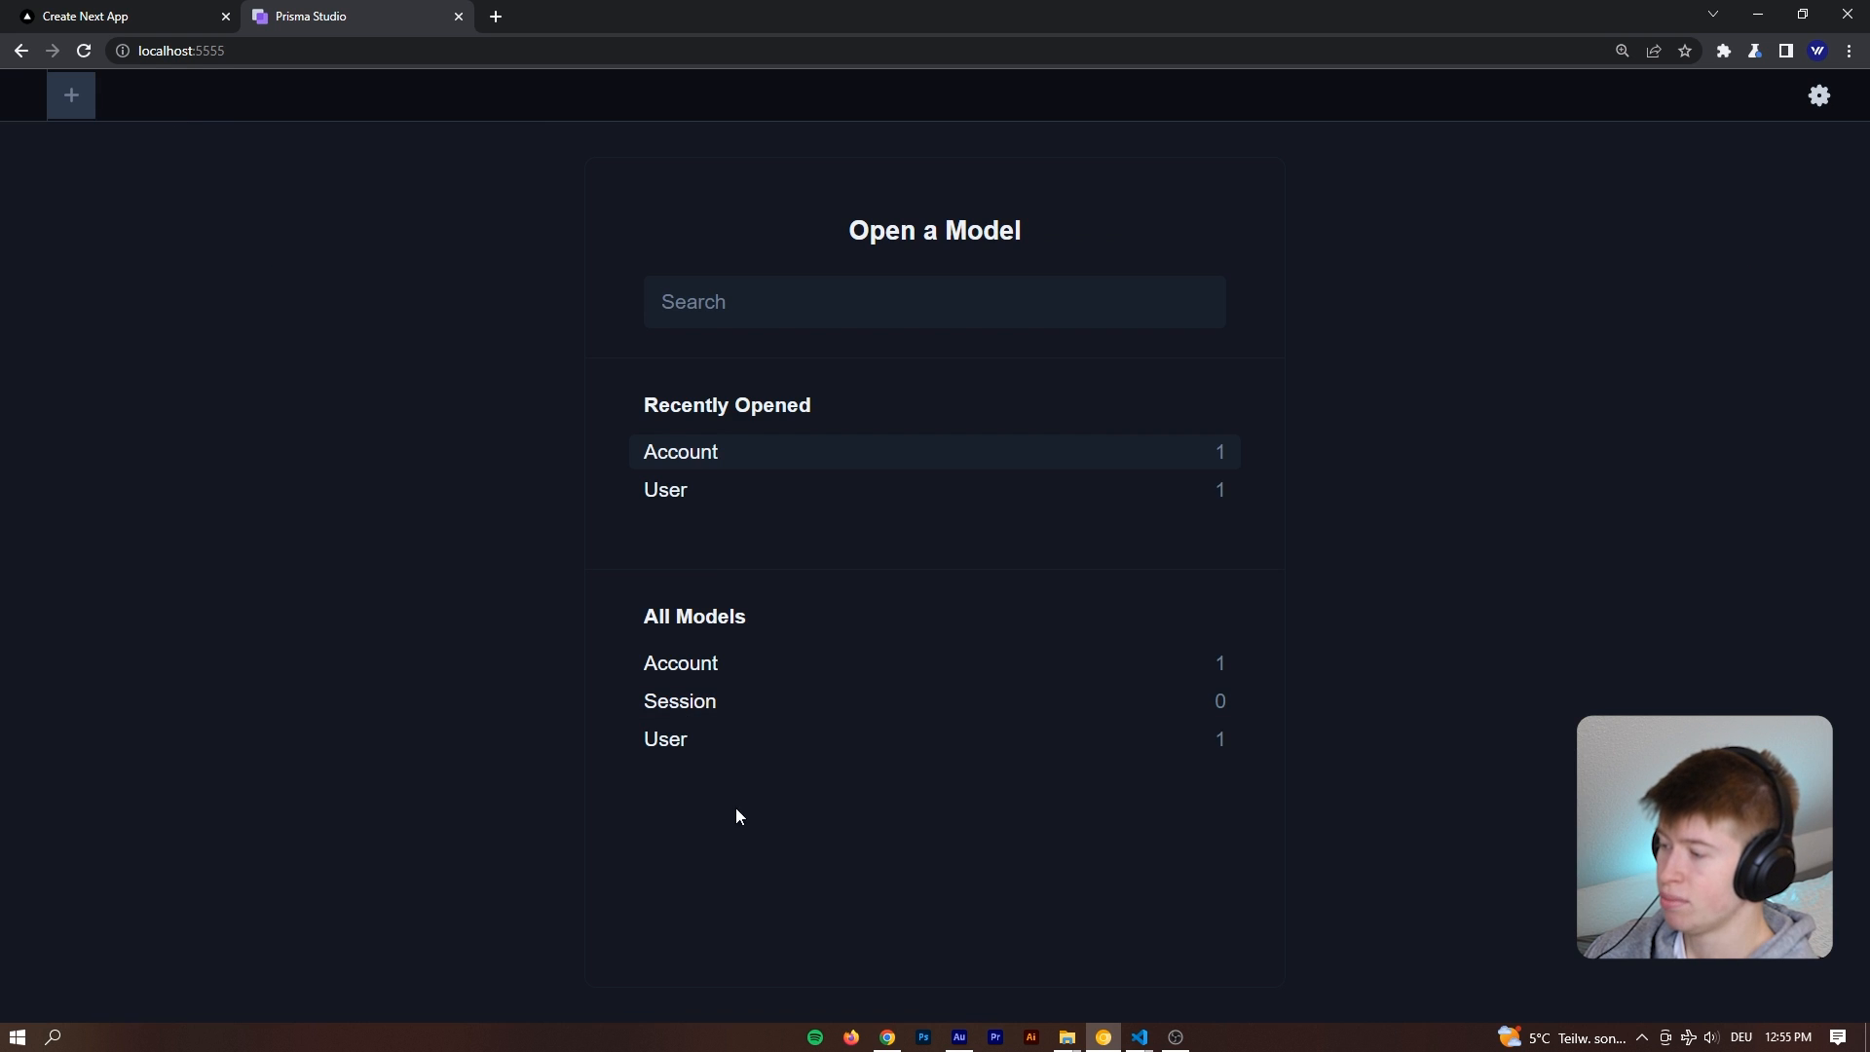
pyautogui.click(666, 489)
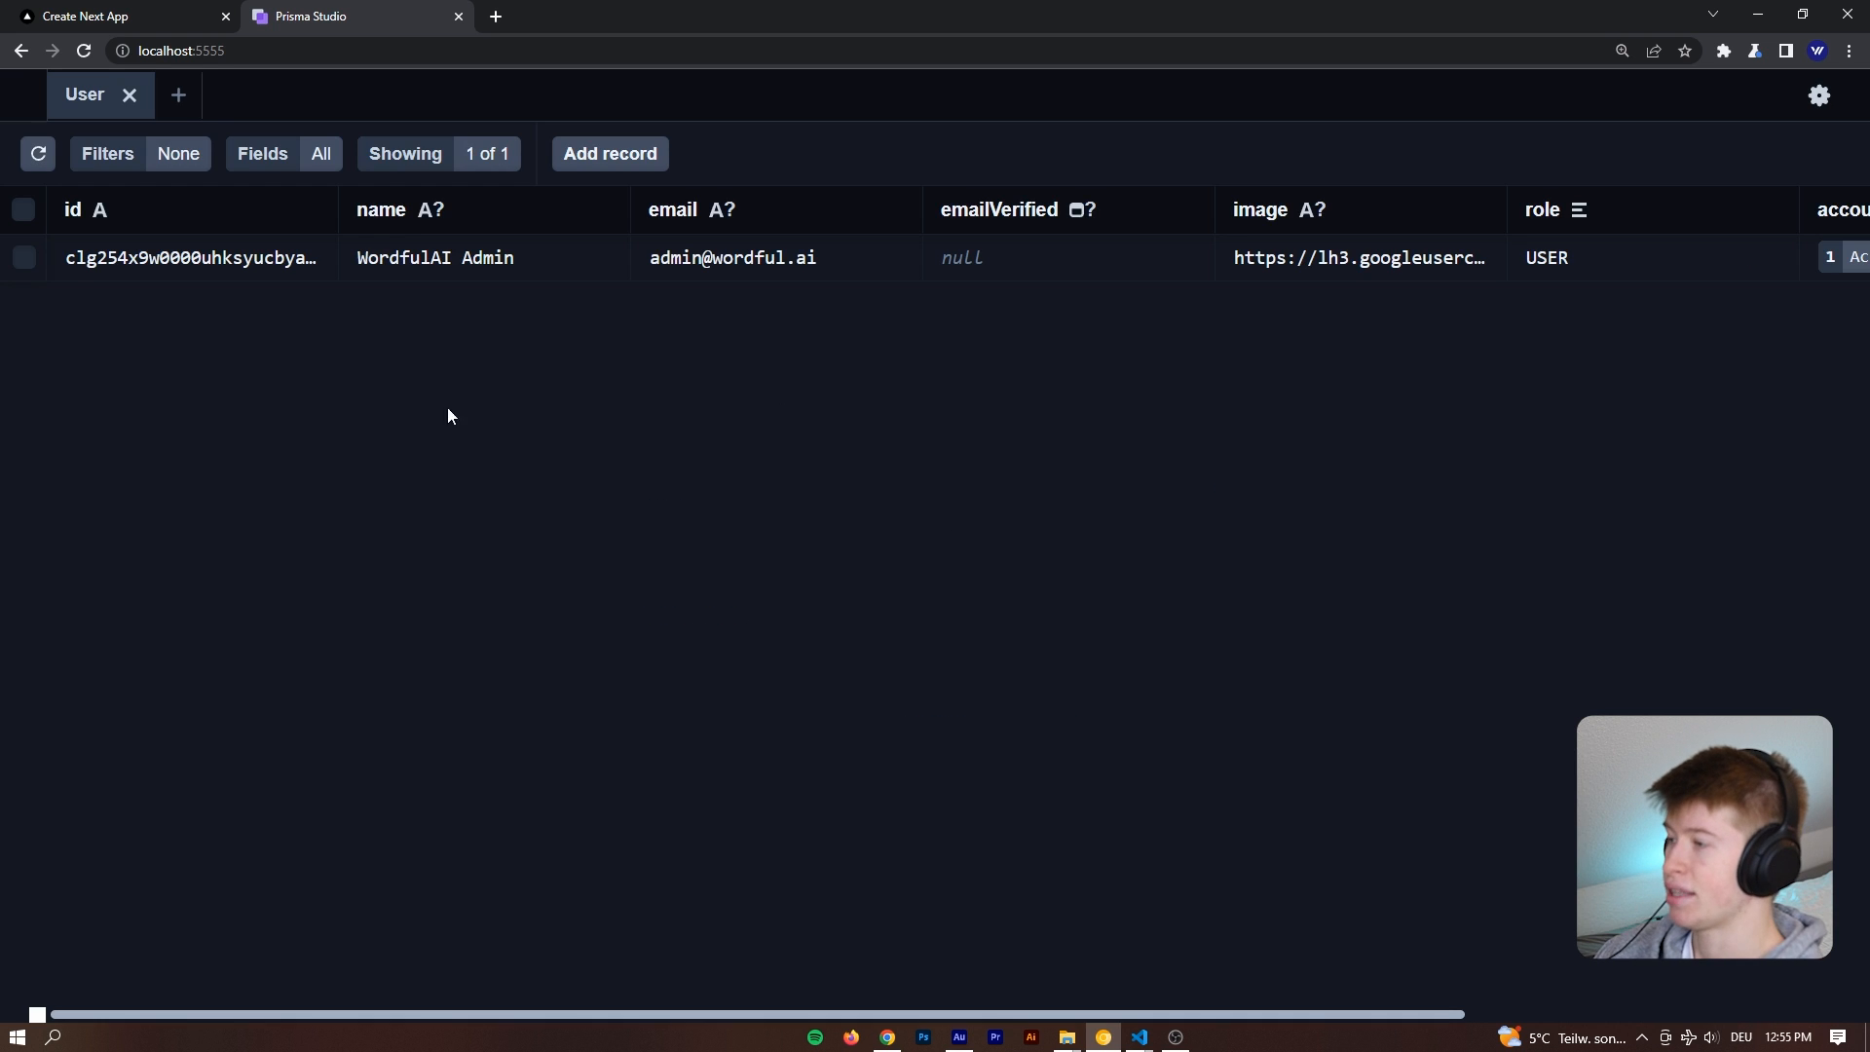
pyautogui.hscroll(3)
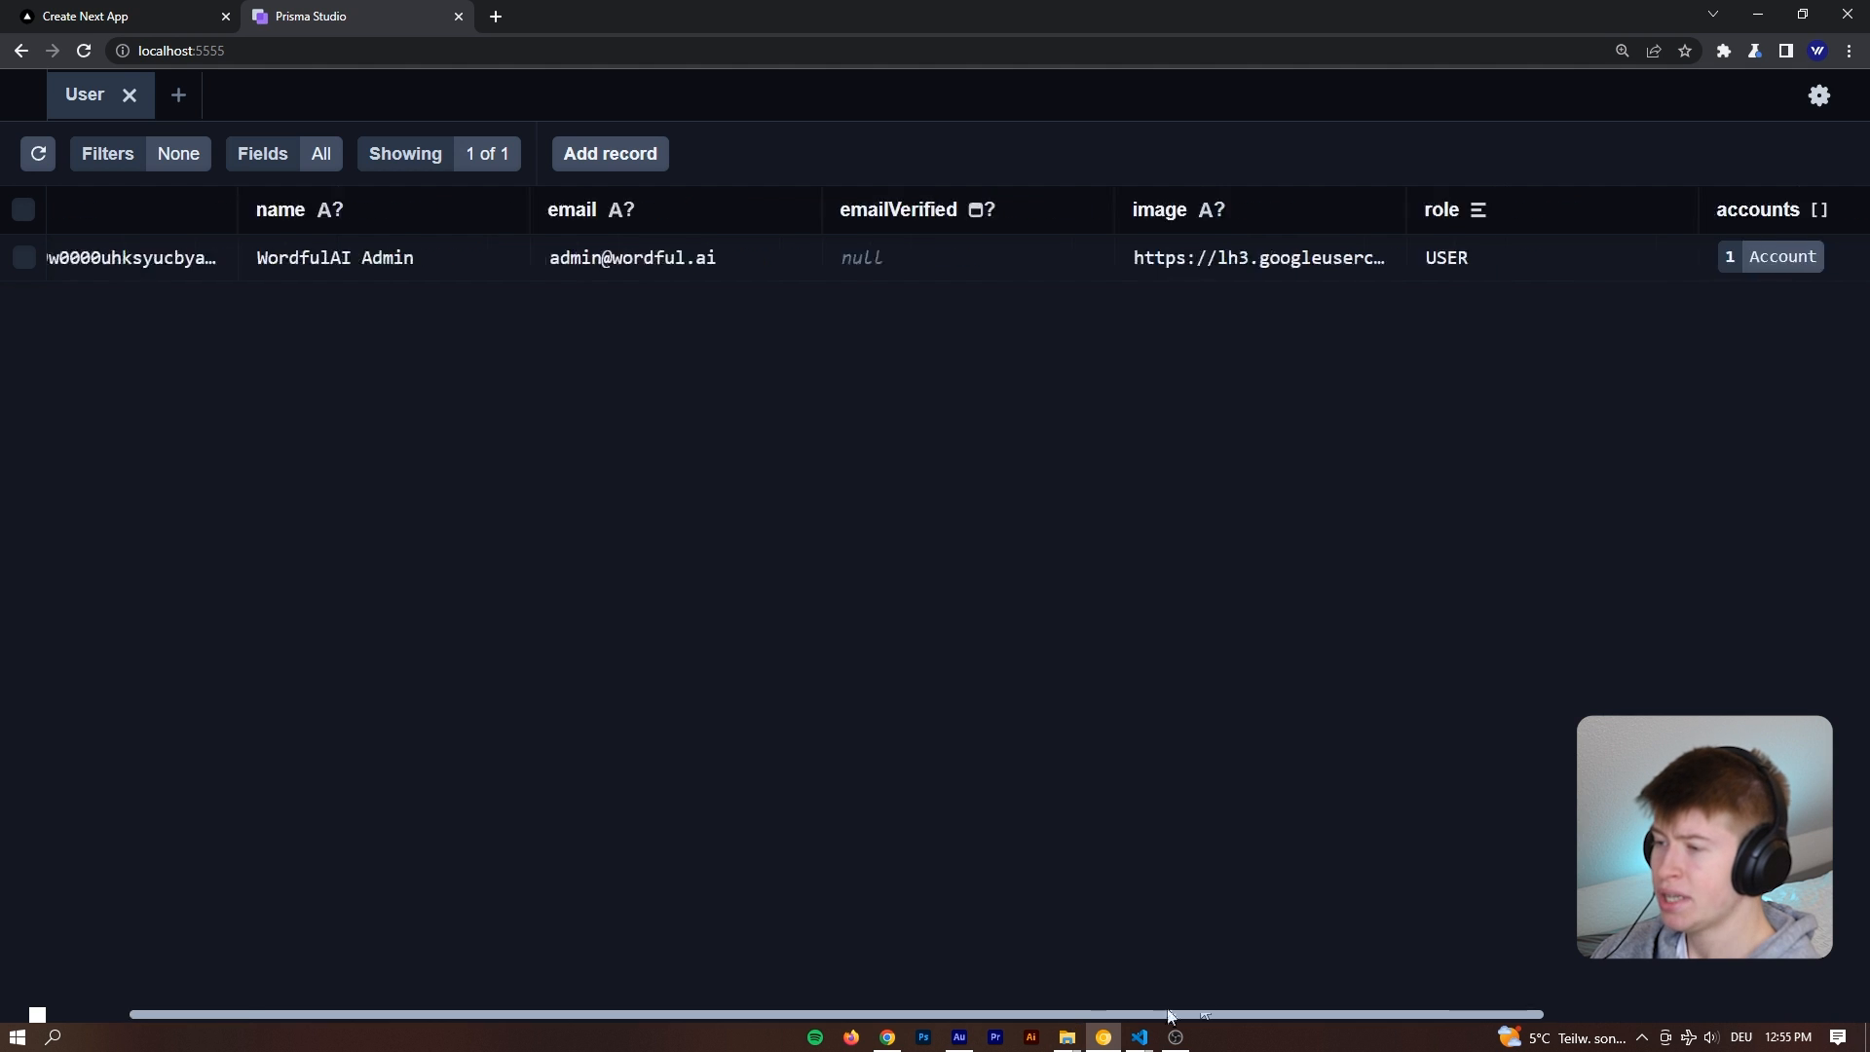
pyautogui.press('ctrl+plus')
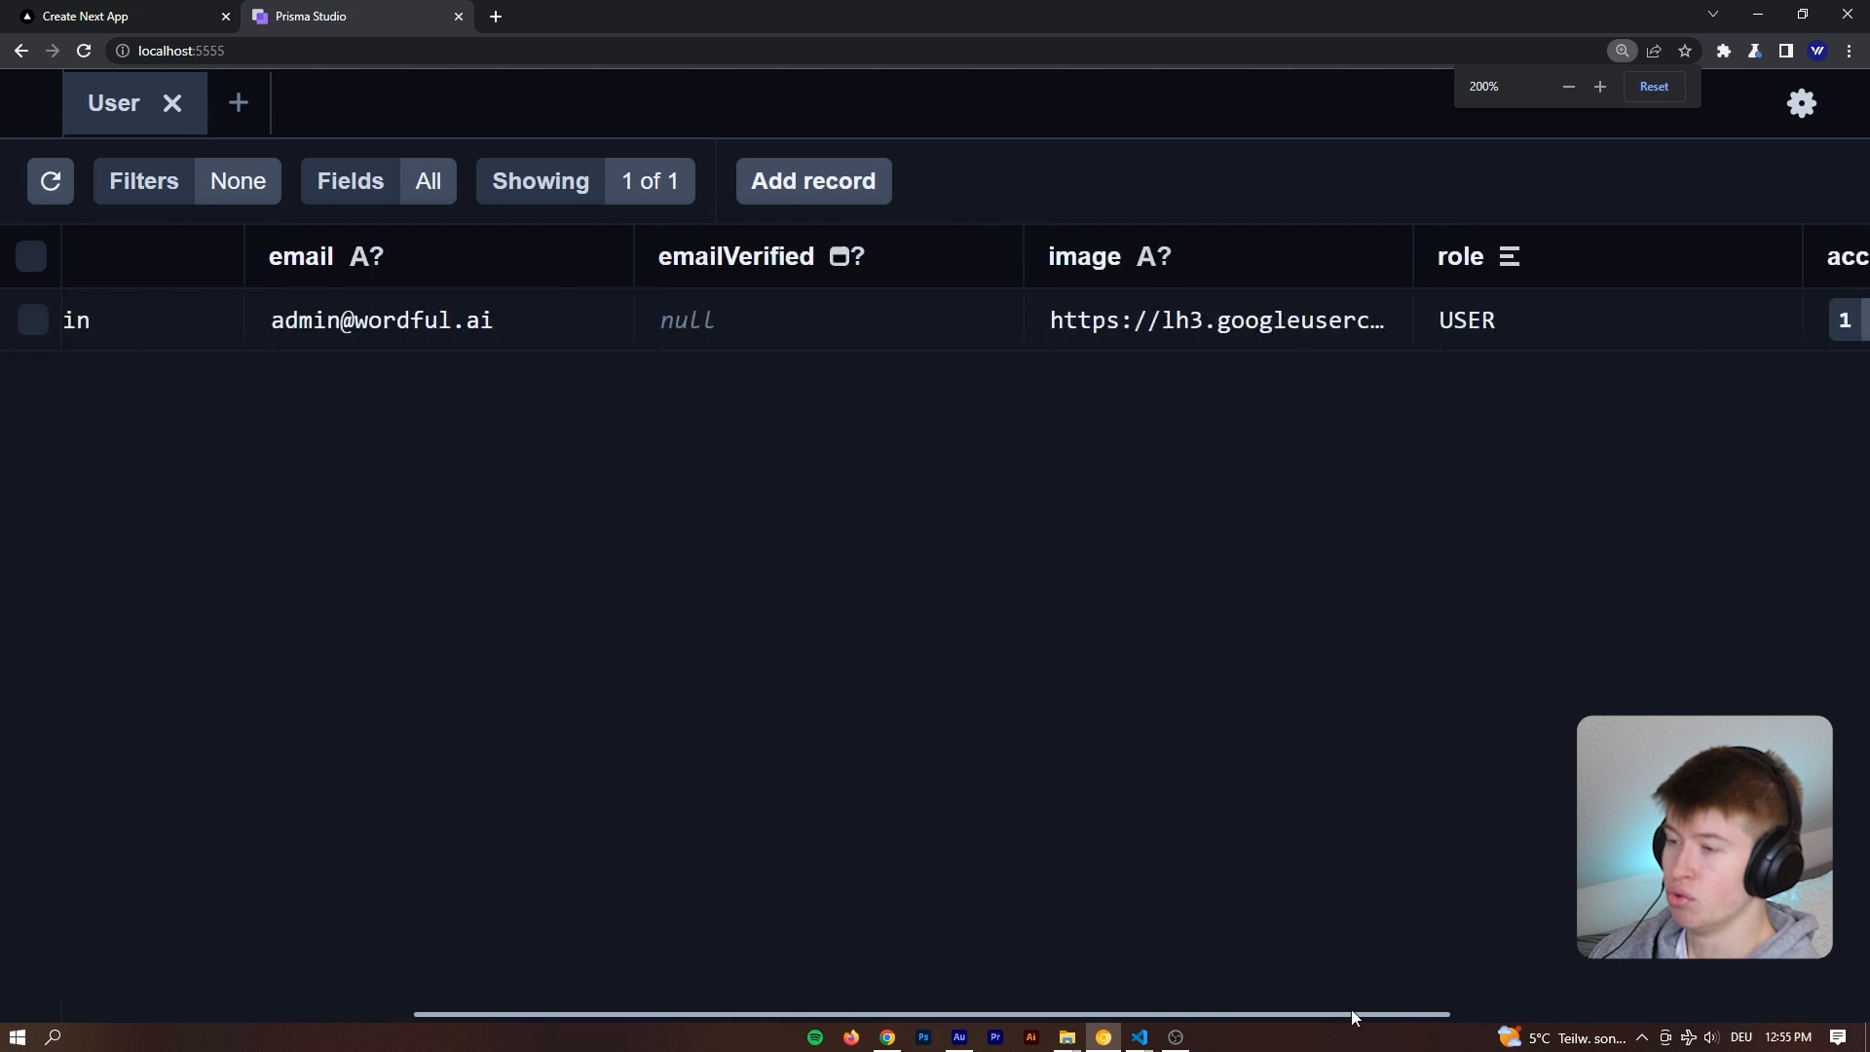
pyautogui.hscroll(3)
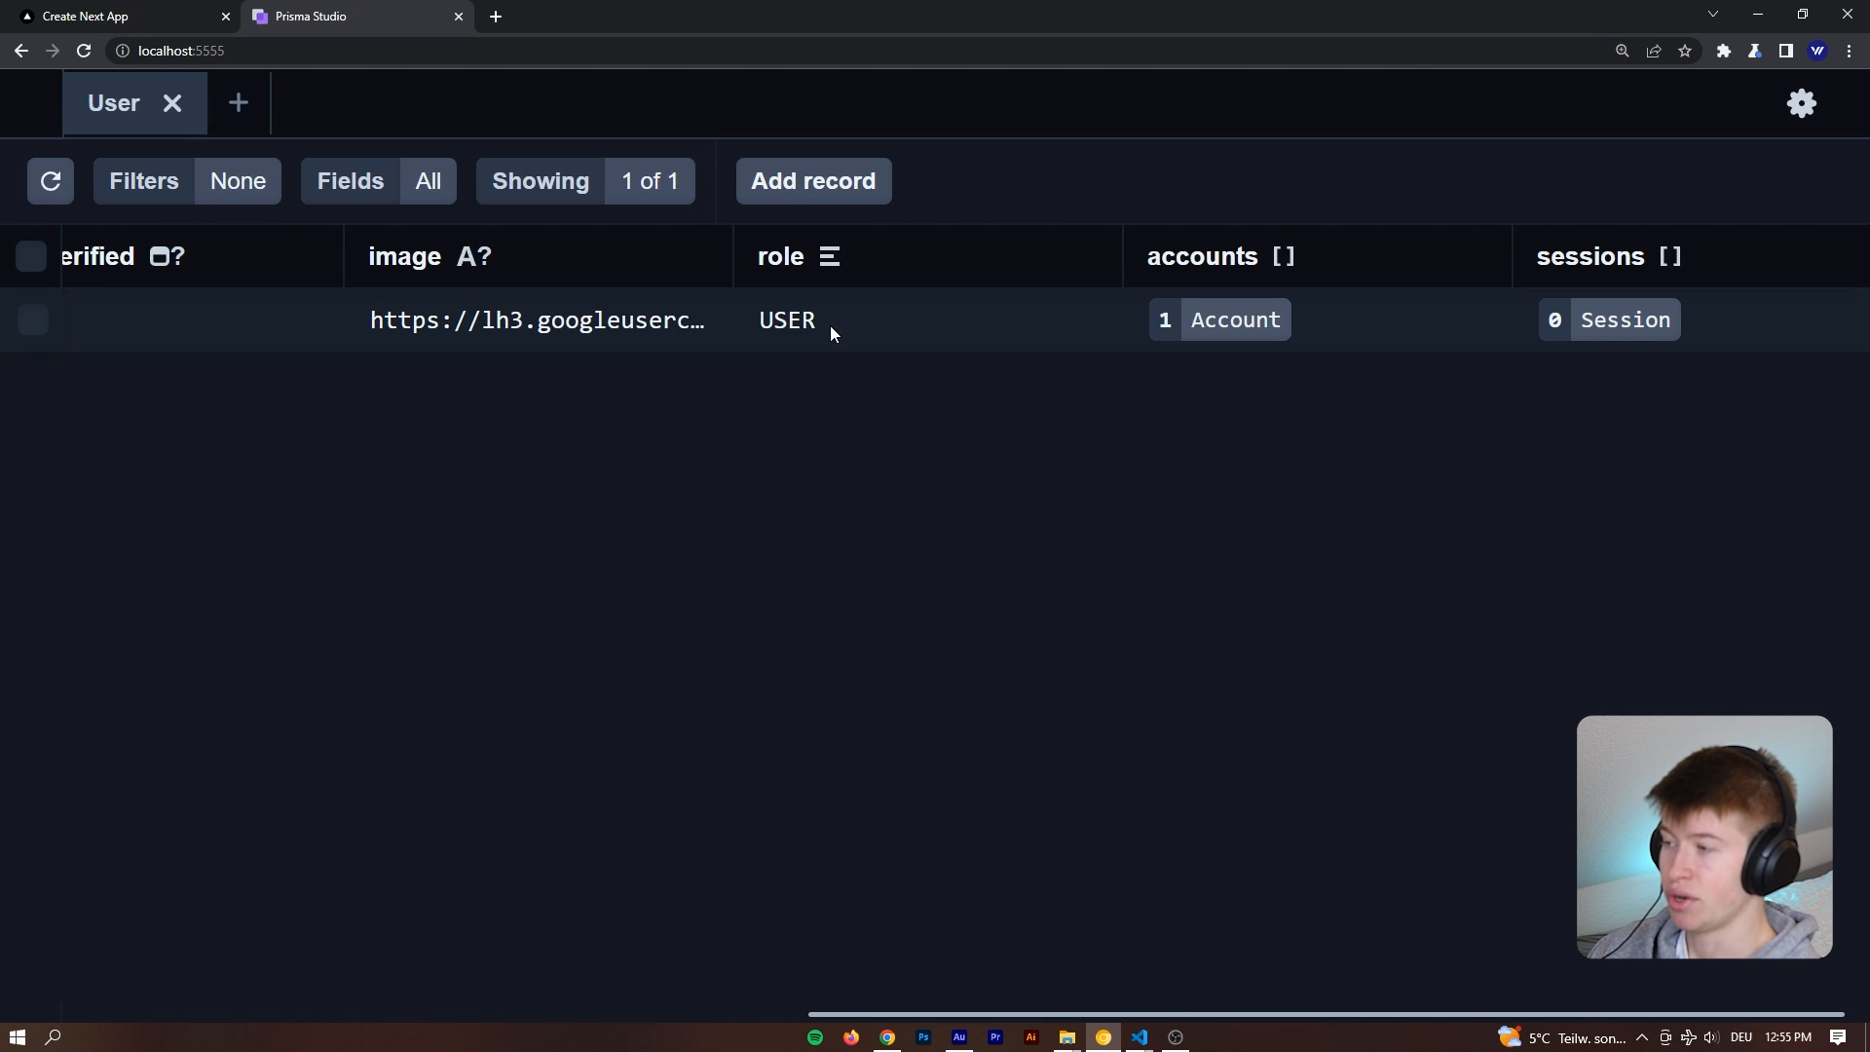
# Change the user's role from USER to ADMIN and save the change
pyautogui.click(835, 320)
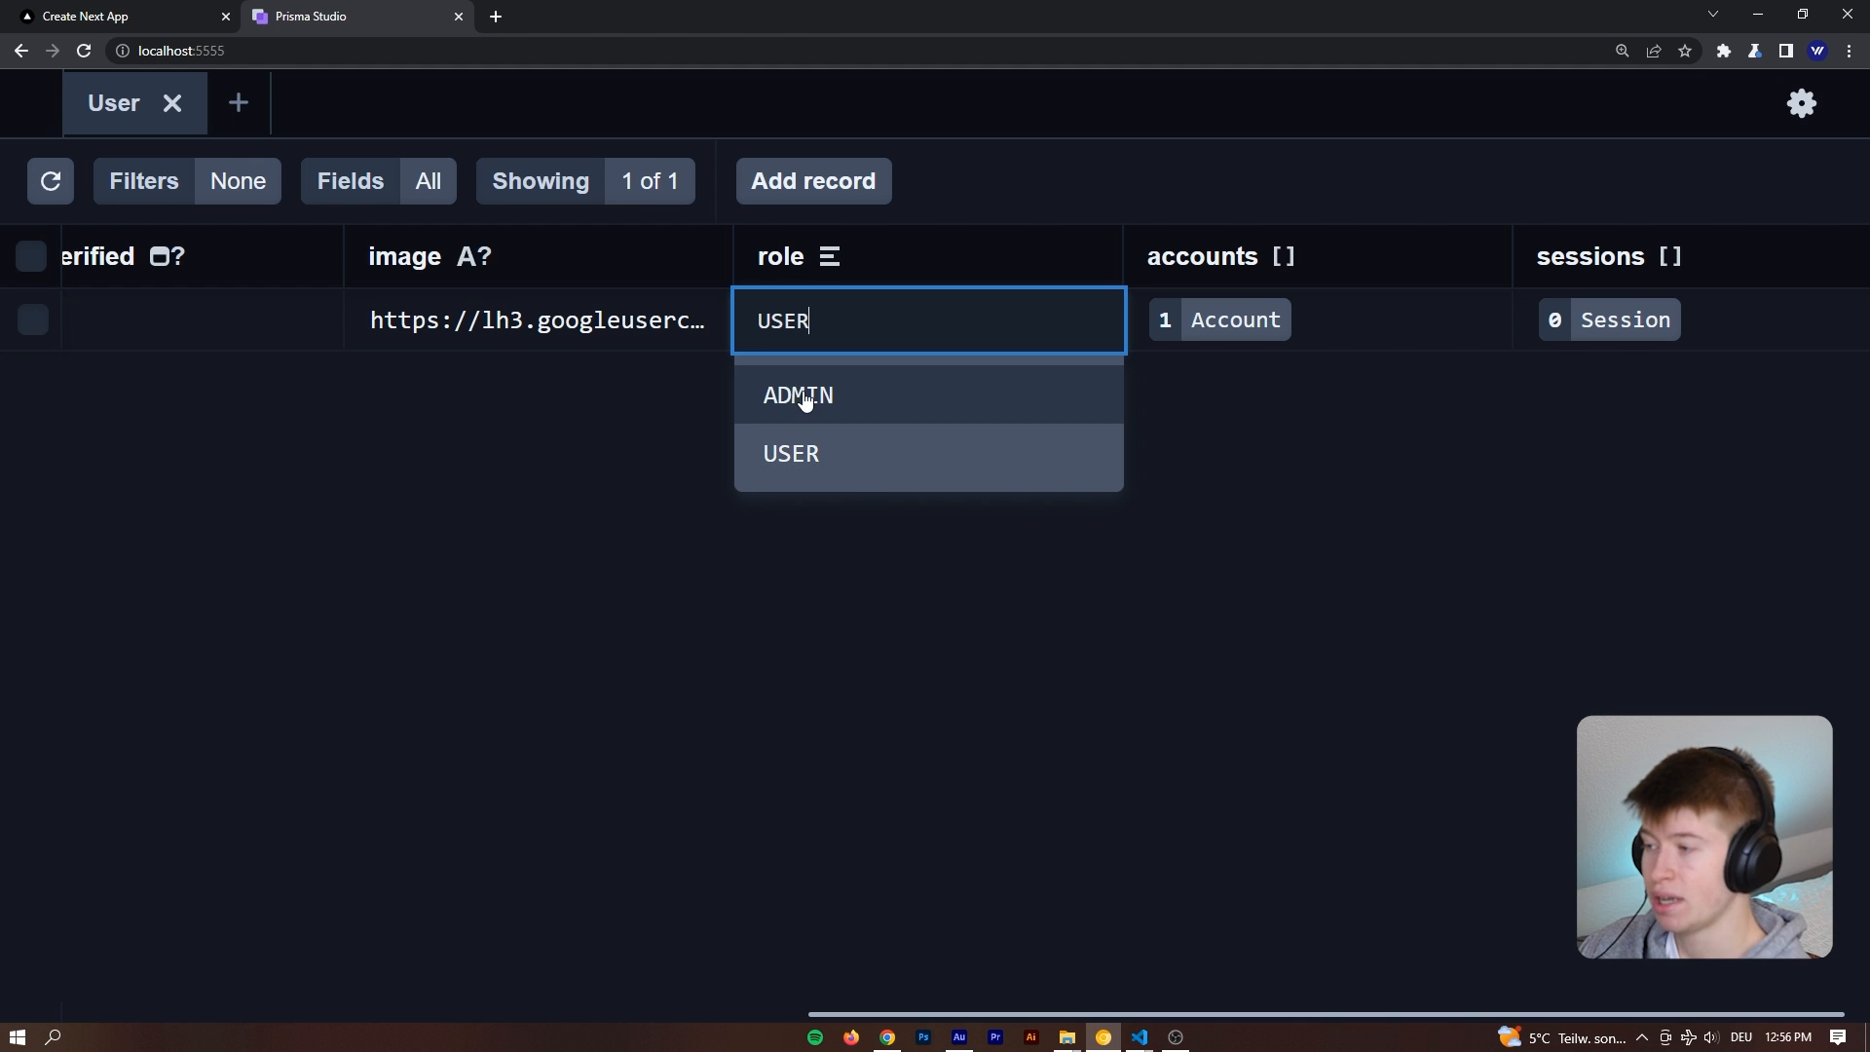
pyautogui.click(797, 396)
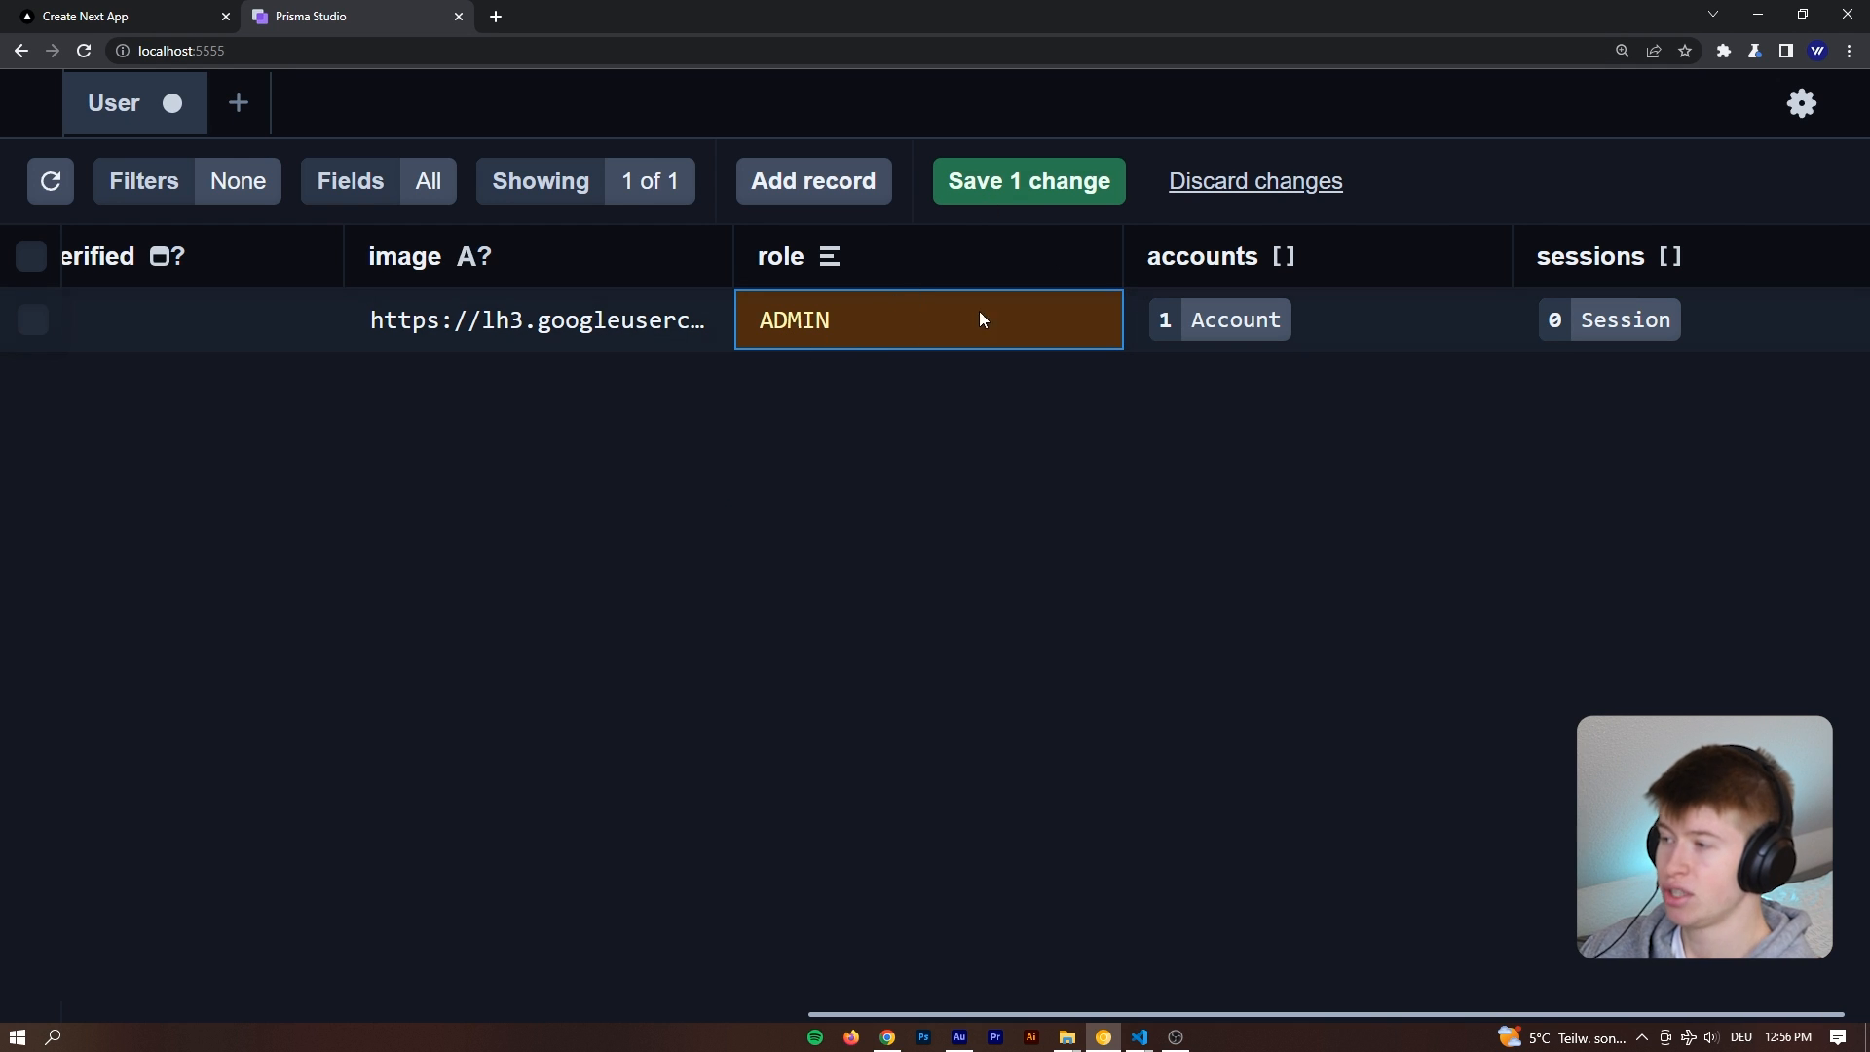
pyautogui.click(1027, 181)
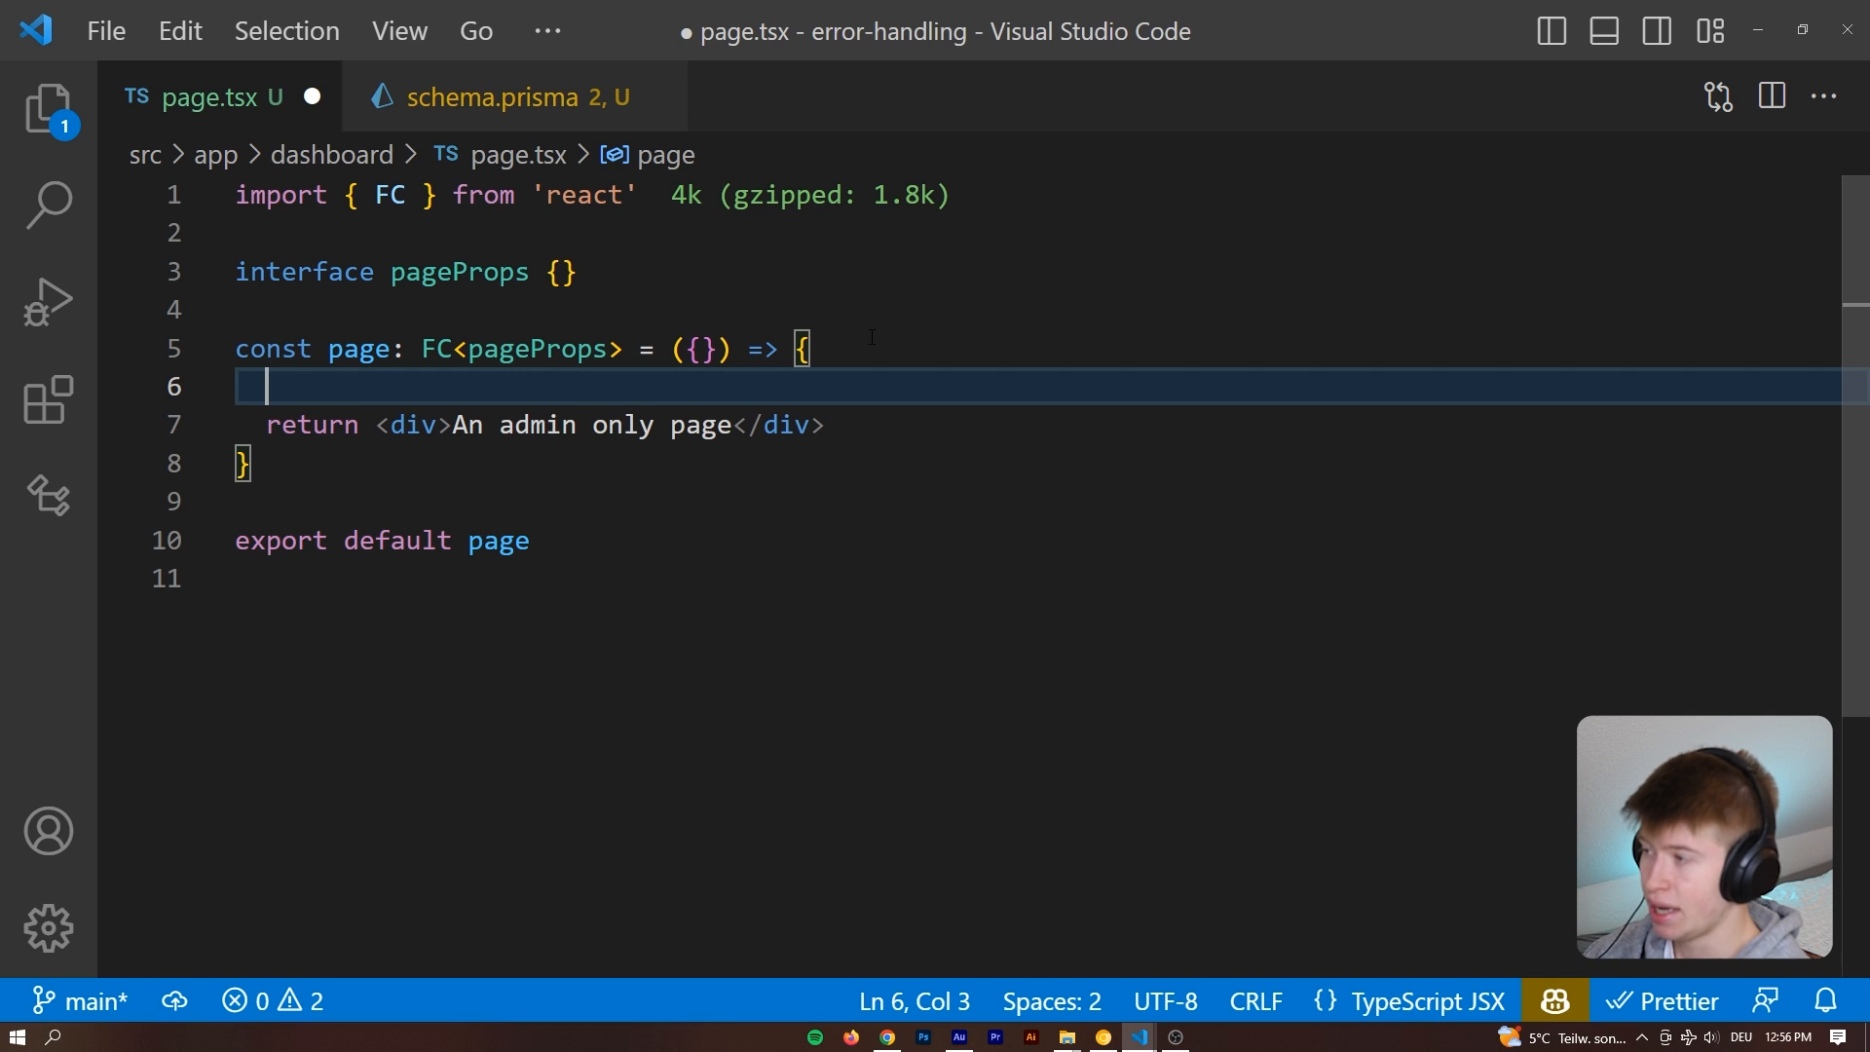
# Write const session = await getServerSession(authOptions) and console.log(session) in the dashboard page
pyautogui.write('c')
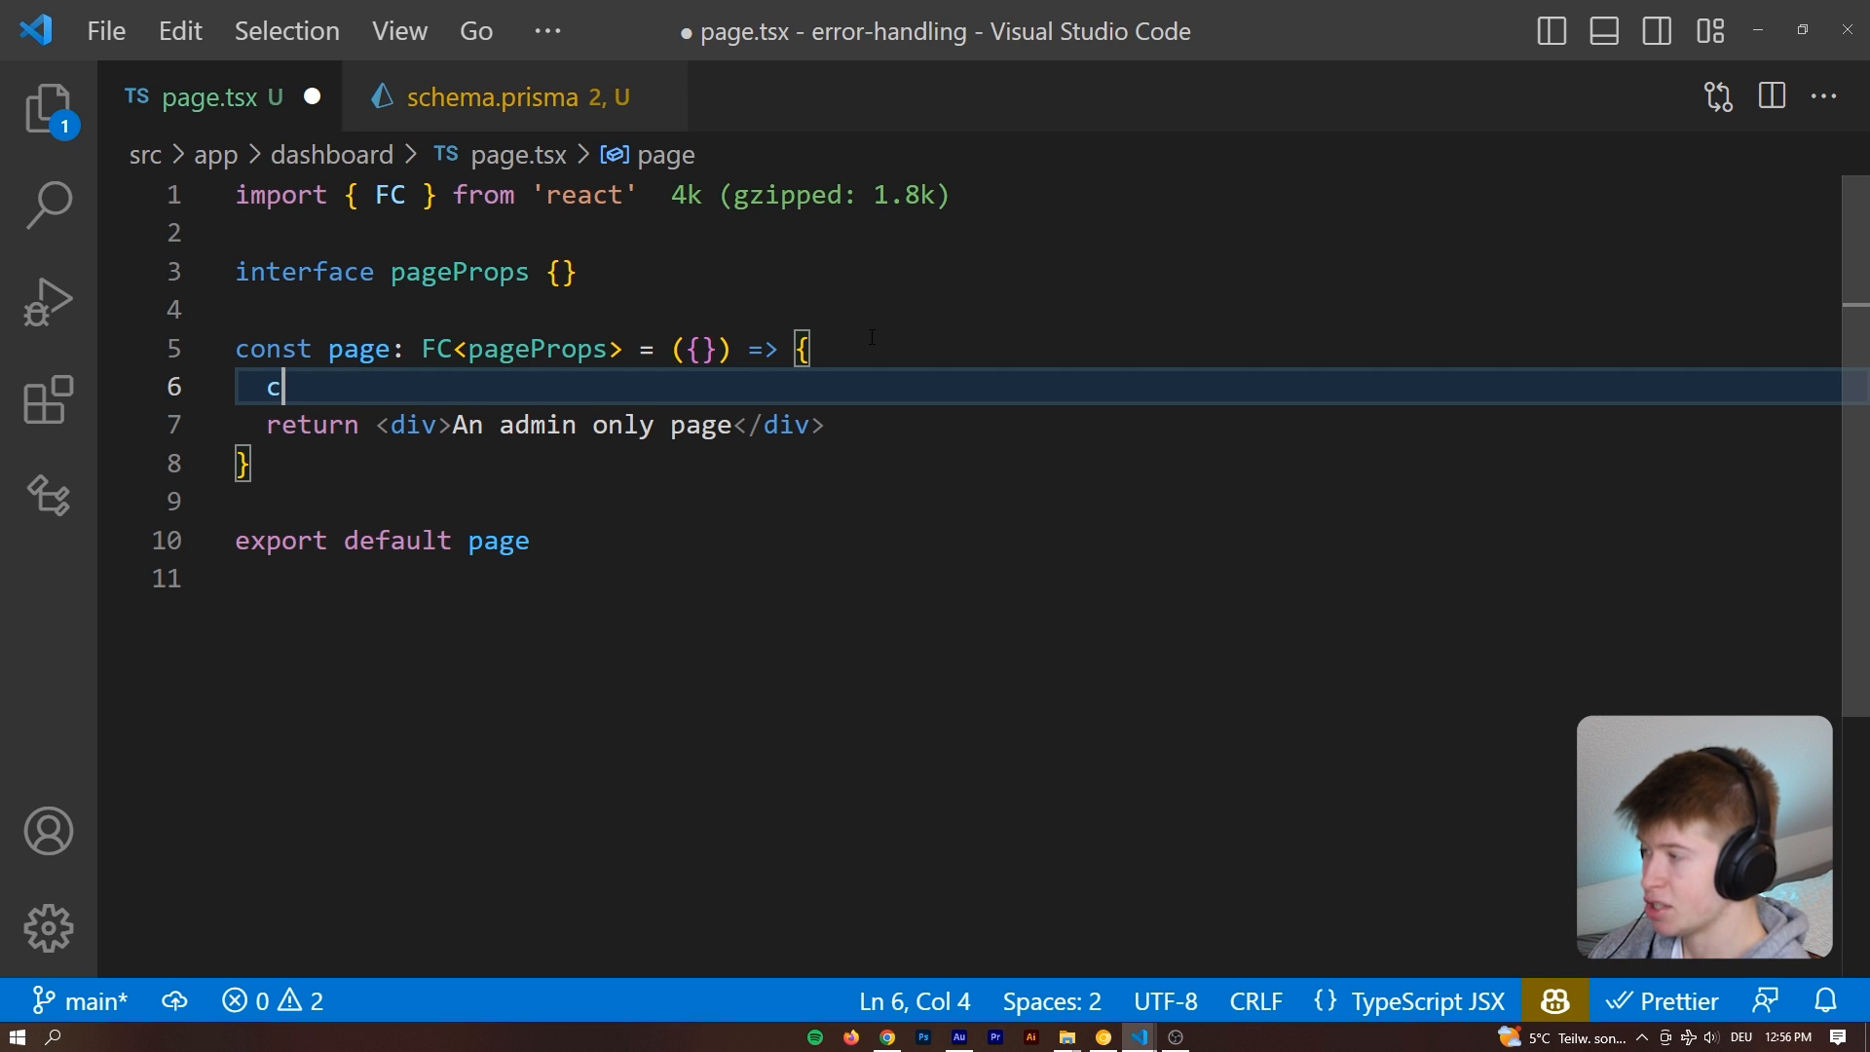
pyautogui.write('onst session')
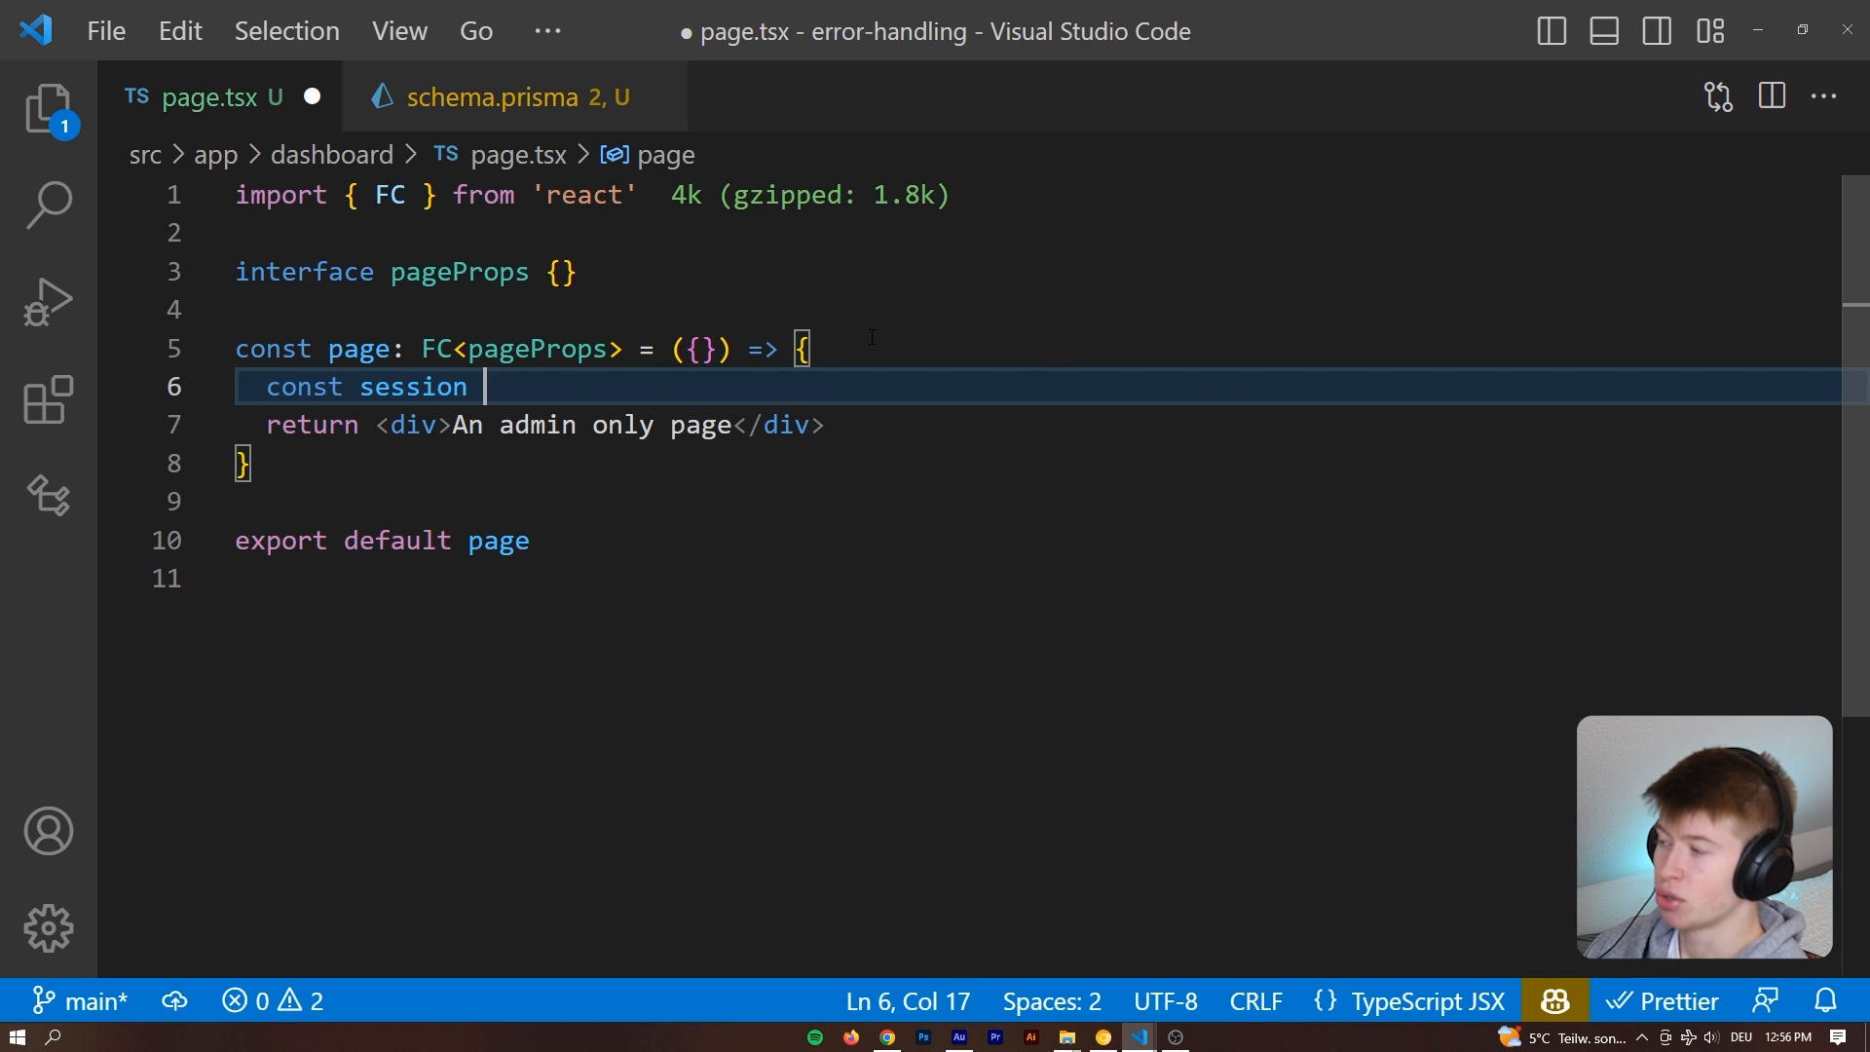
pyautogui.write('= getServerSession')
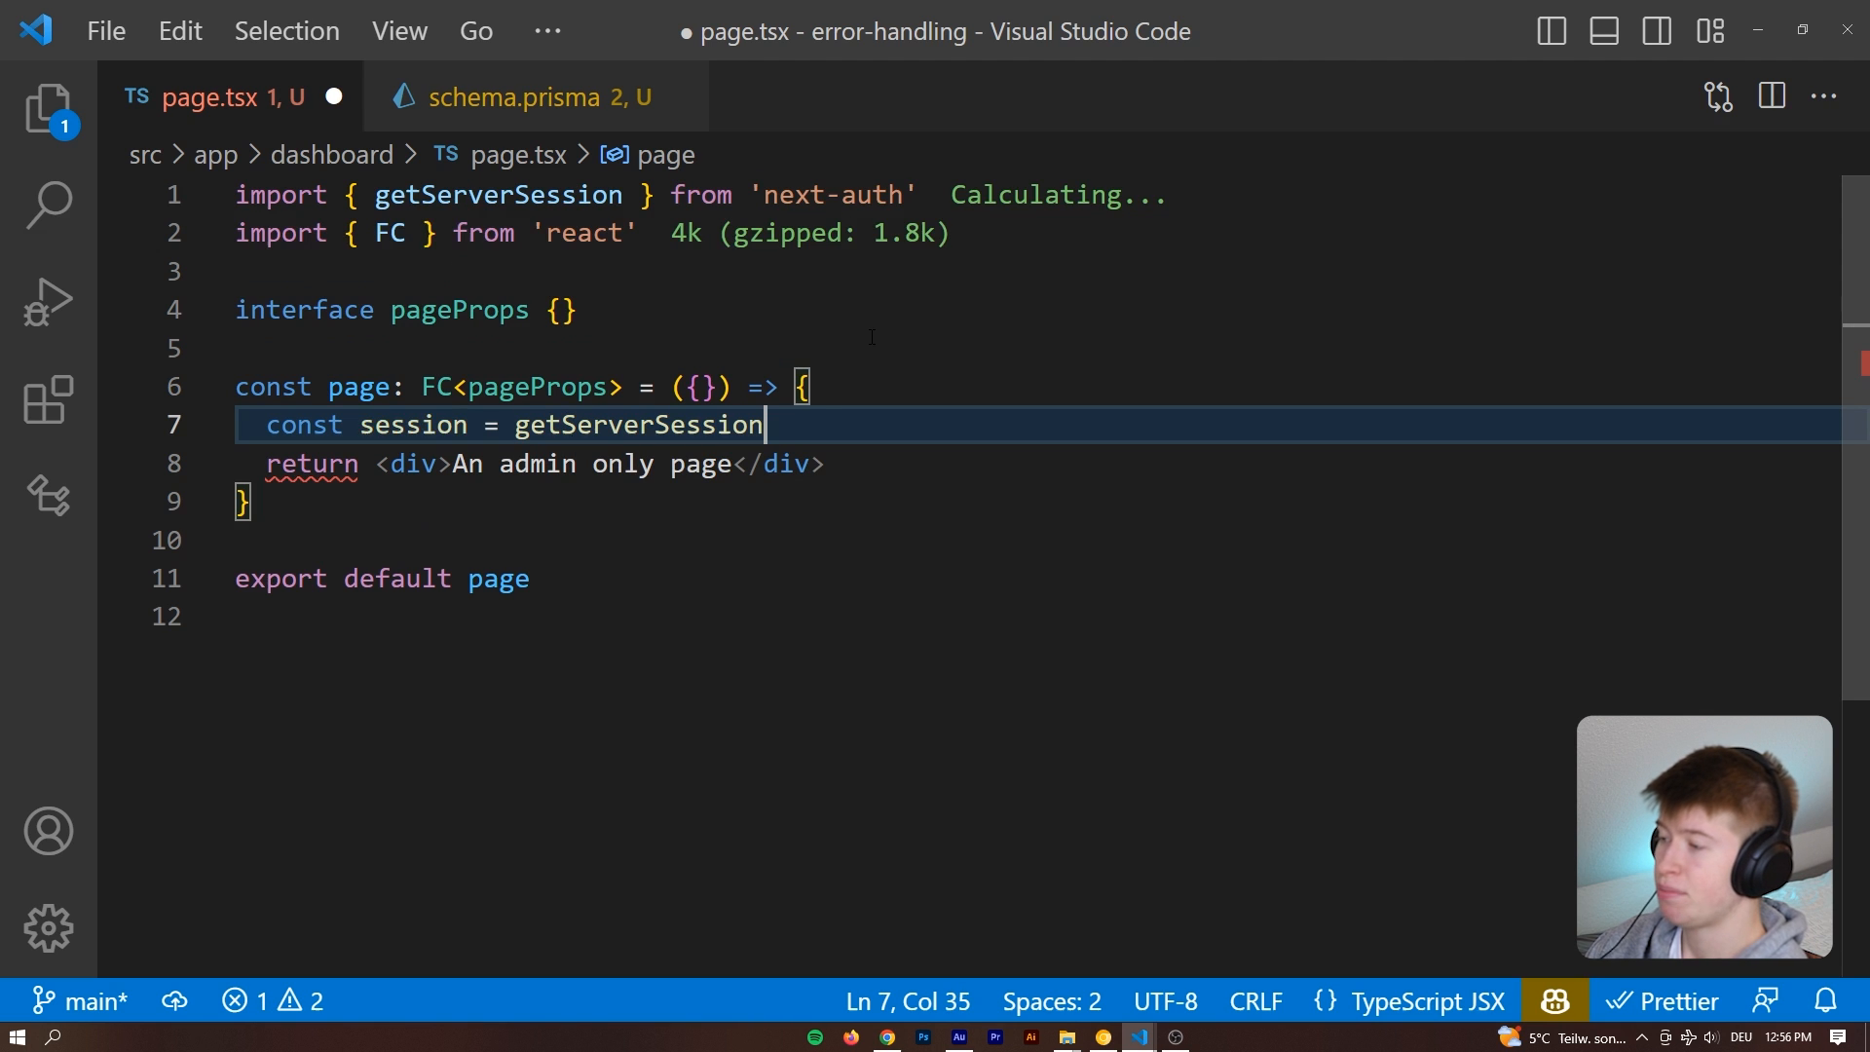
pyautogui.write('(authOptions')
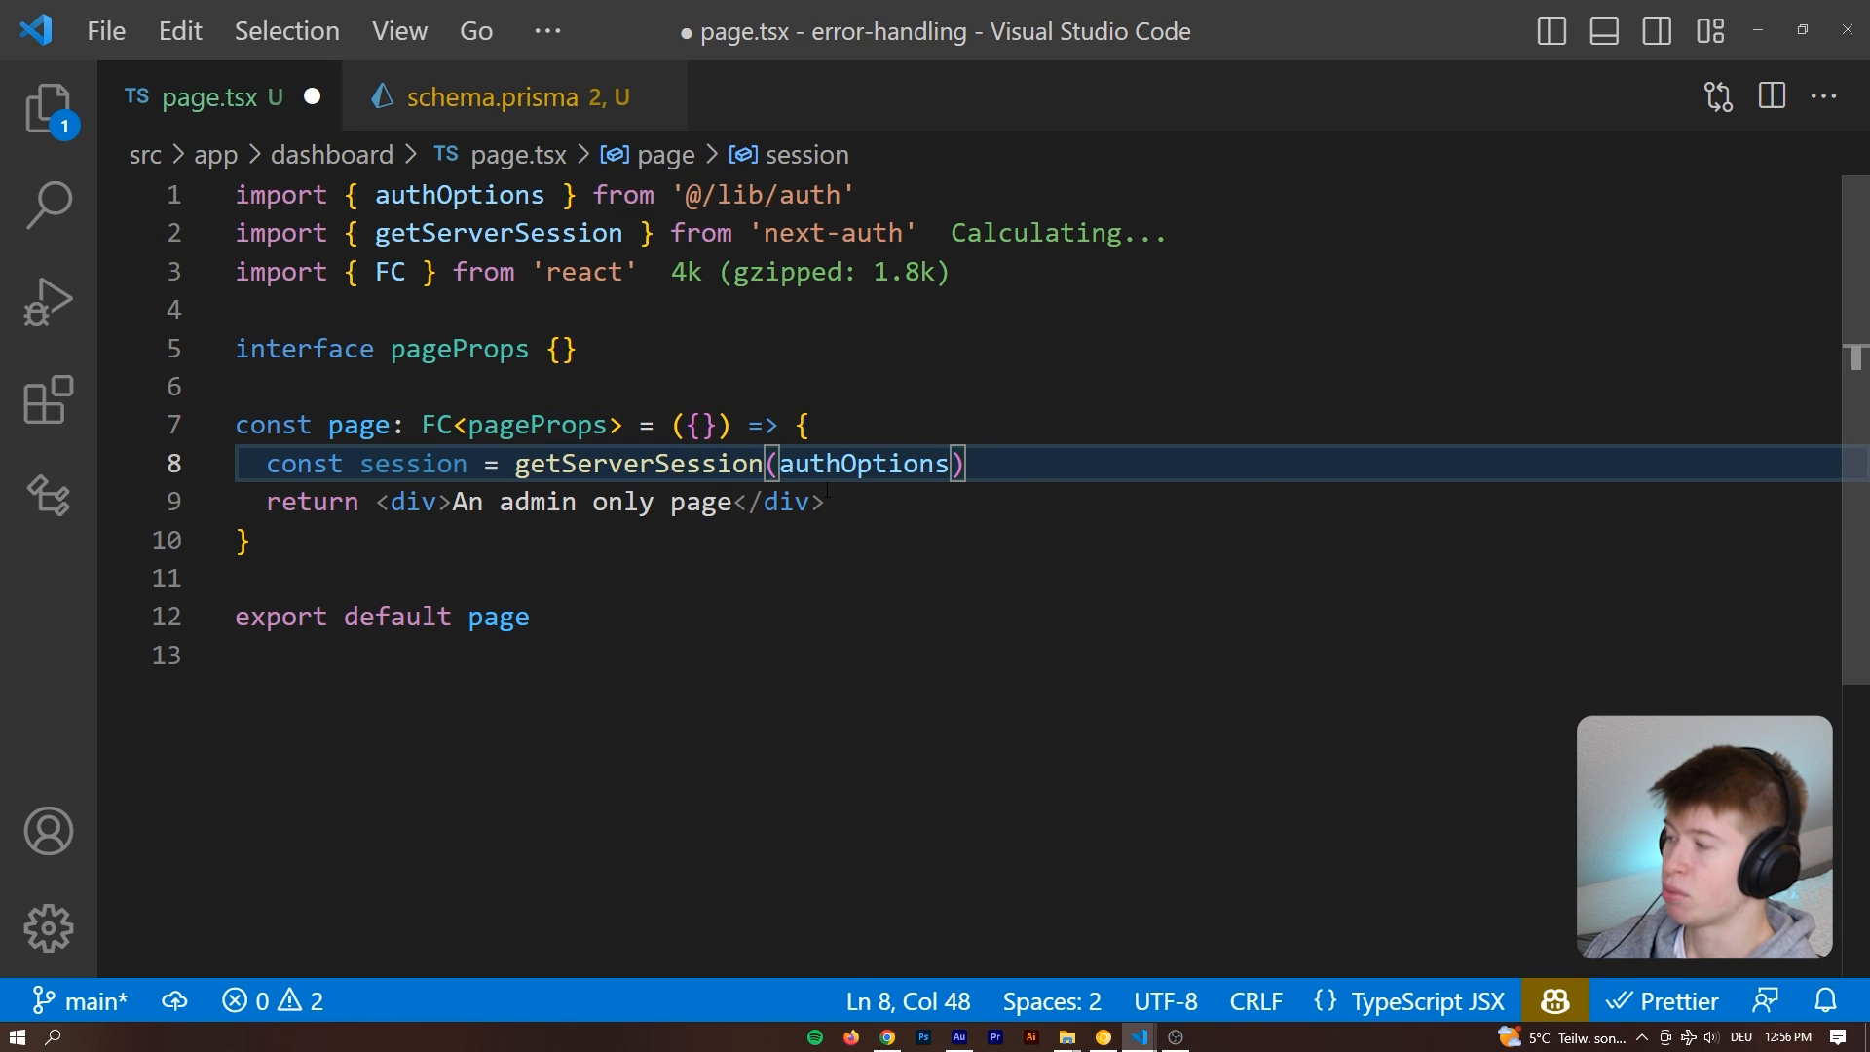
pyautogui.write('clg')
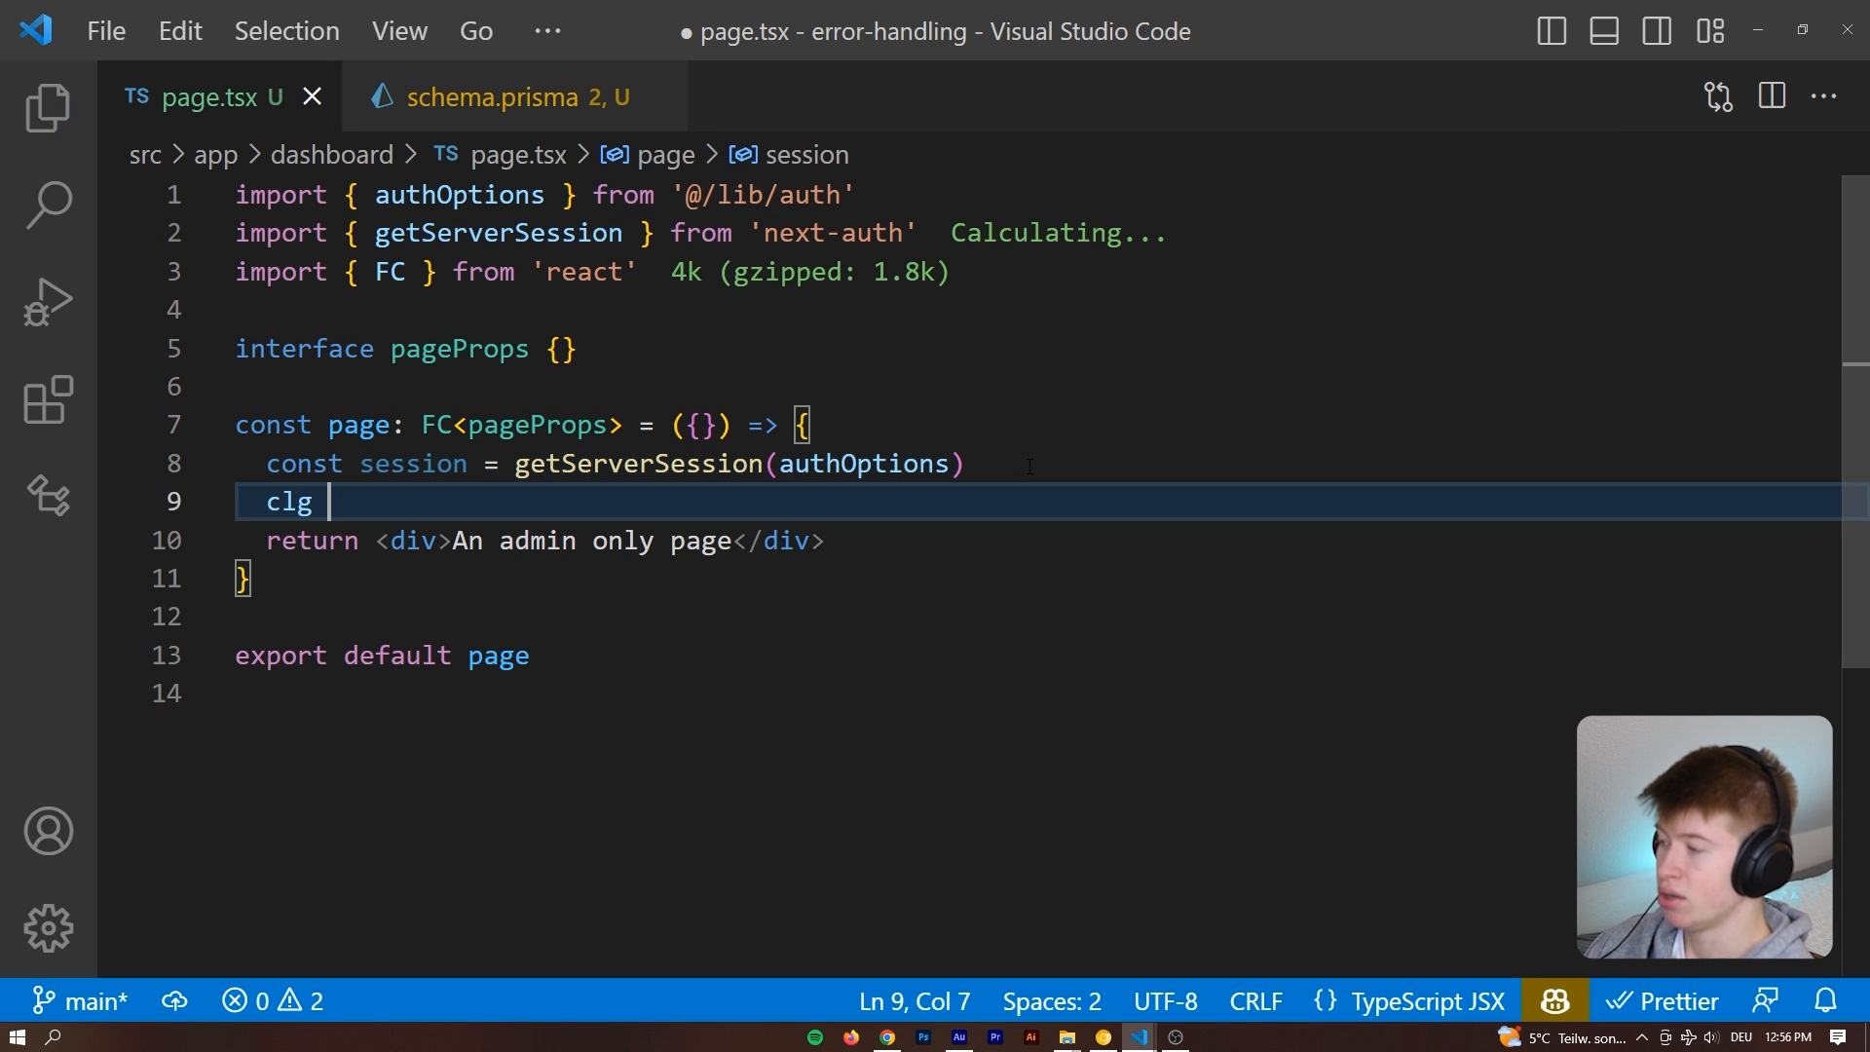
pyautogui.write('console.log(session)')
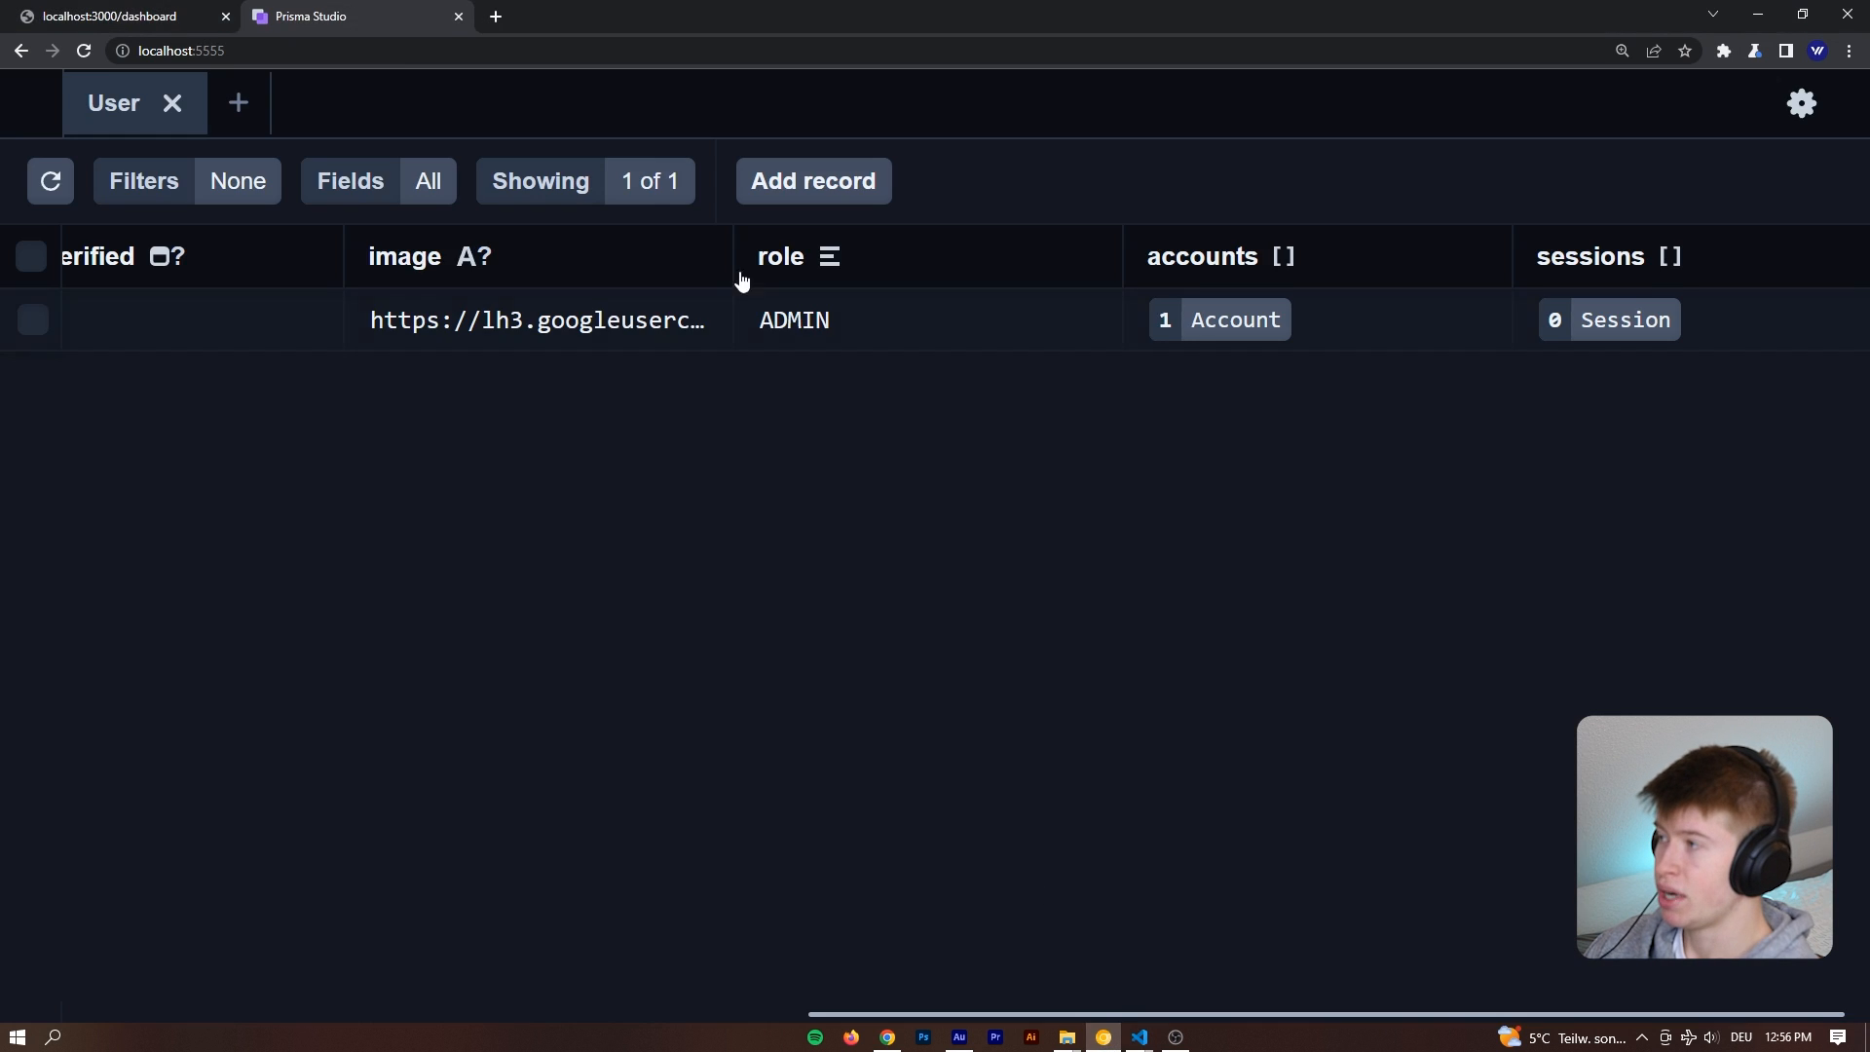
pyautogui.click(113, 16)
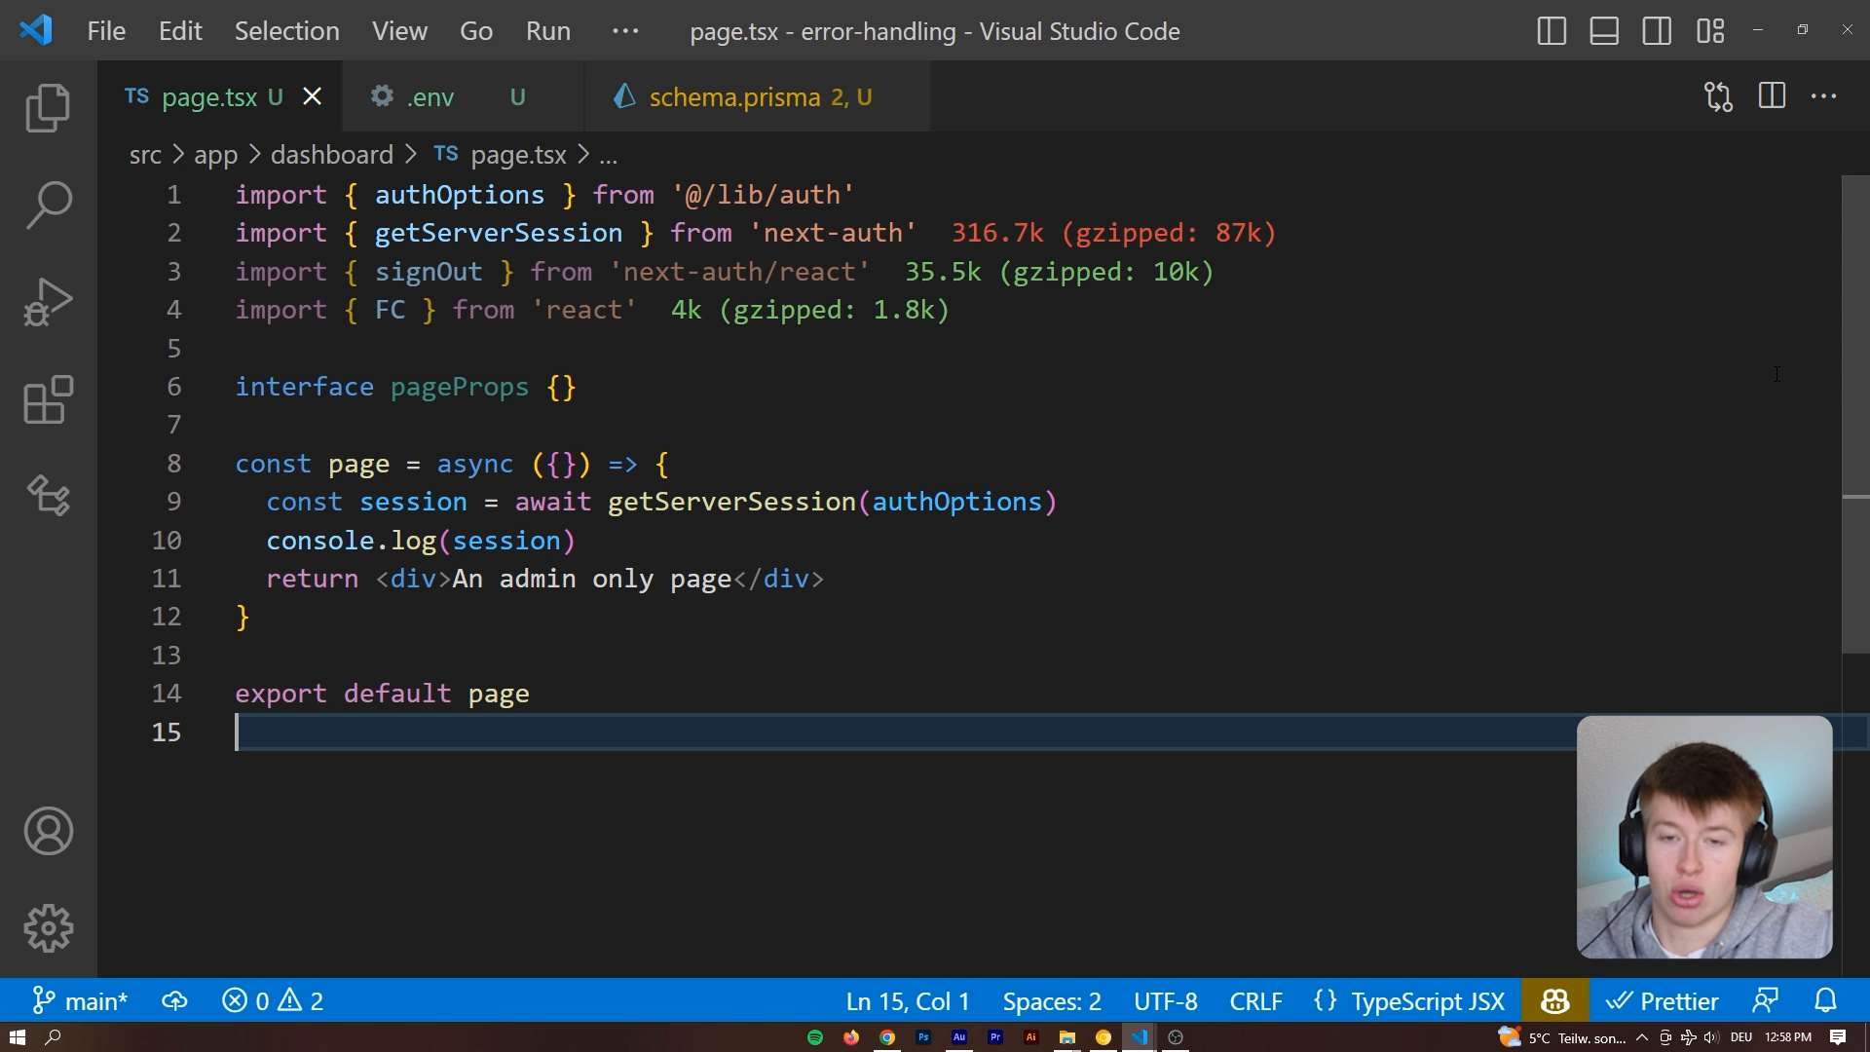
# Quick-open lib/auth.ts and reveal the project file tree in the Explorer
pyautogui.write('li')
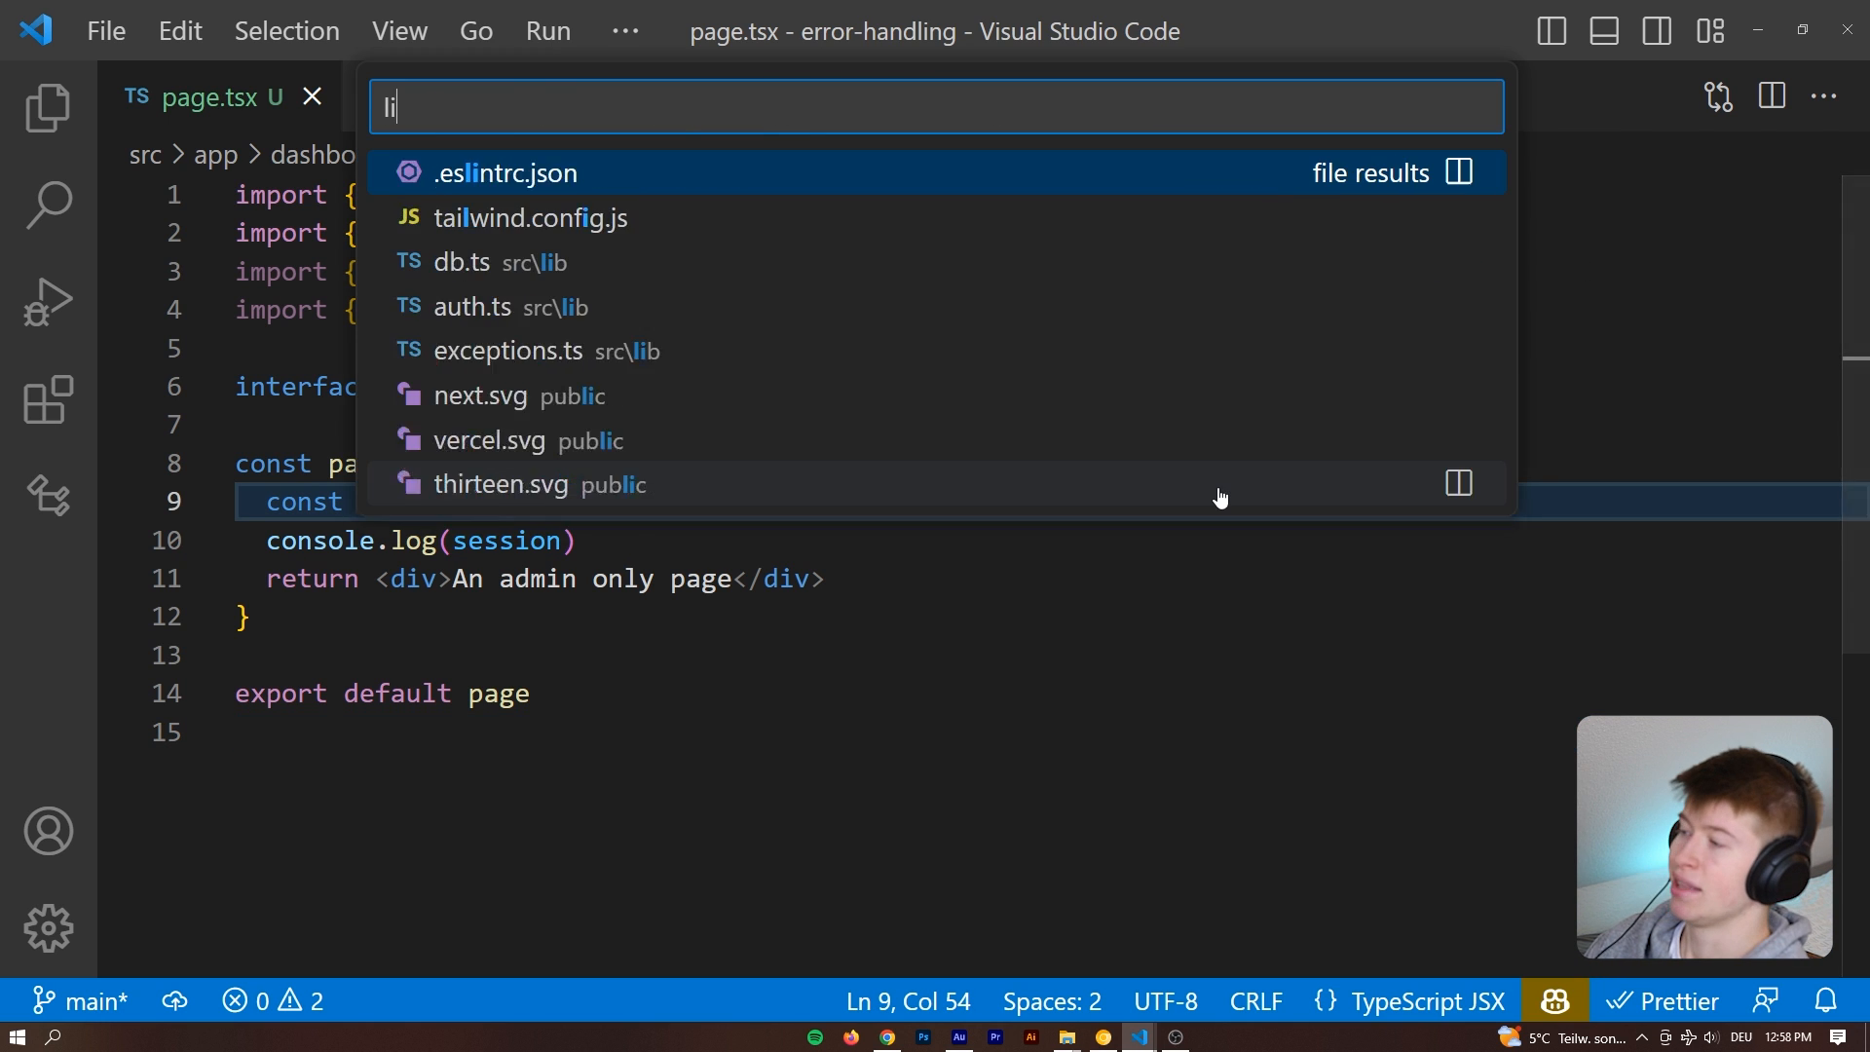
pyautogui.click(473, 261)
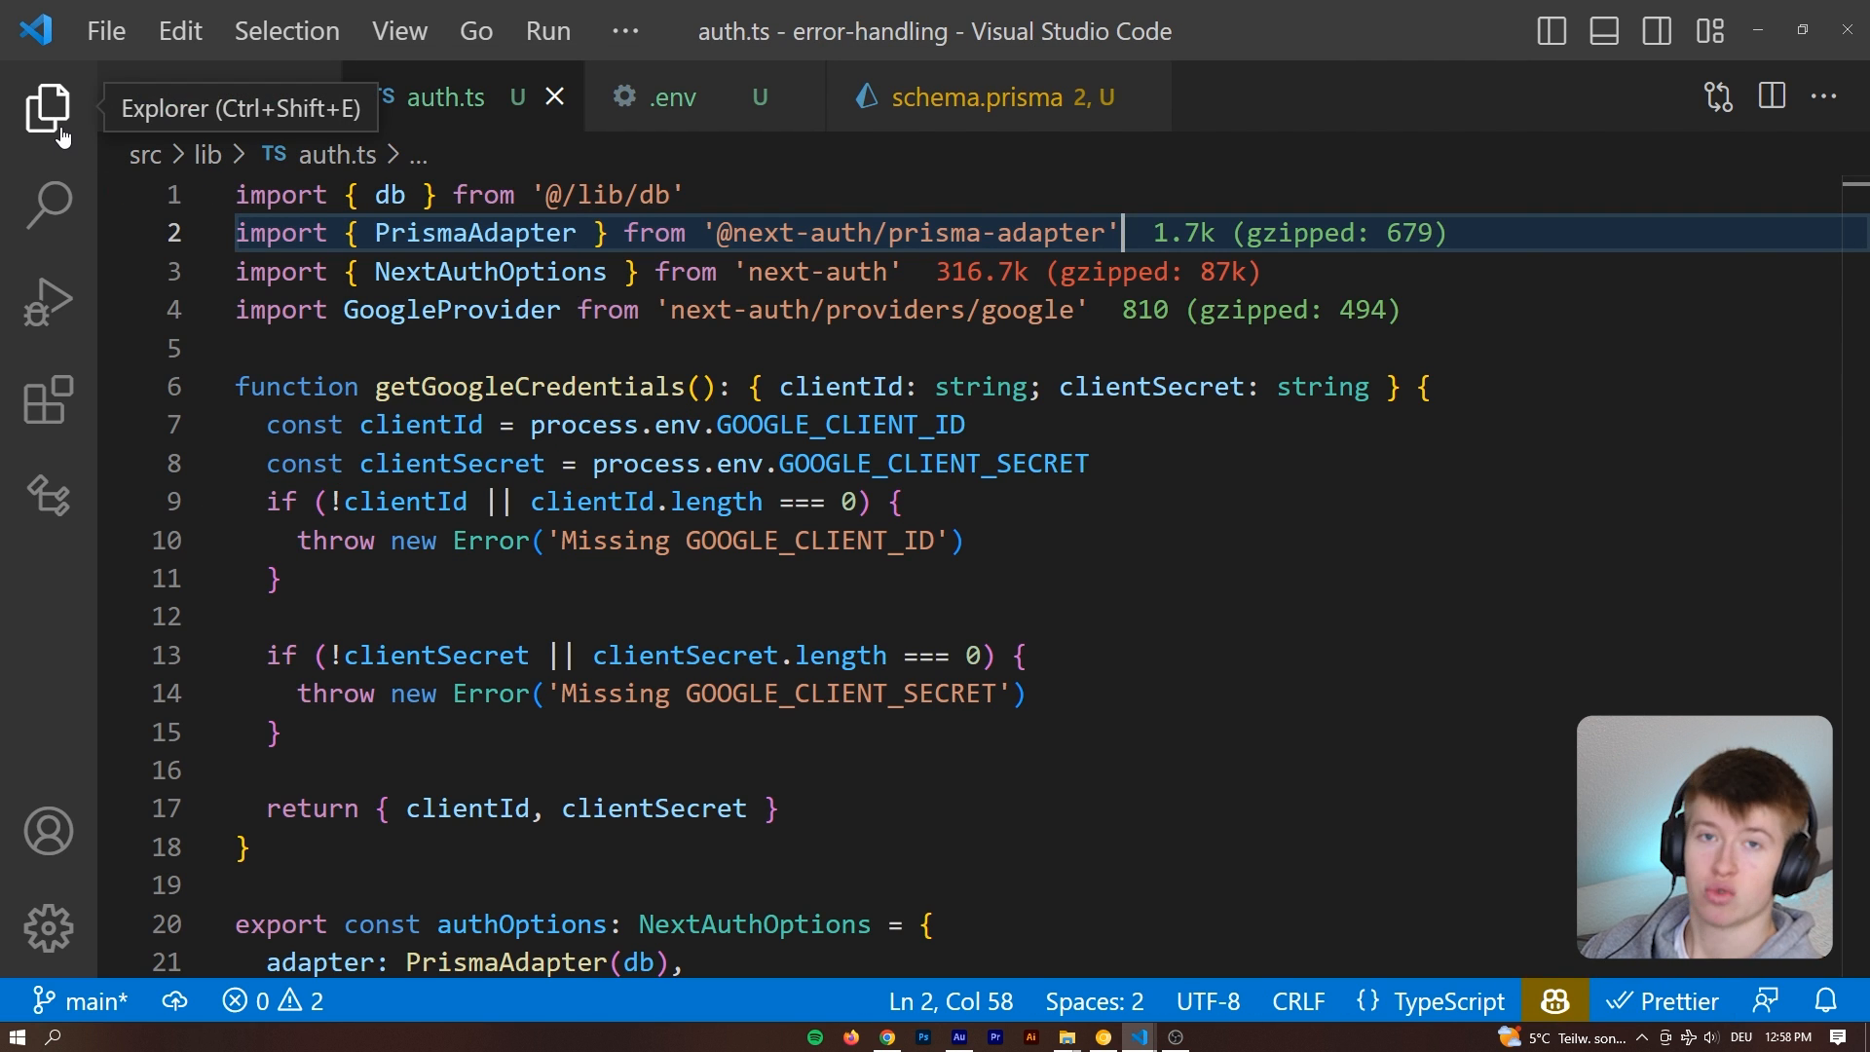
pyautogui.click(47, 109)
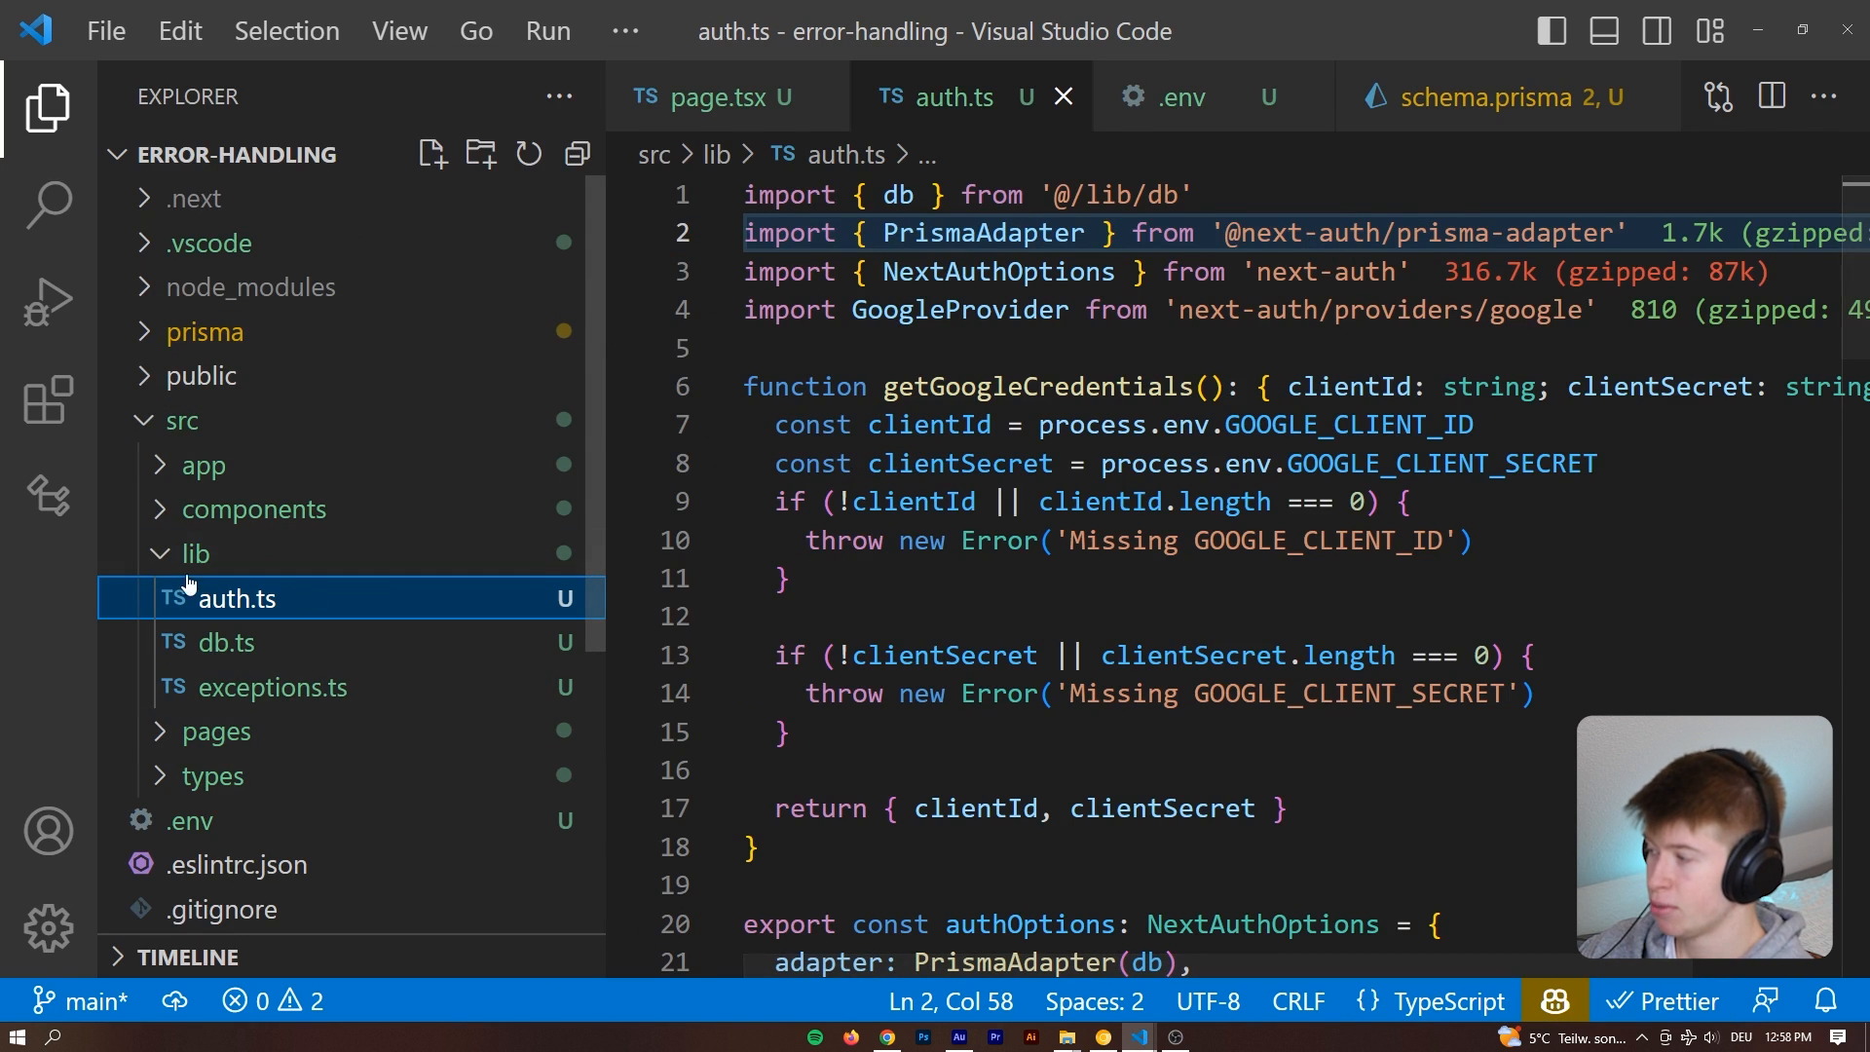
pyautogui.click(189, 551)
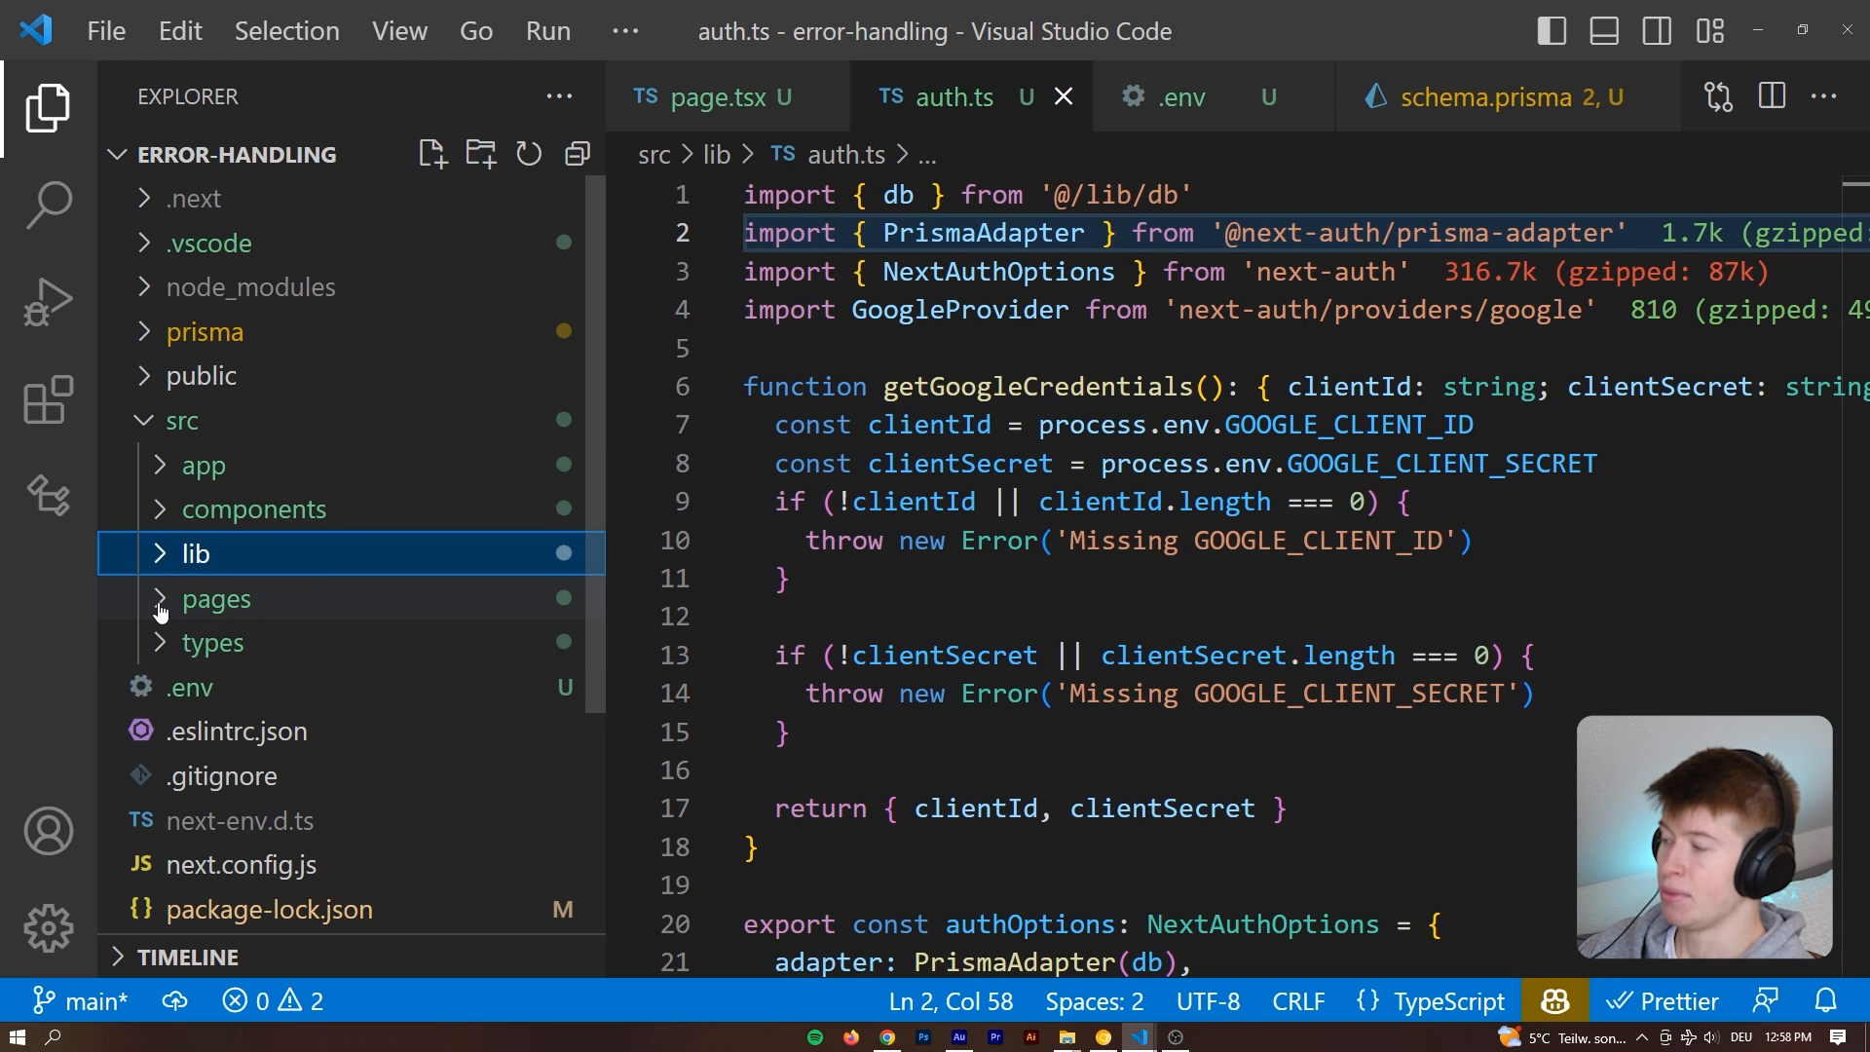
pyautogui.click(216, 598)
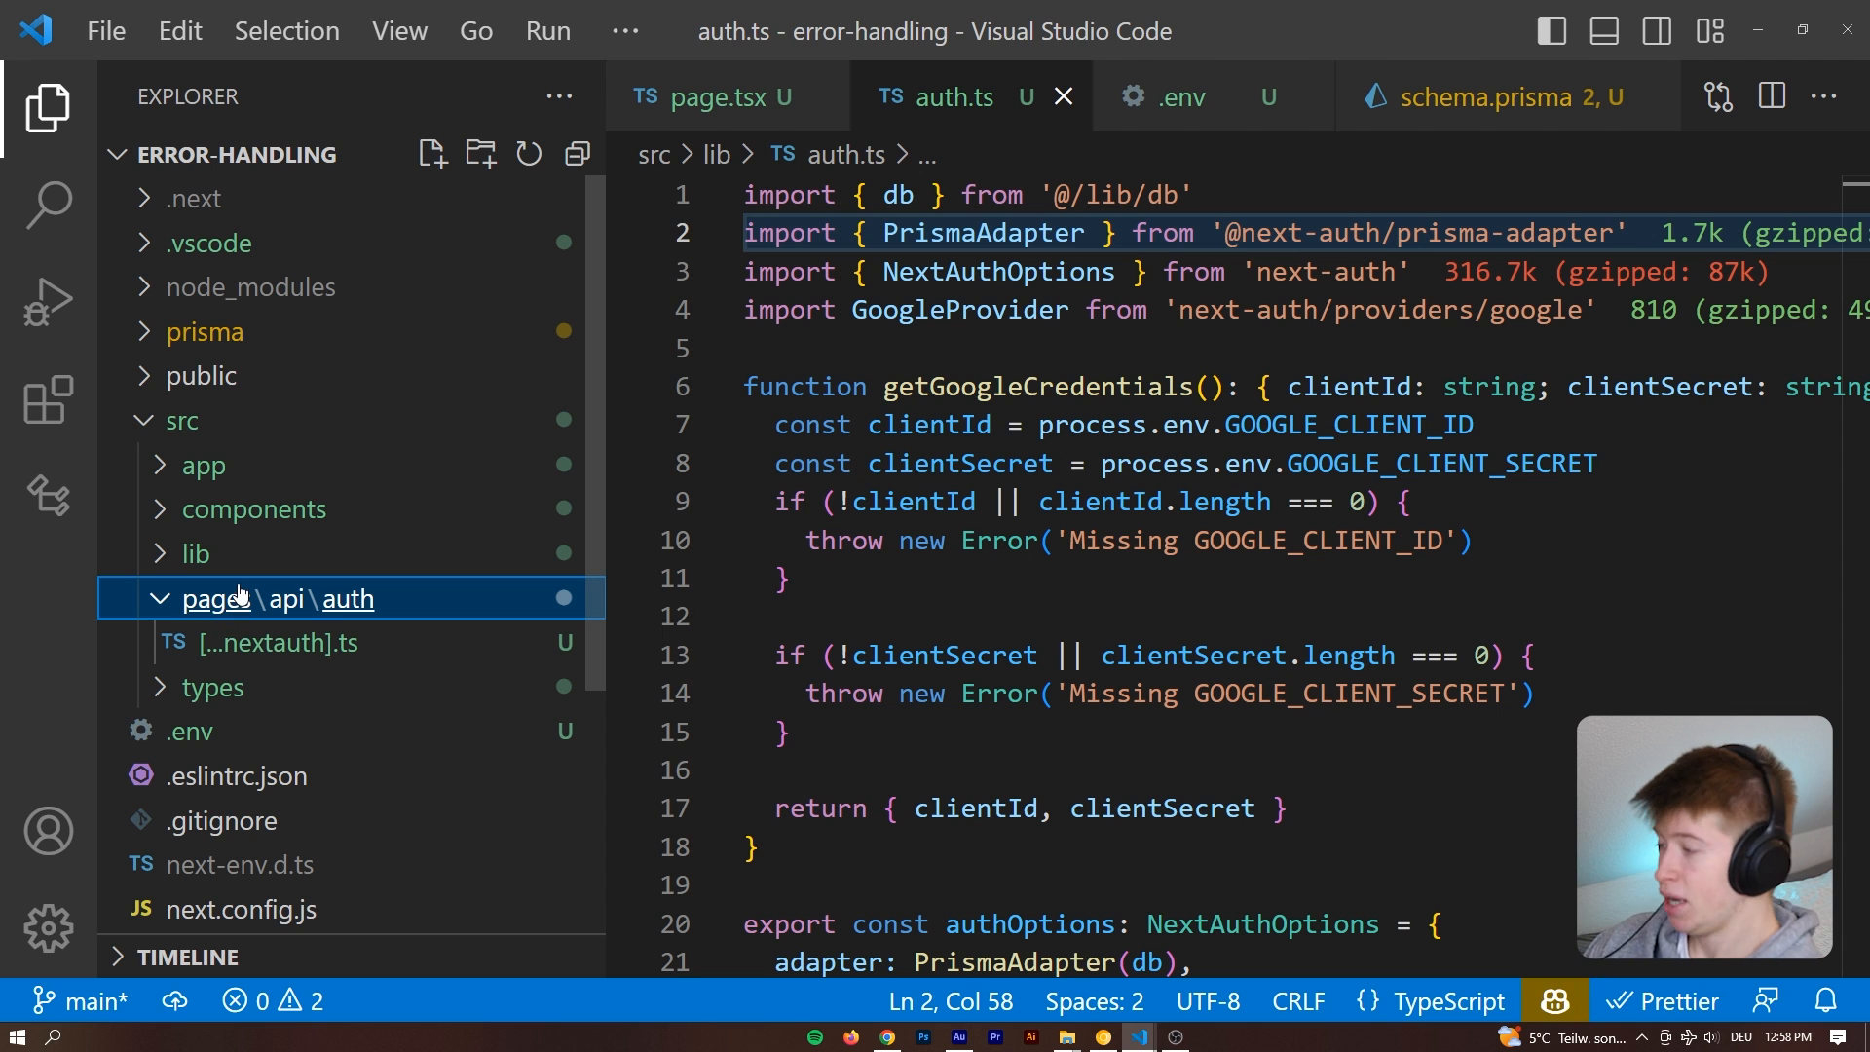
pyautogui.click(278, 641)
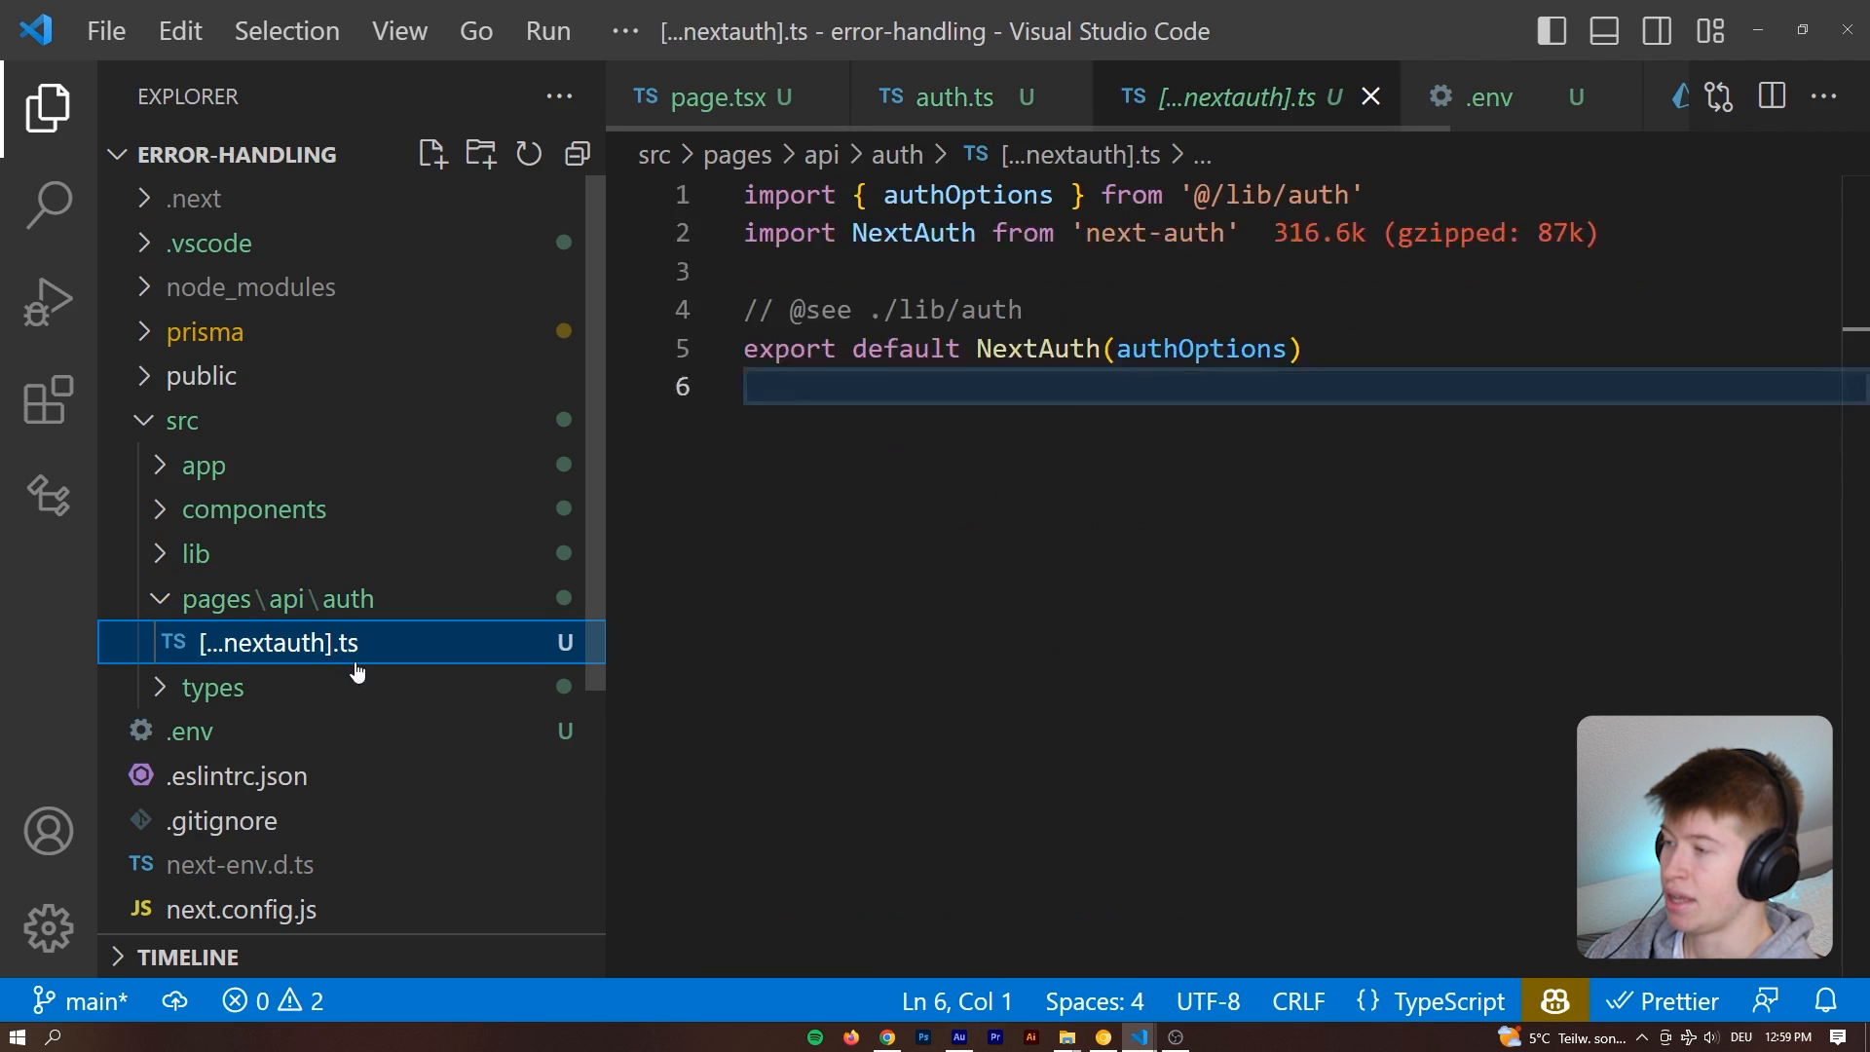
pyautogui.click(1018, 310)
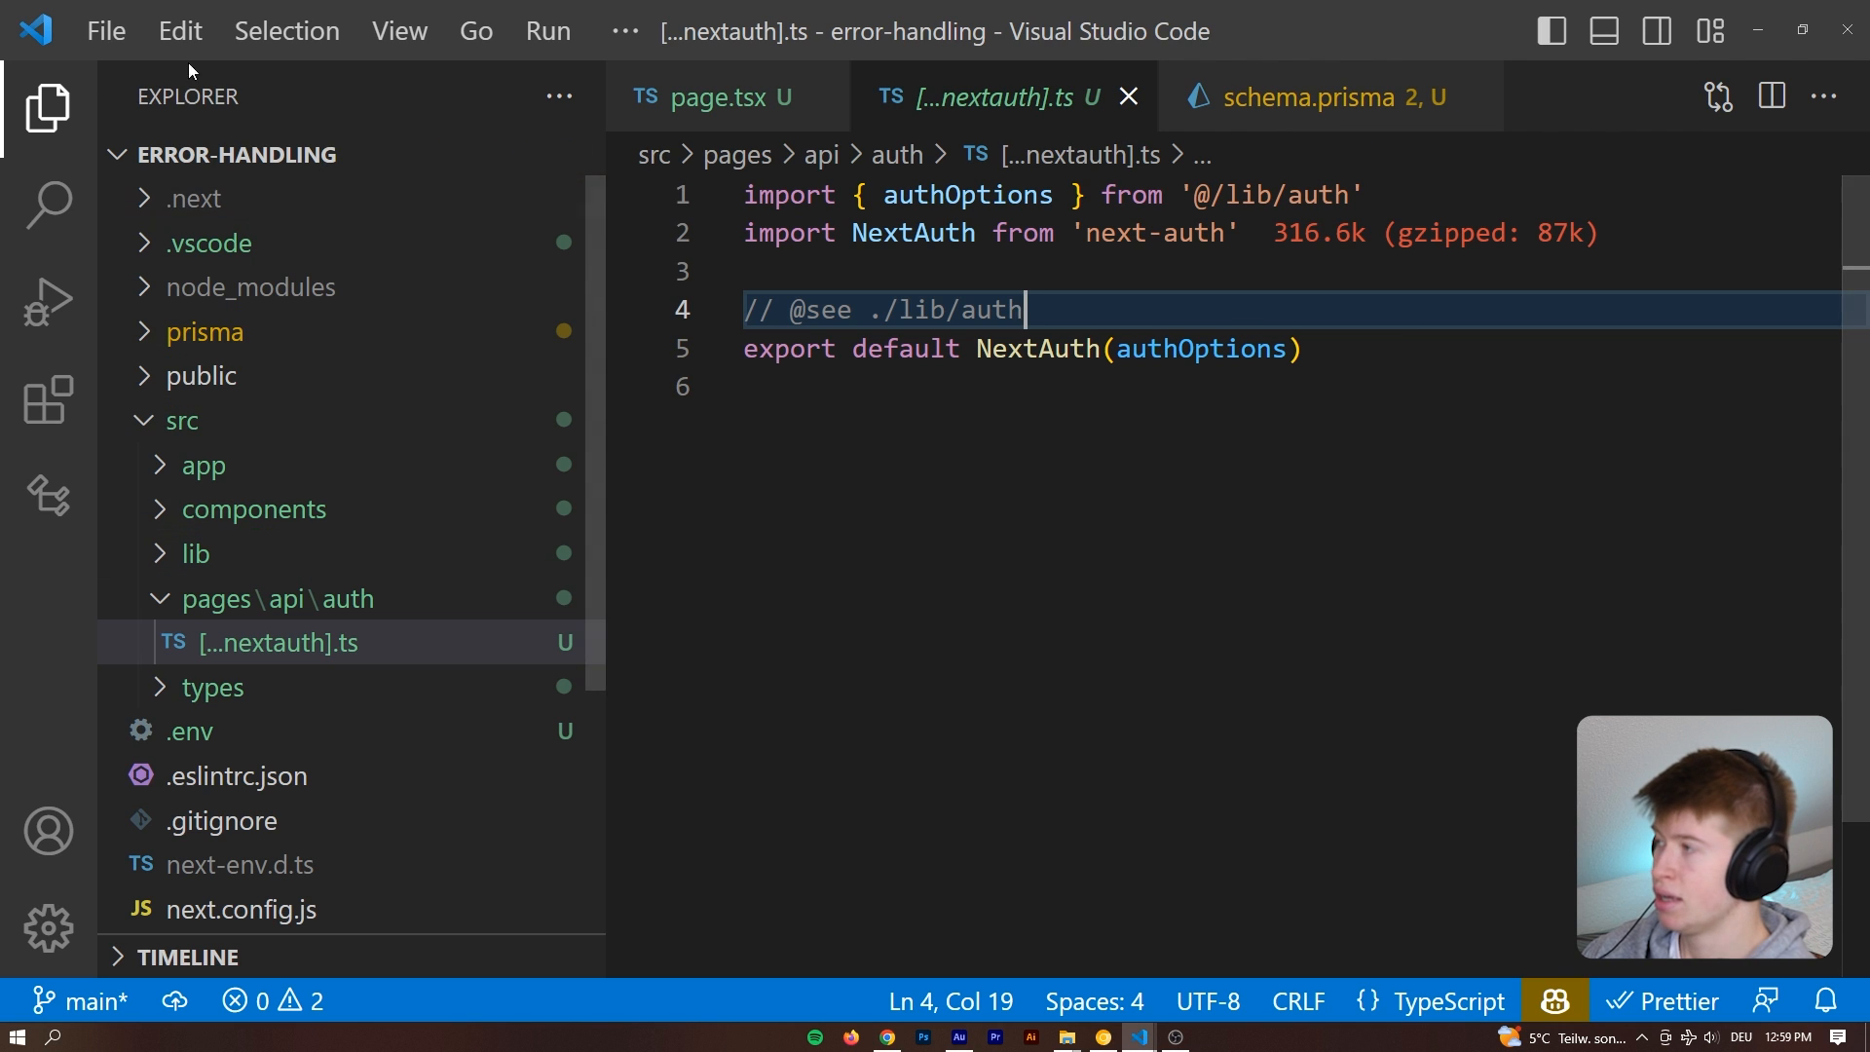
pyautogui.press('ctrl+p')
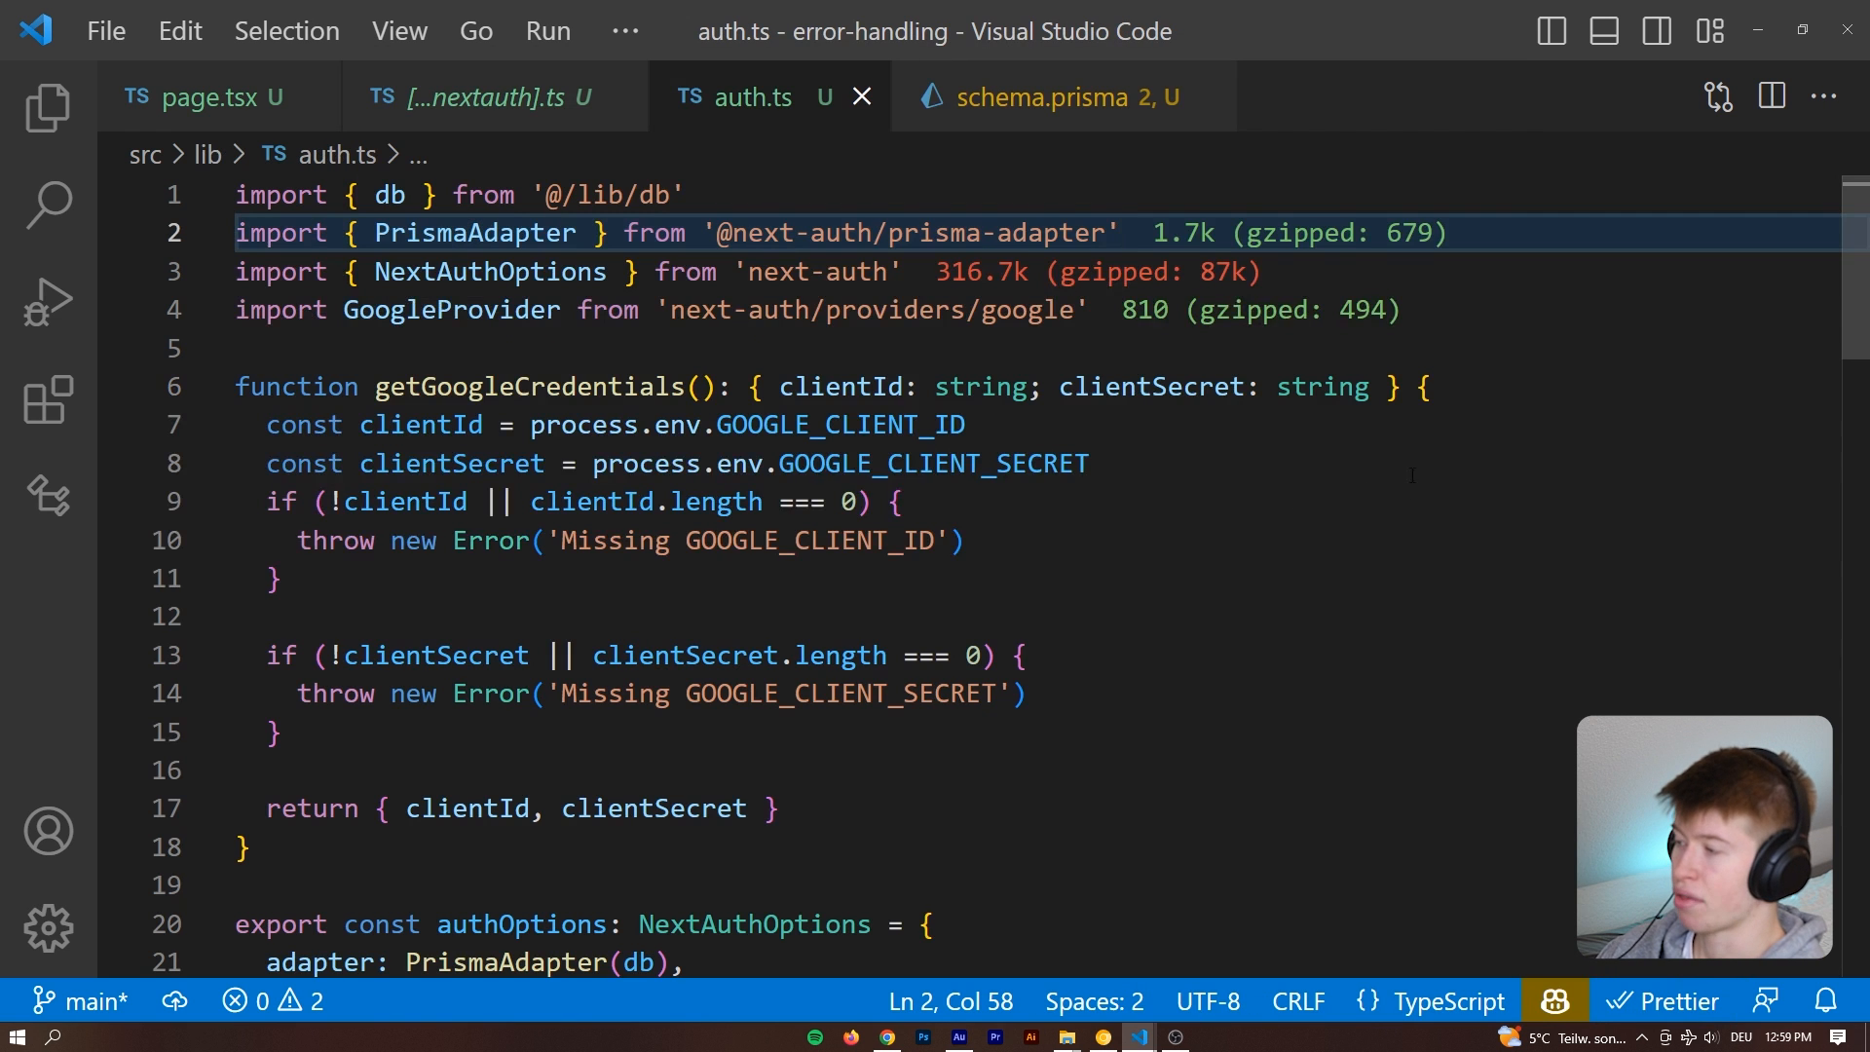
# Insert session.user.idontknow = 'hello world' after the email assignment in the session callback
pyautogui.scroll(-3)
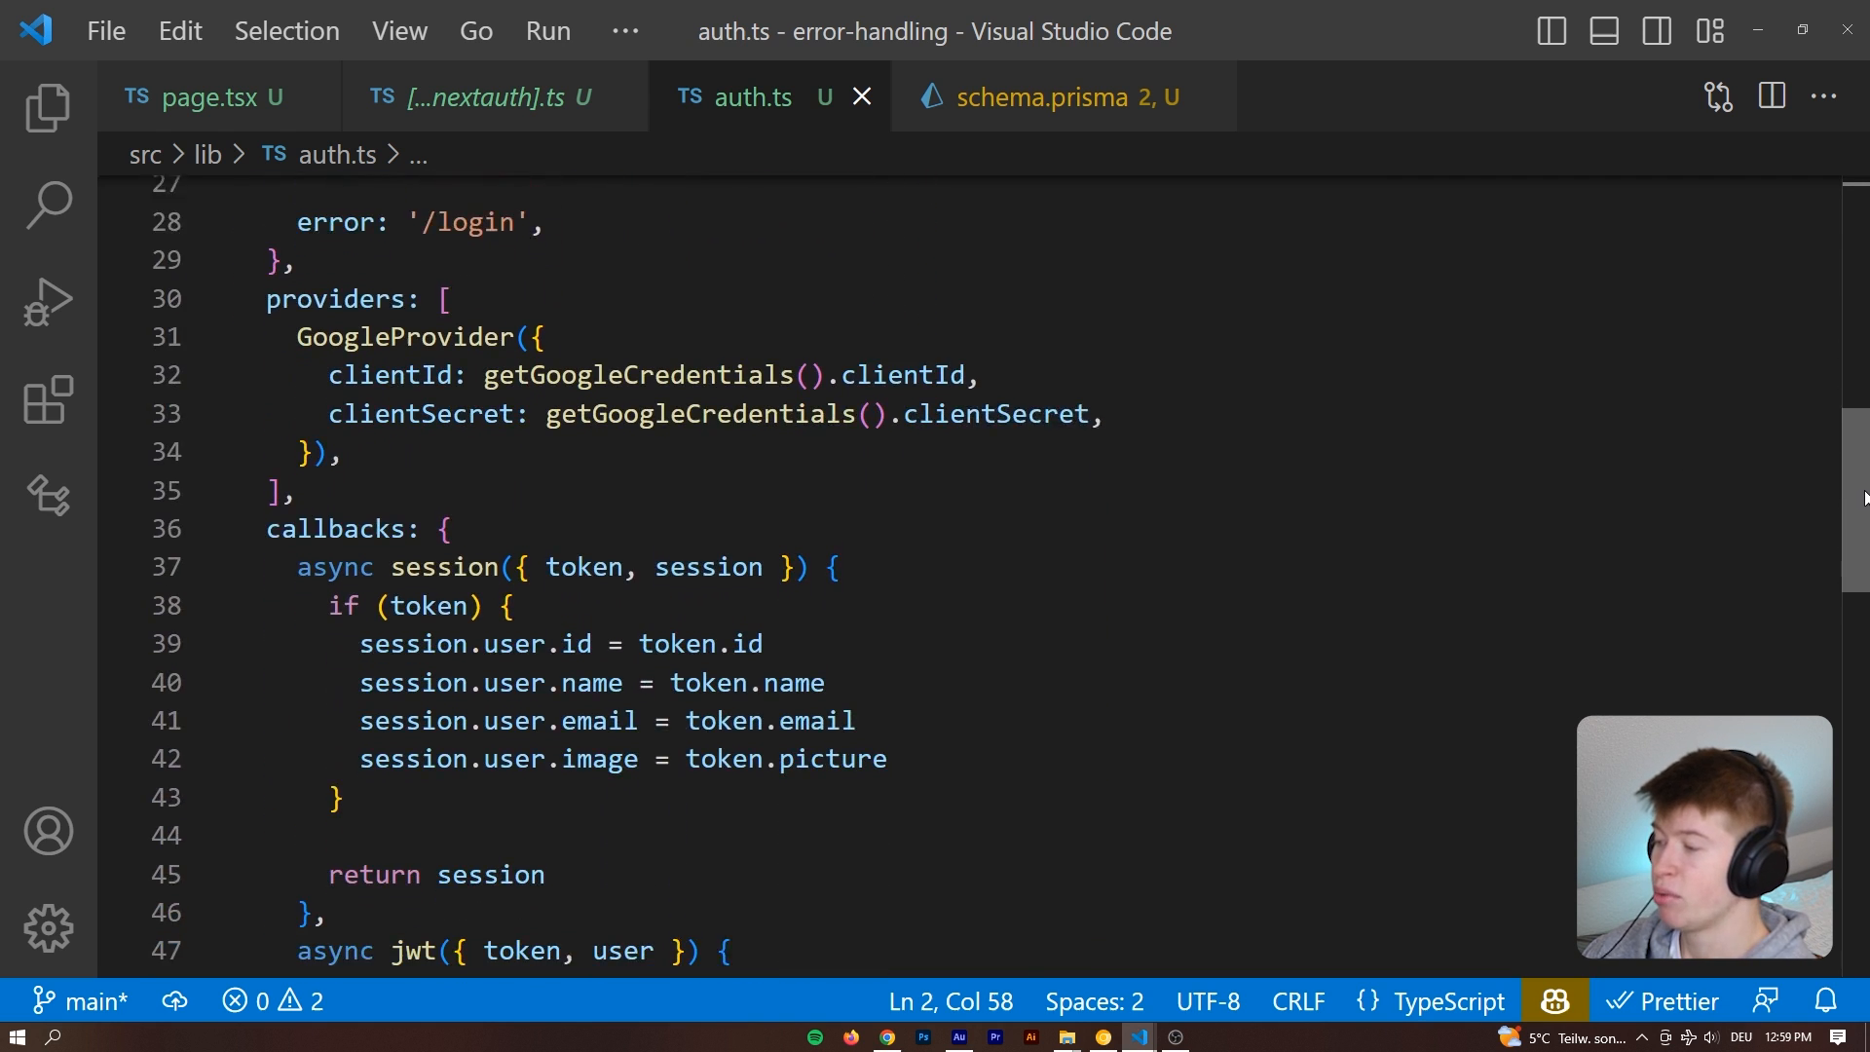
pyautogui.moveTo(361, 502); pyautogui.dragTo(889, 620)
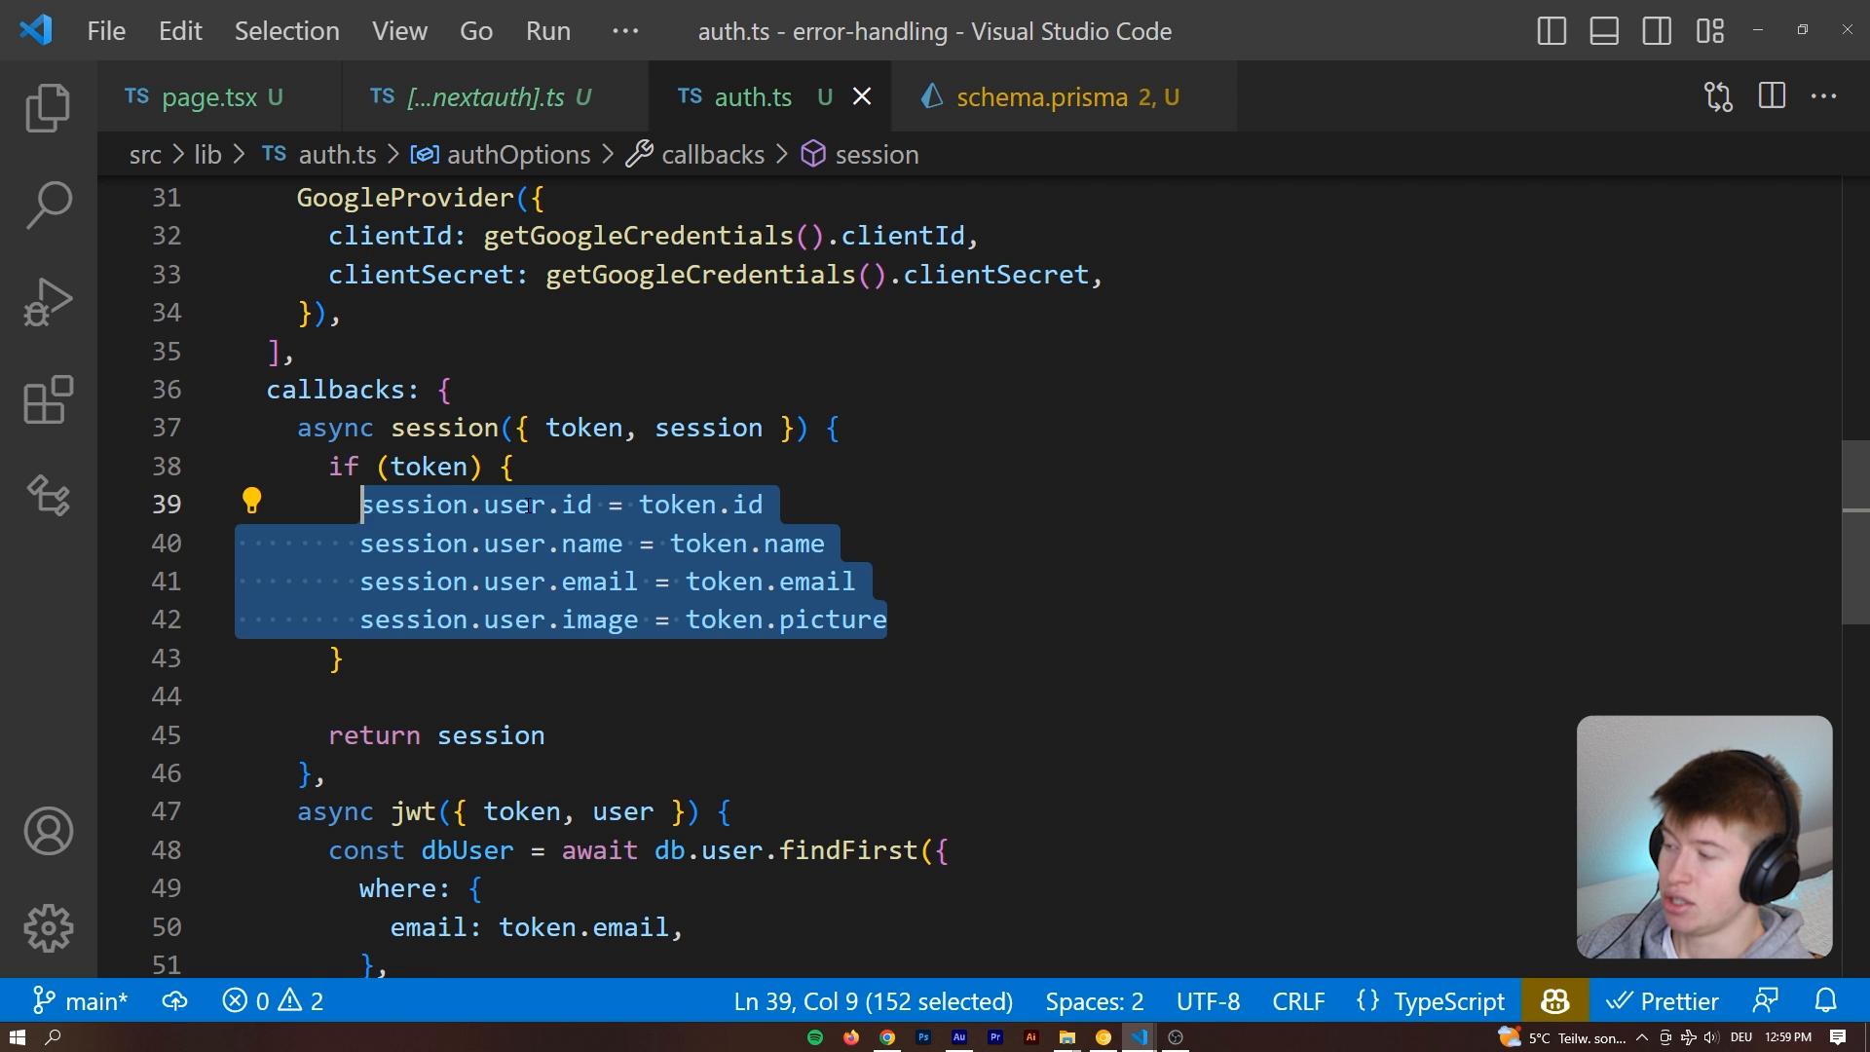
pyautogui.click(857, 583)
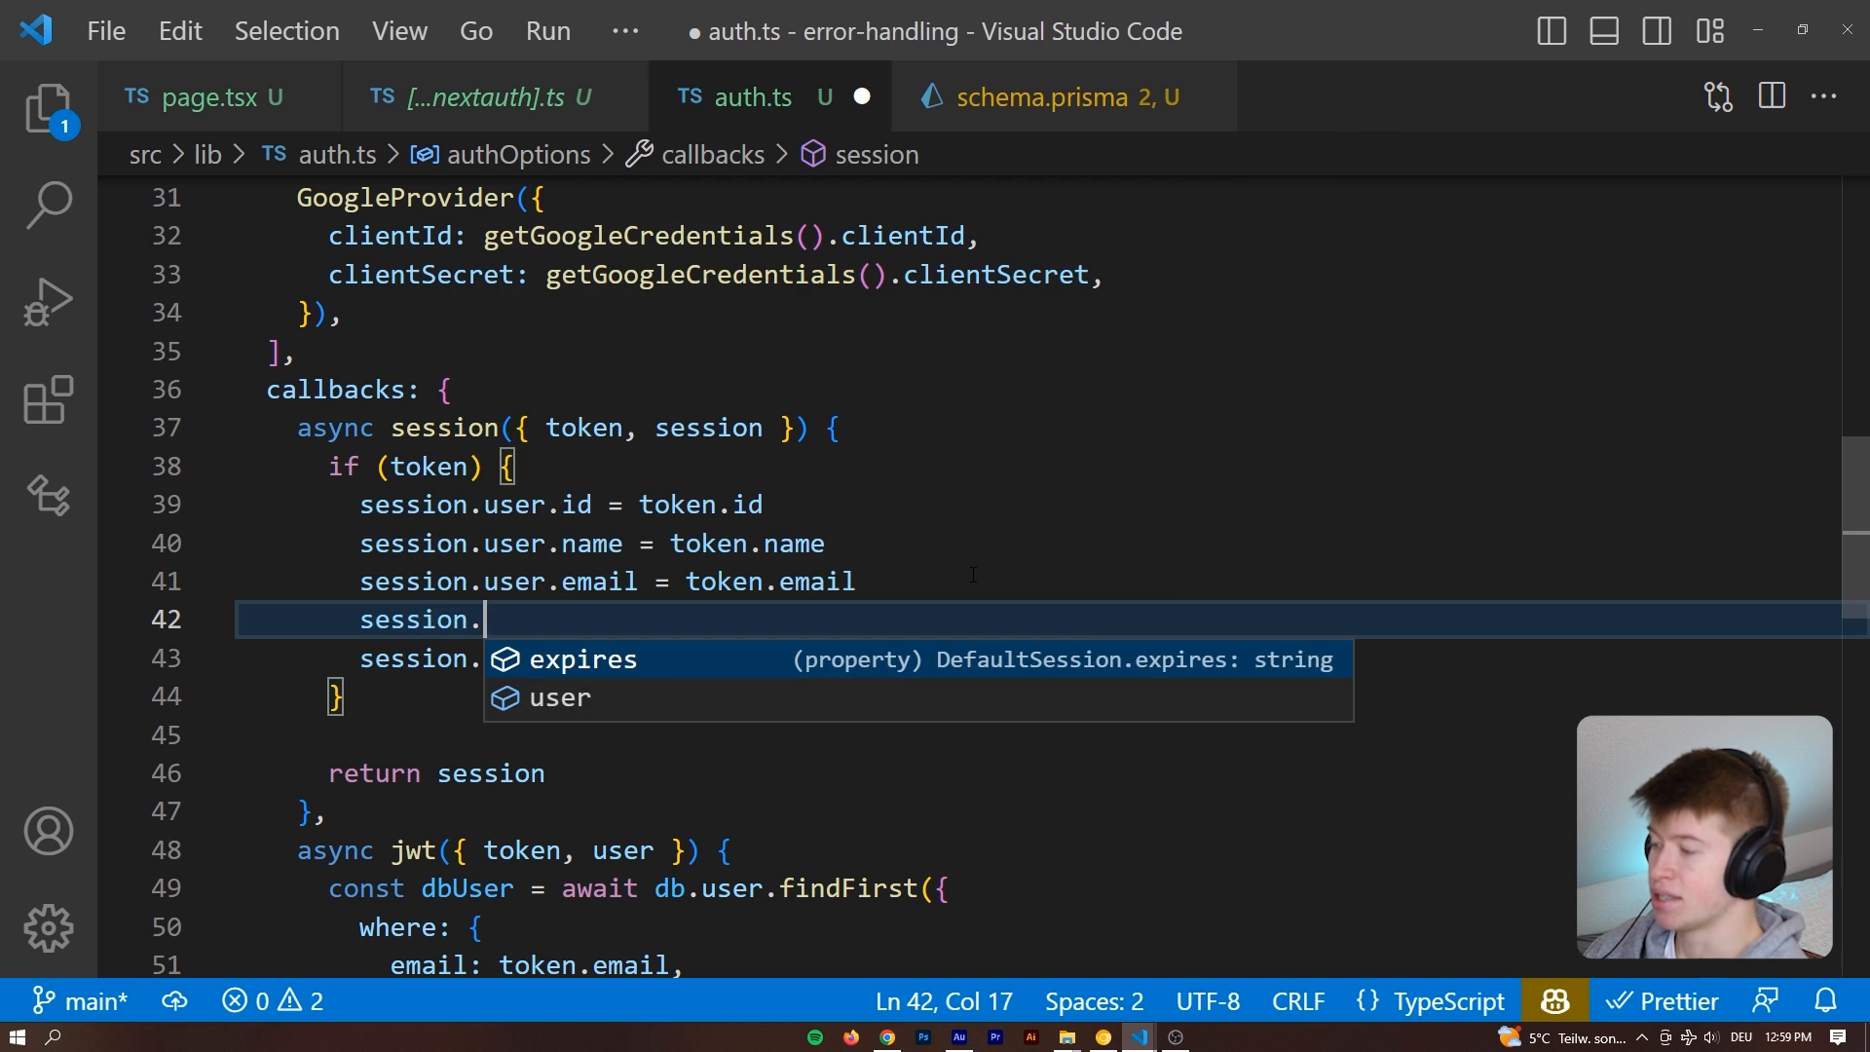
pyautogui.write('user.i')
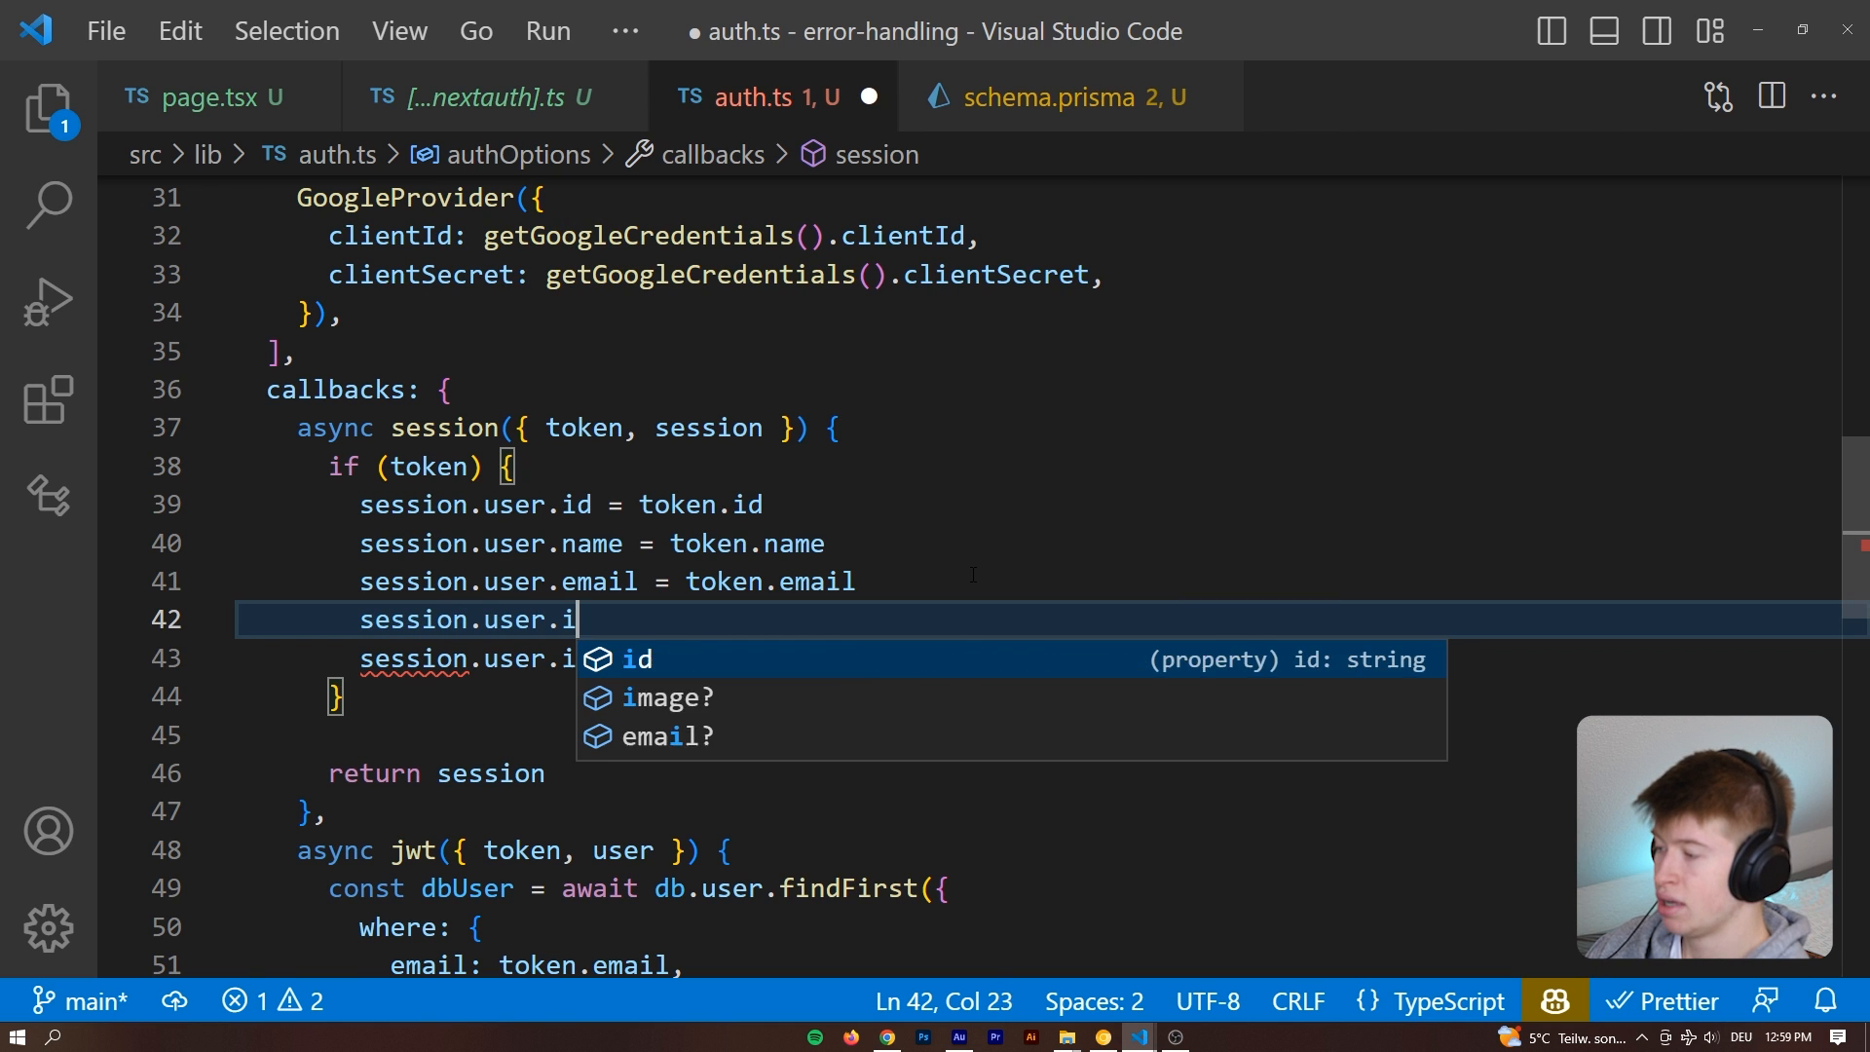
pyautogui.write("dontknow = '")
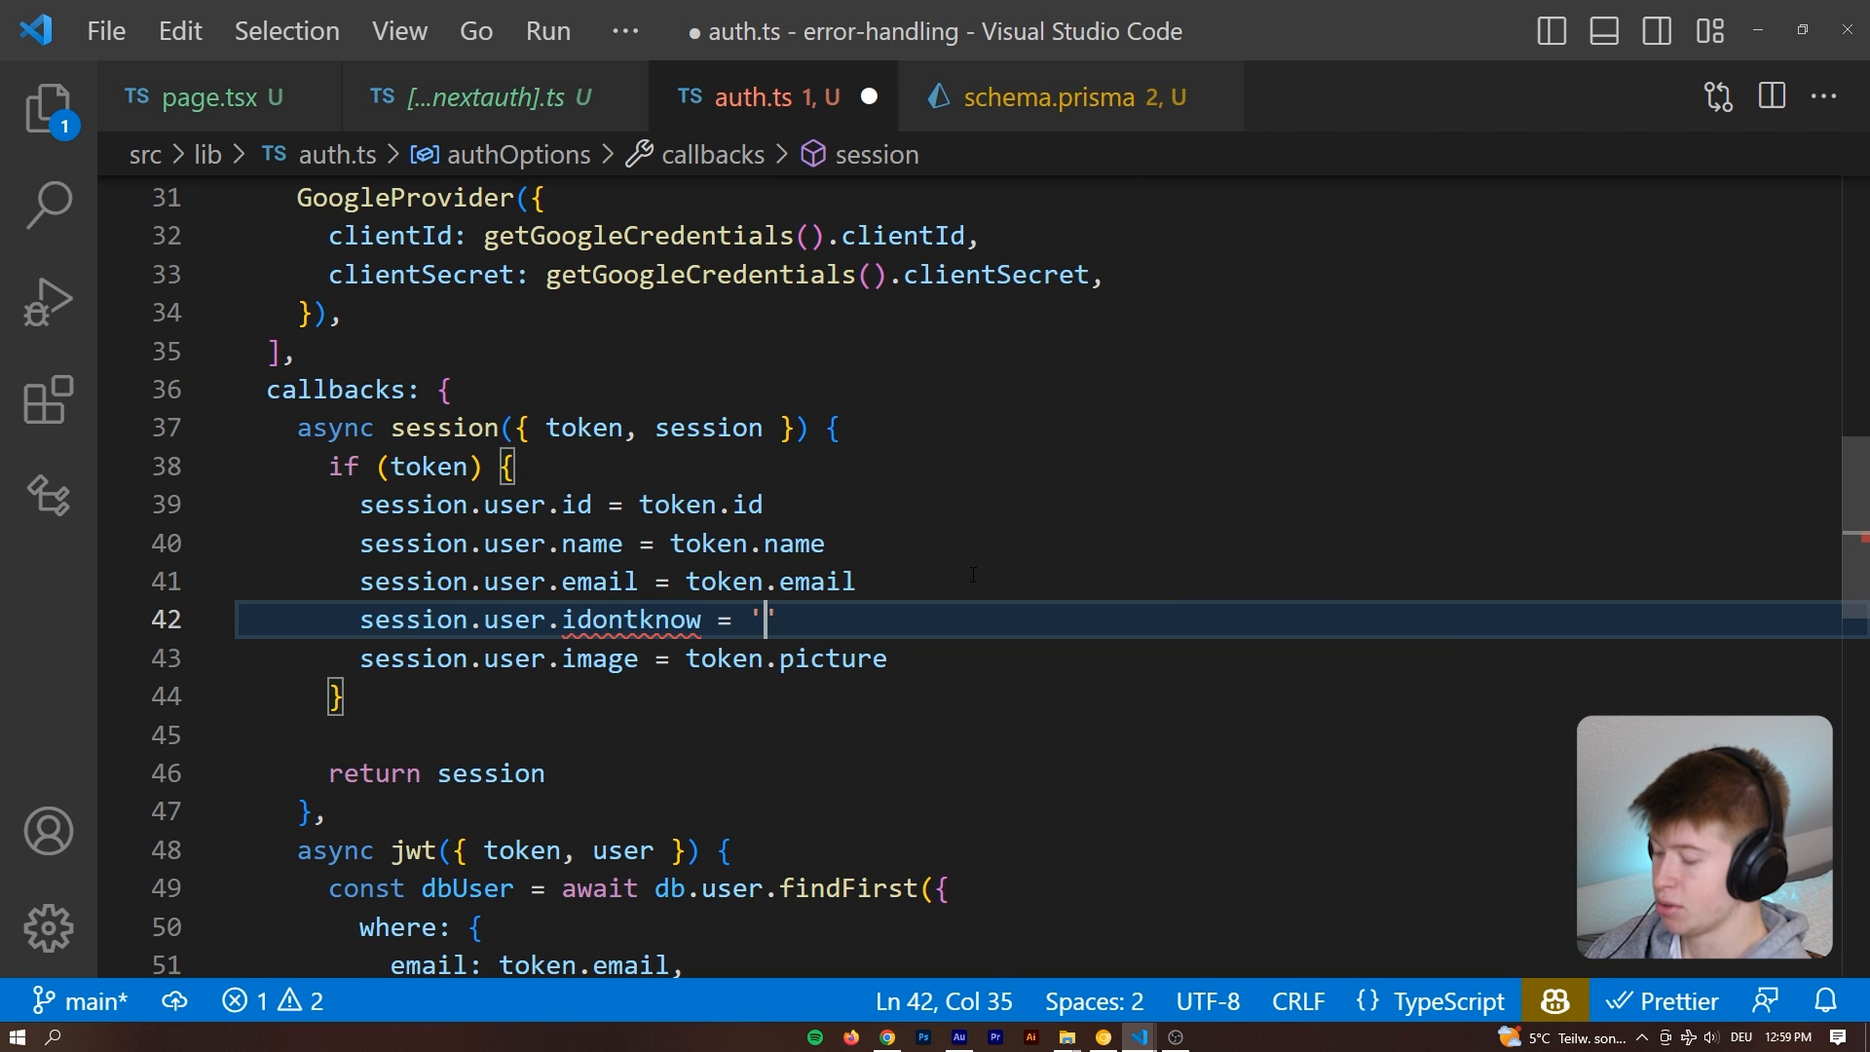
pyautogui.write('hello world')
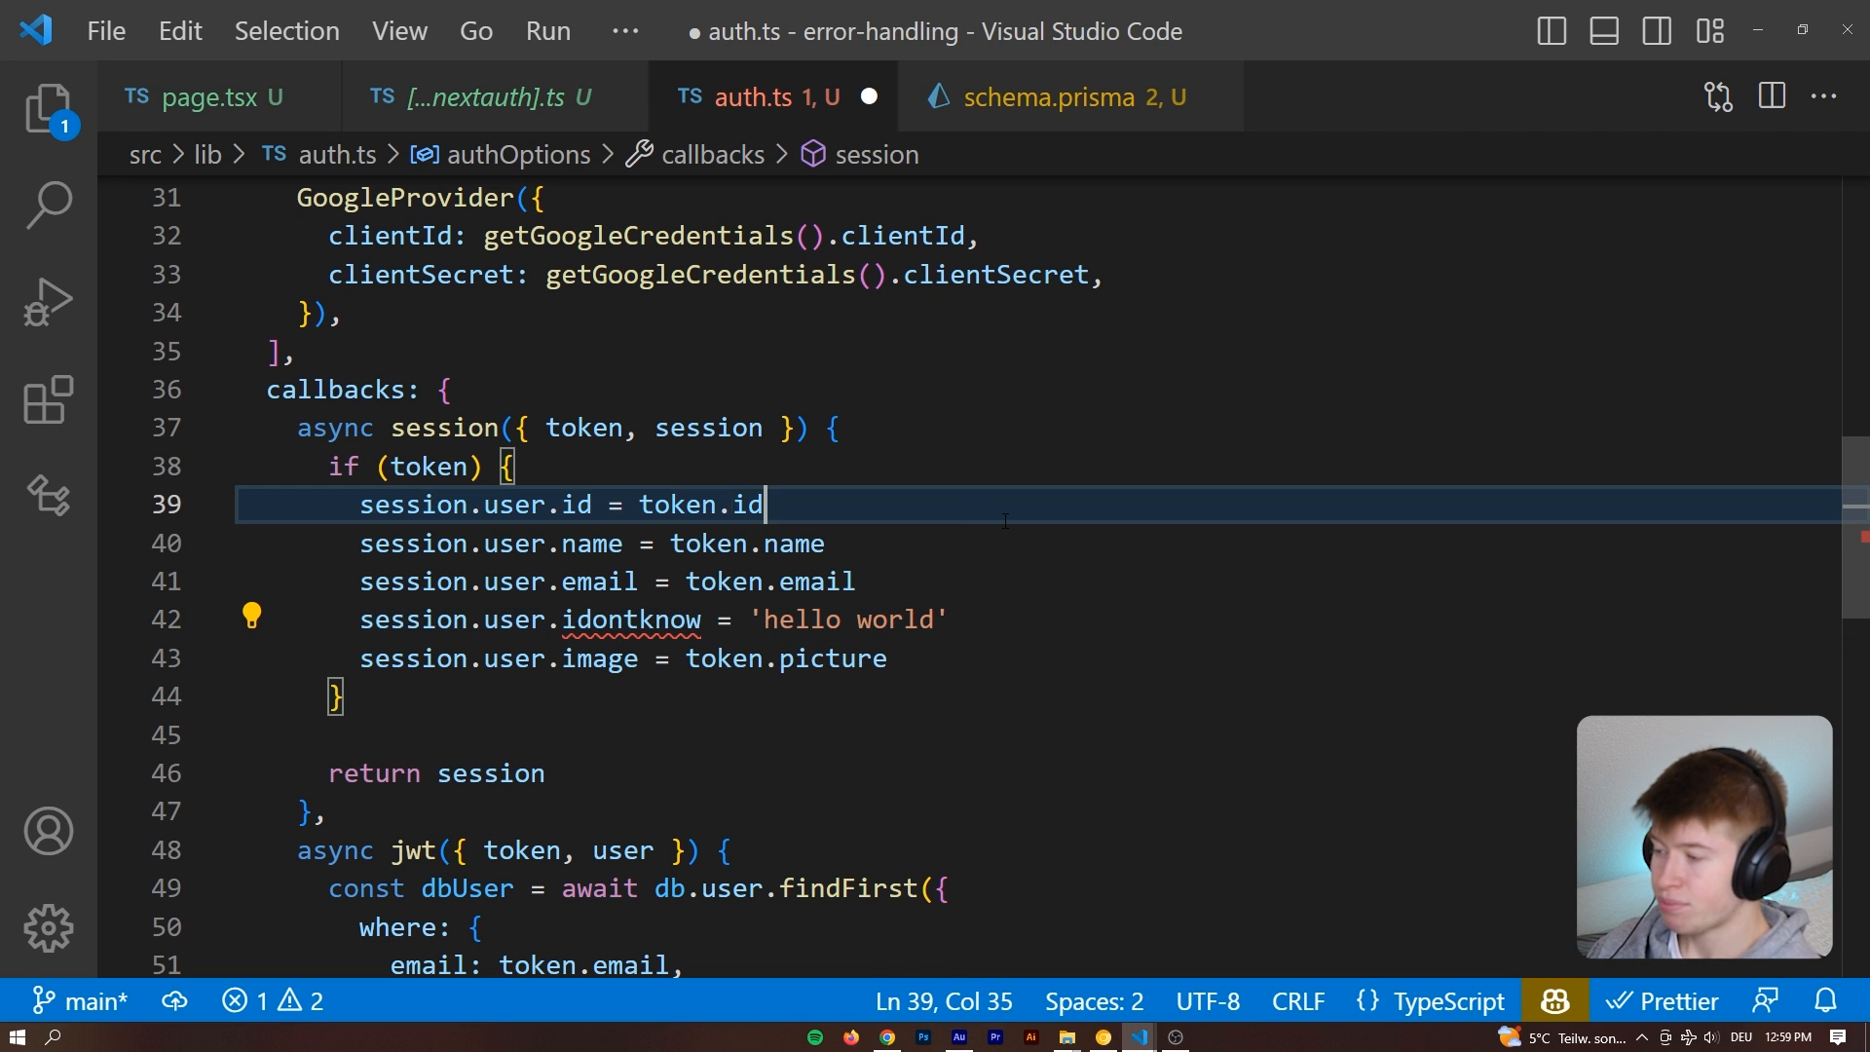
pyautogui.doubleClick(746, 503)
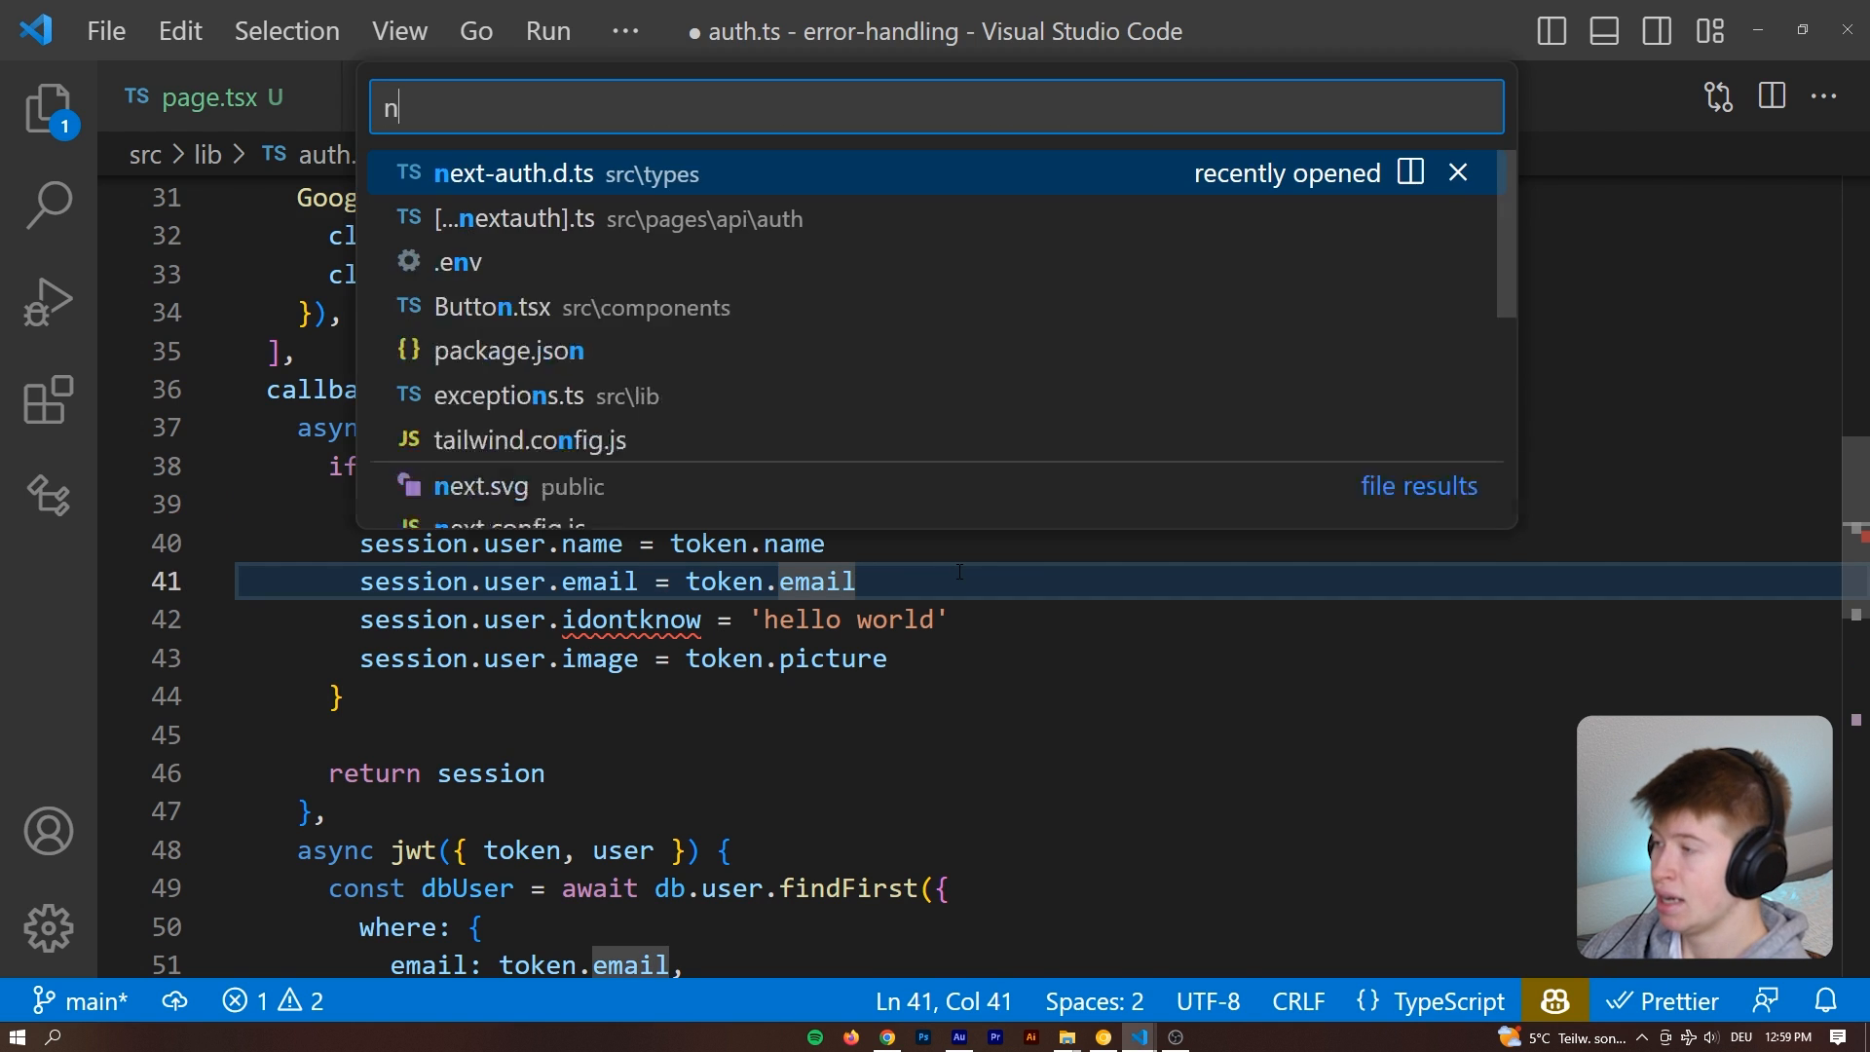
# Add idontknow: string to the Session user type in next-auth.d.ts
pyautogui.click(515, 173)
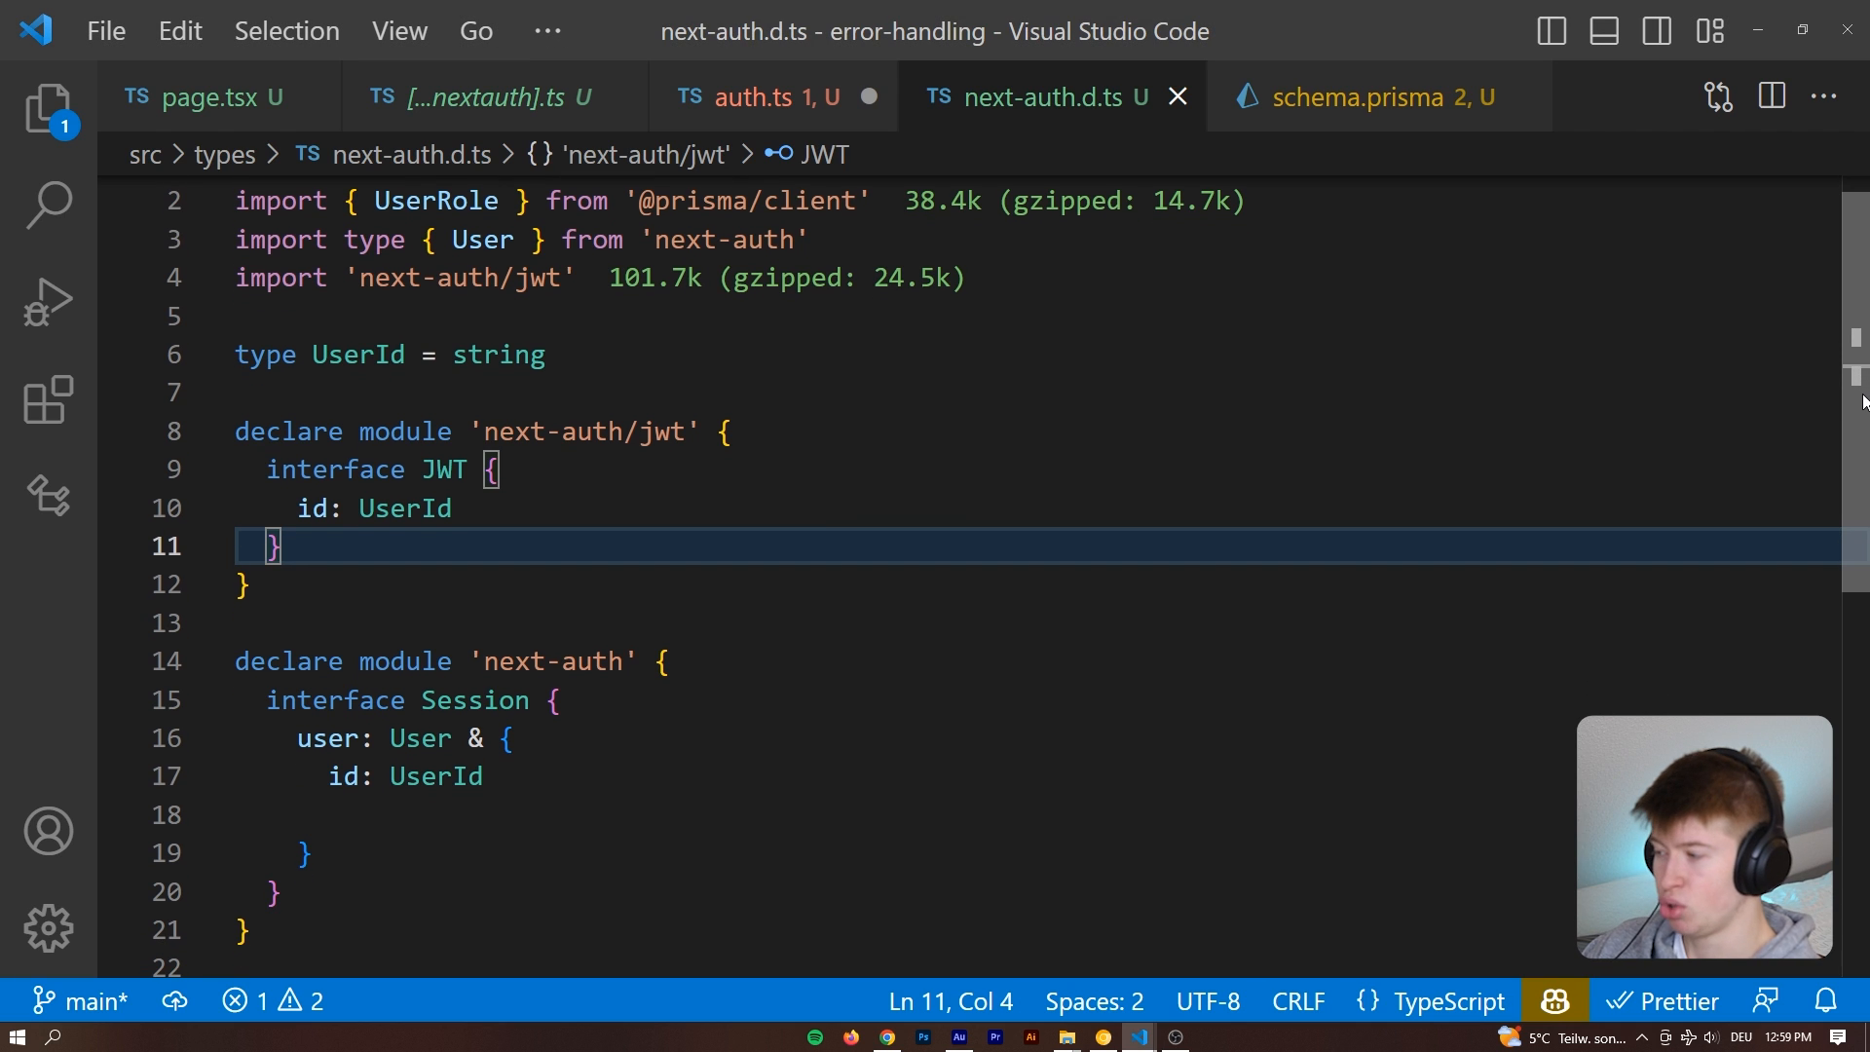
pyautogui.click(484, 774)
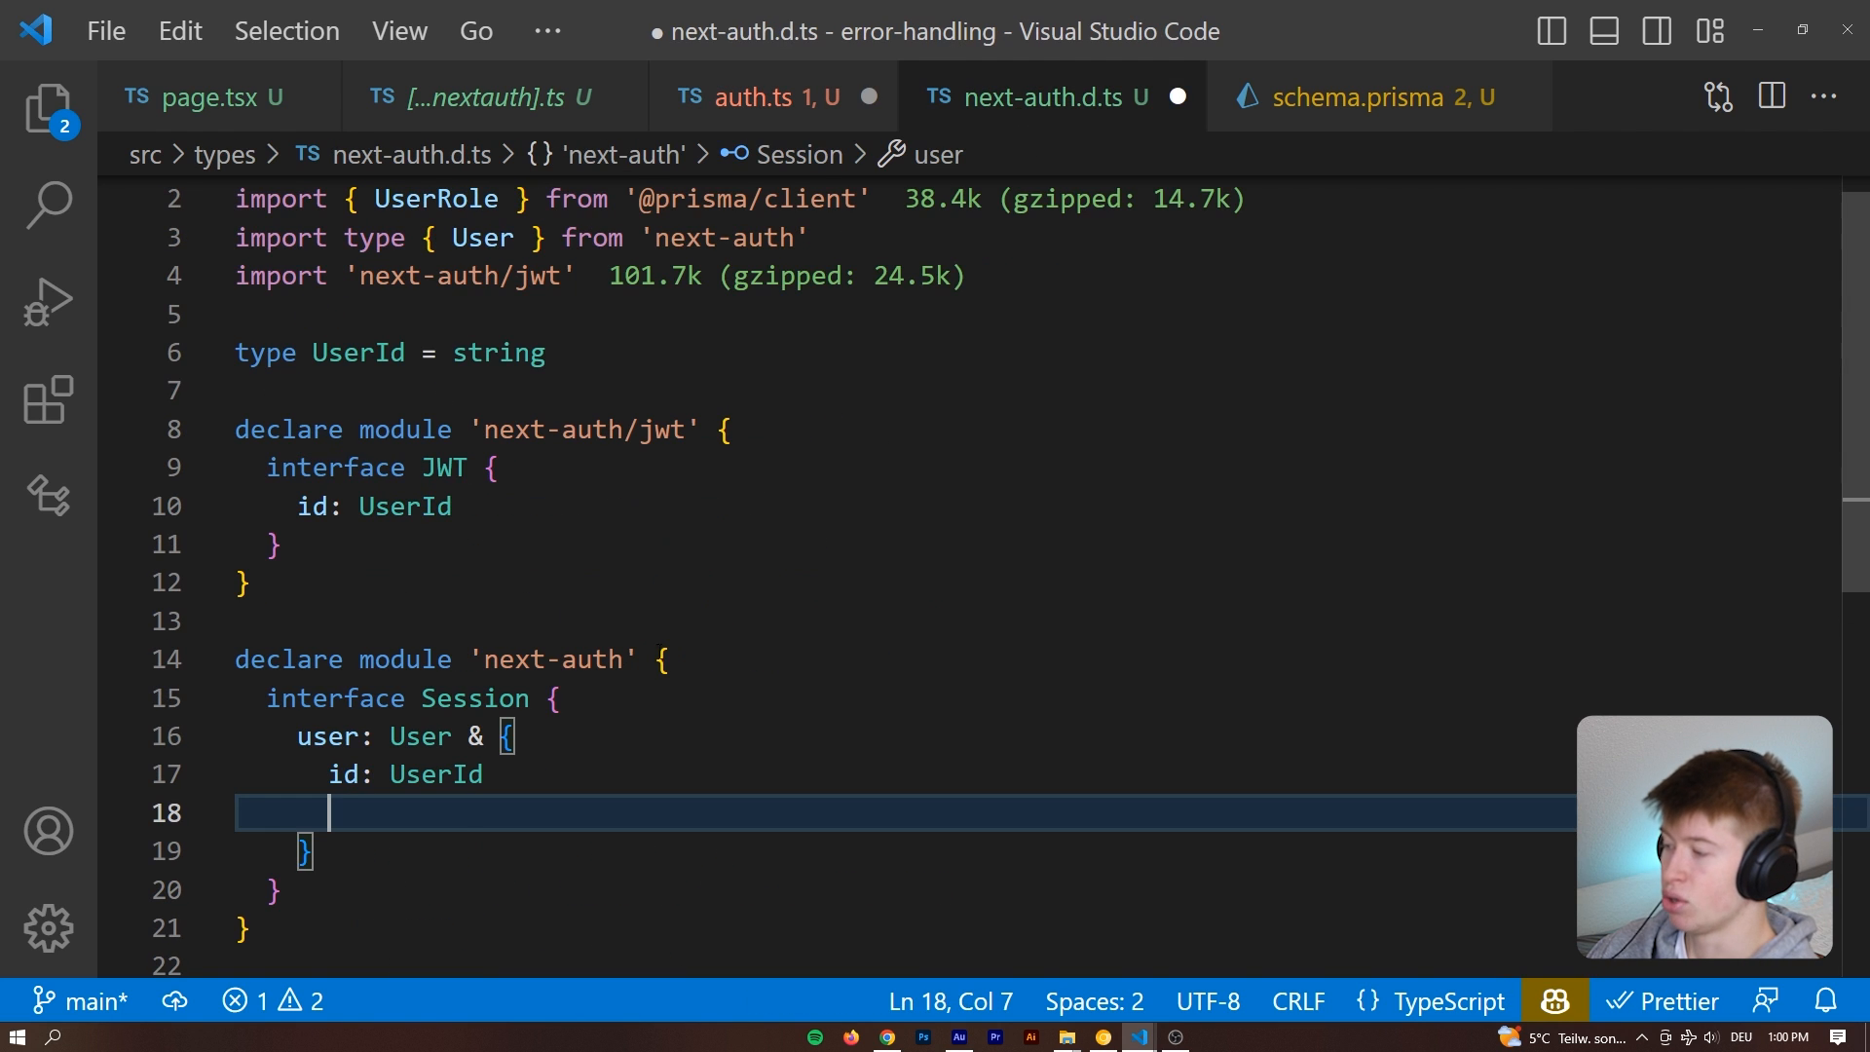
pyautogui.write('idontknow: strin')
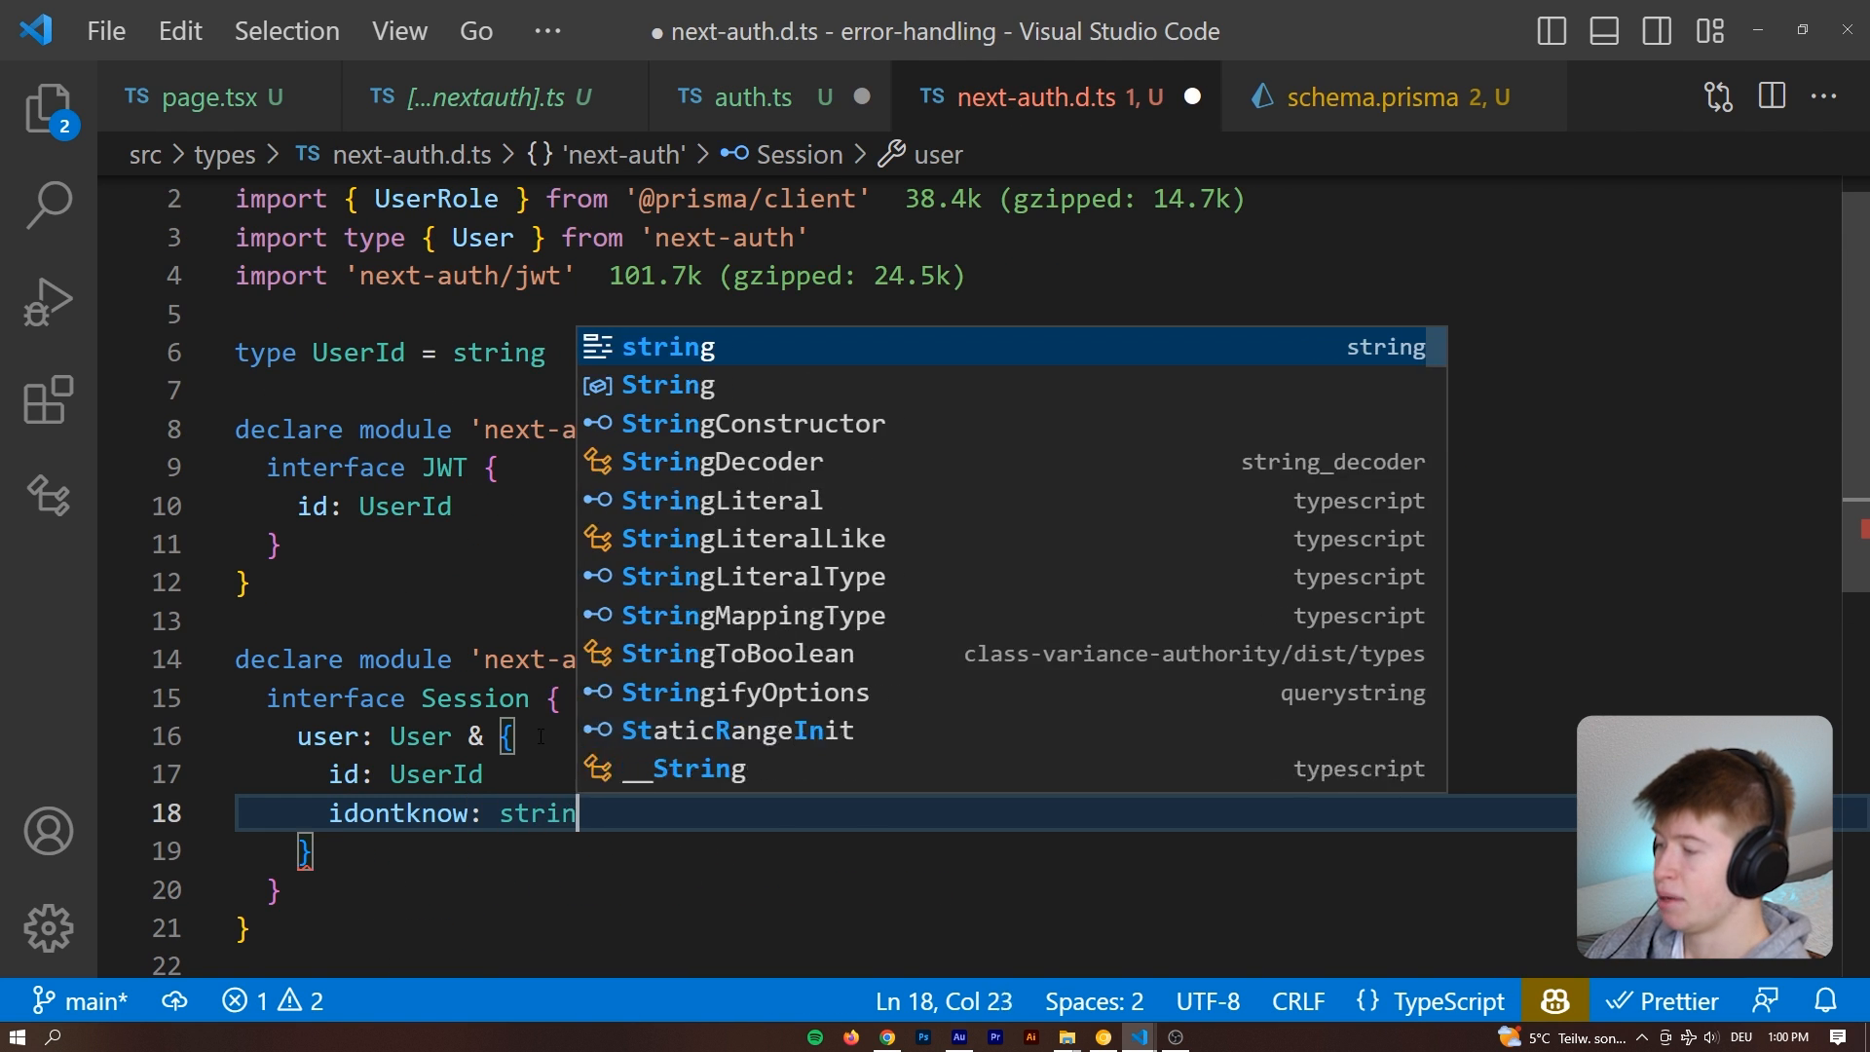
pyautogui.click(750, 97)
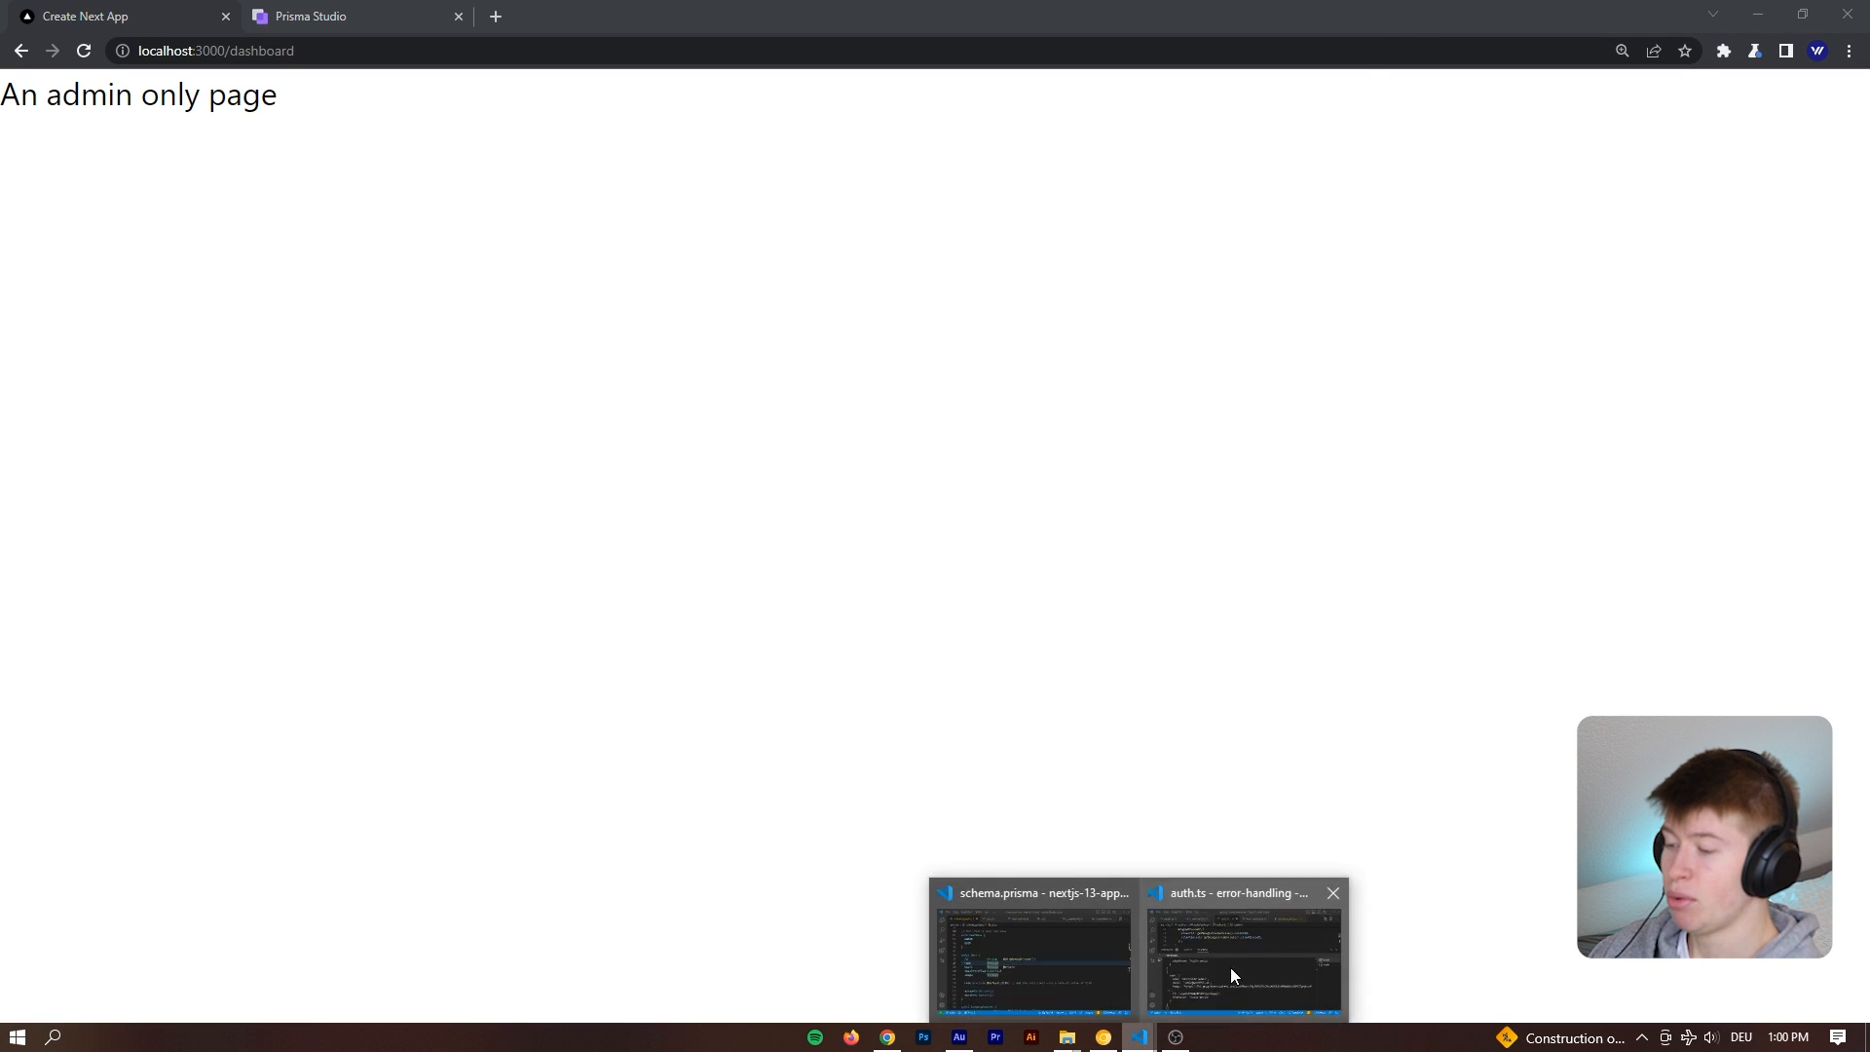
# Return to auth.ts, check the logged session shows idontknow: 'hello world', and close the terminal panel
pyautogui.click(1241, 955)
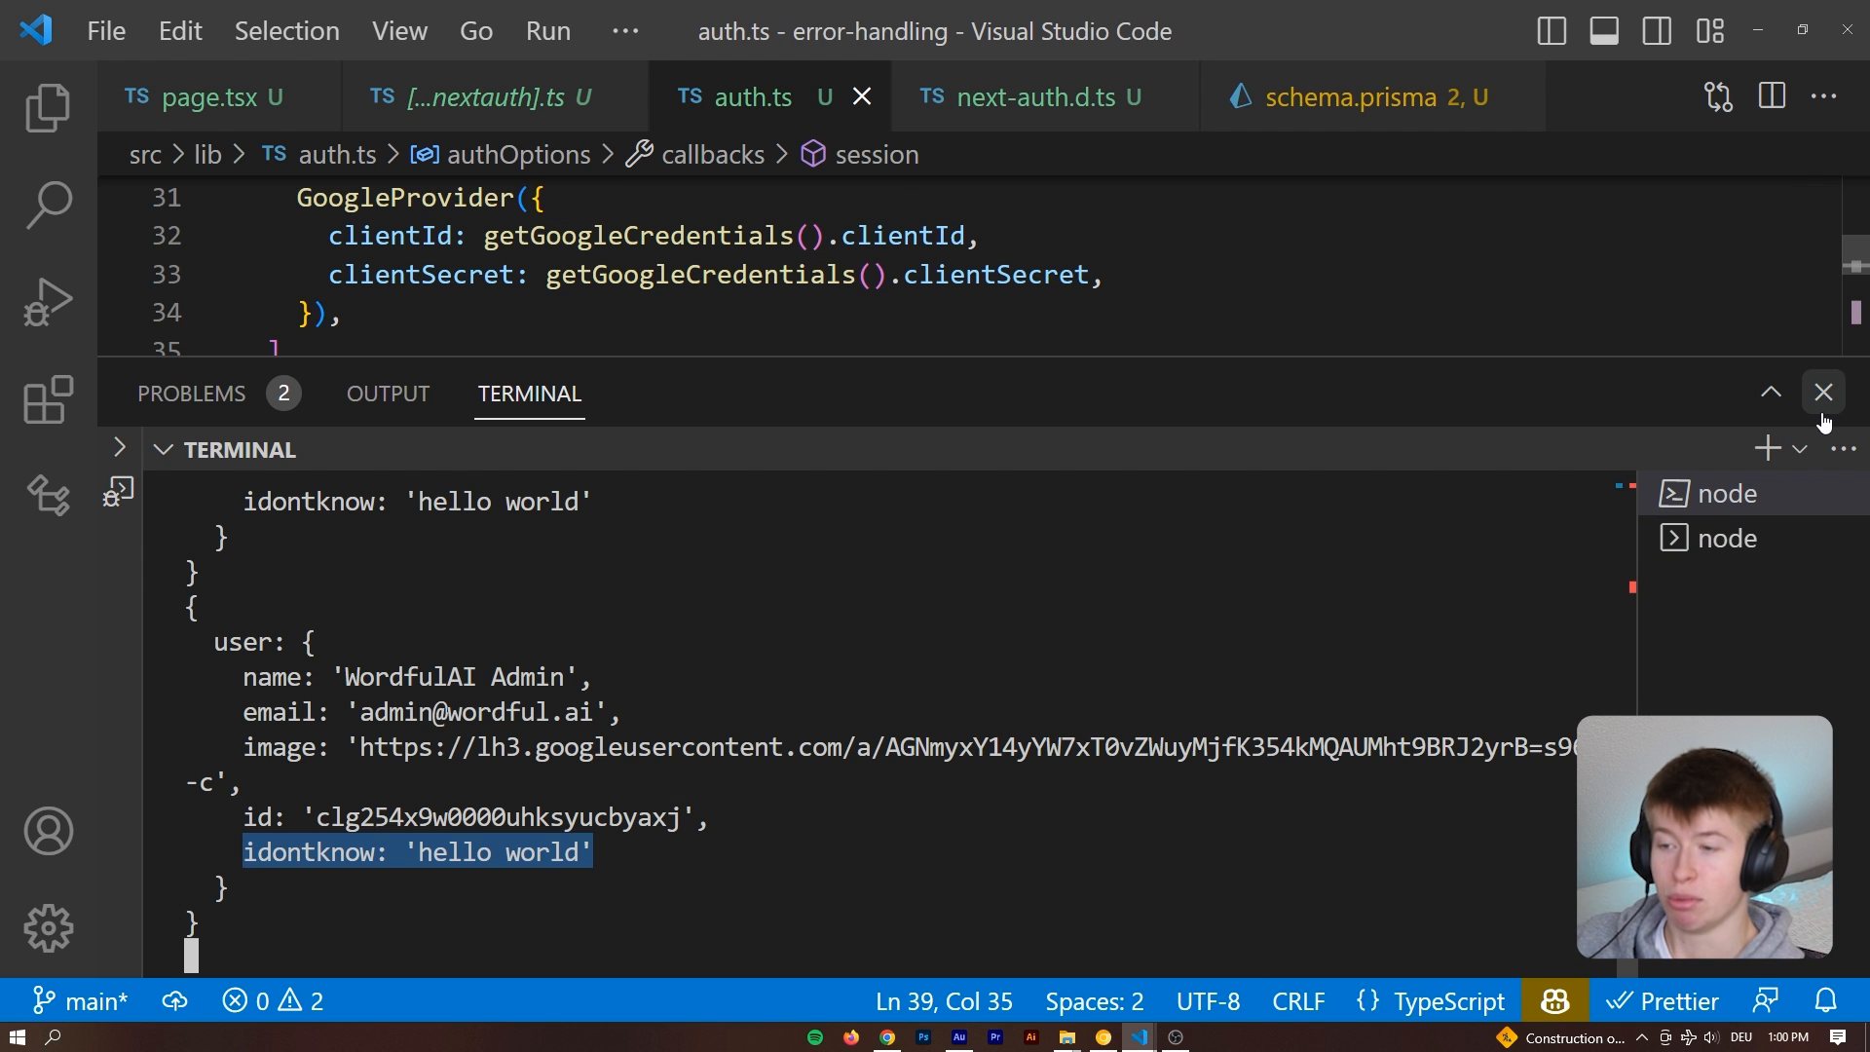
pyautogui.click(1823, 391)
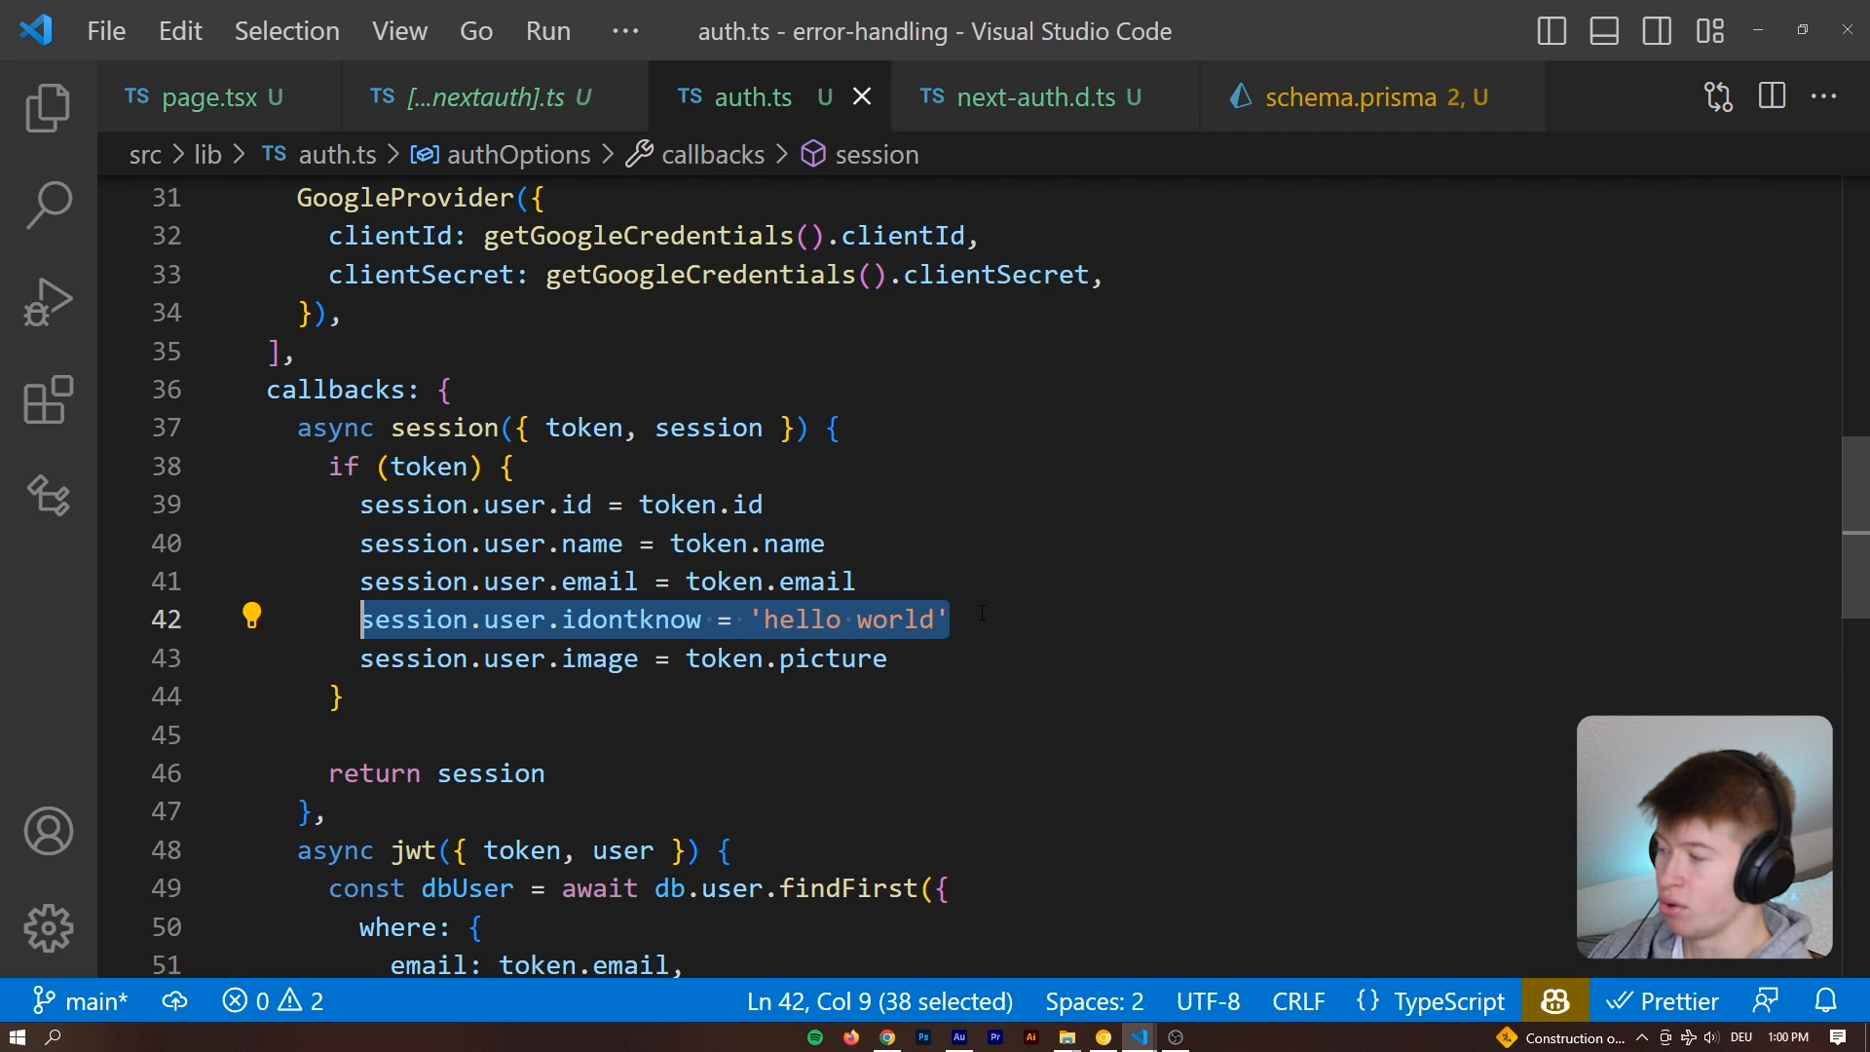
# Overwrite the idontknow line with session.user.role = token.role in the session callback
pyautogui.write('se')
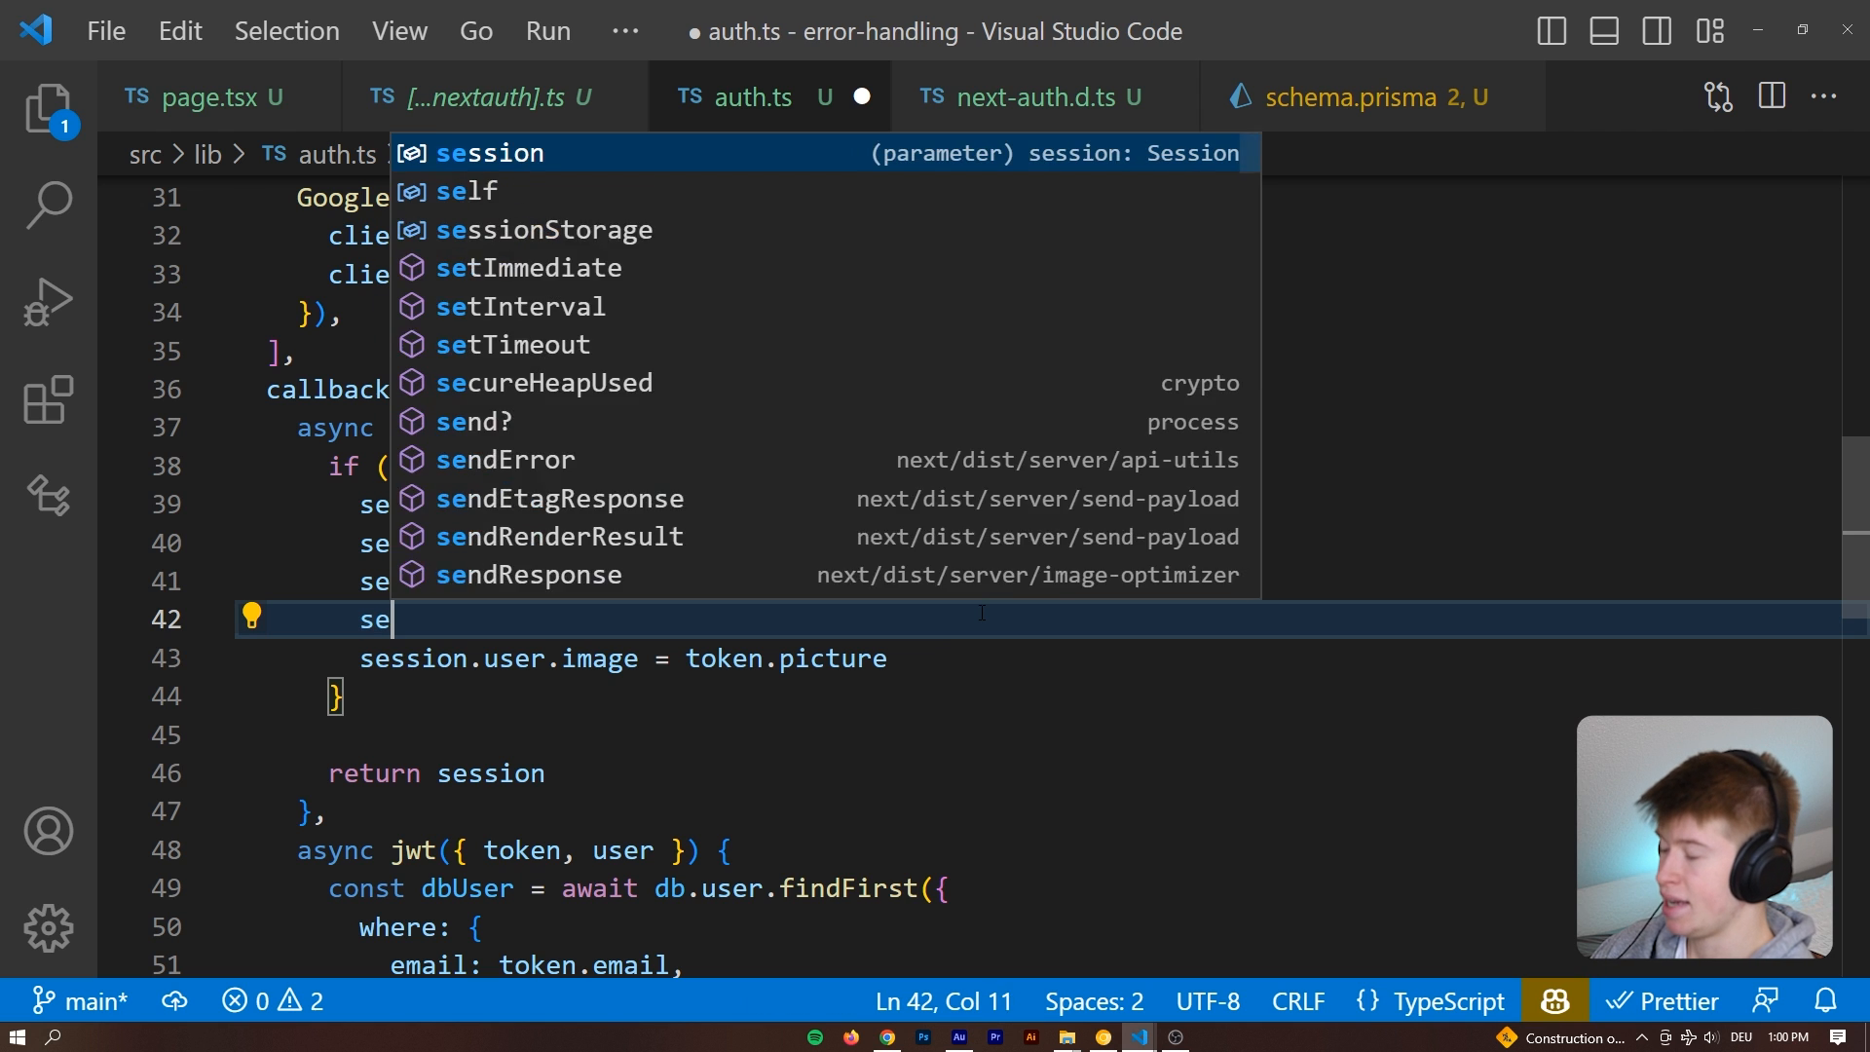
pyautogui.write('ssion.user.role =')
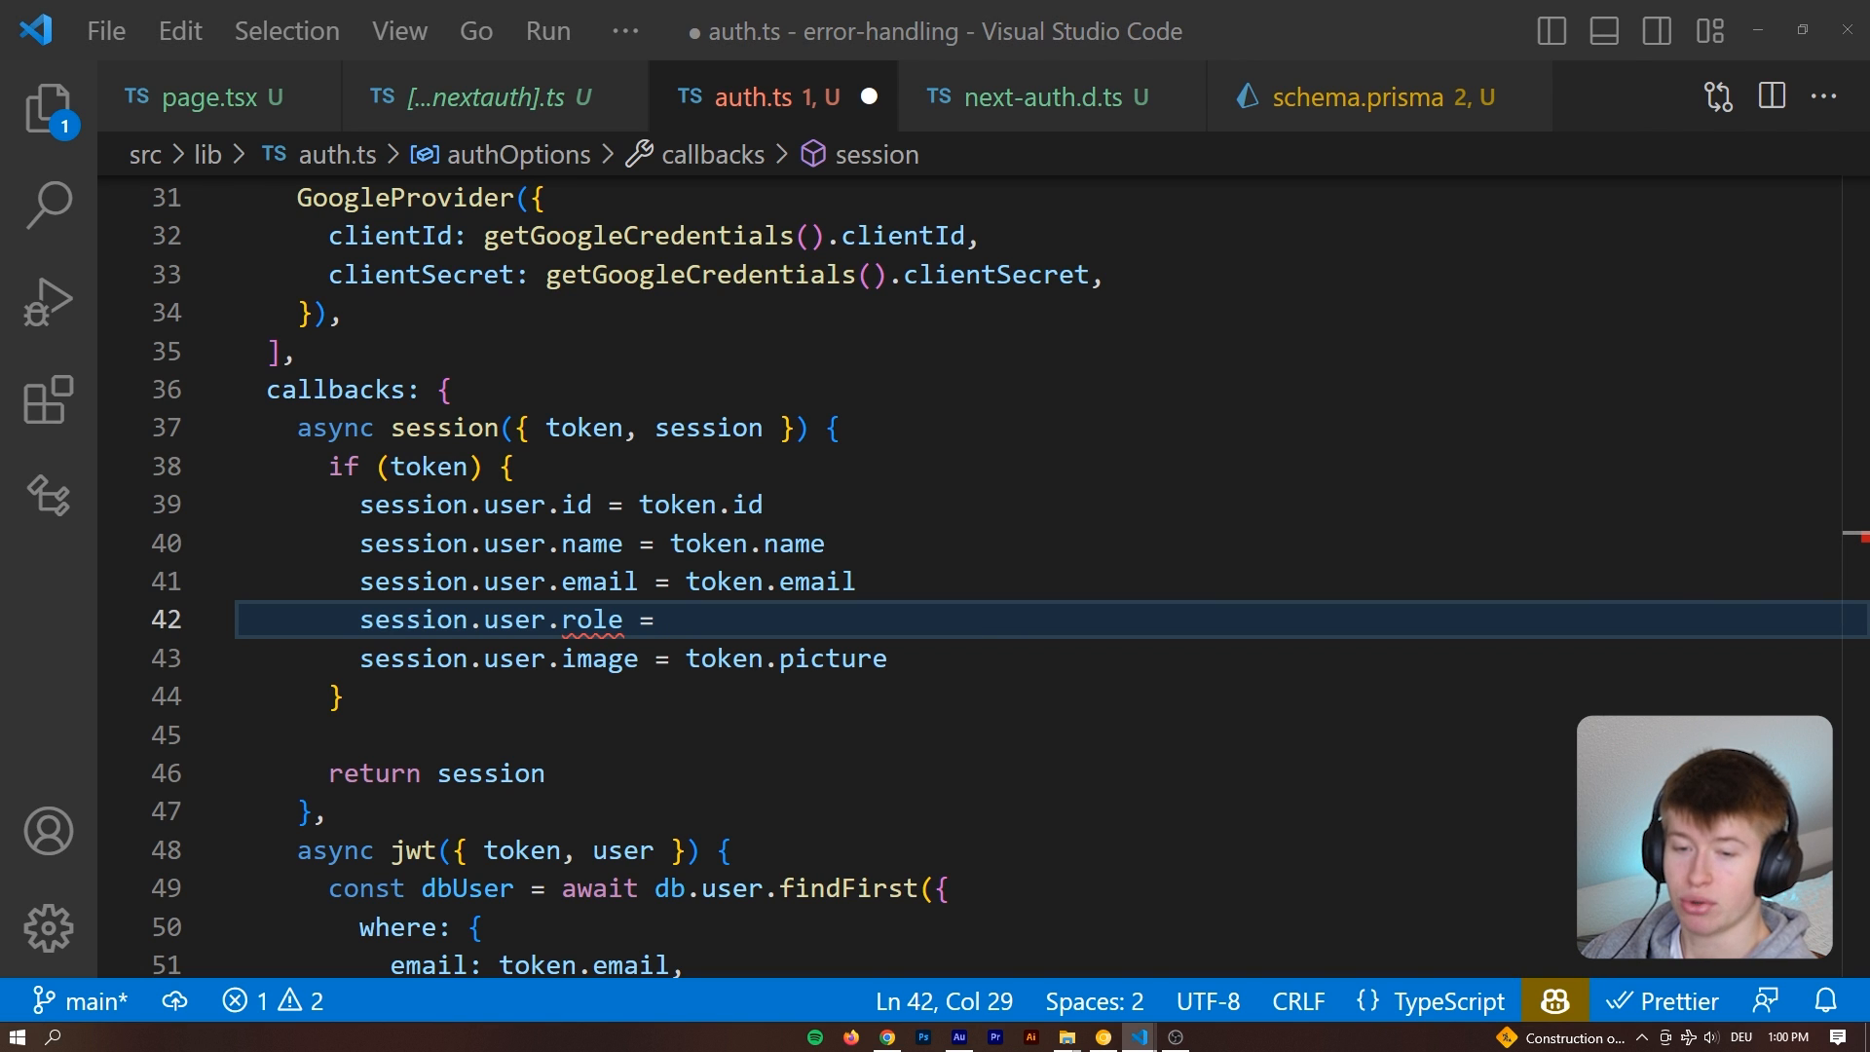
pyautogui.write('token.role')
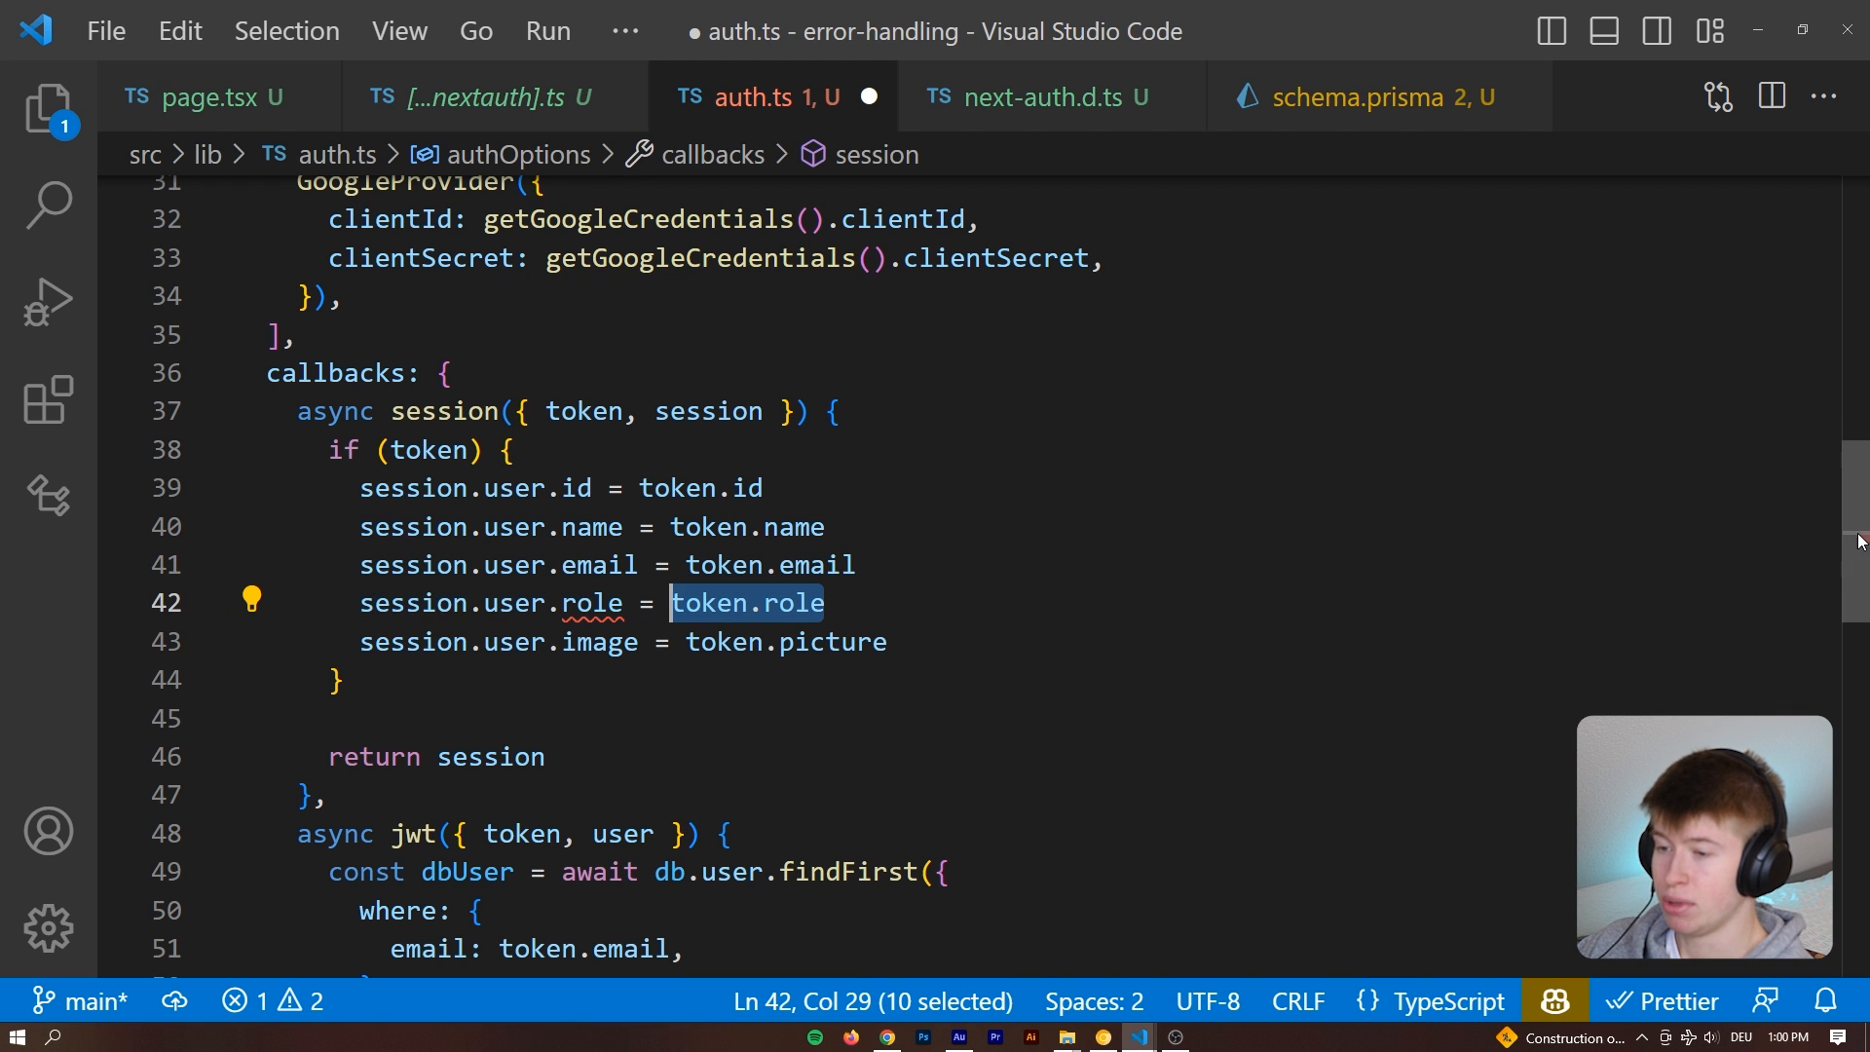
pyautogui.scroll(-3)
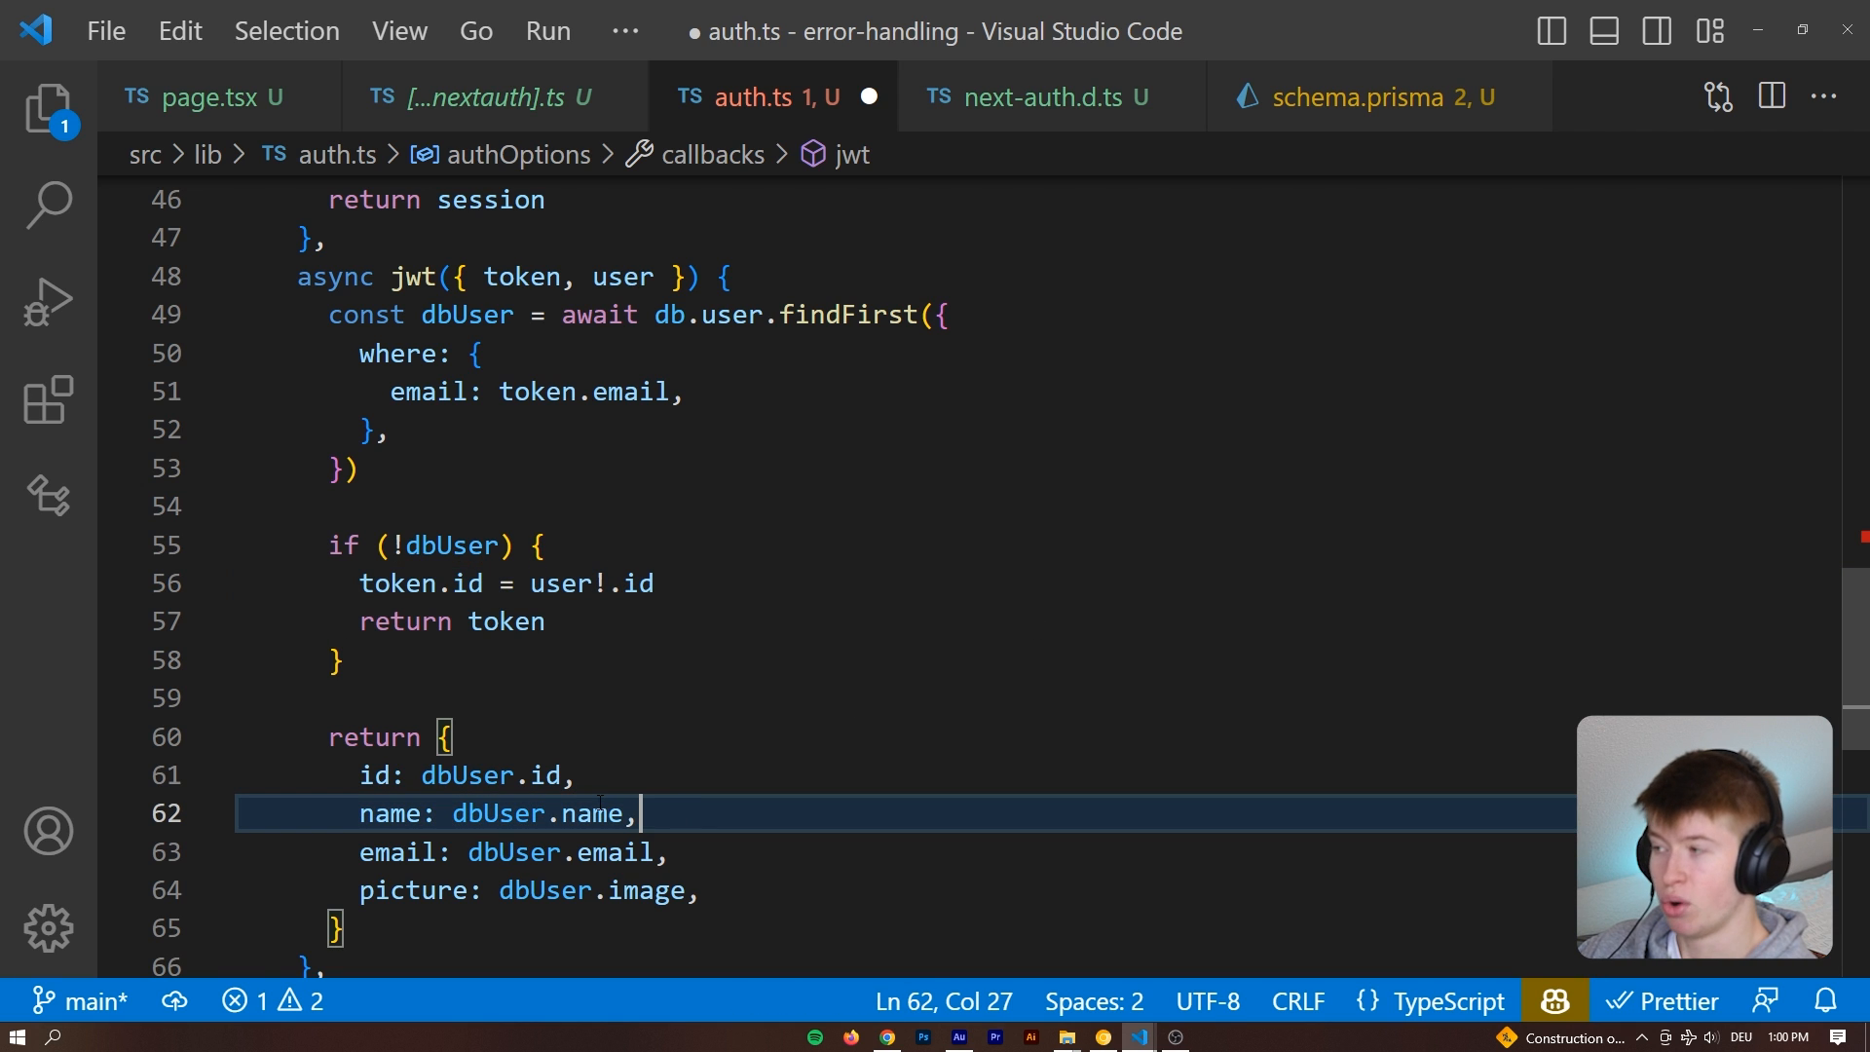
pyautogui.moveTo(555, 814)
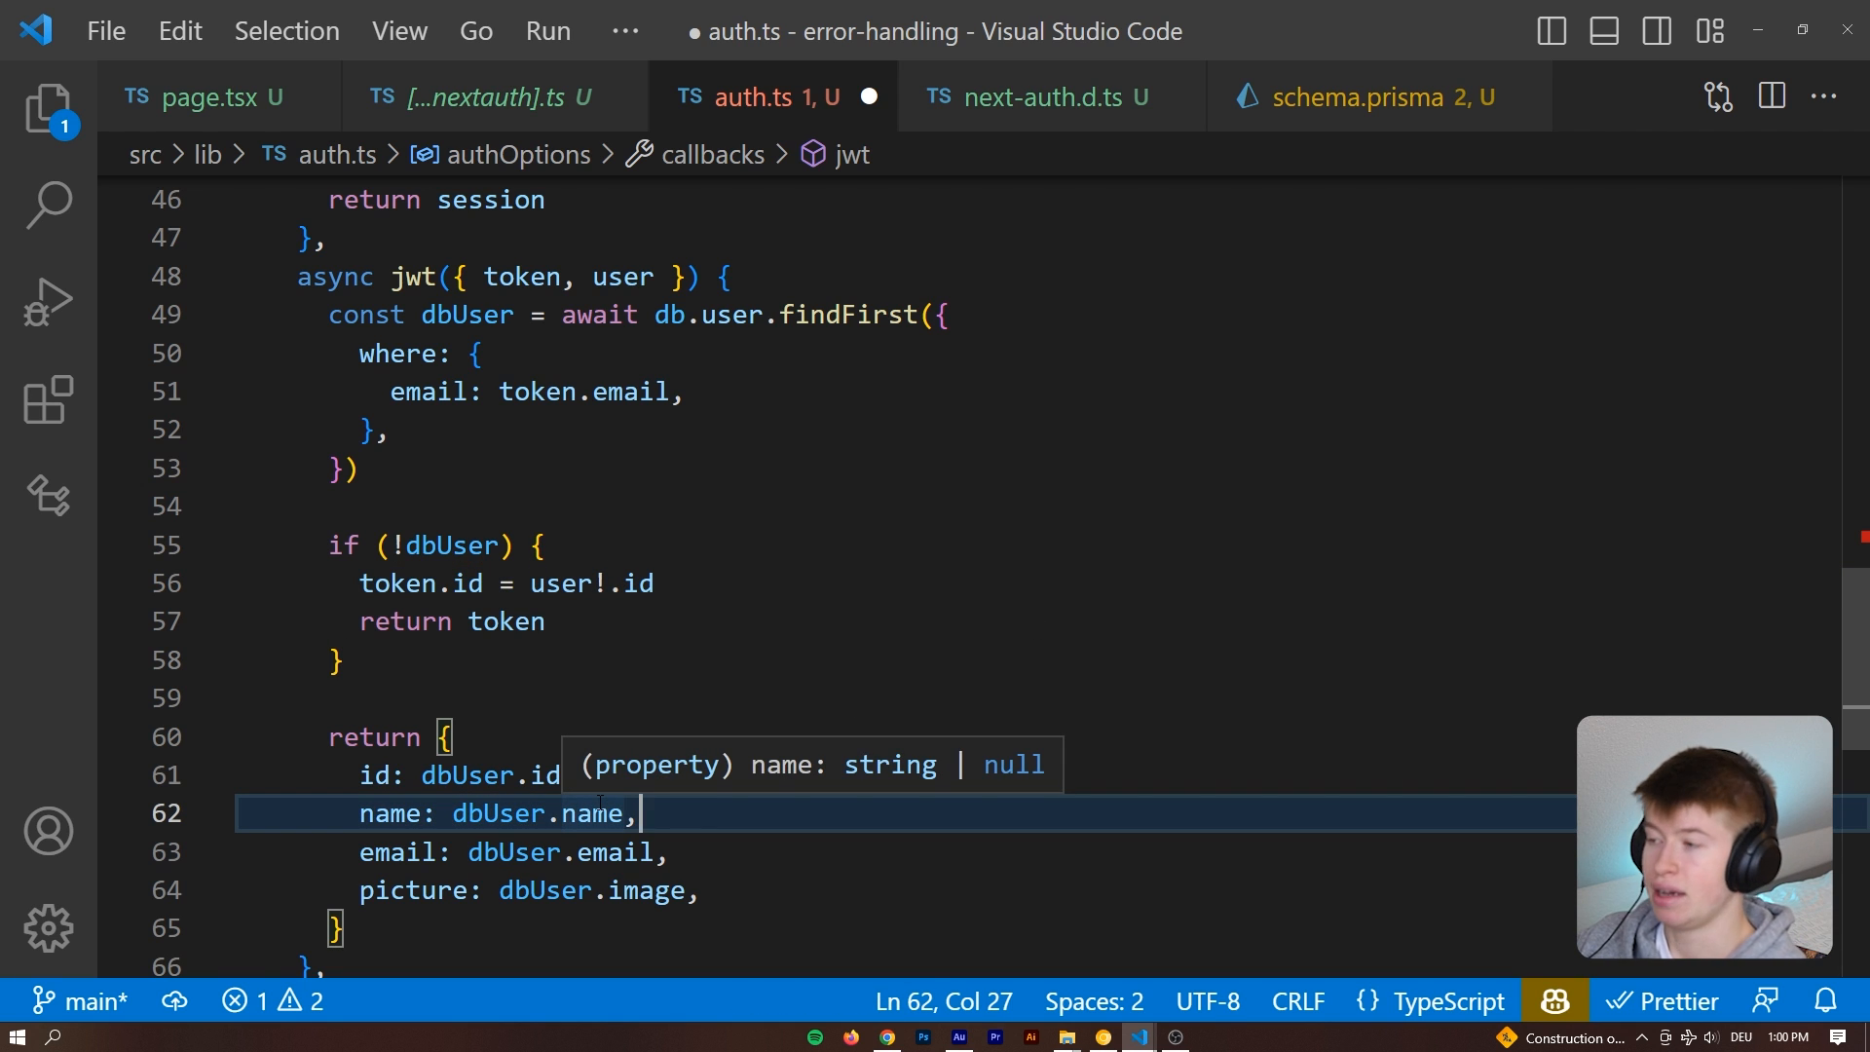
# Add role: dbUser.role to the object returned by the jwt callback
pyautogui.press('Enter')
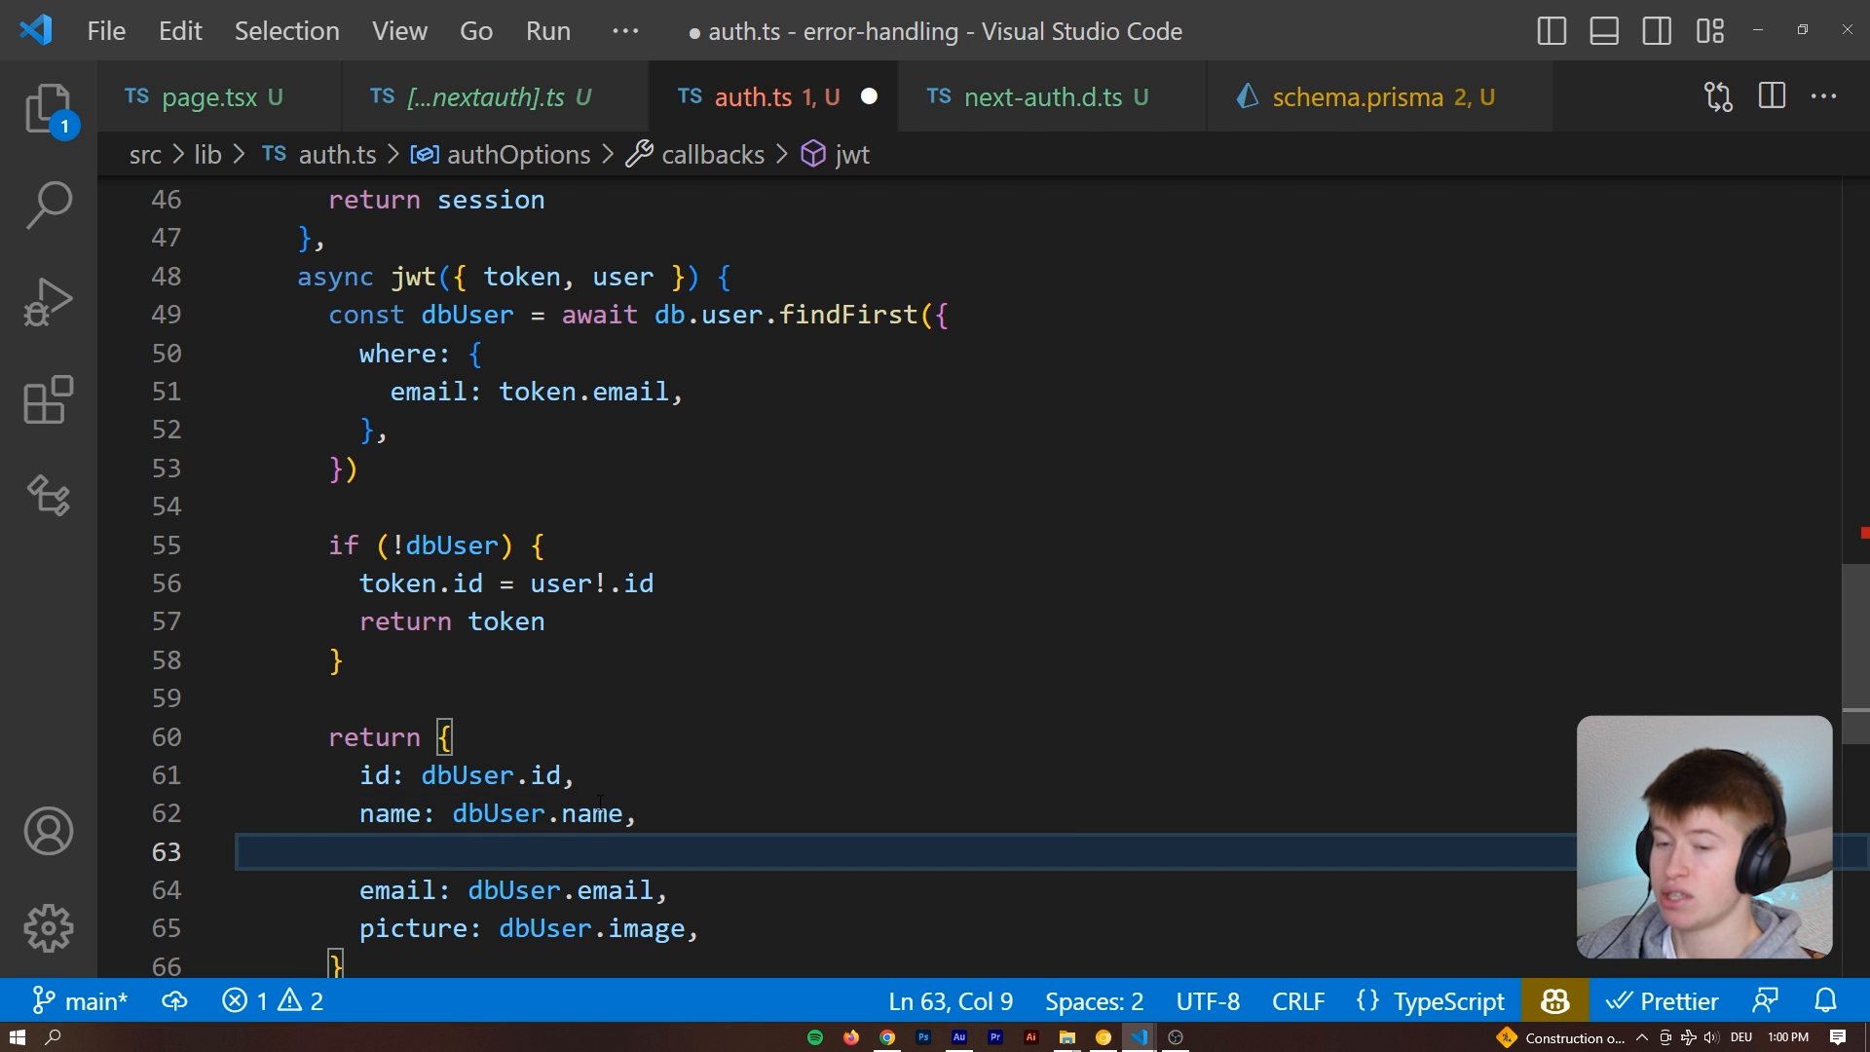
pyautogui.write('role:')
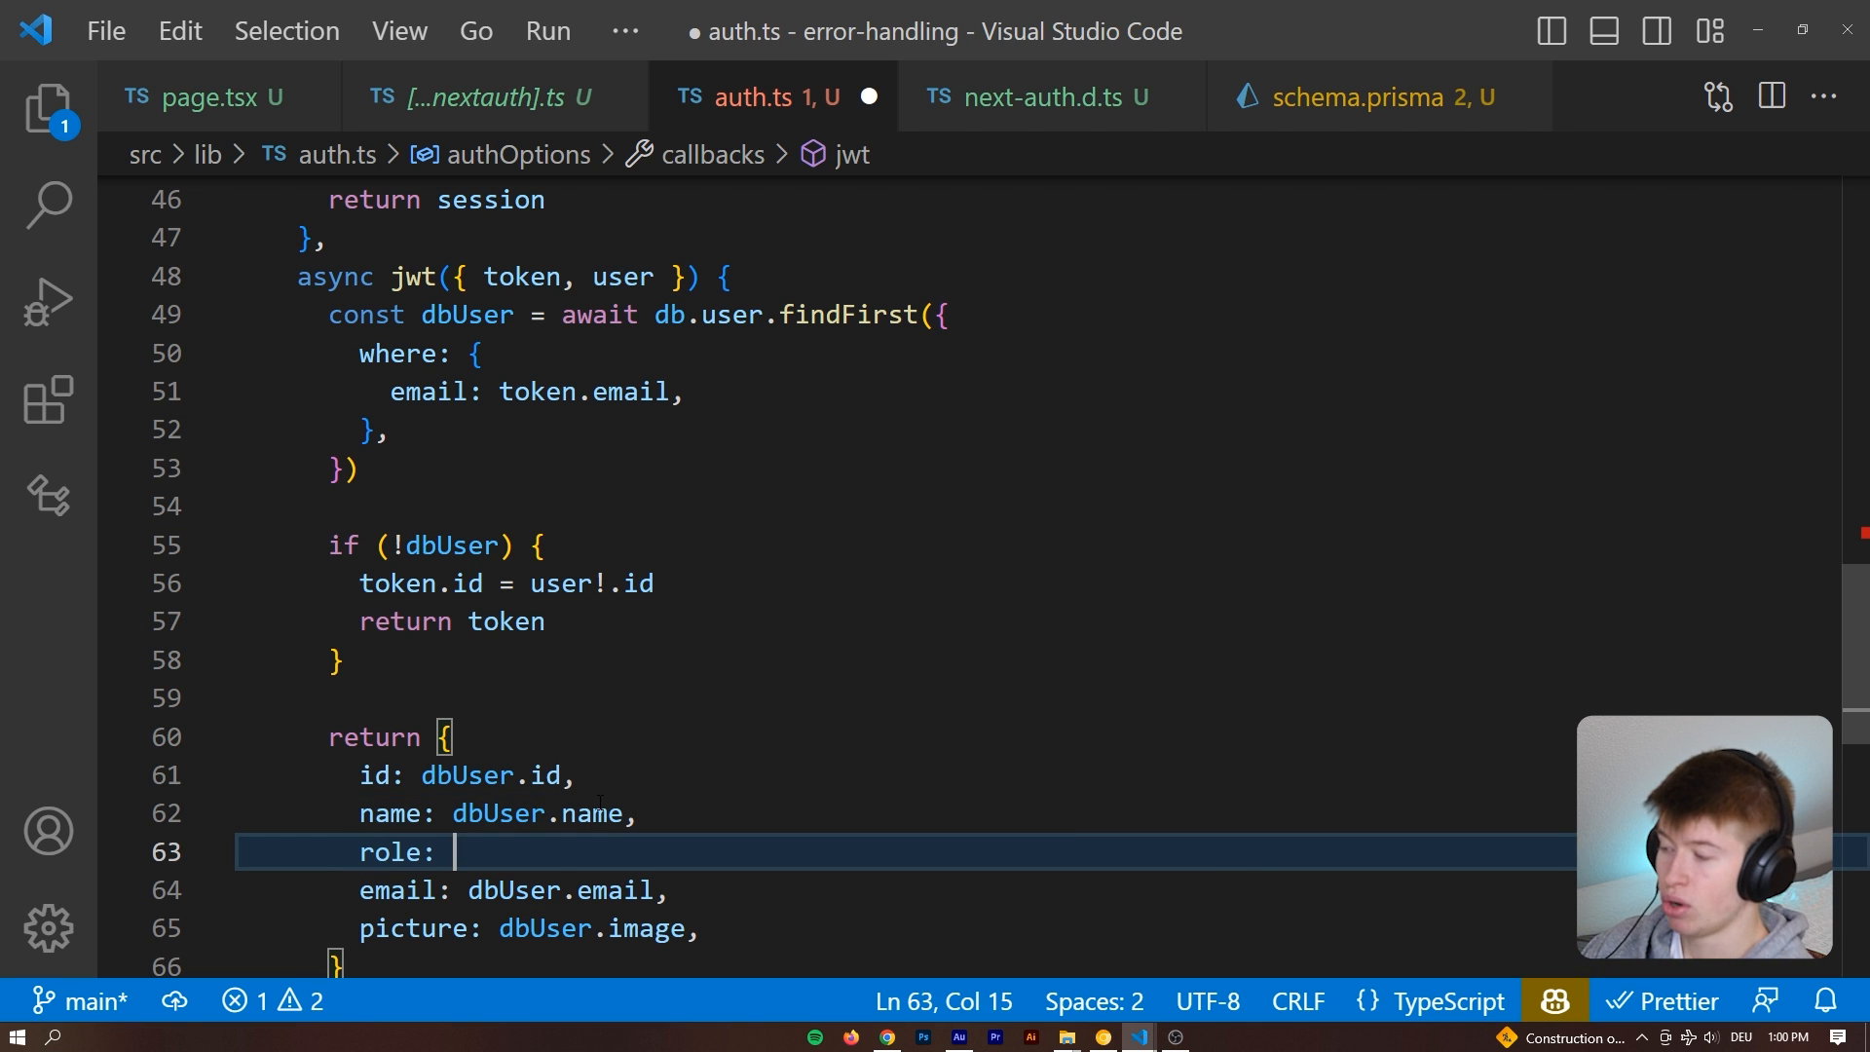
pyautogui.write('db')
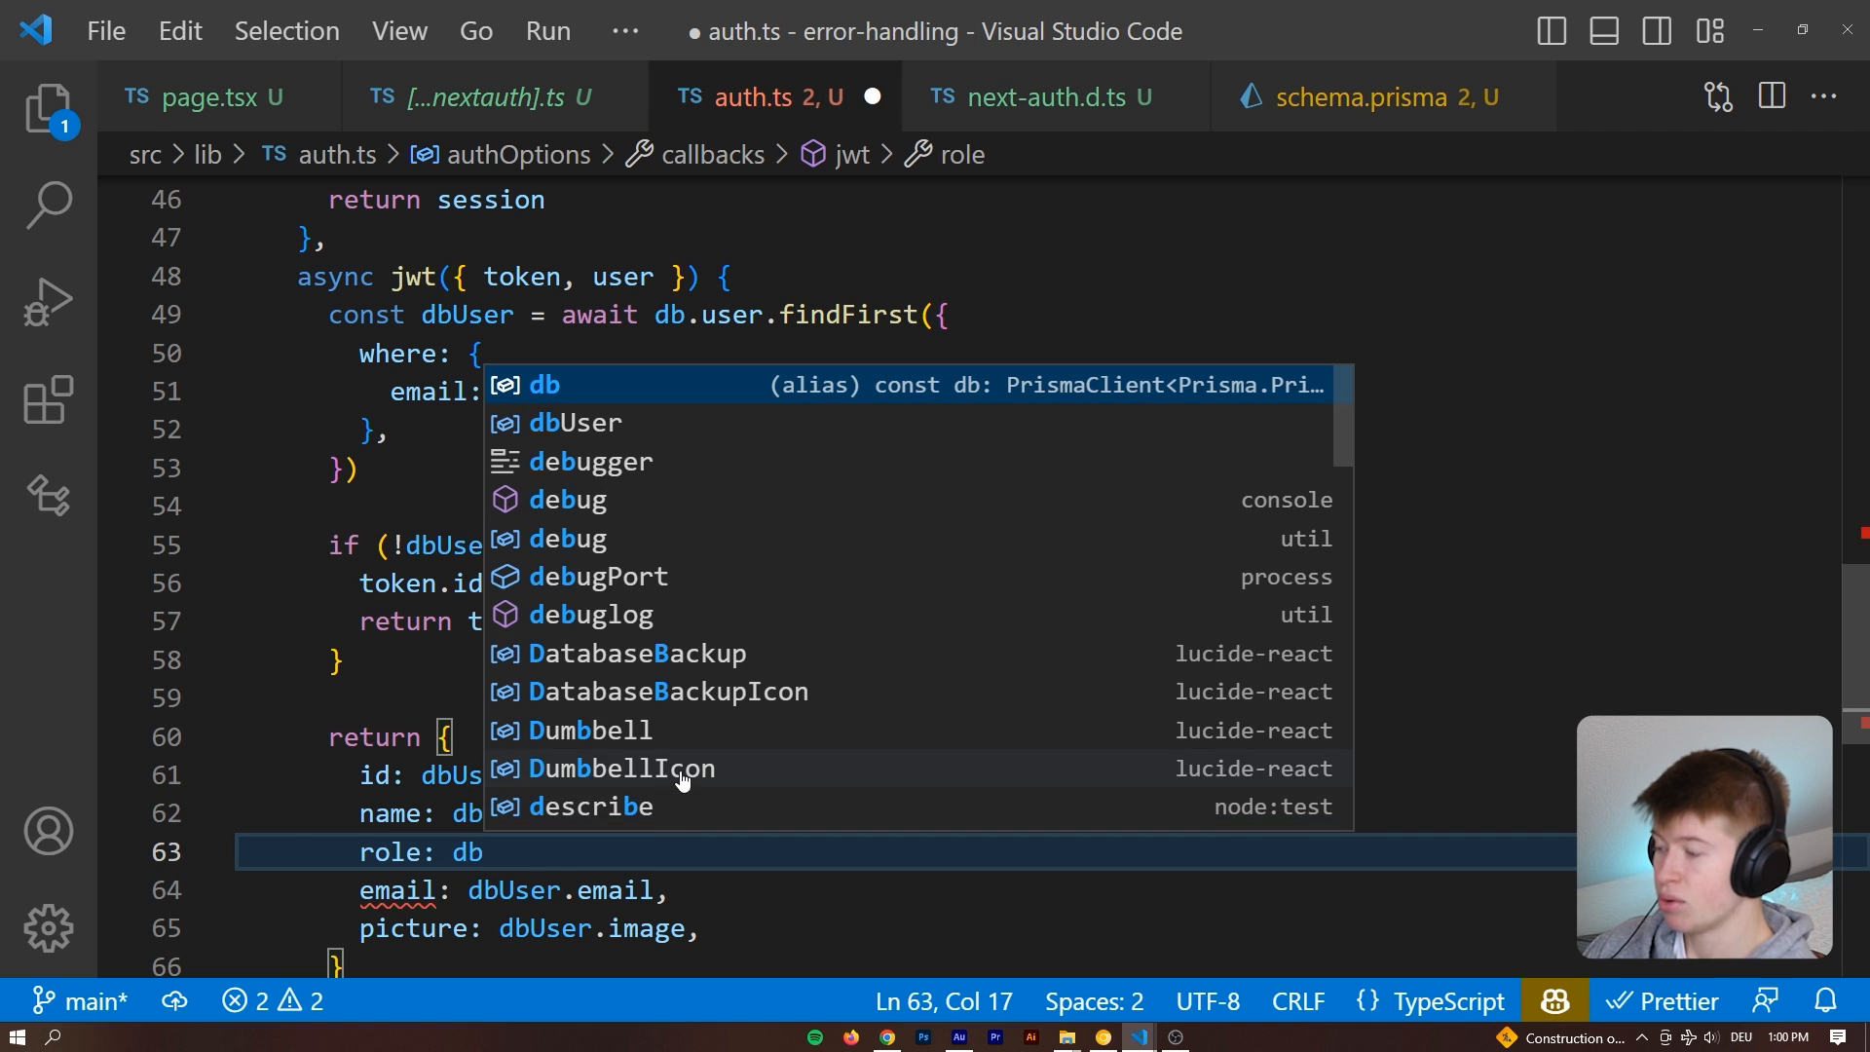
pyautogui.moveTo(1060, 533)
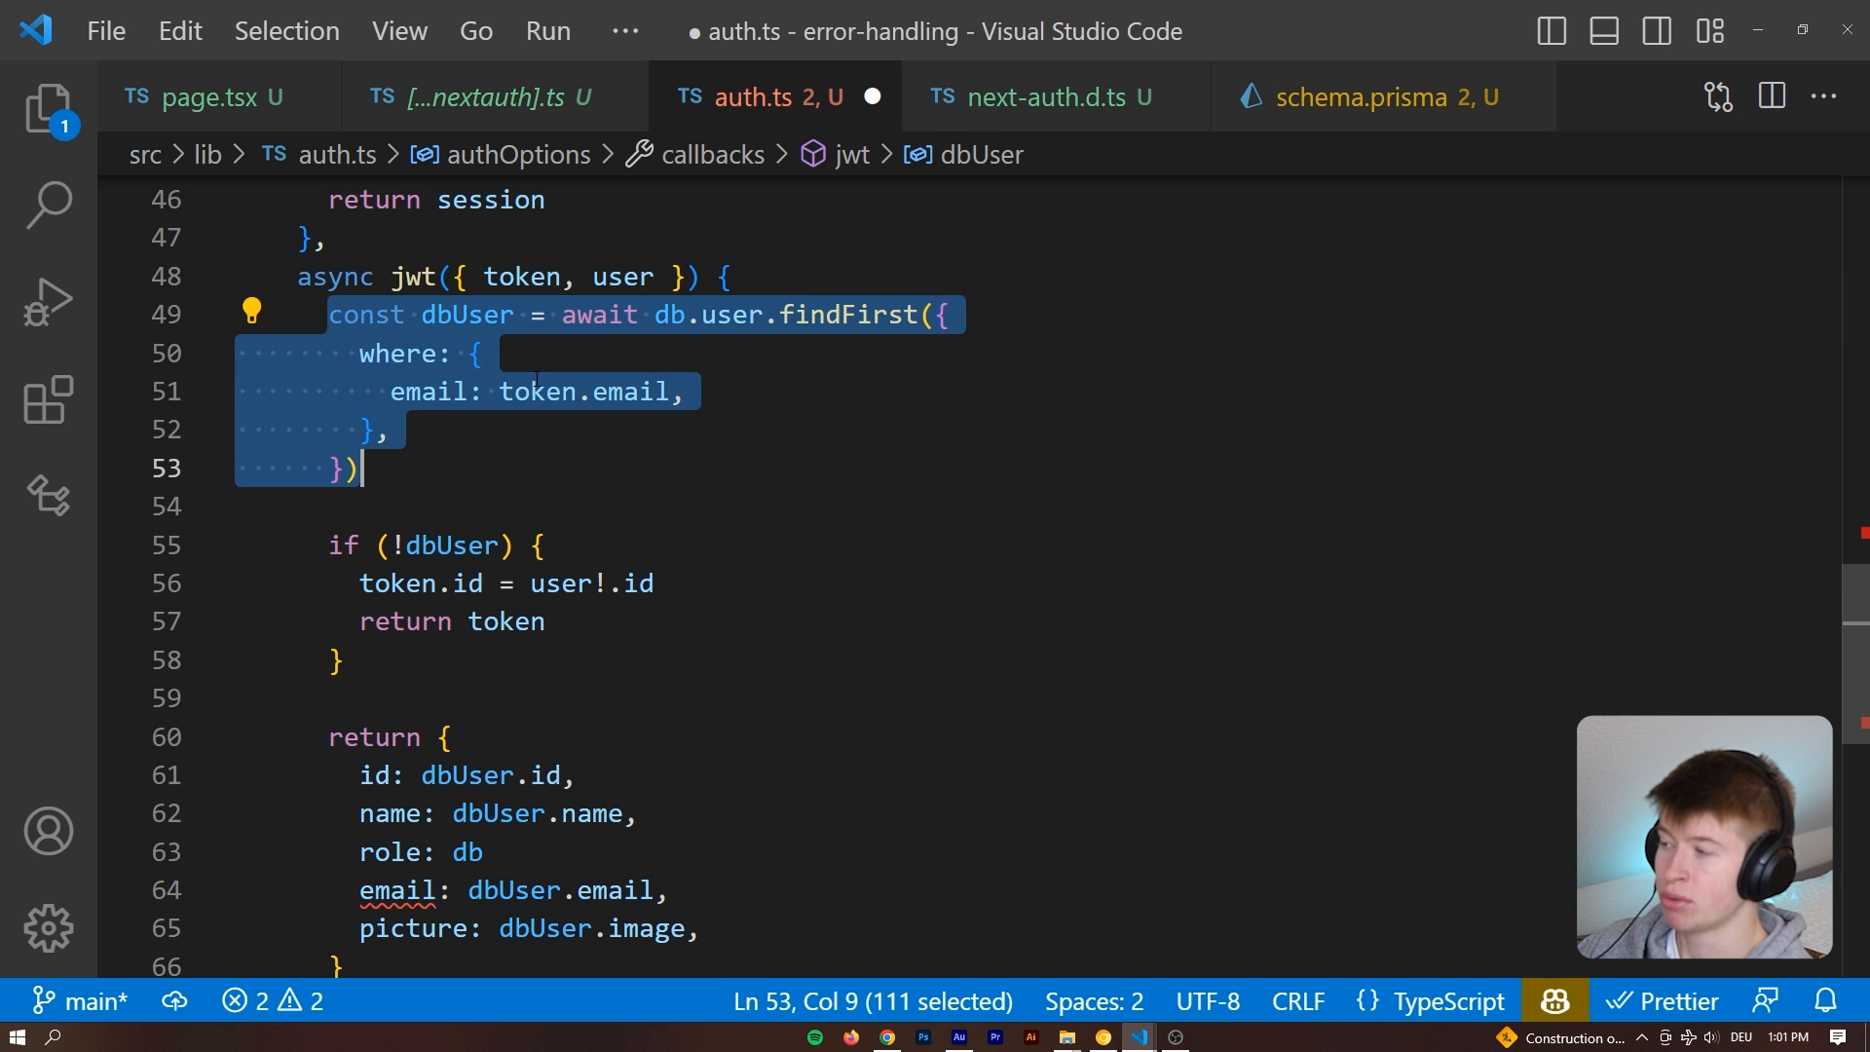
pyautogui.click(483, 851)
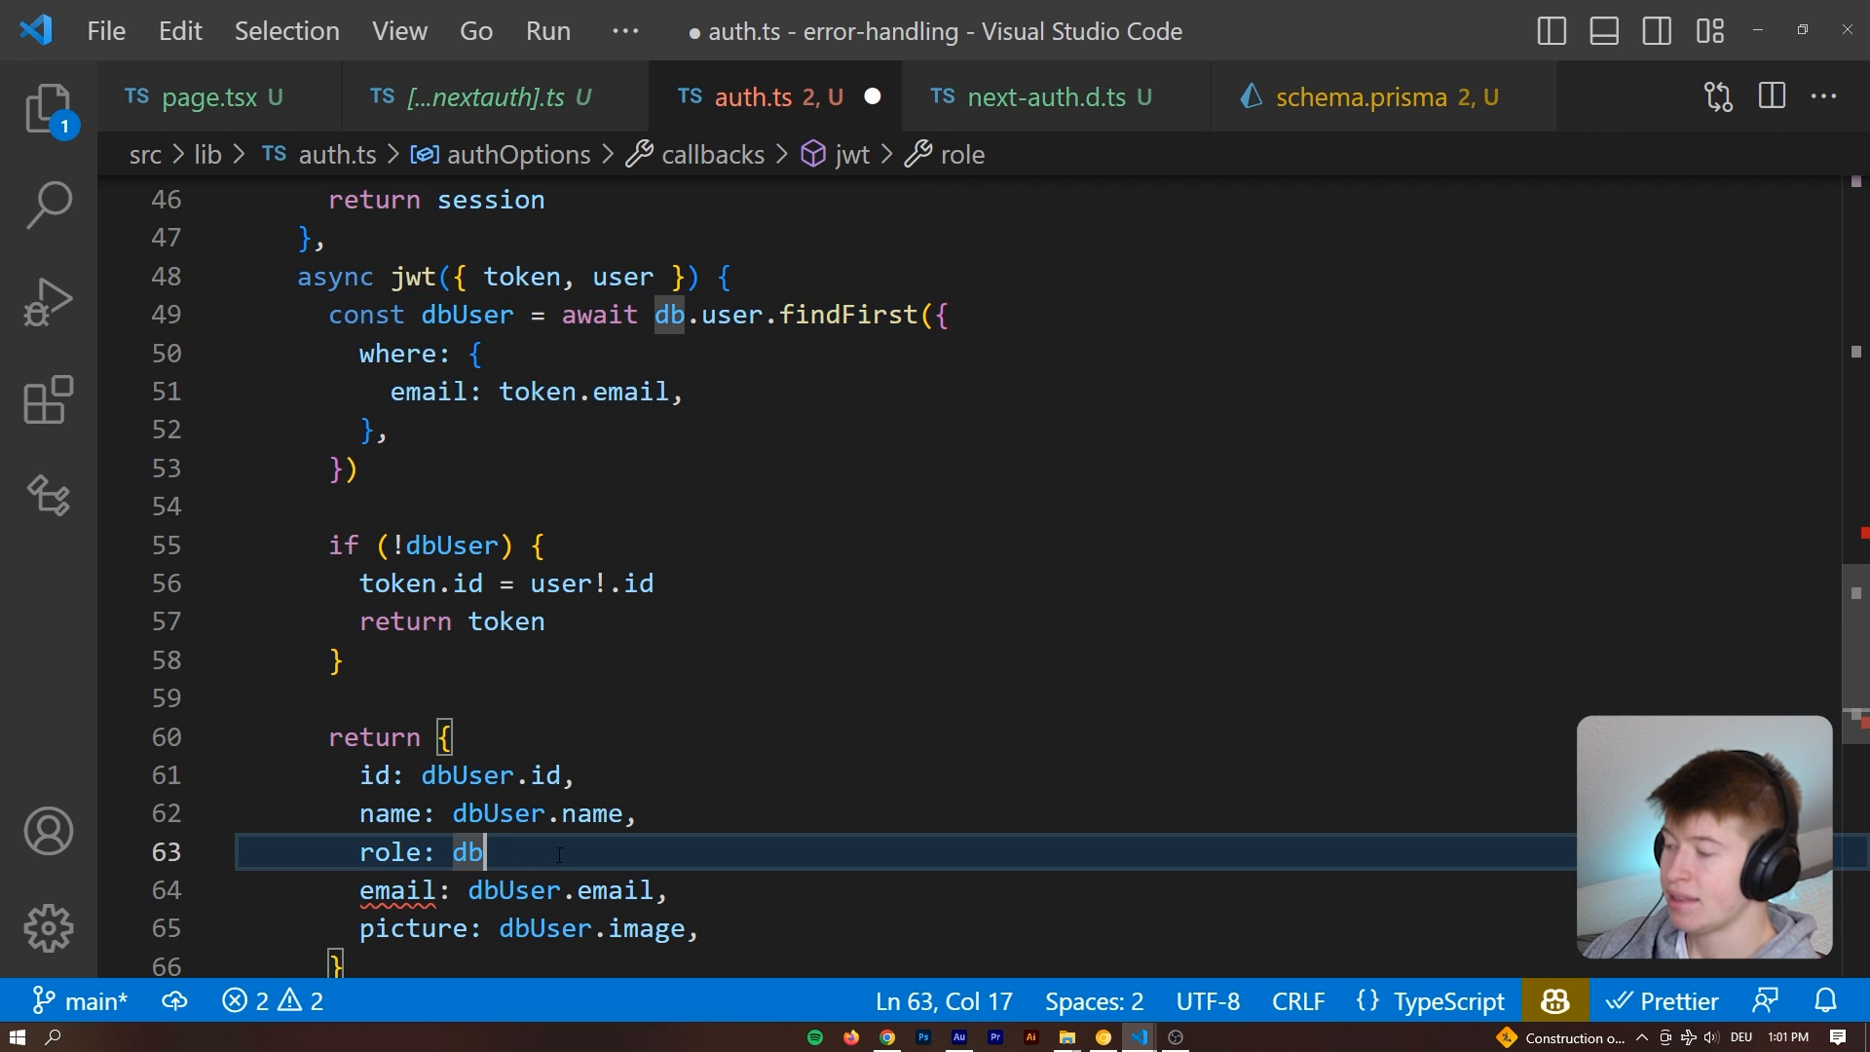
pyautogui.write('User.')
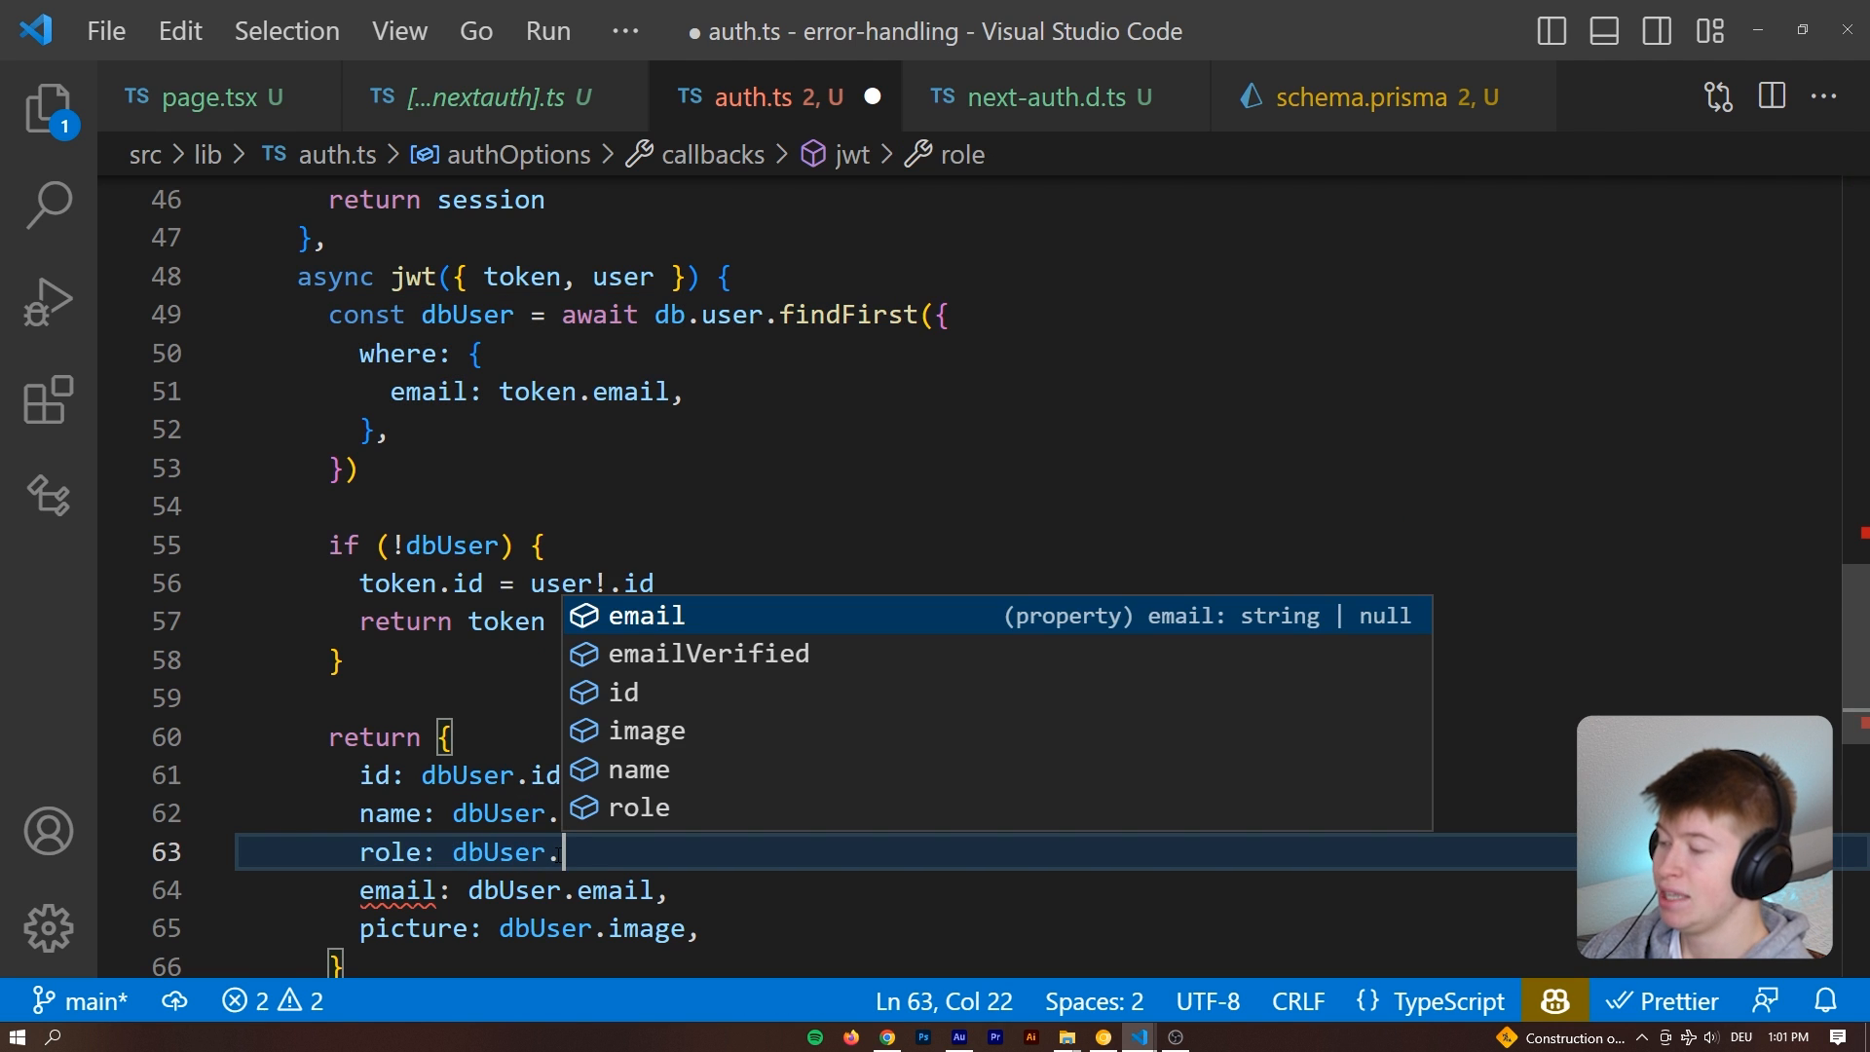
pyautogui.write('role,')
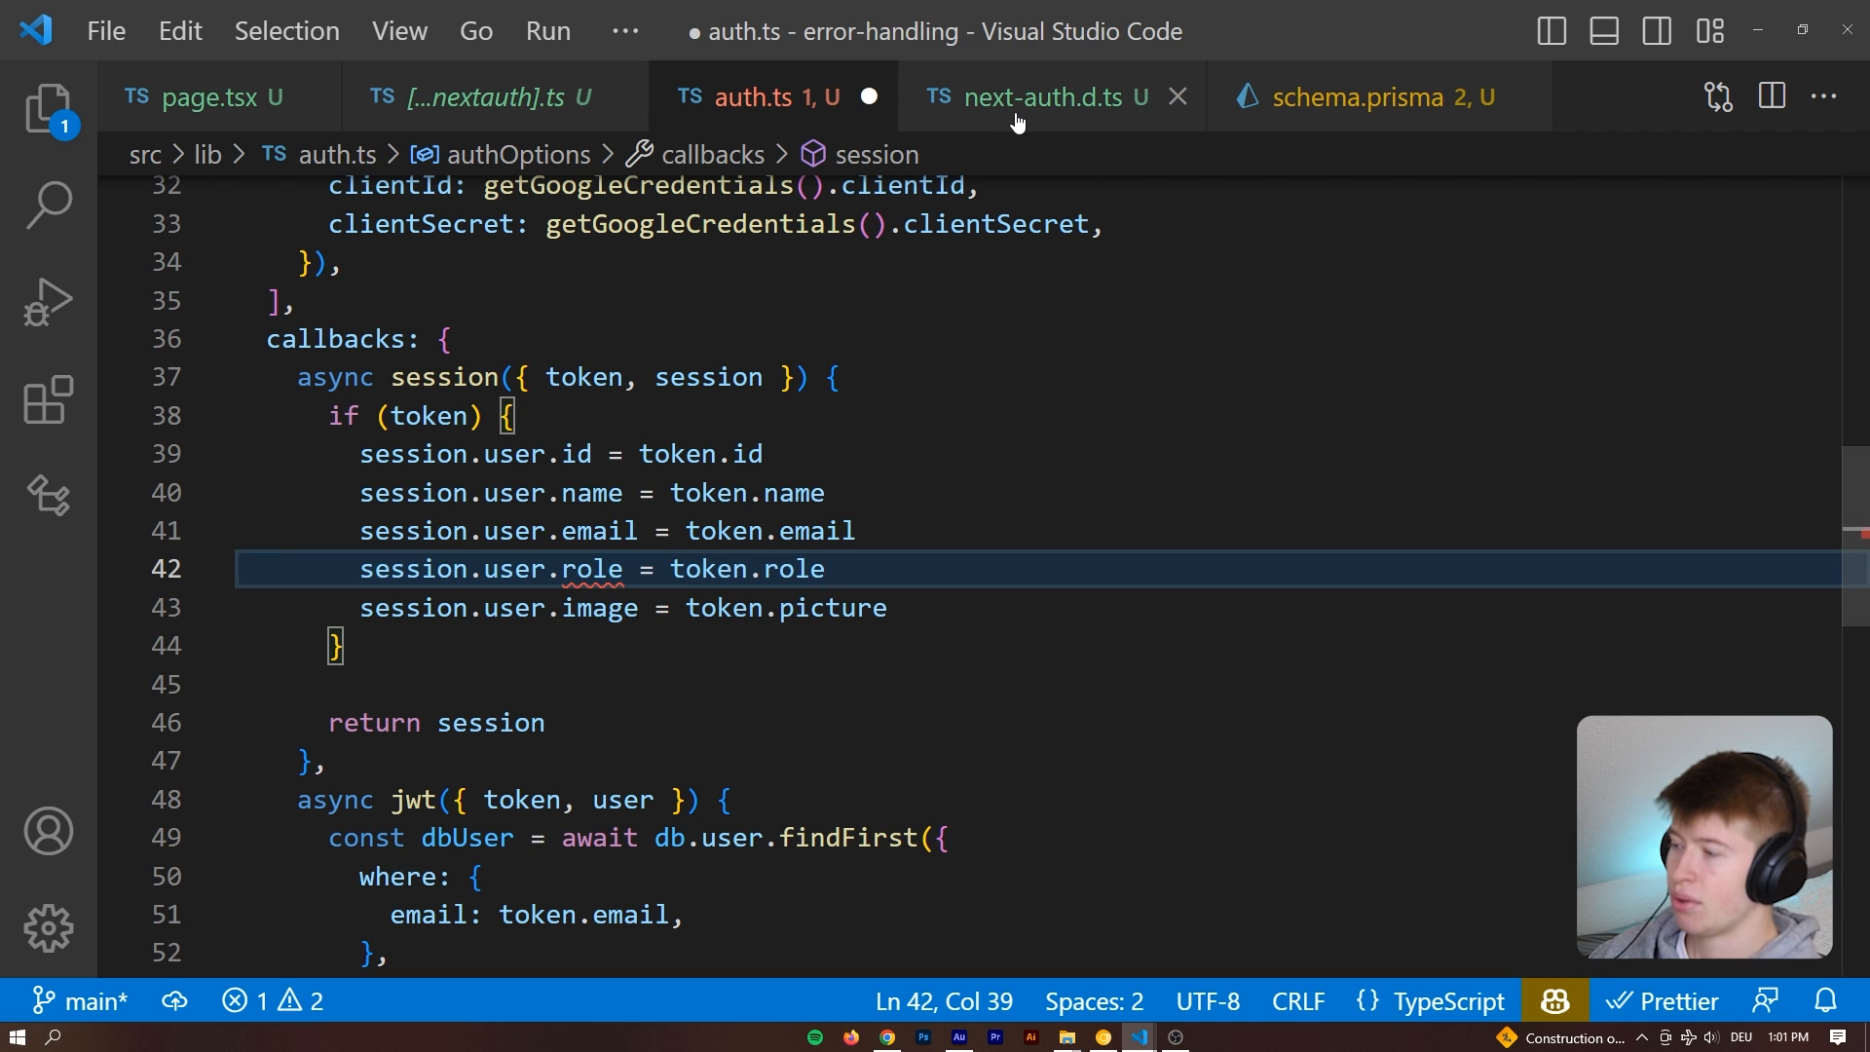
# Add role: UserRole to interface JWT and check the UserRole enum (ADMIN, USER) in the Prisma schema
pyautogui.click(1038, 98)
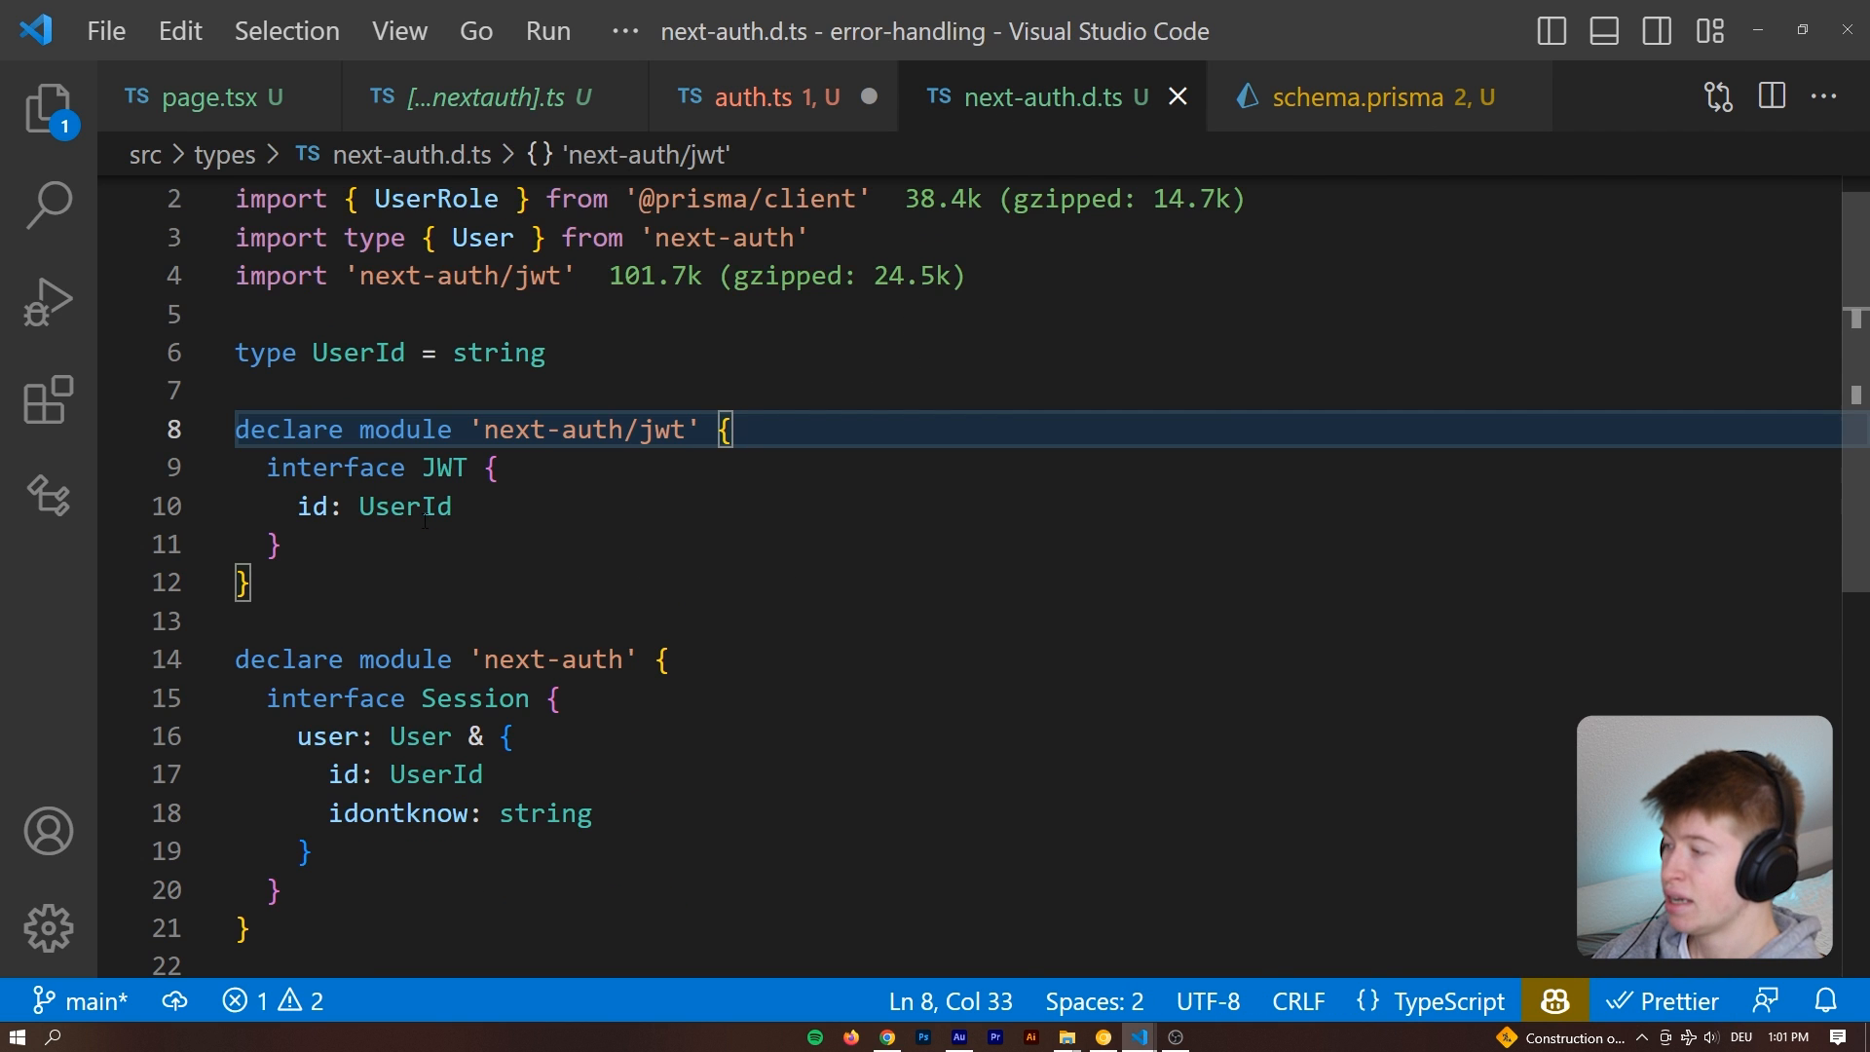
pyautogui.write('role')
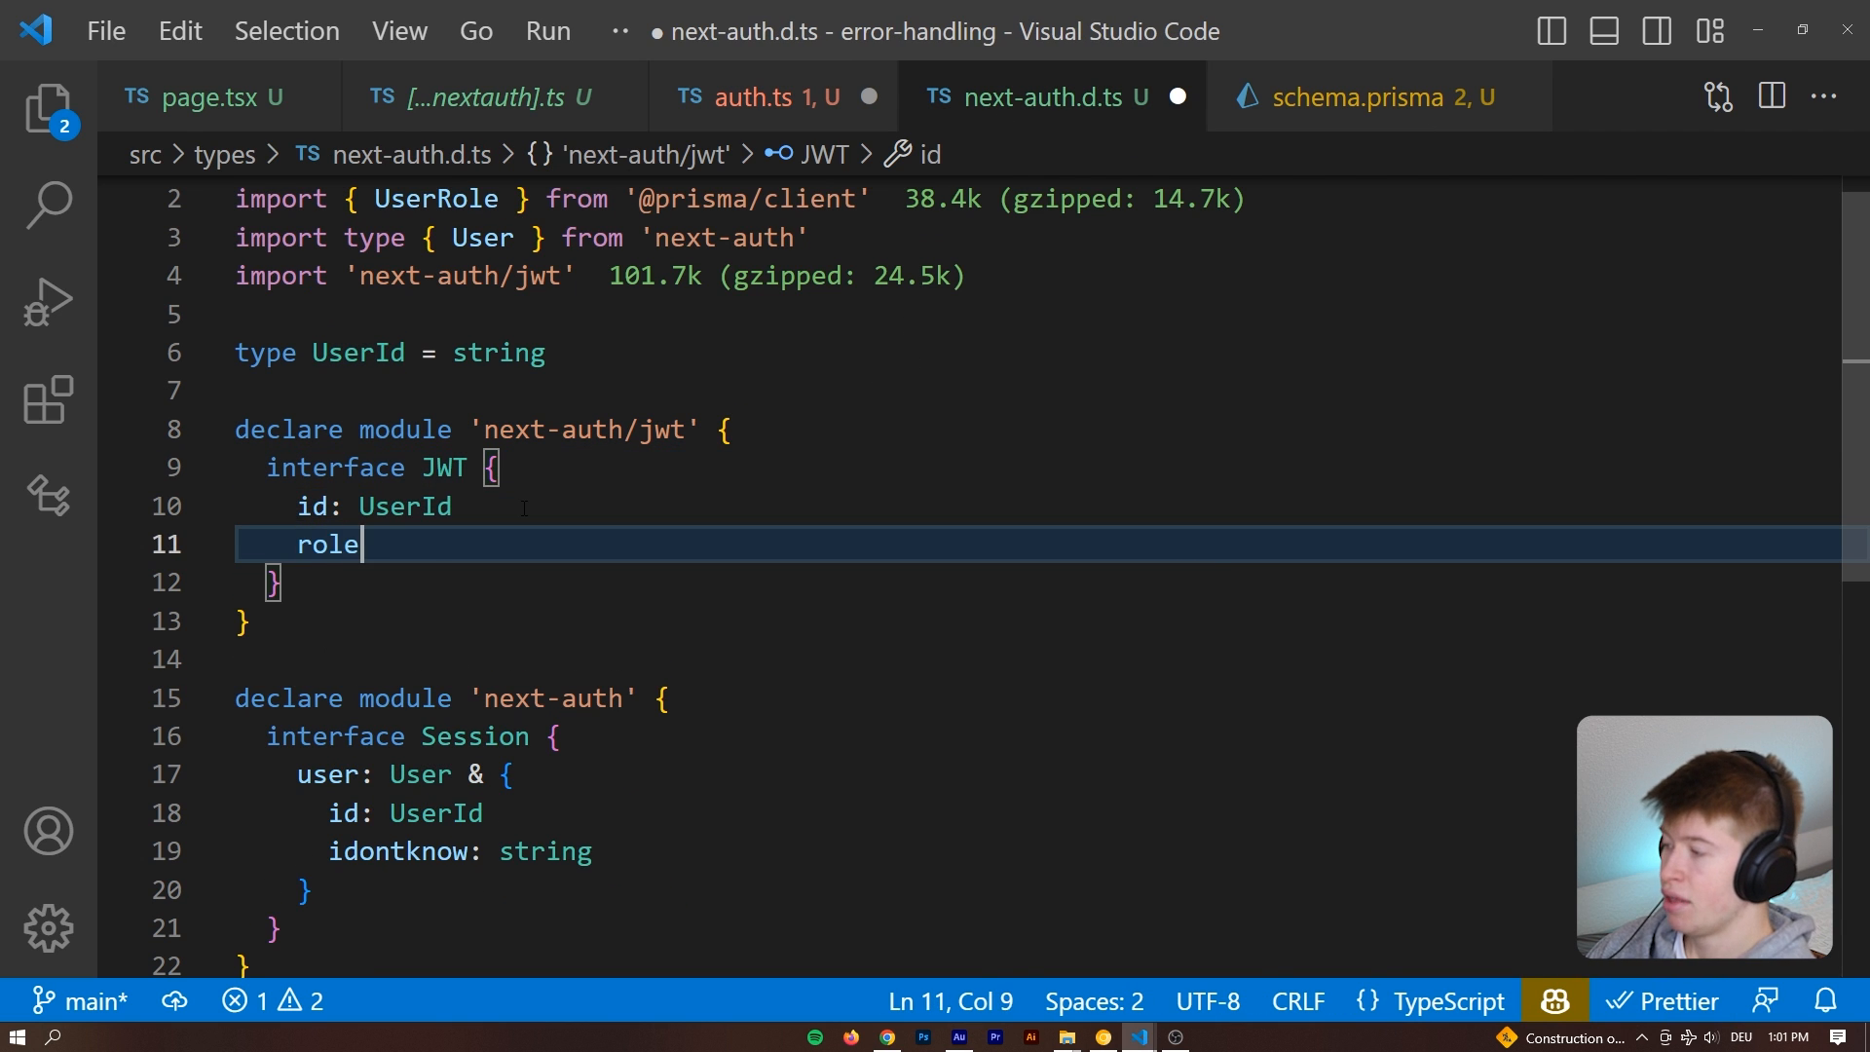
pyautogui.write(': User')
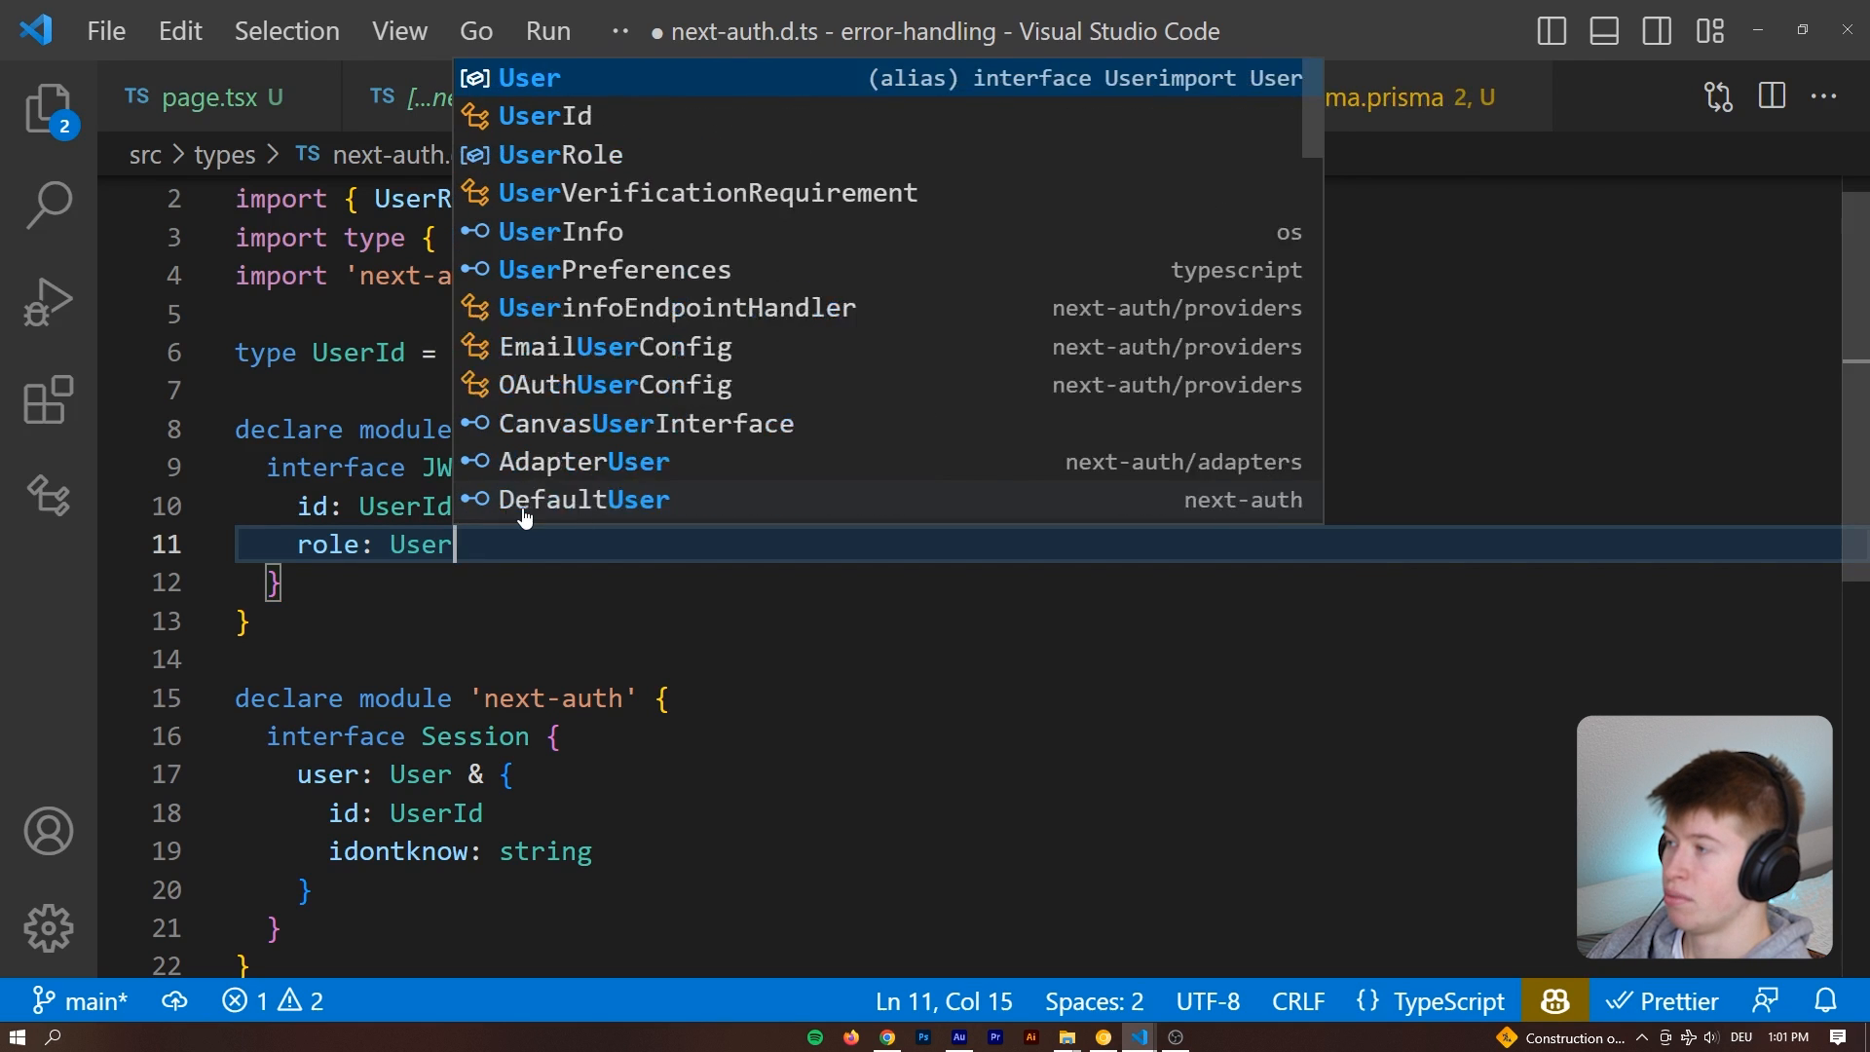
pyautogui.write('Role')
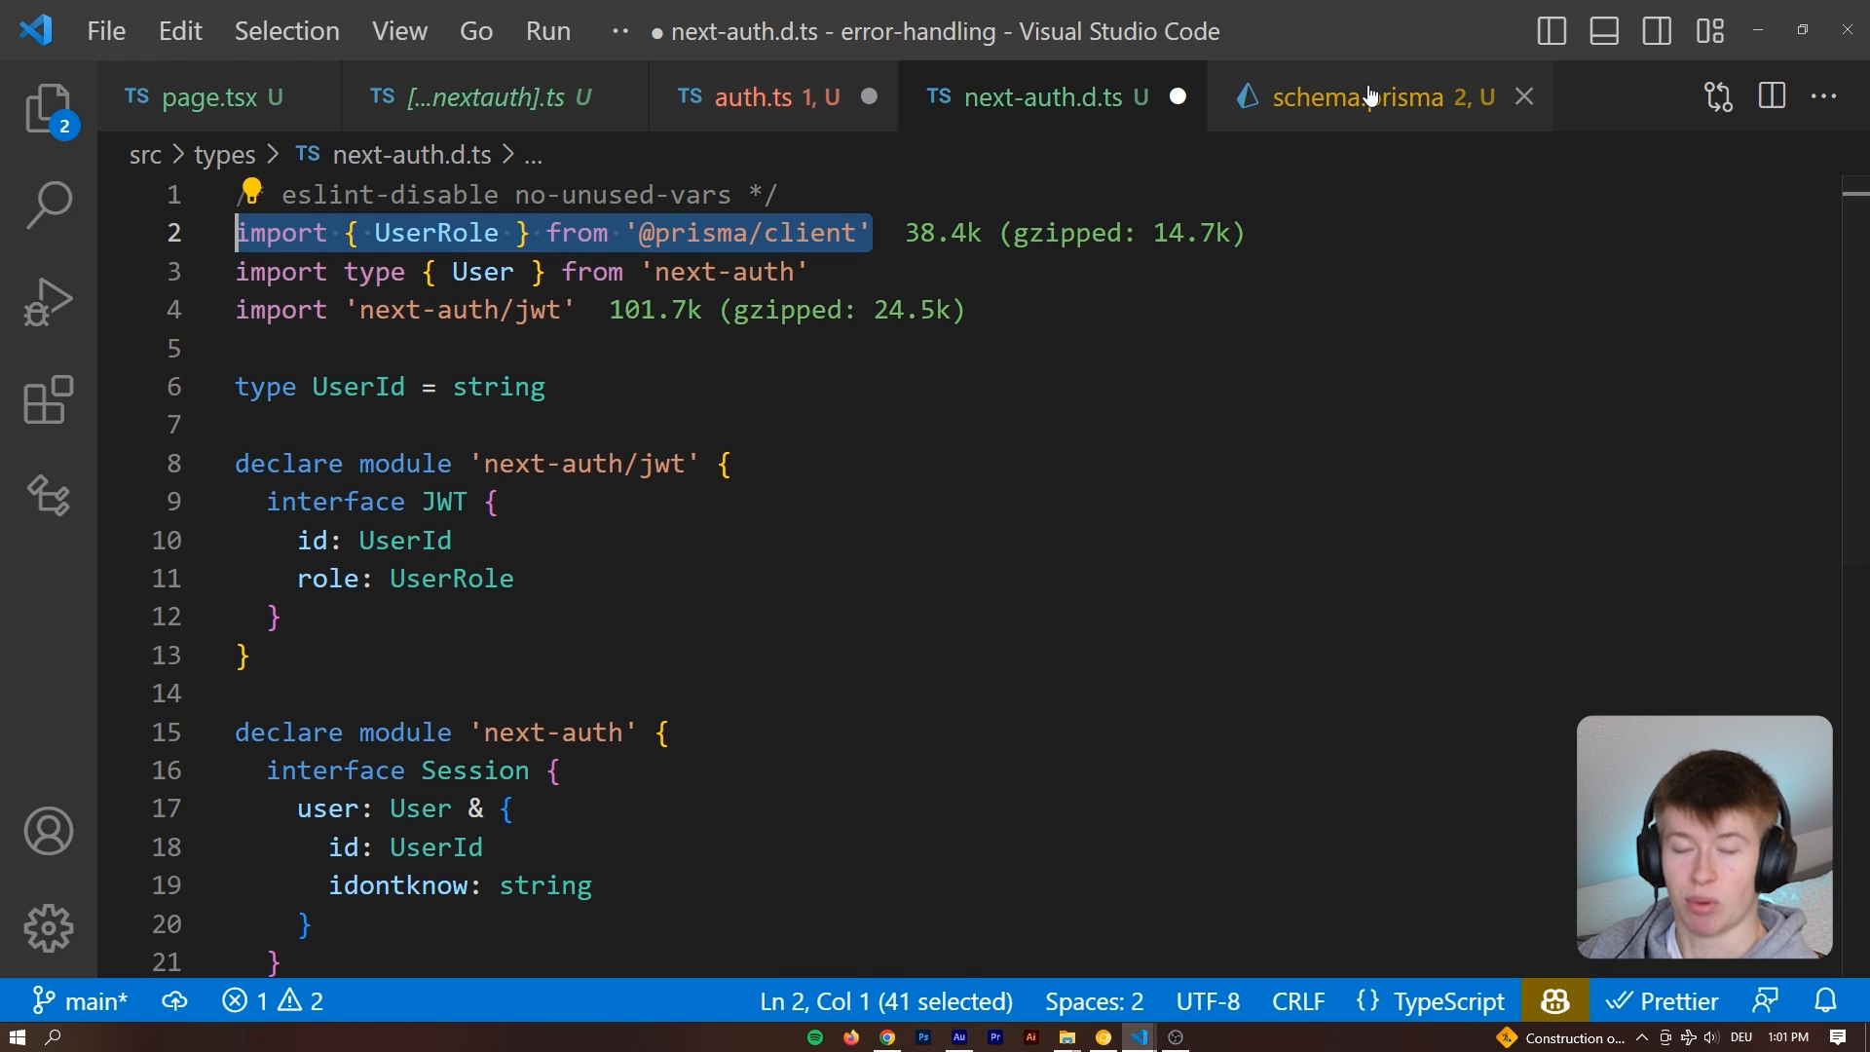
pyautogui.click(1372, 97)
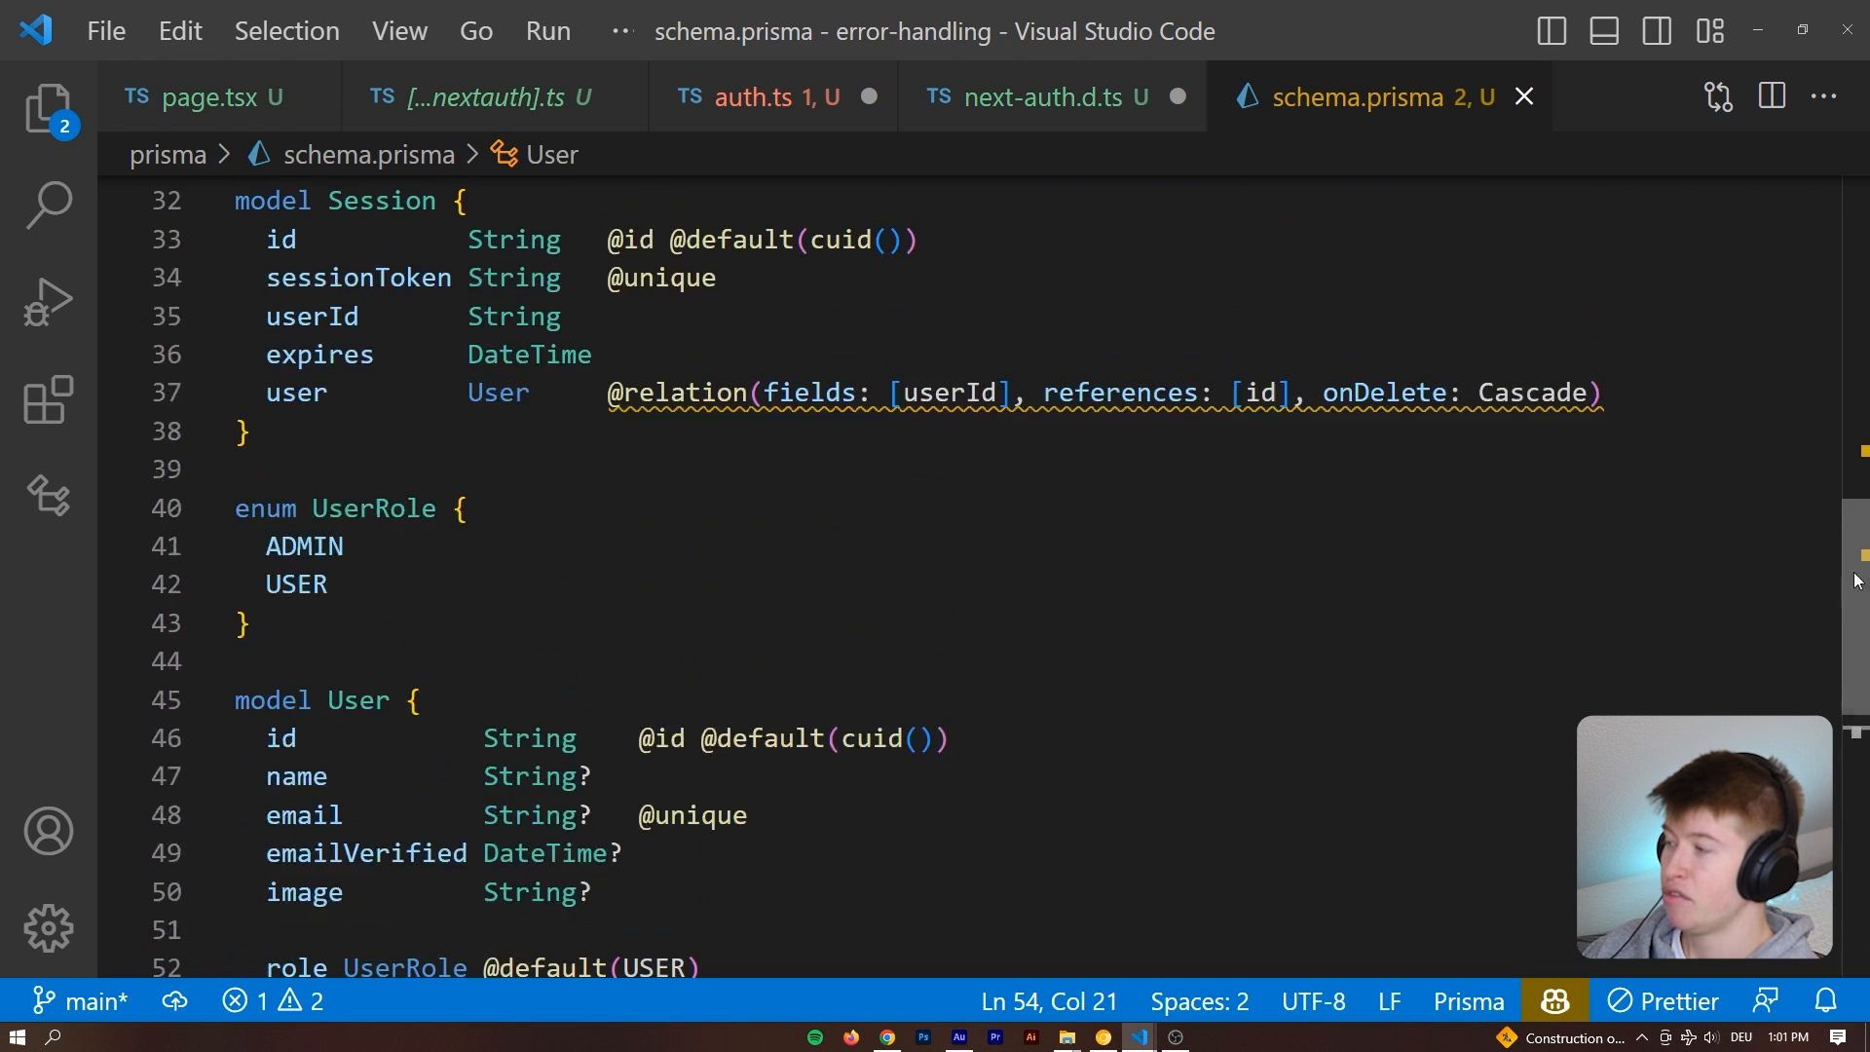
pyautogui.moveTo(236, 508); pyautogui.dragTo(251, 623)
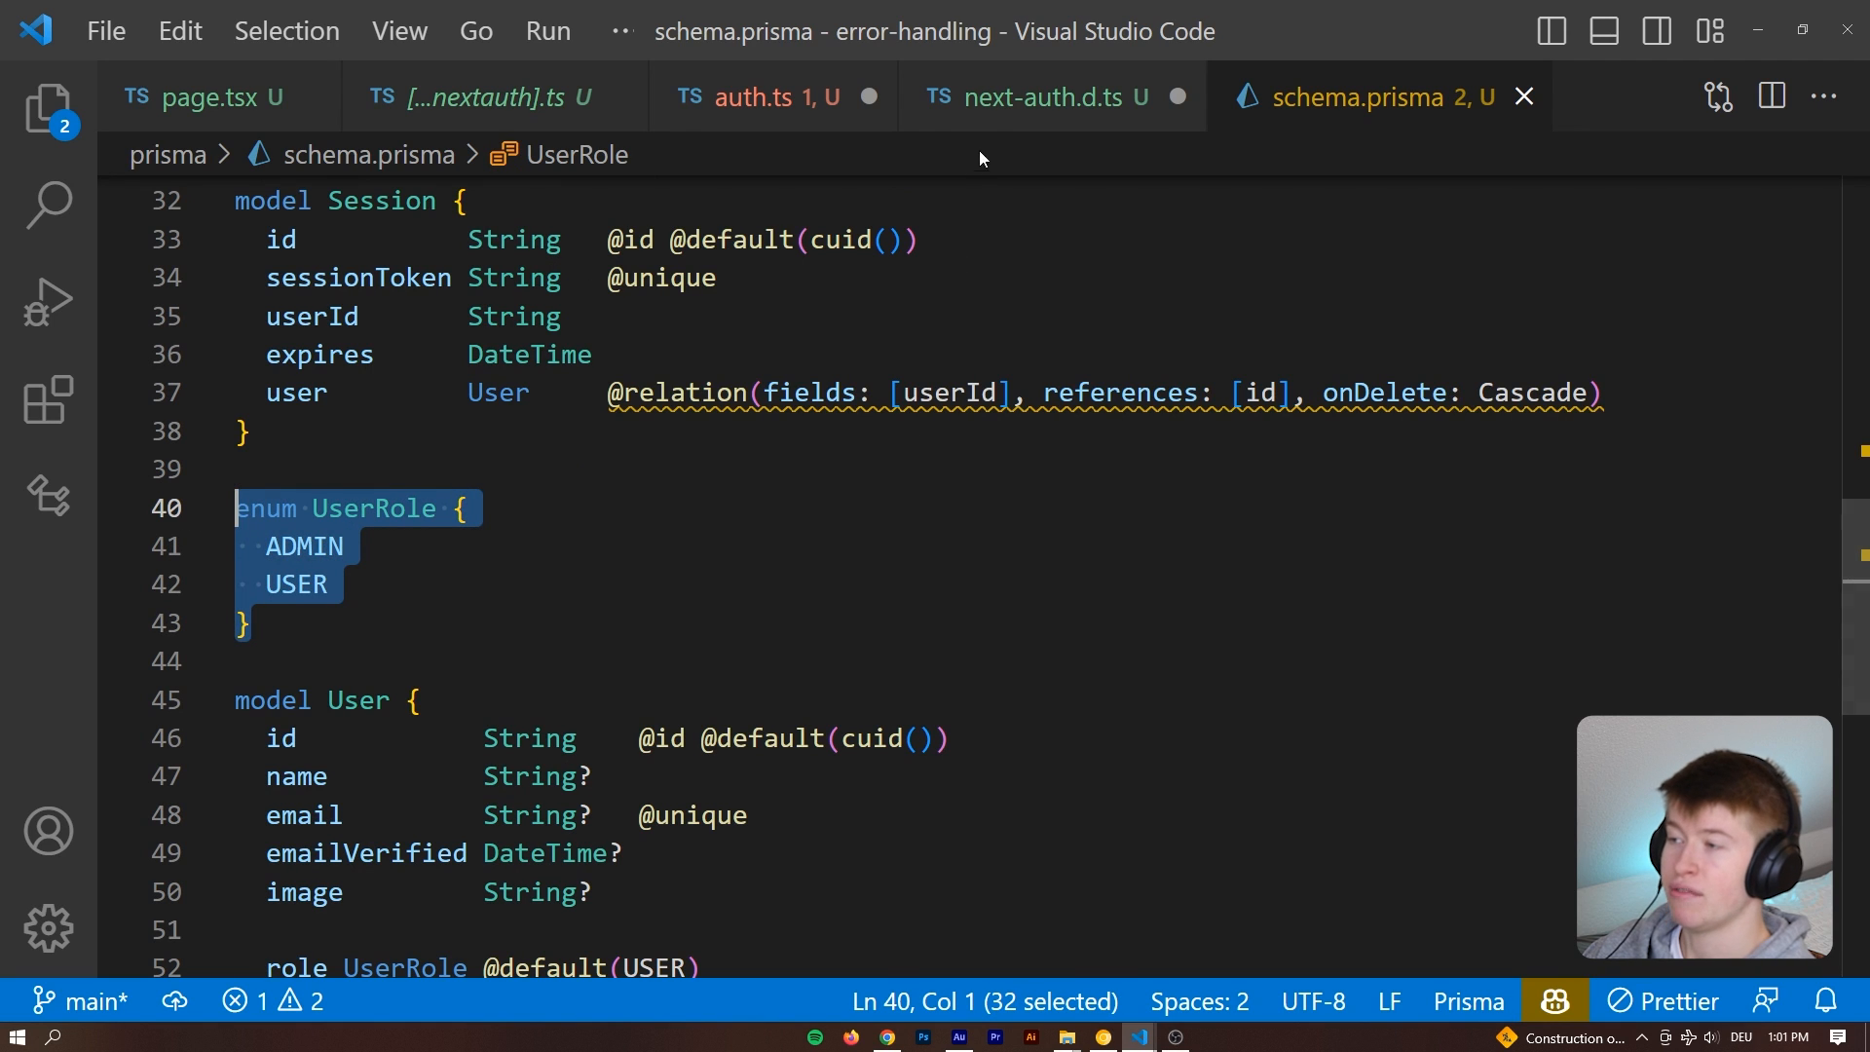
# Replace idontknow: string with role: UserRole on the Session user type and return to auth.ts
pyautogui.click(1048, 98)
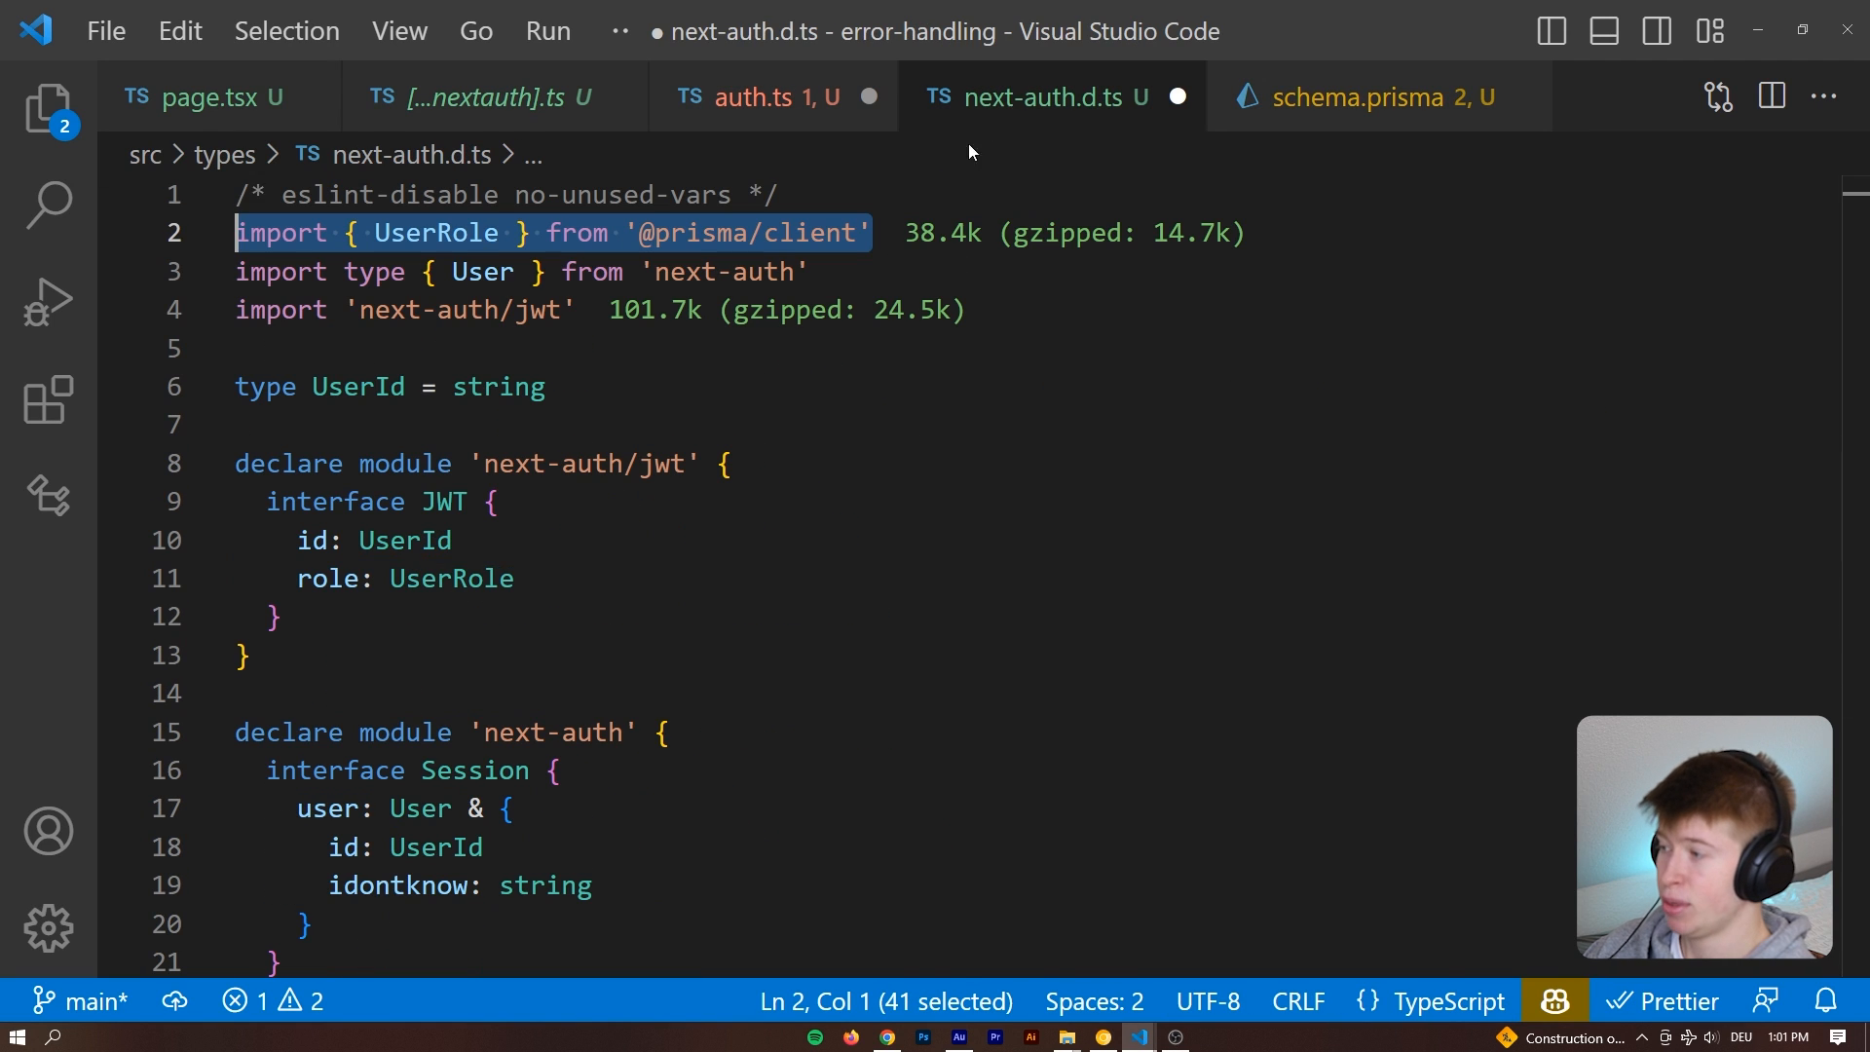
pyautogui.scroll(-3)
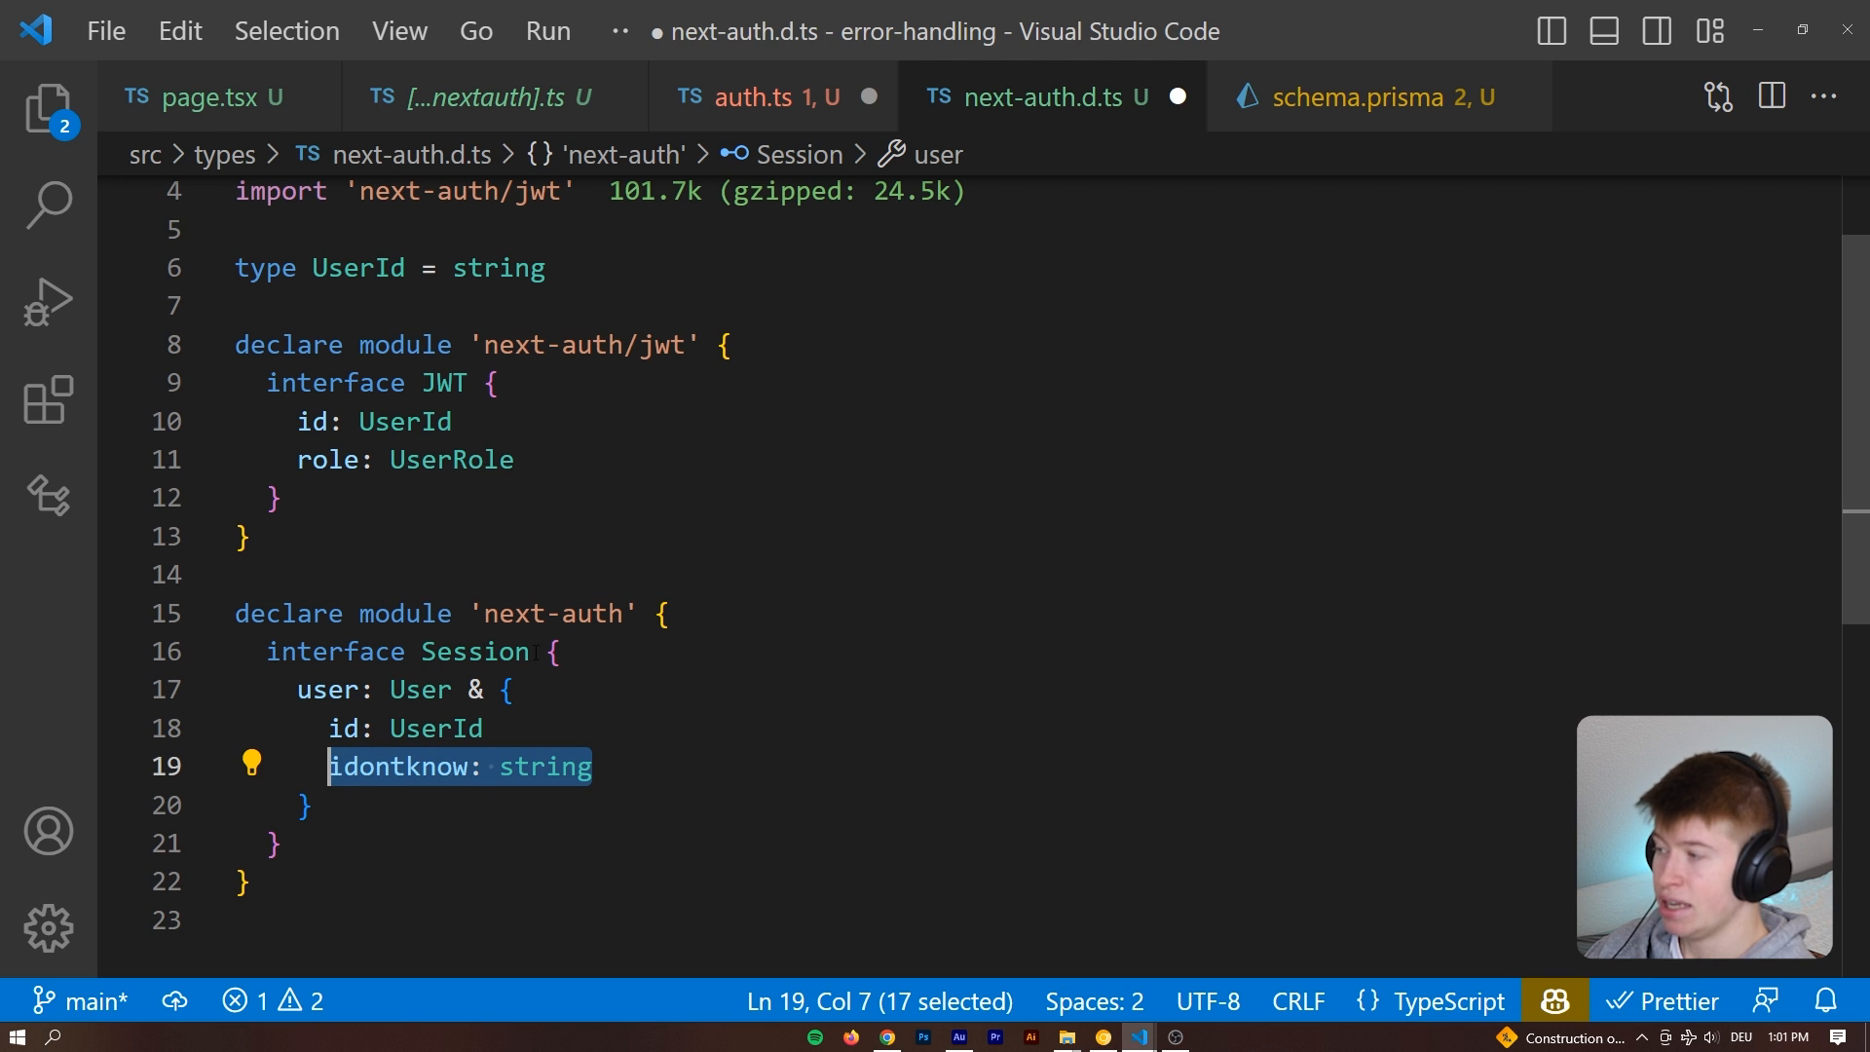
pyautogui.write('role:')
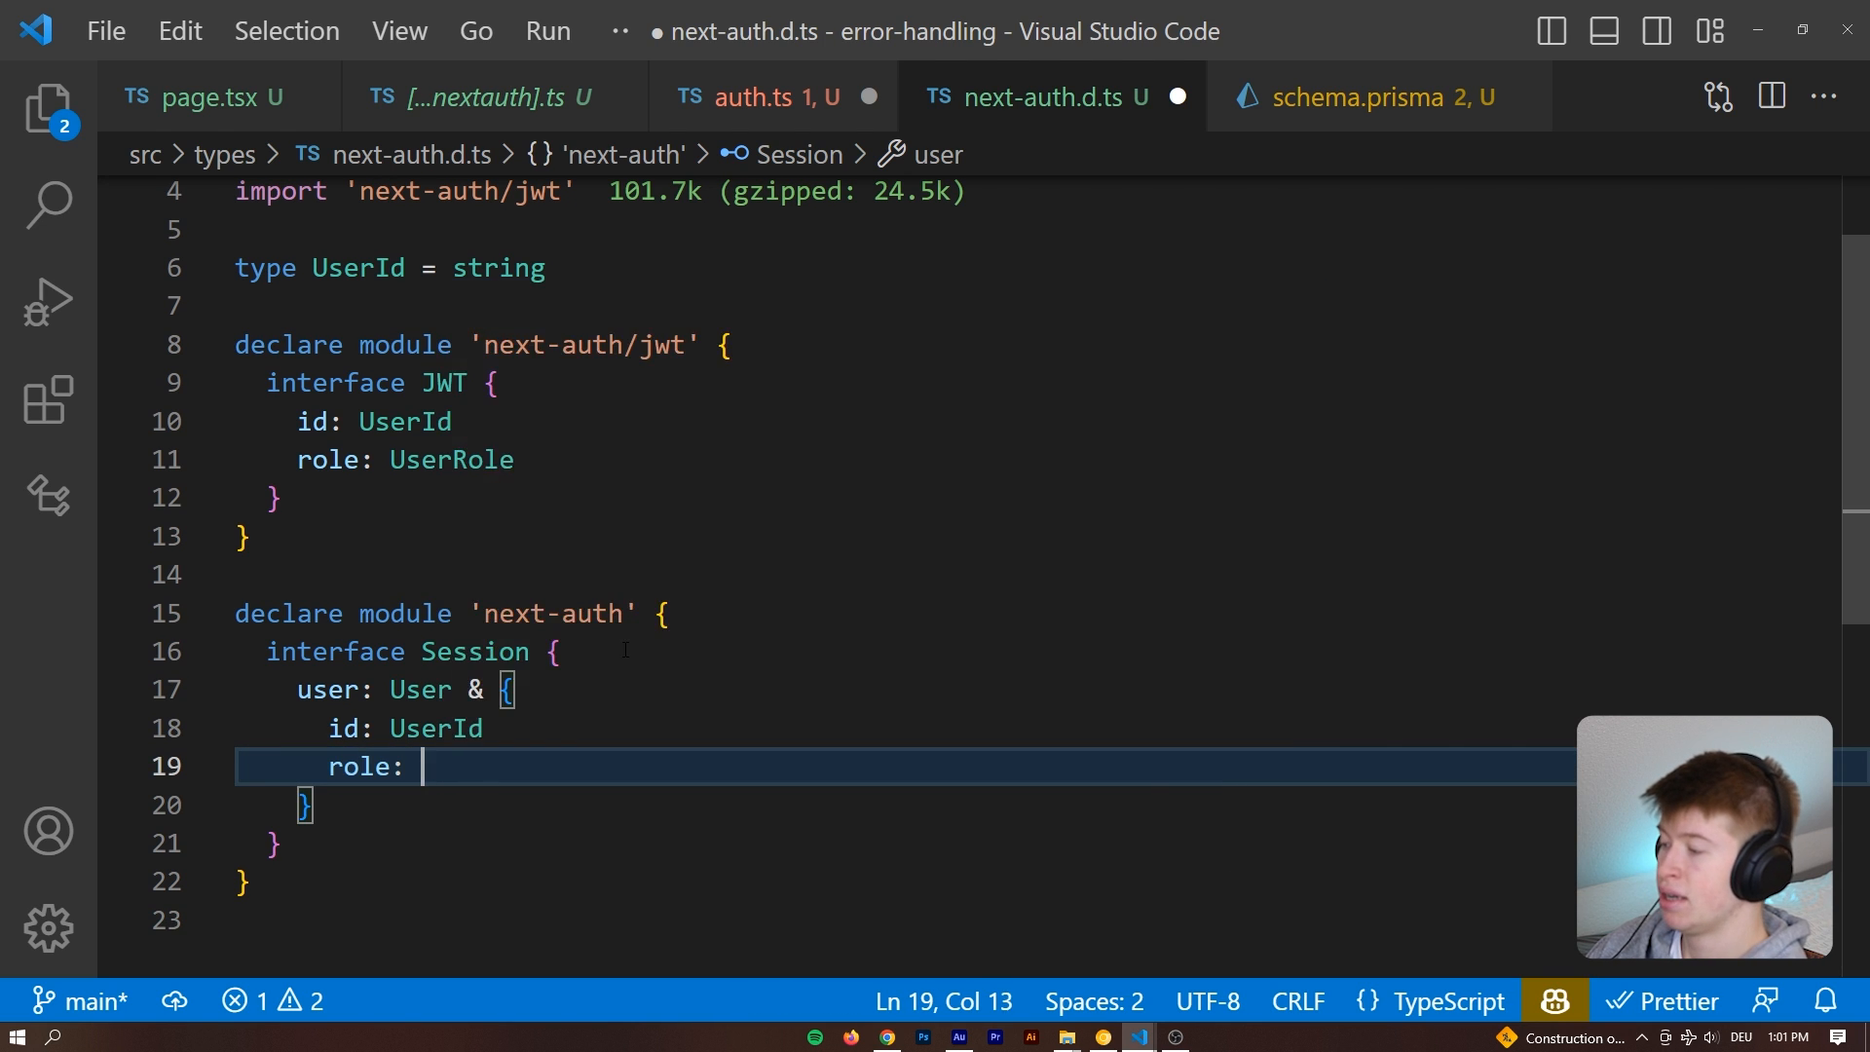
pyautogui.write('UserRole')
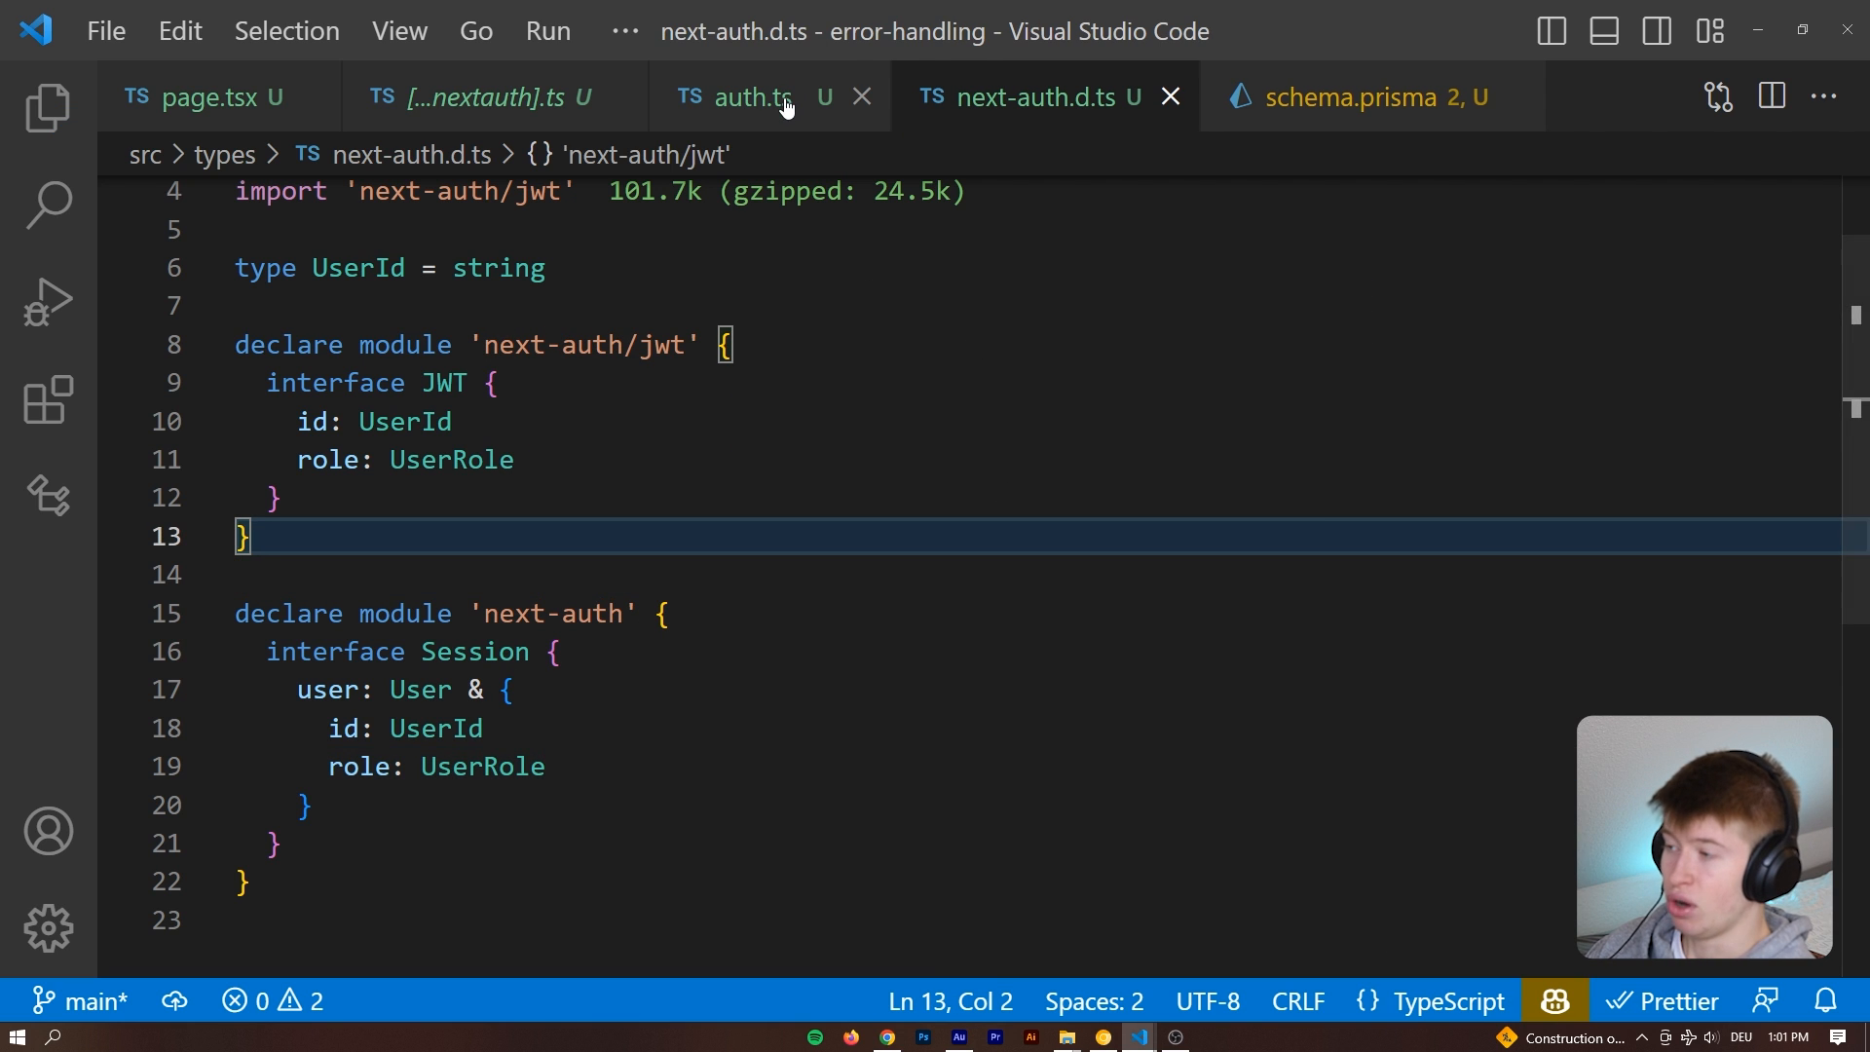
pyautogui.click(748, 98)
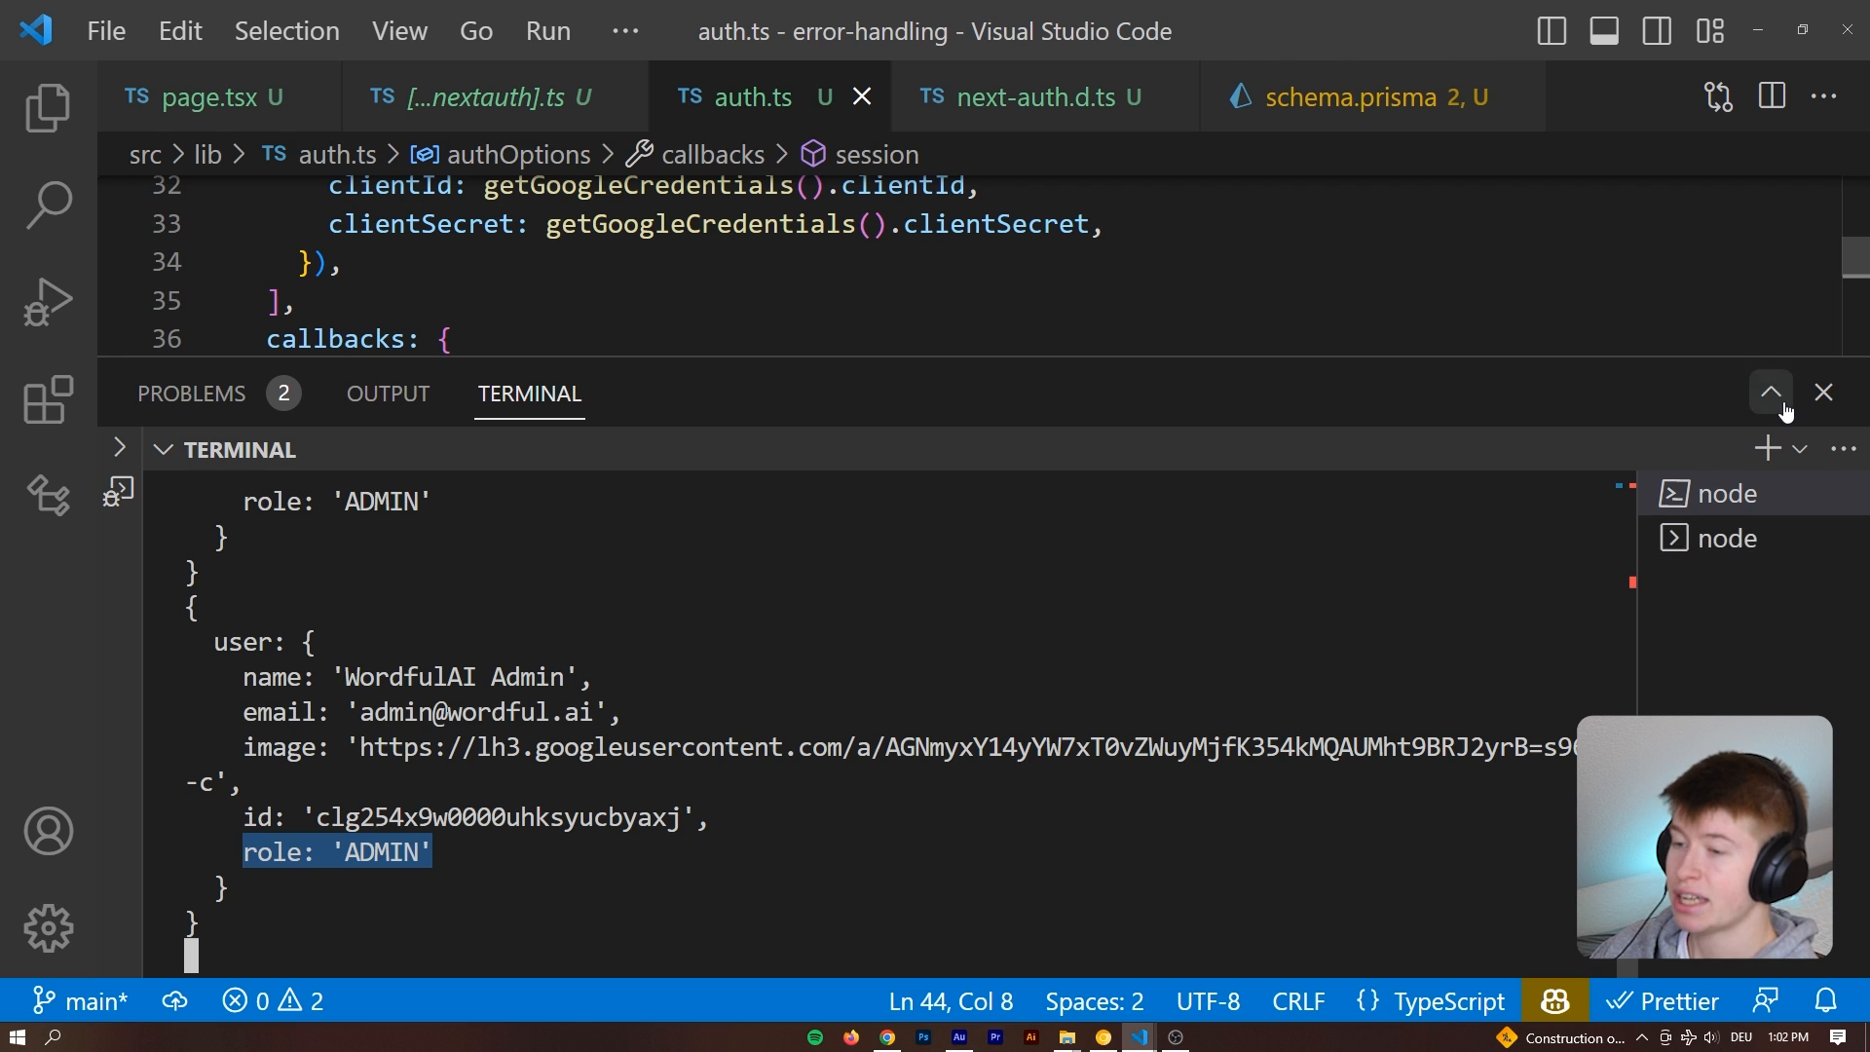
# Close the terminal after confirming the logged session shows role: 'ADMIN'
pyautogui.click(203, 98)
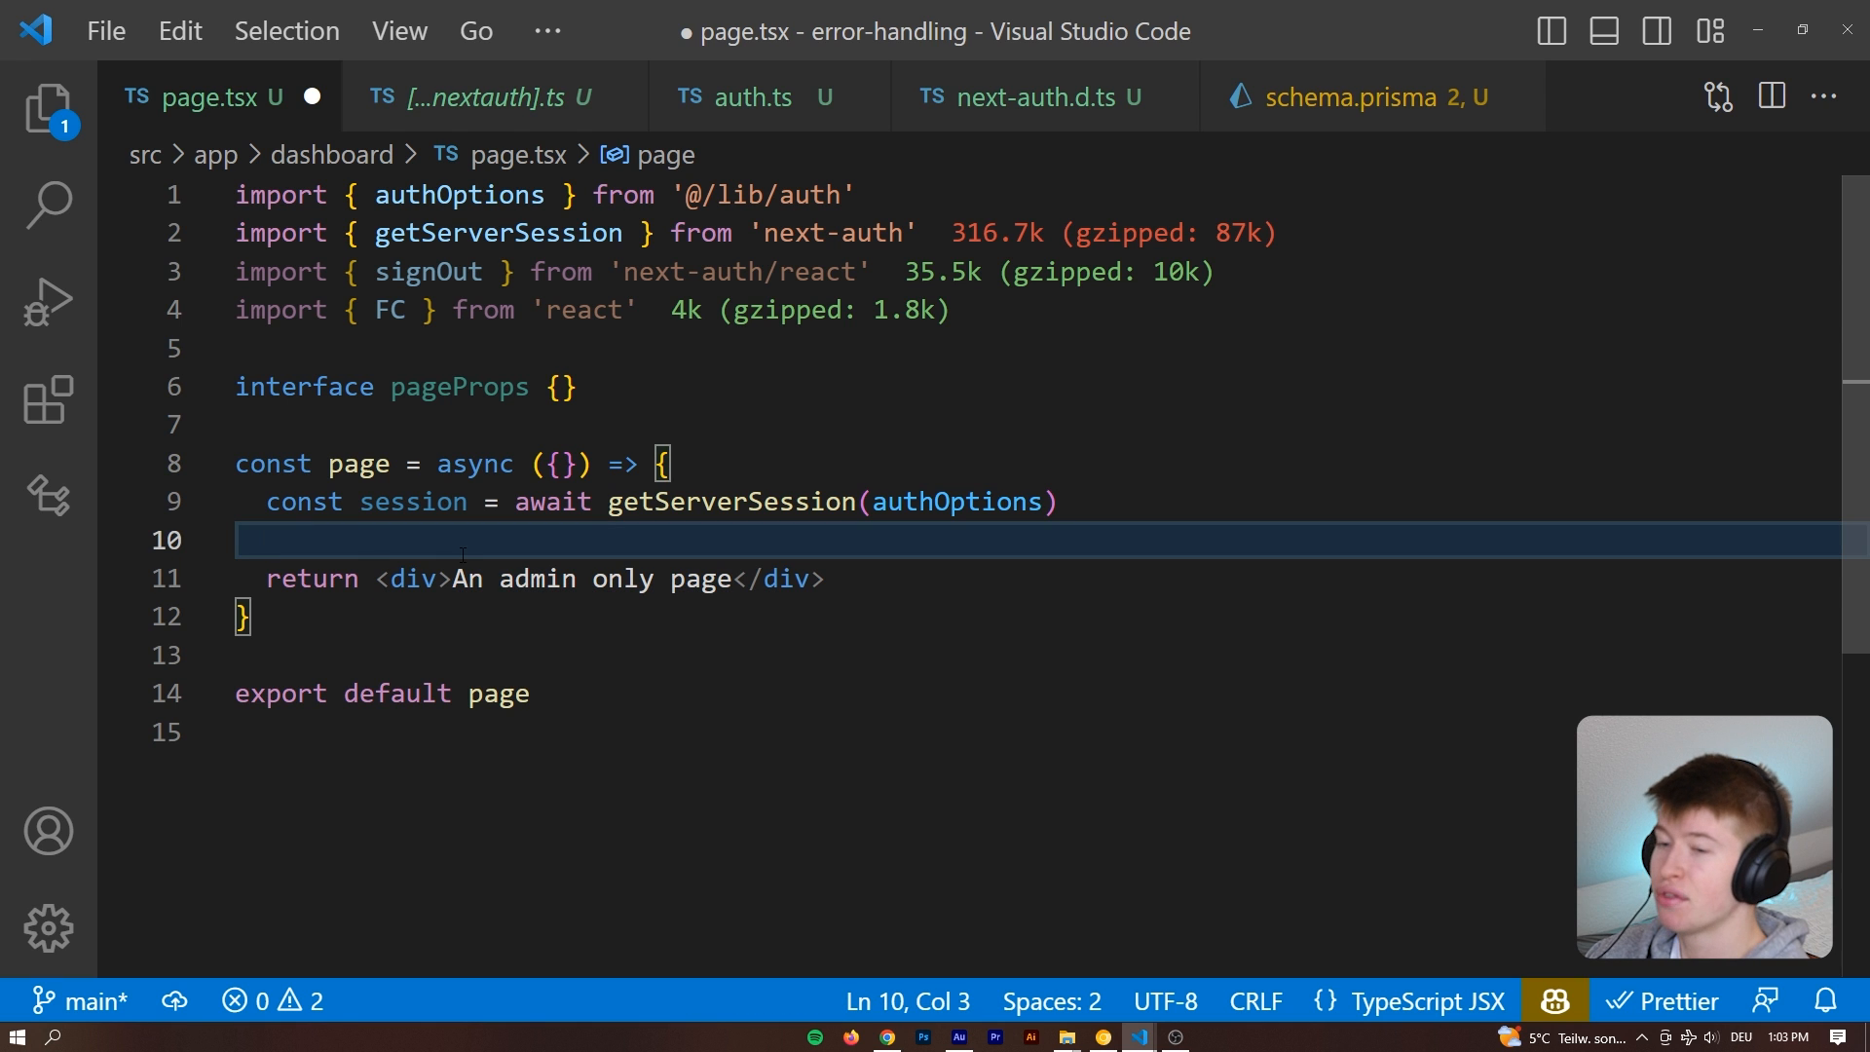
# Write the condition if(session?.user.role !== 'ADMIN') before the dashboard page return
pyautogui.write('if')
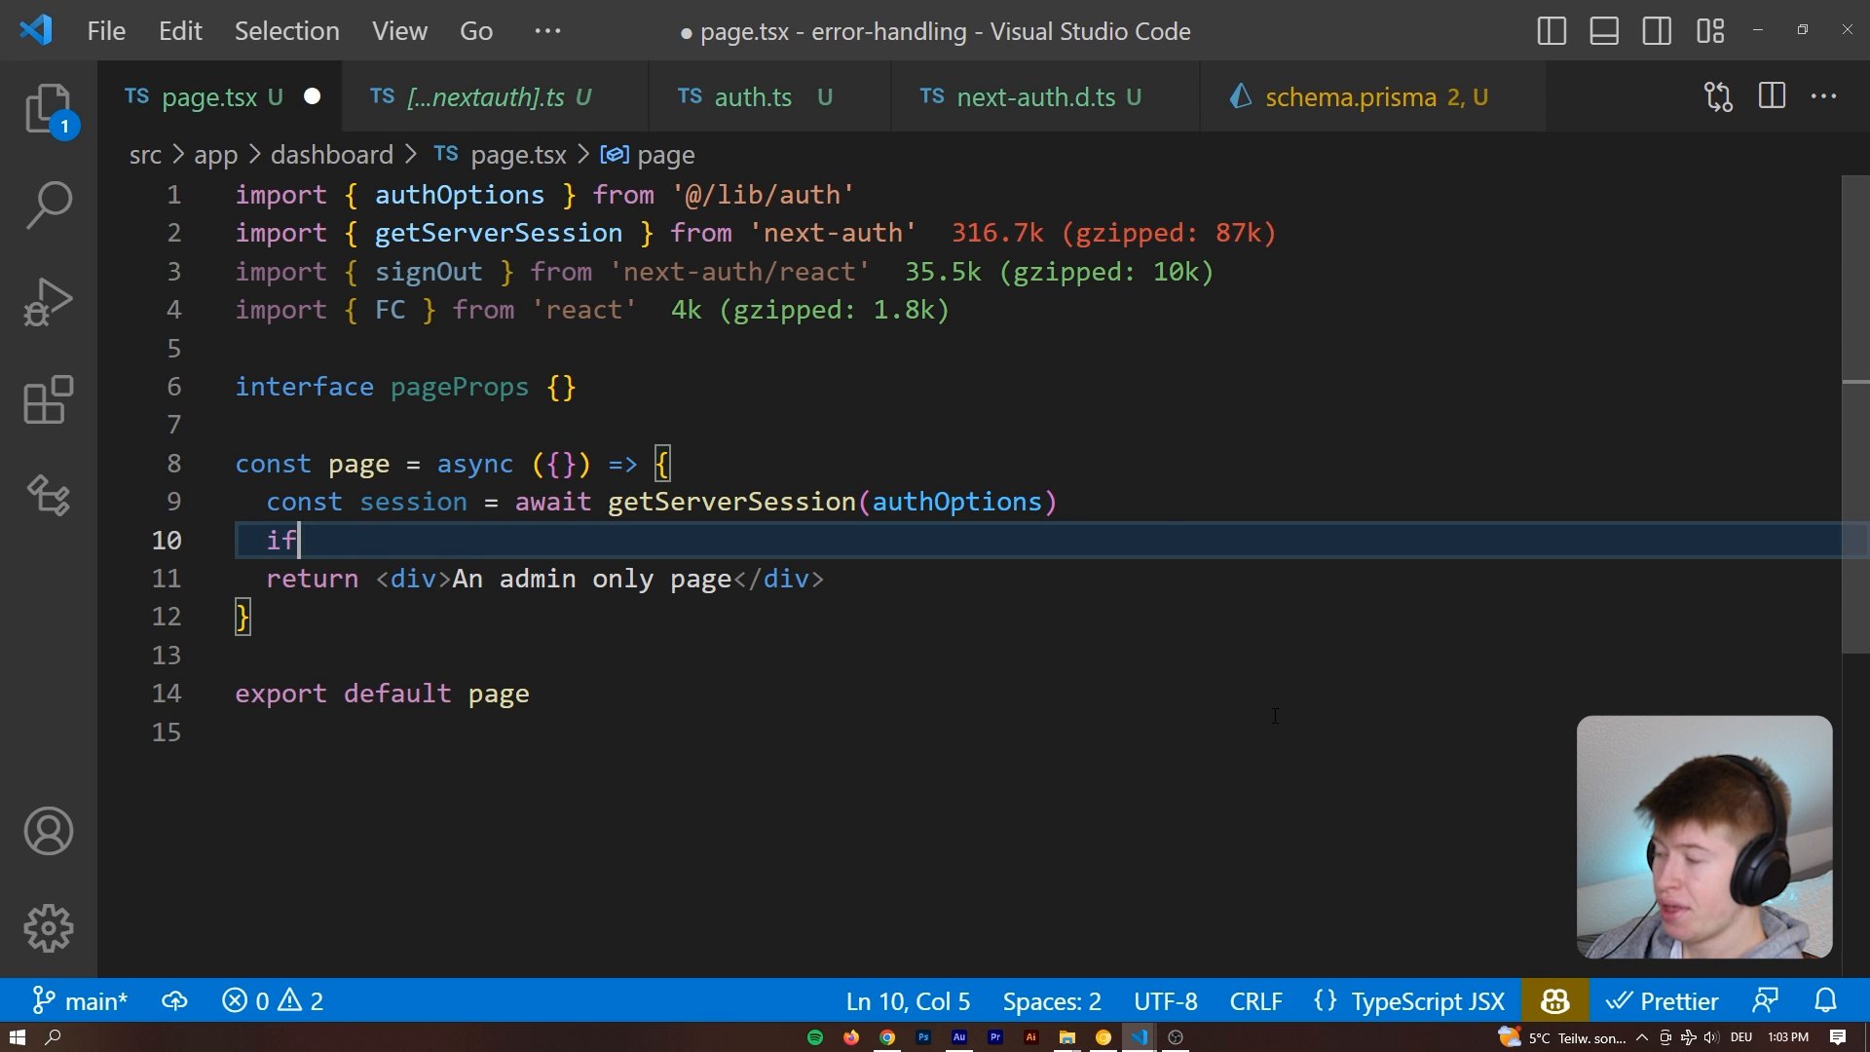
pyautogui.write('(session.')
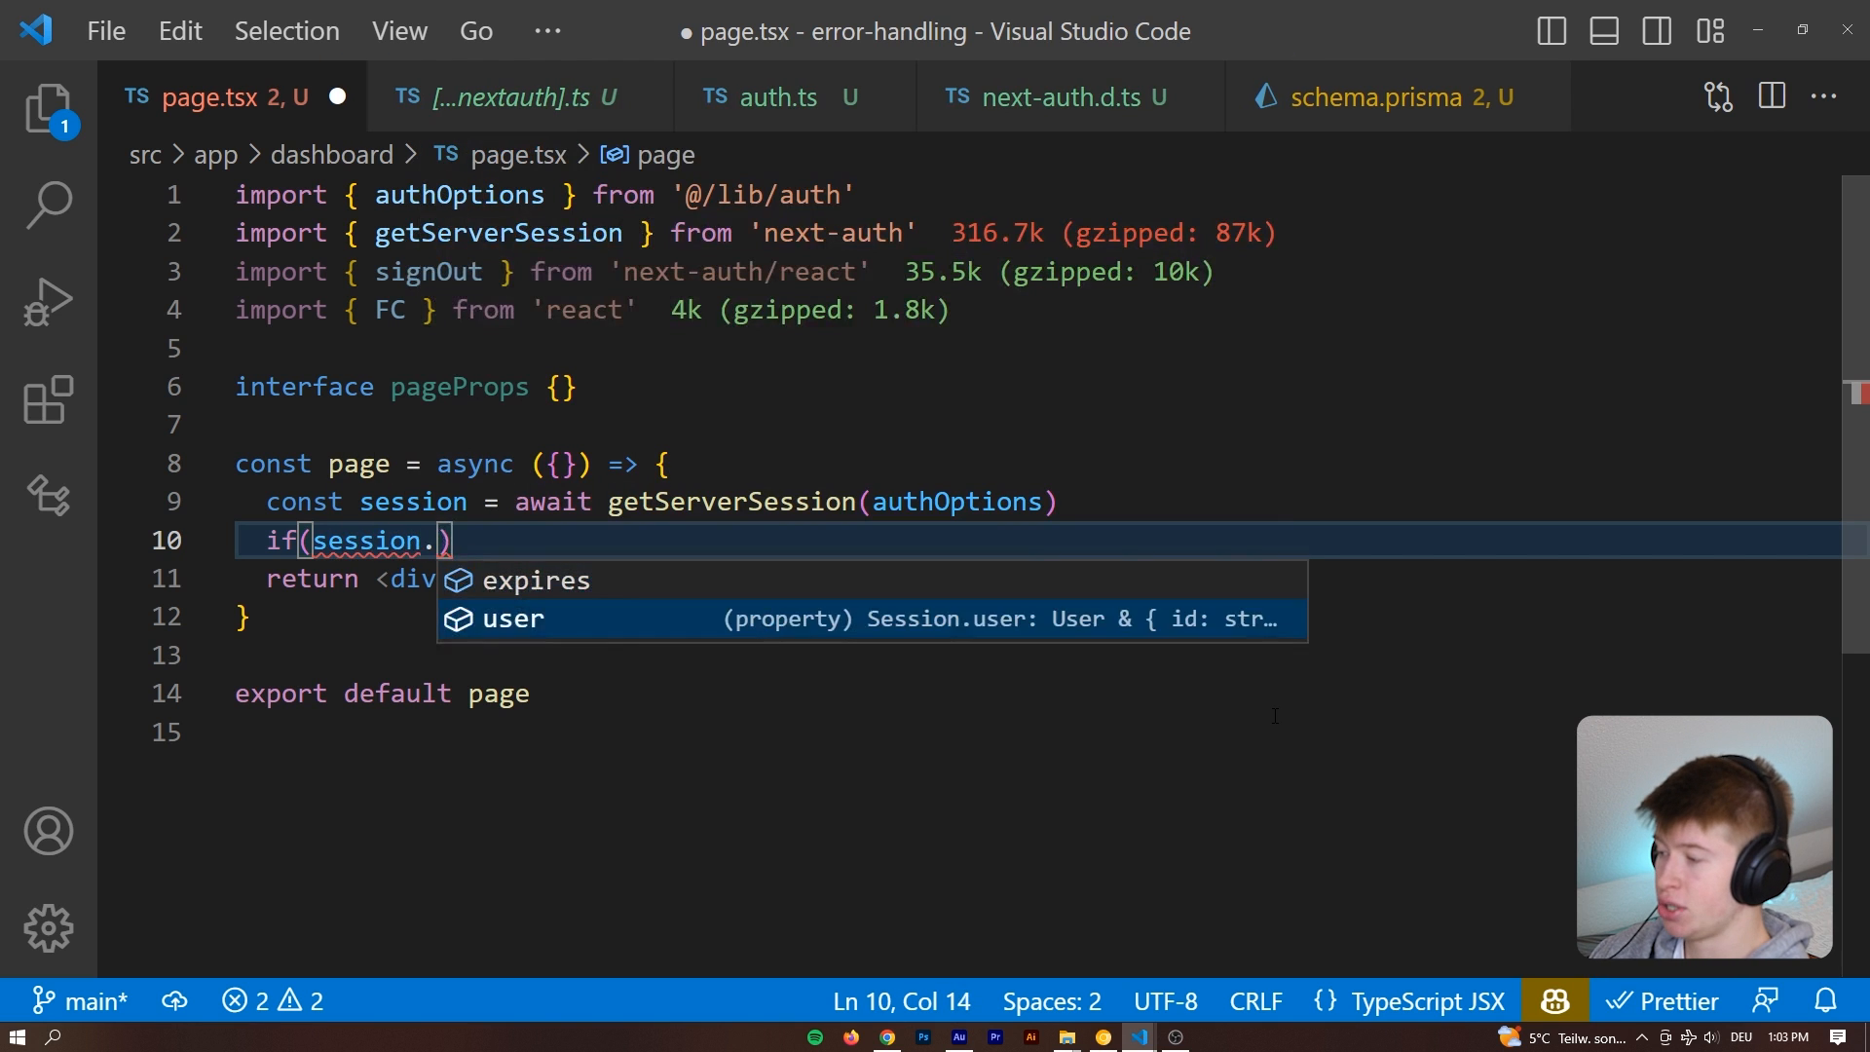
pyautogui.write('?.user.')
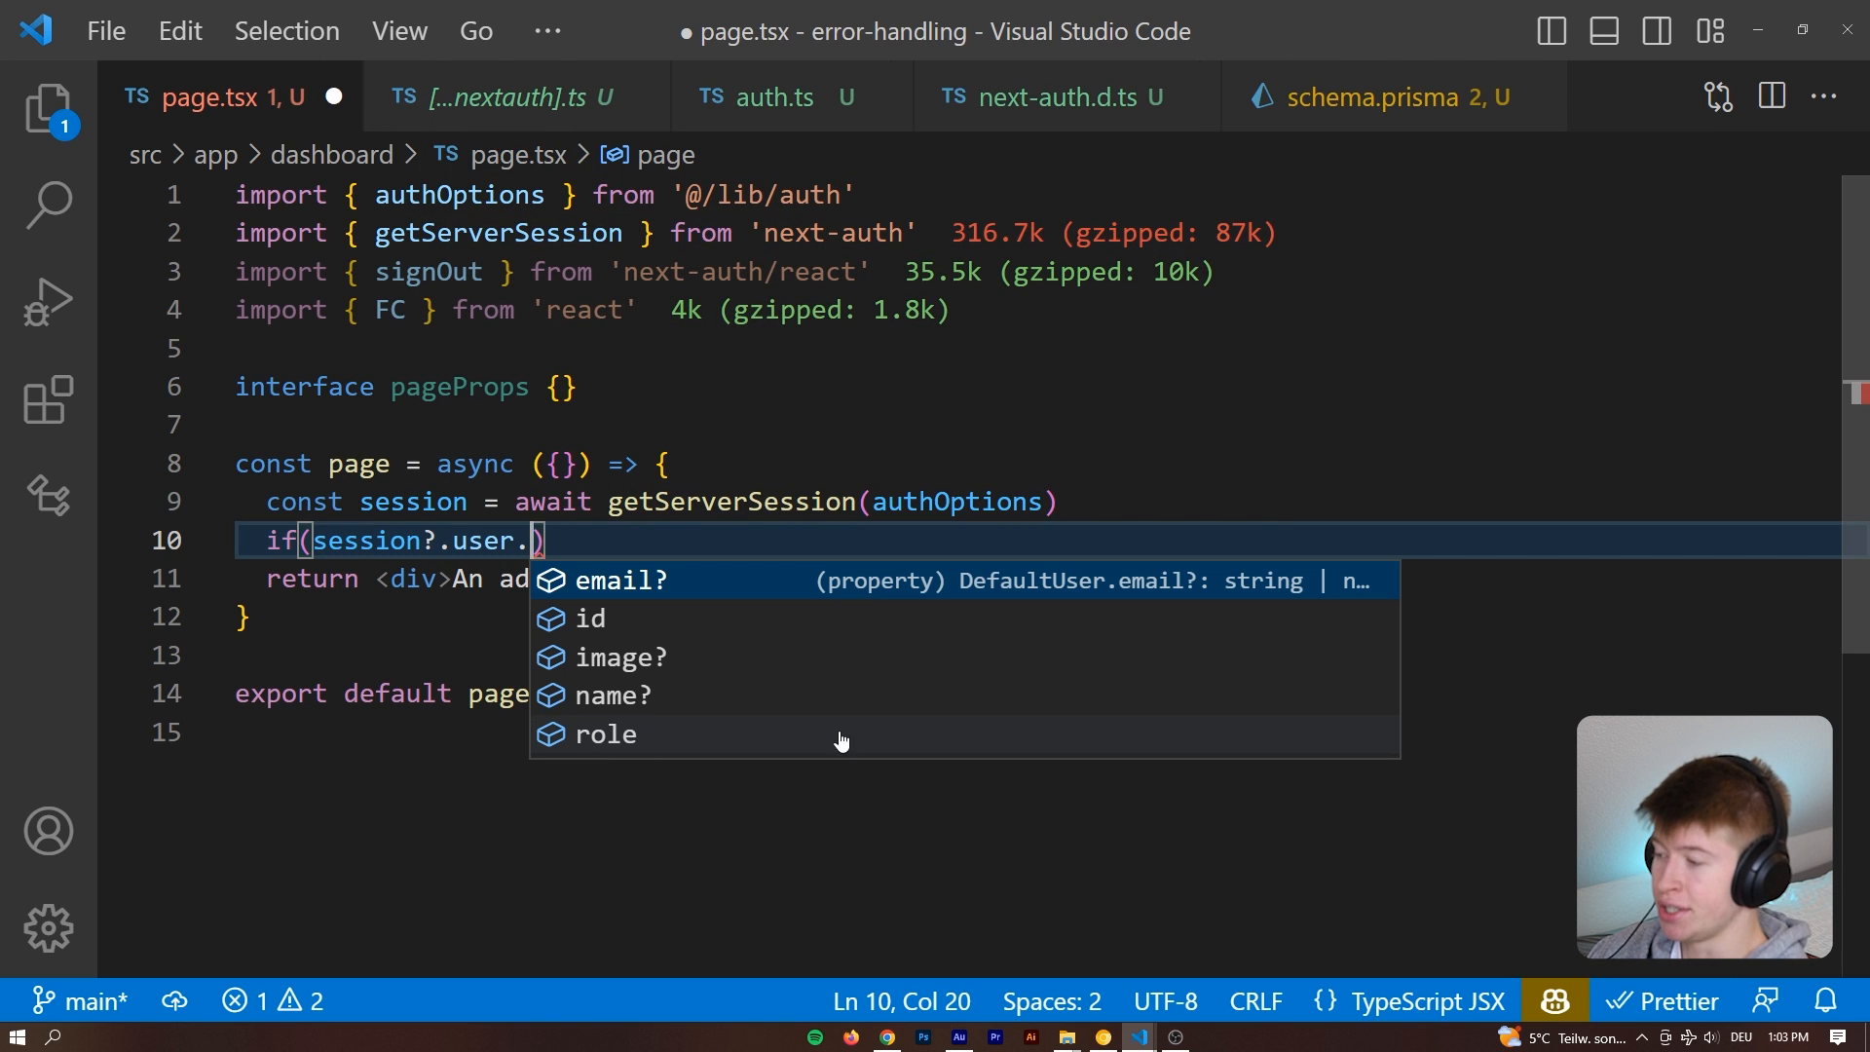
pyautogui.click(606, 734)
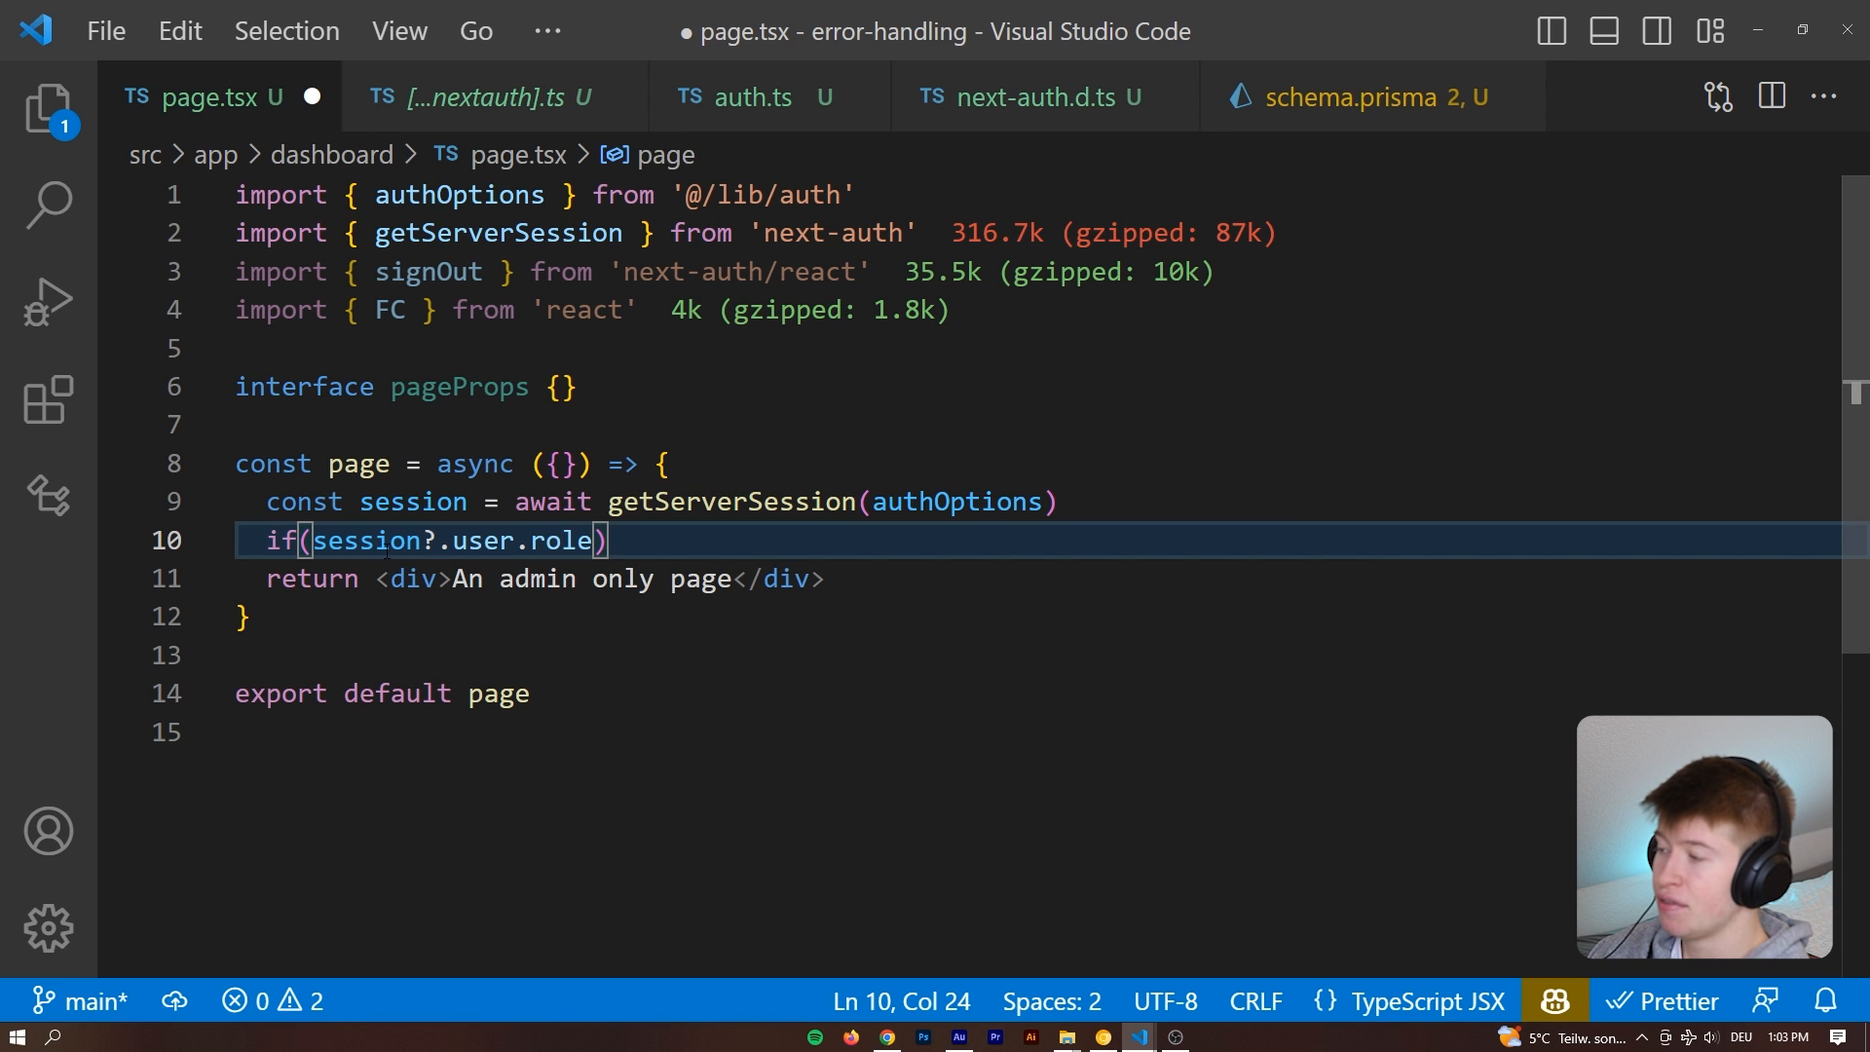
pyautogui.write('!==')
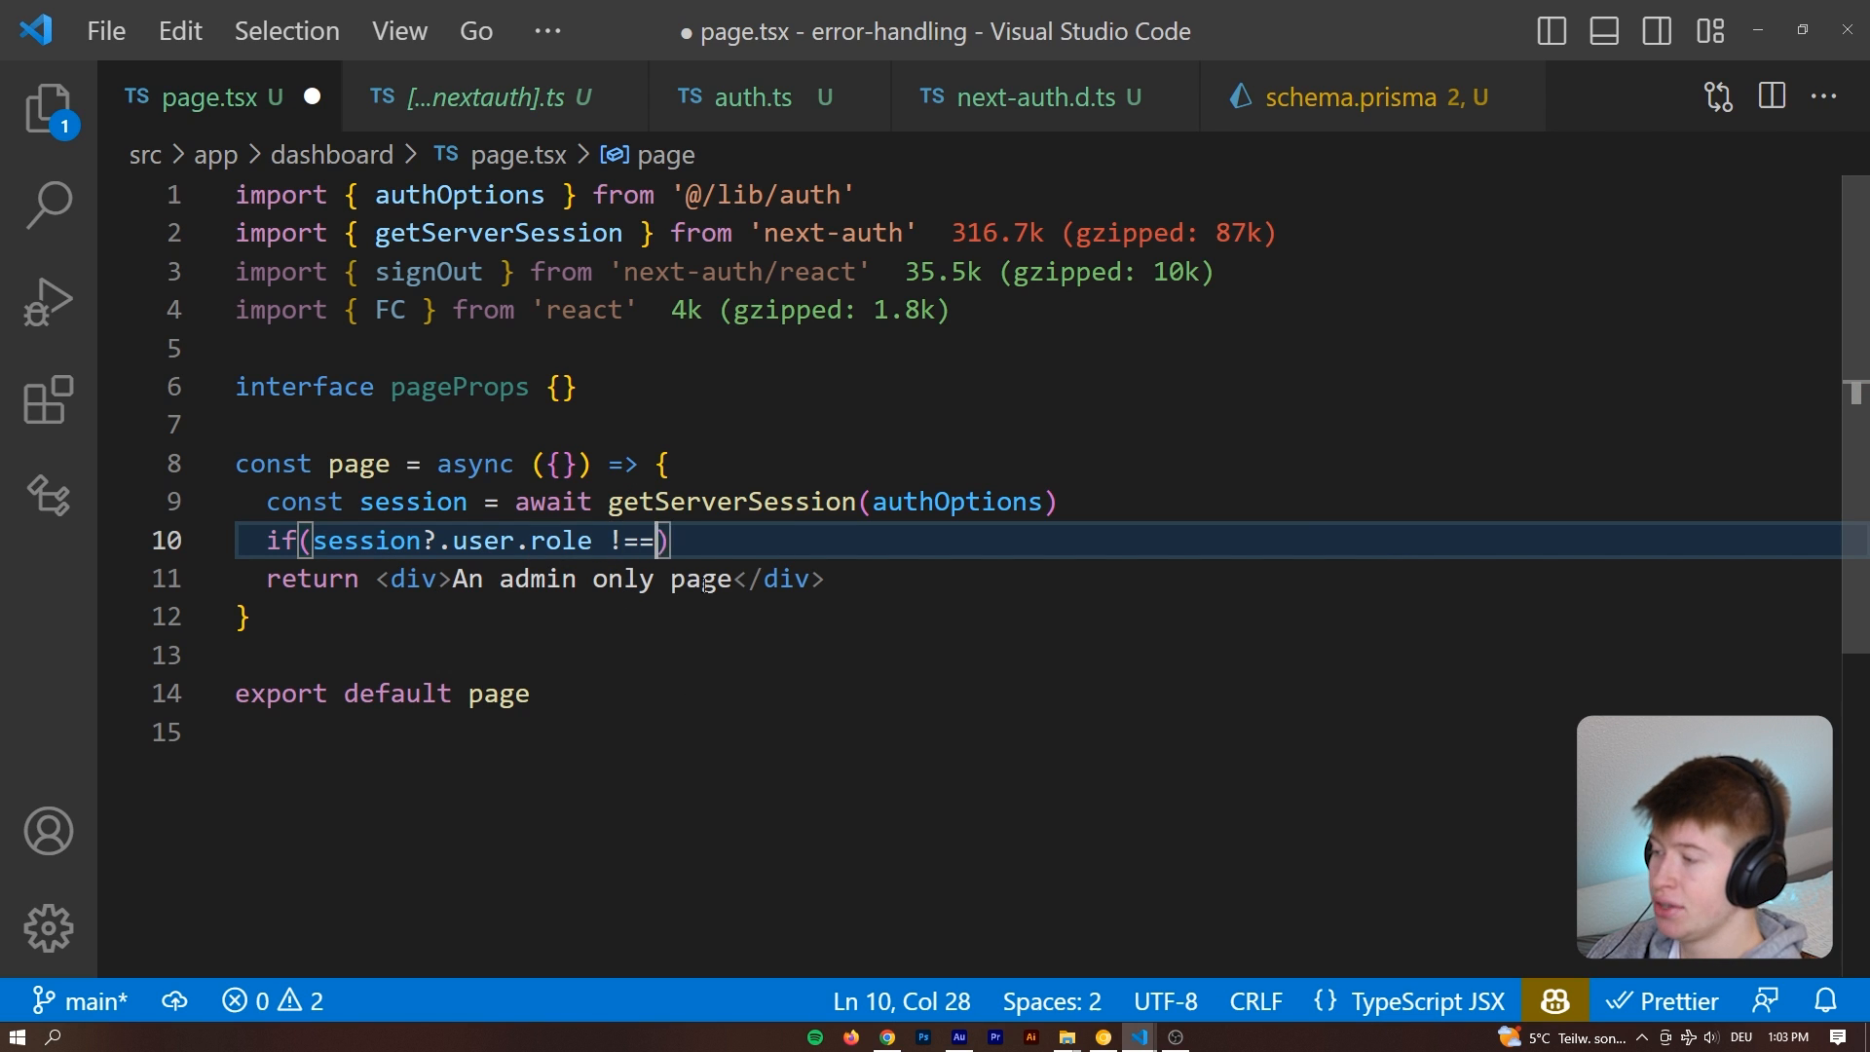
pyautogui.write('" "')
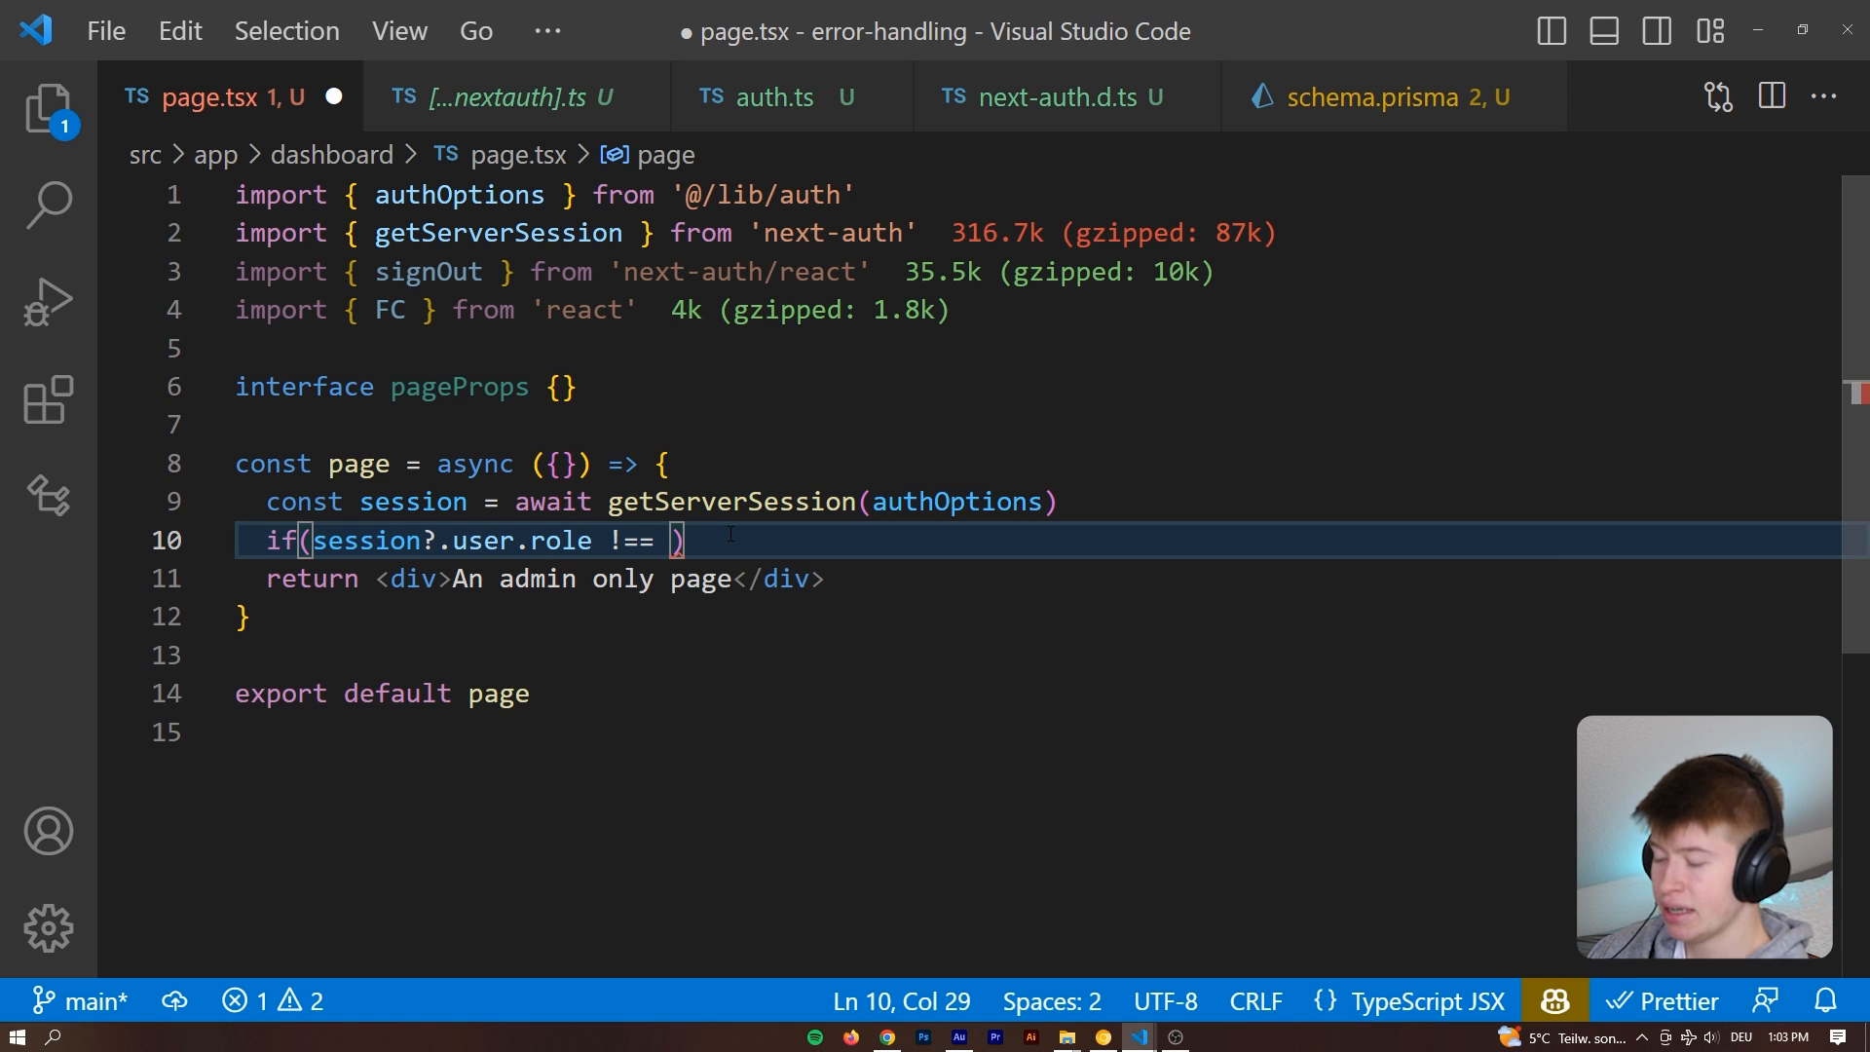
pyautogui.write("''")
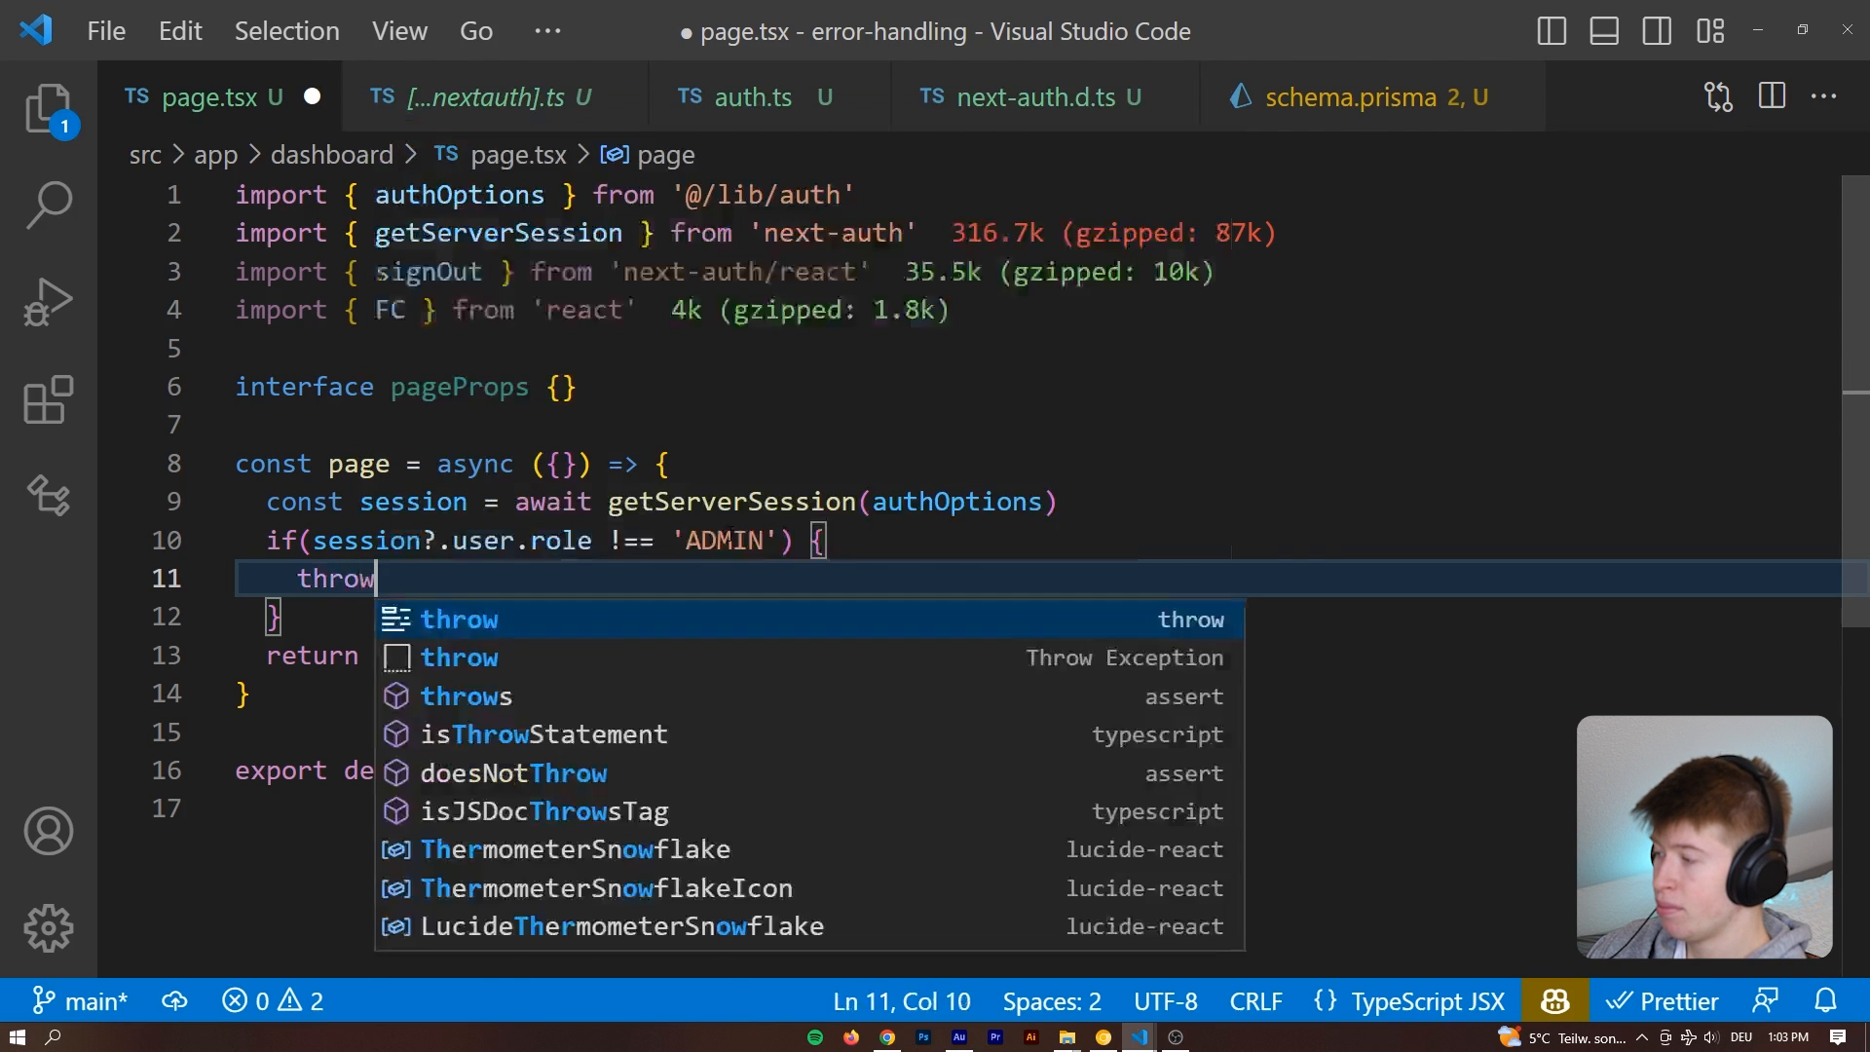
# Make that branch throw new Error('You need to be an admin.') and save the page
pyautogui.write("new Error('You need to be an")
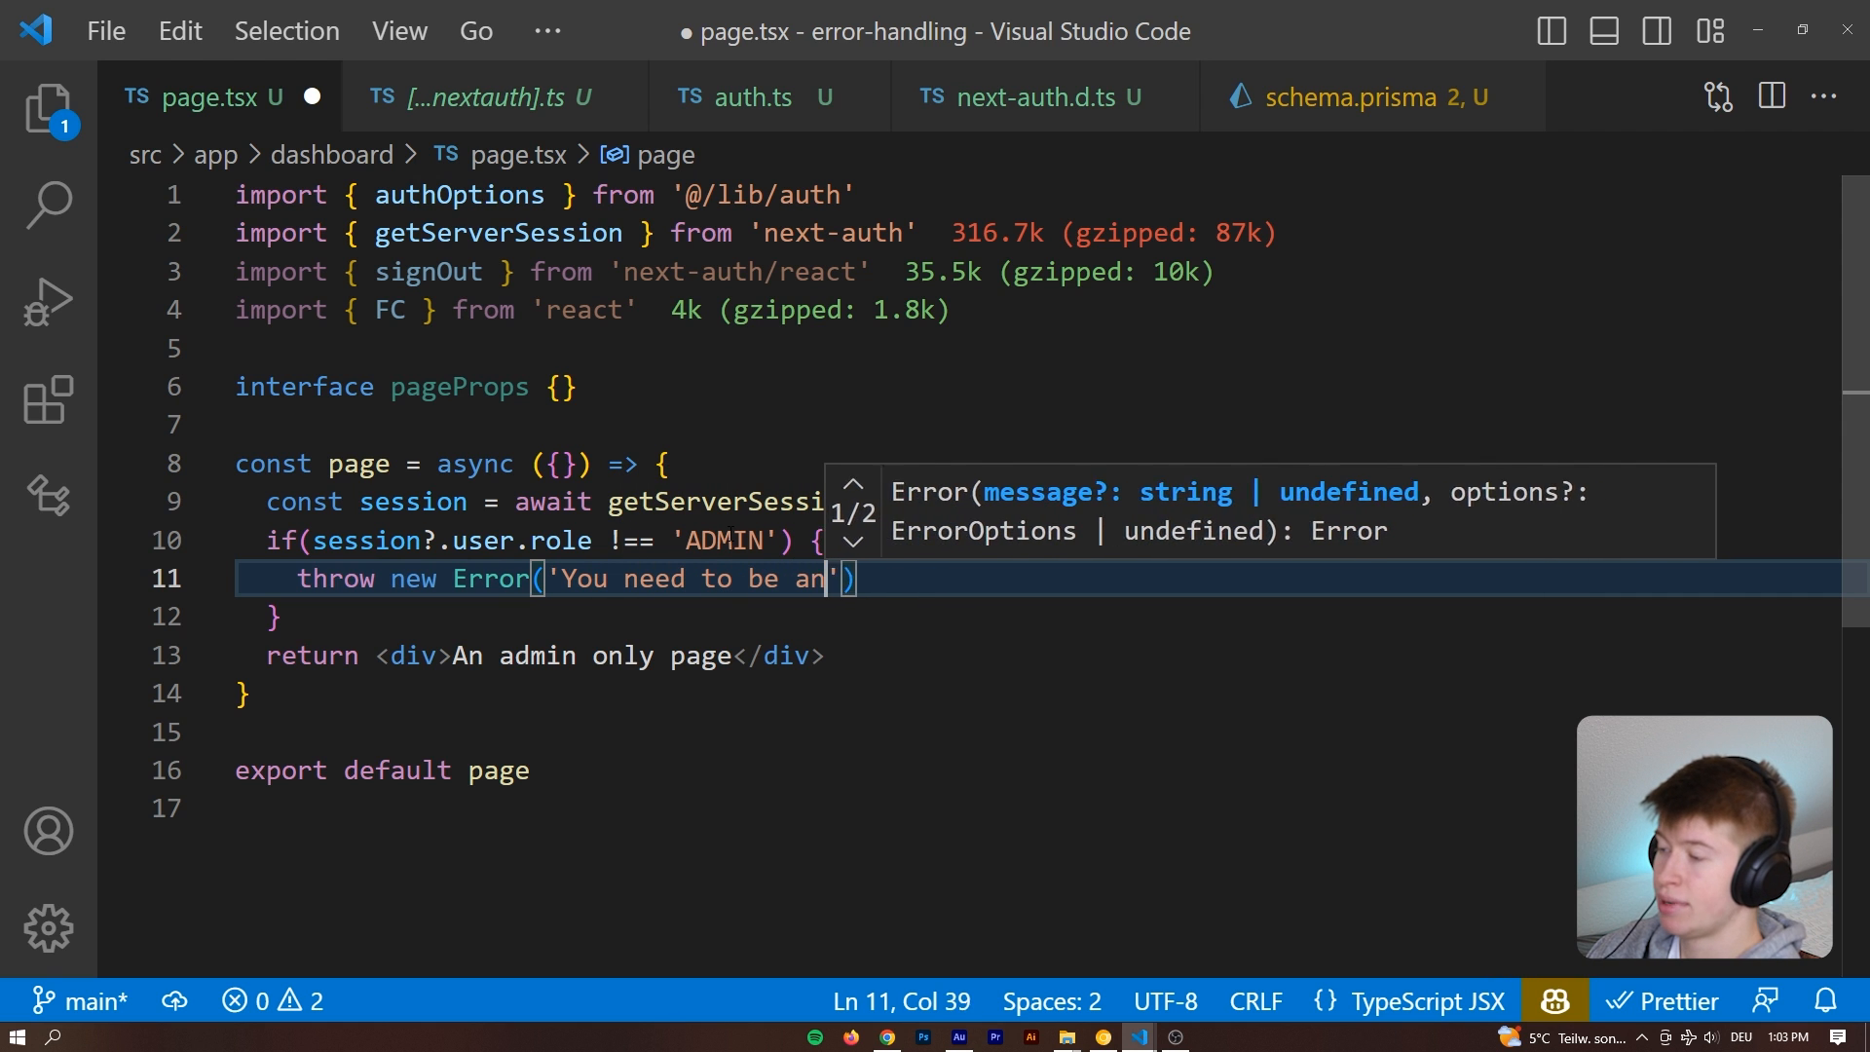
pyautogui.write('admin.')
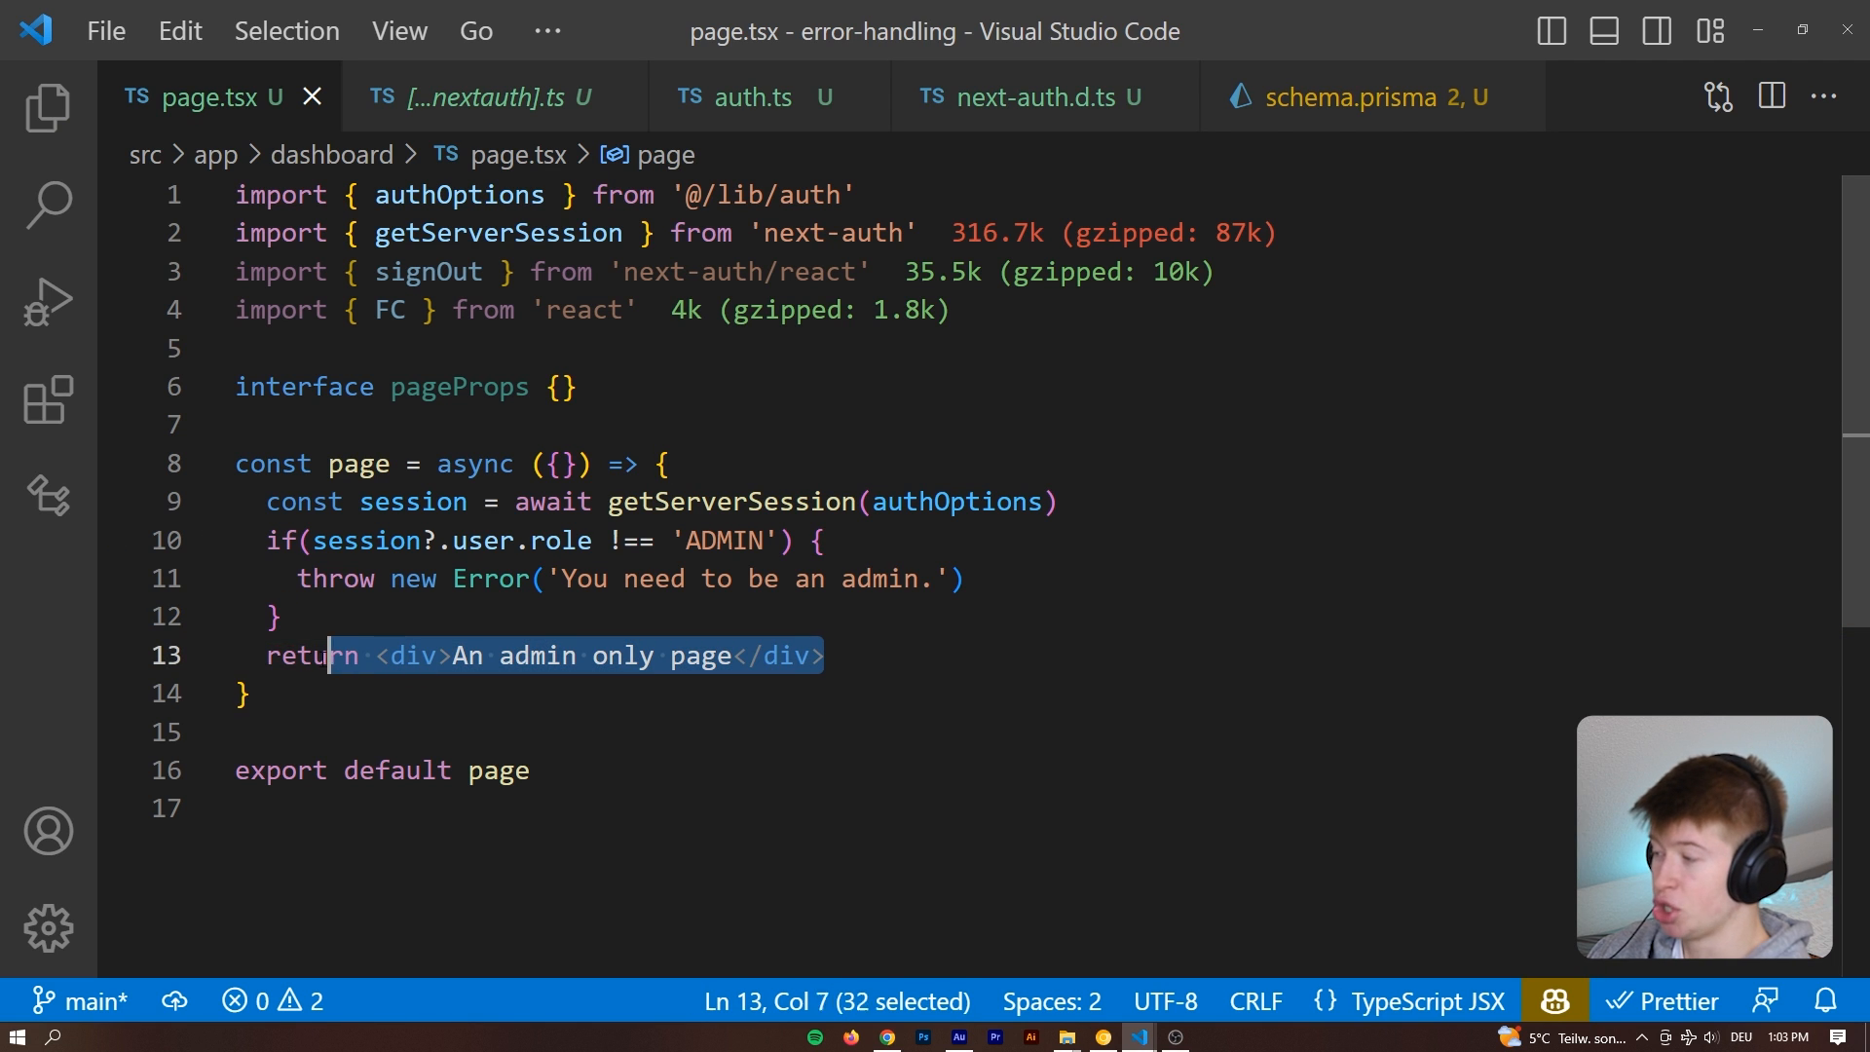
pyautogui.click(955, 579)
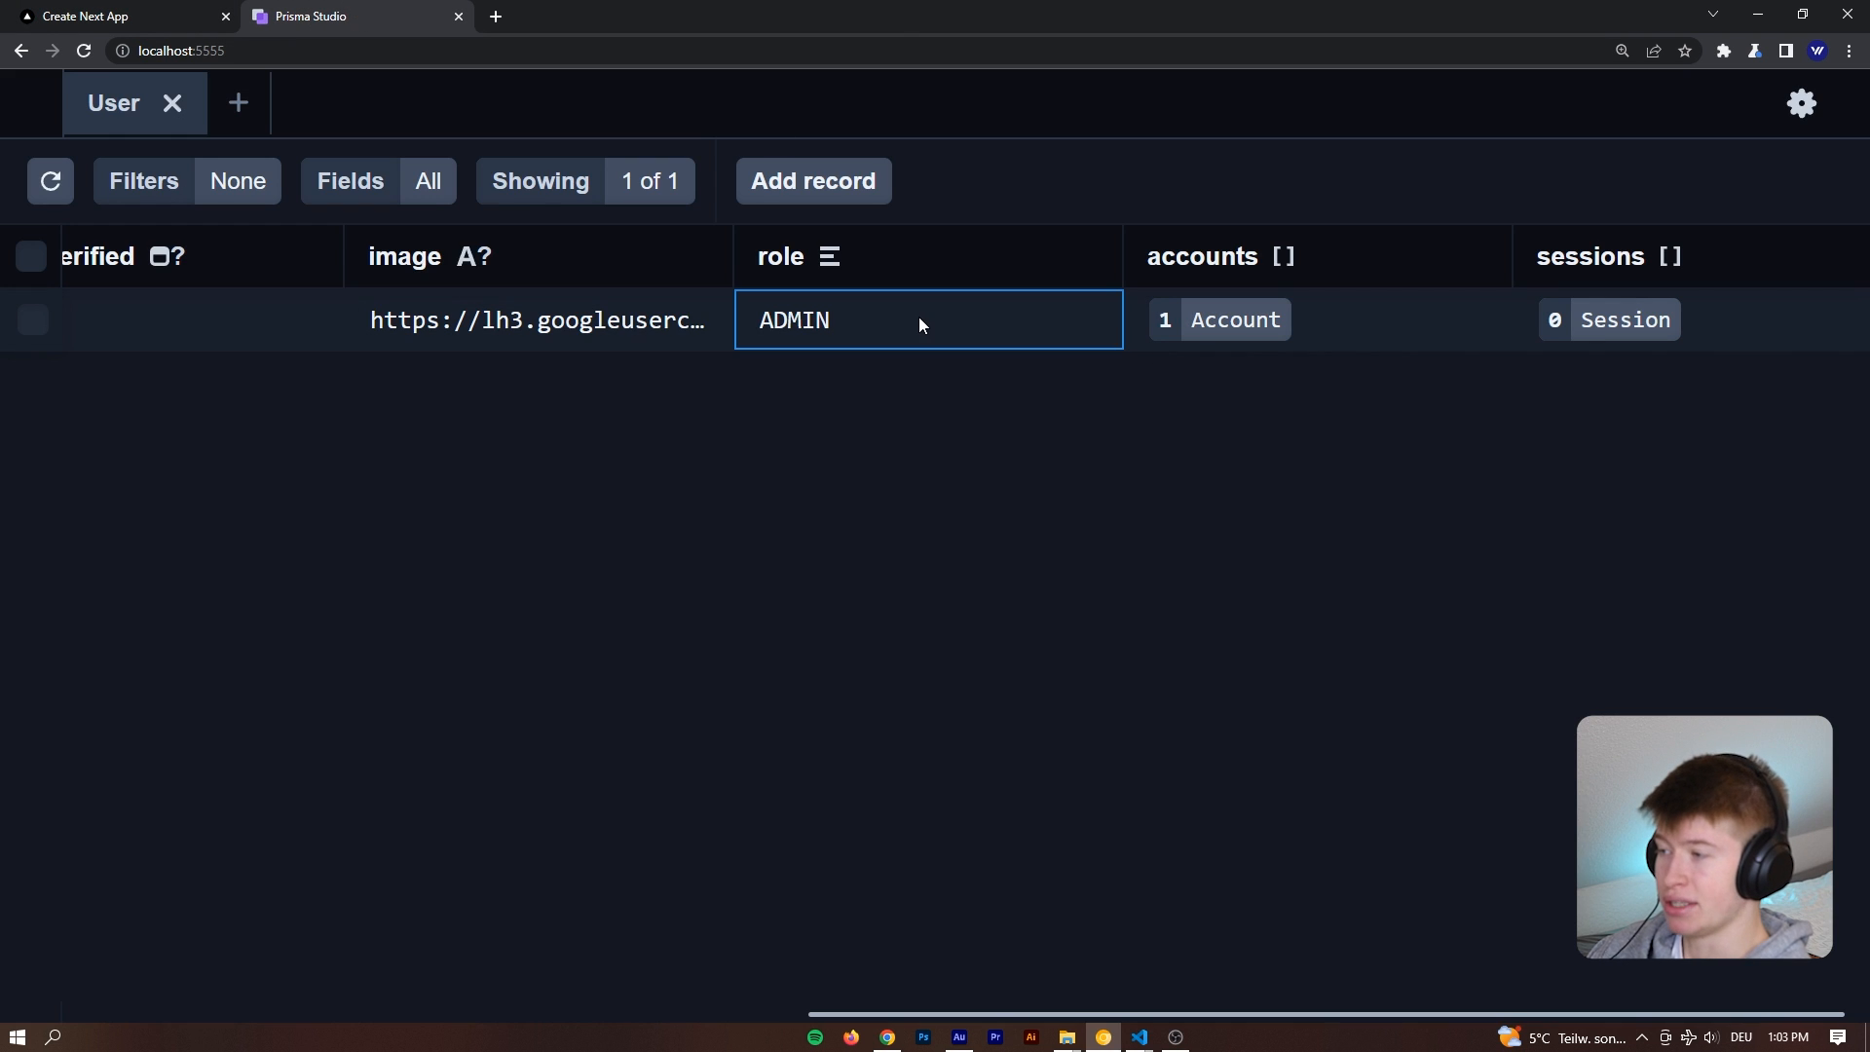
# Set the user's role to USER in Prisma Studio and reload the dashboard to see the admin error
pyautogui.write('USER')
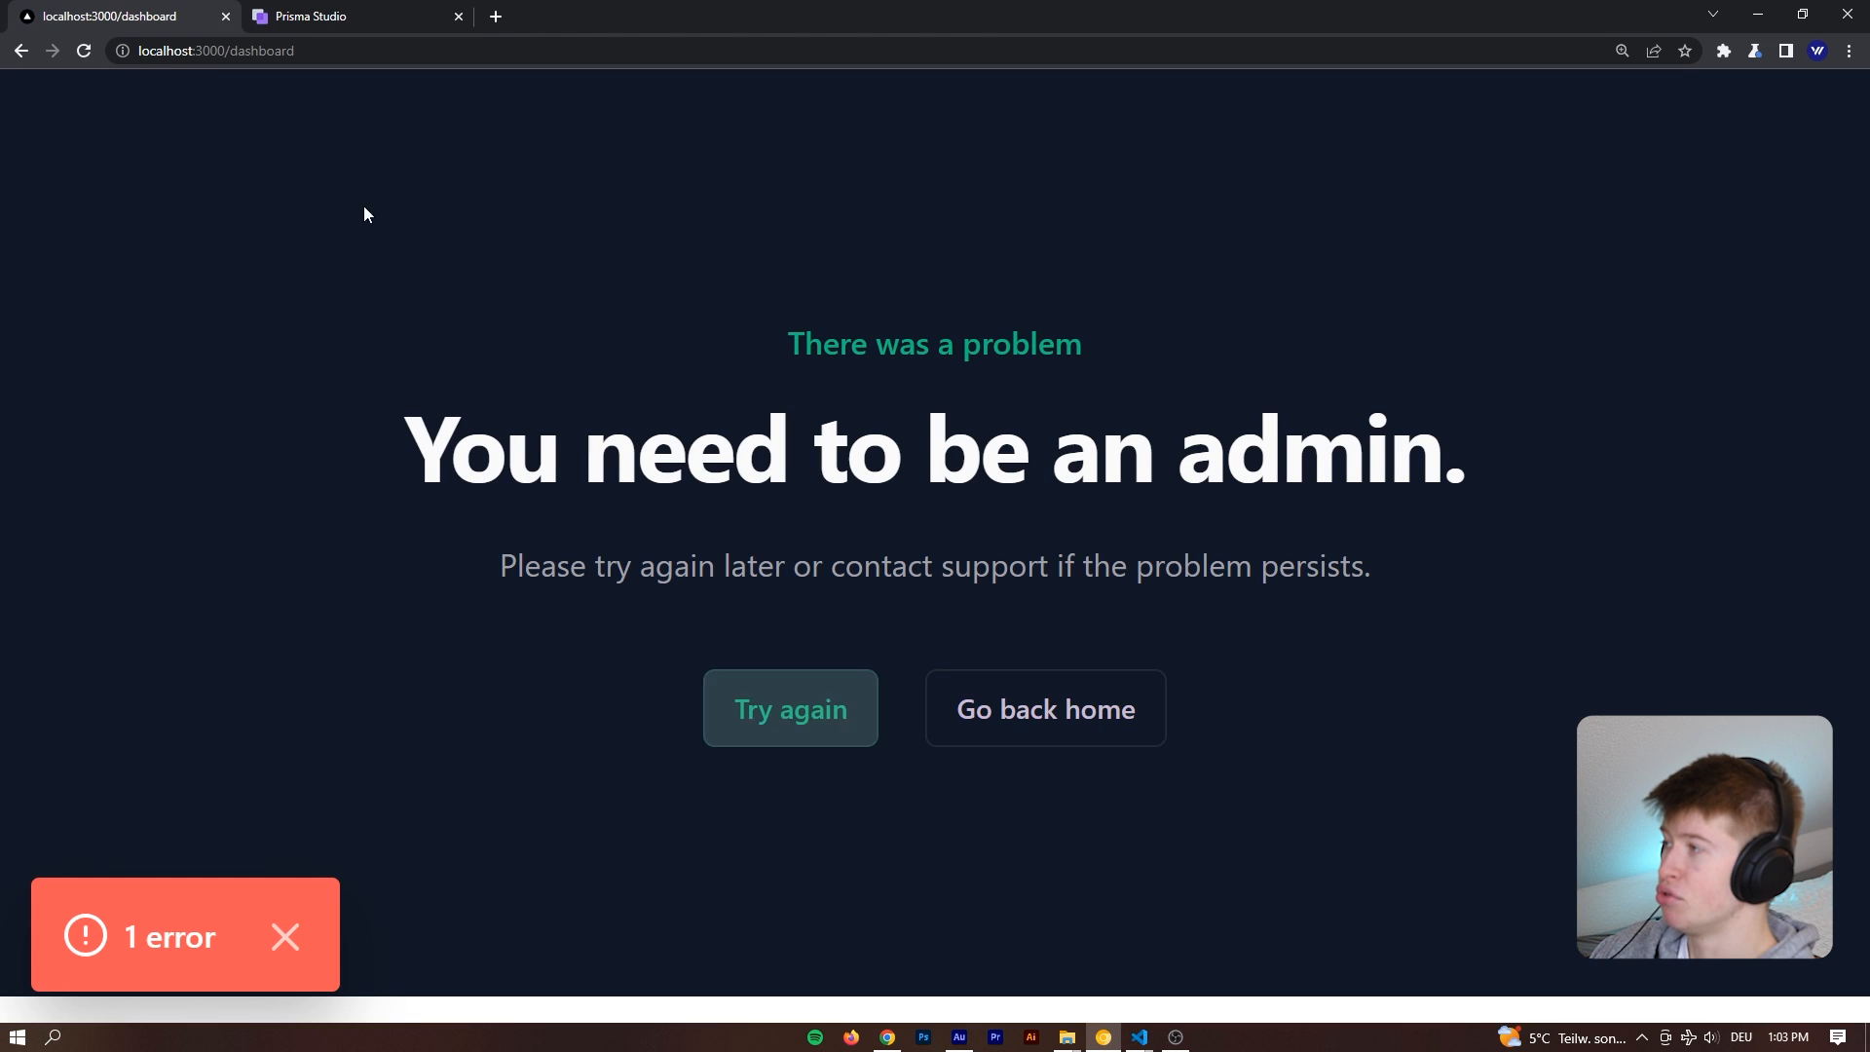
pyautogui.press('ctrl+plus')
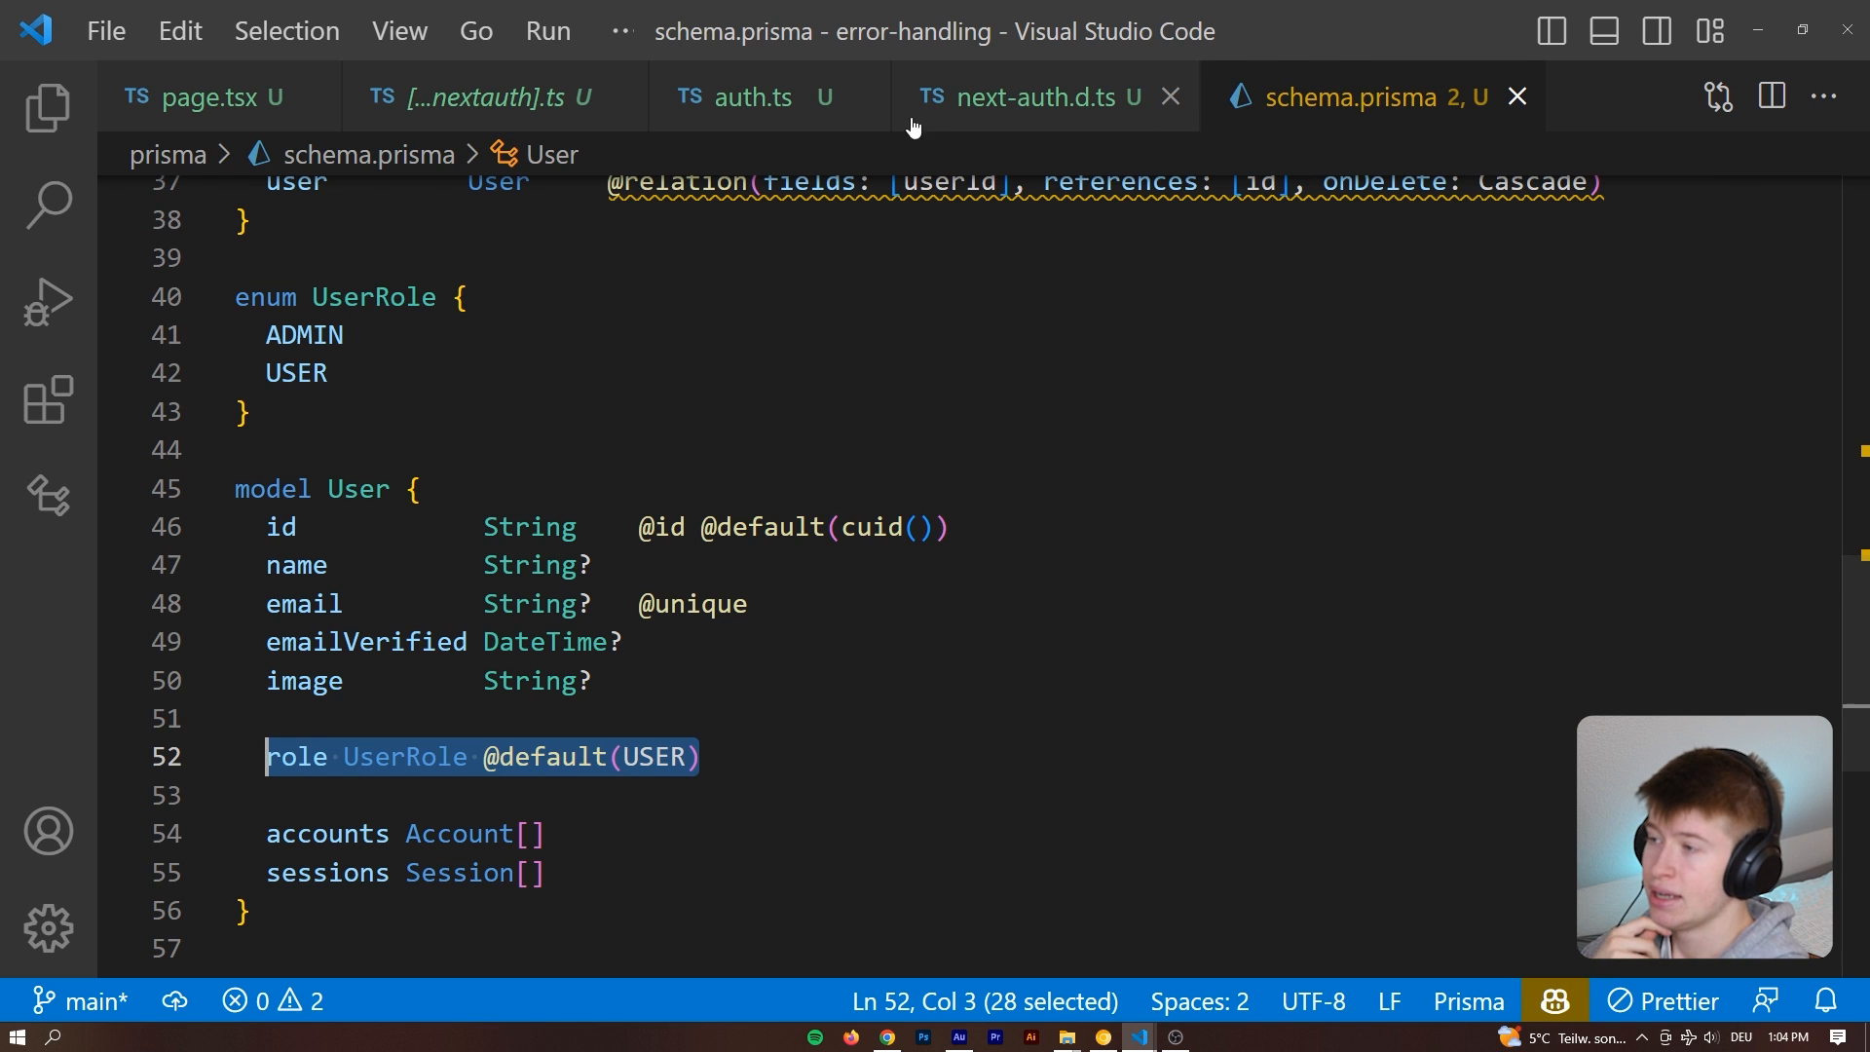
# Recap the role fields across schema.prisma, auth.ts and next-auth.d.ts, returning to page.tsx's admin check
pyautogui.click(734, 98)
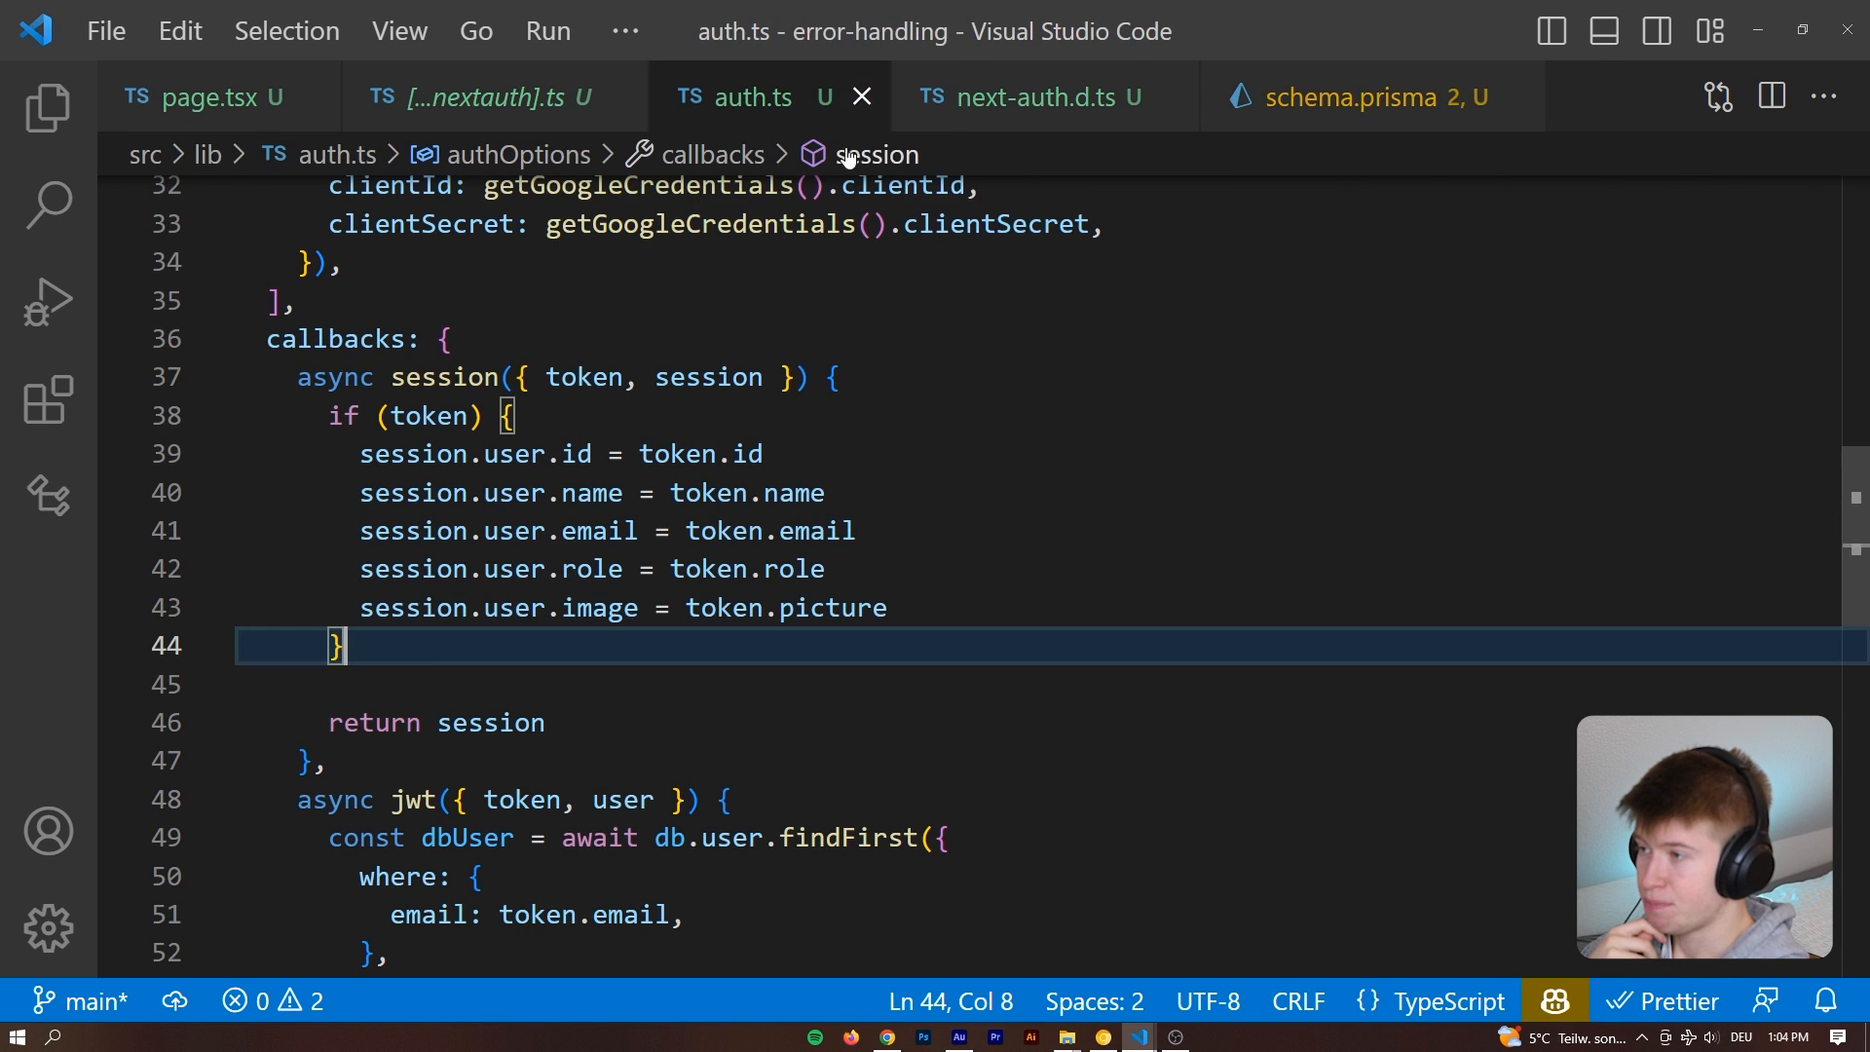
pyautogui.click(1040, 98)
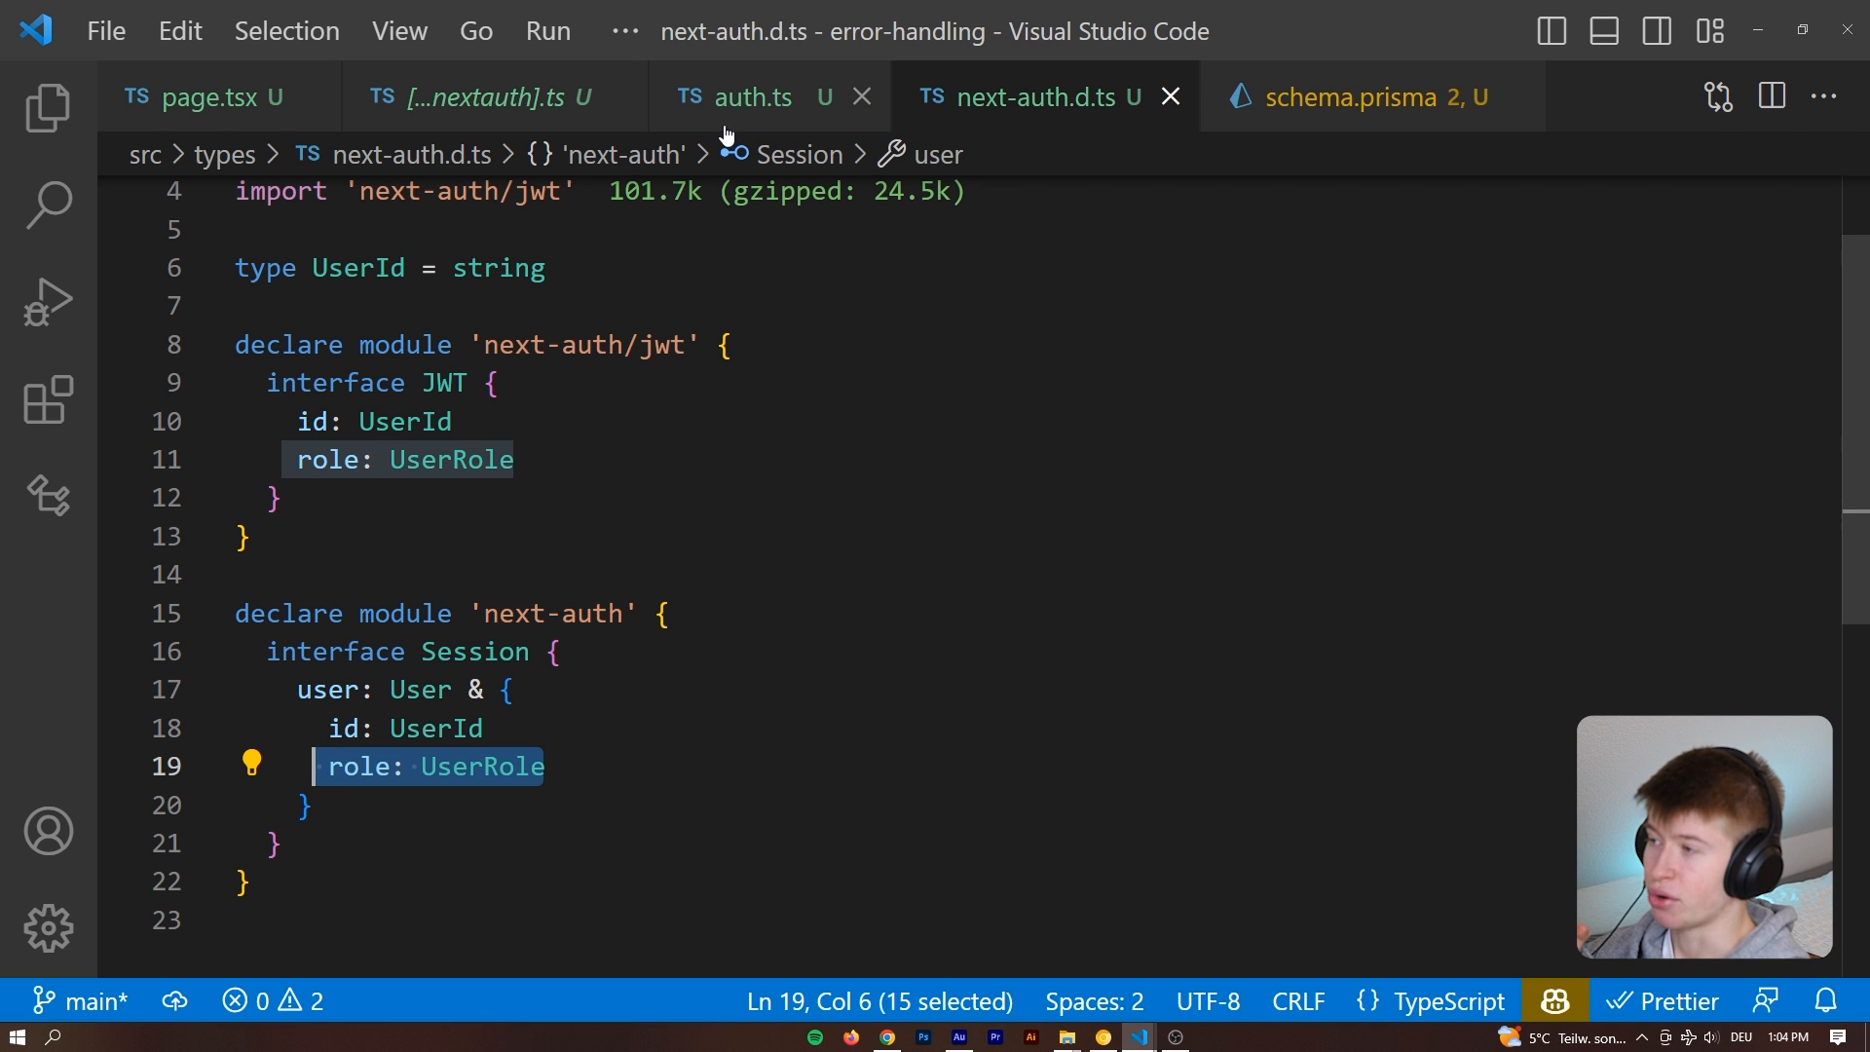
pyautogui.click(734, 98)
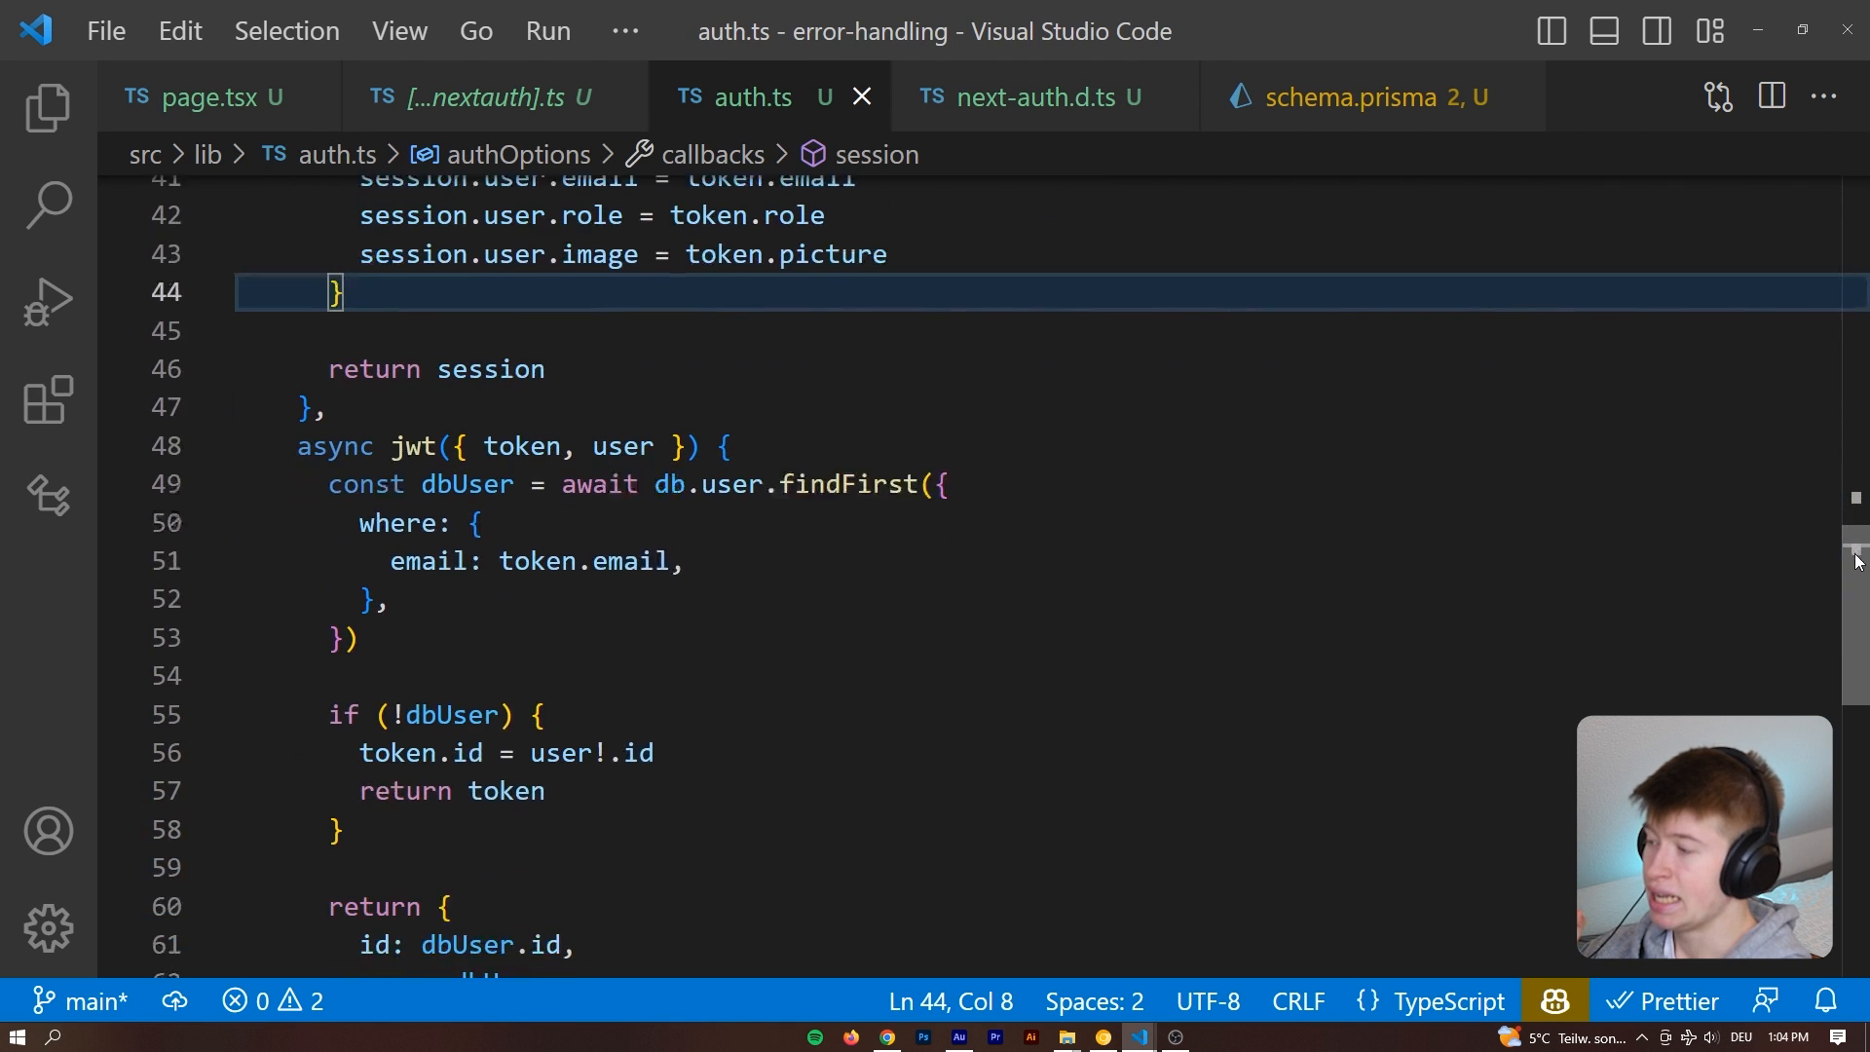
pyautogui.scroll(-3)
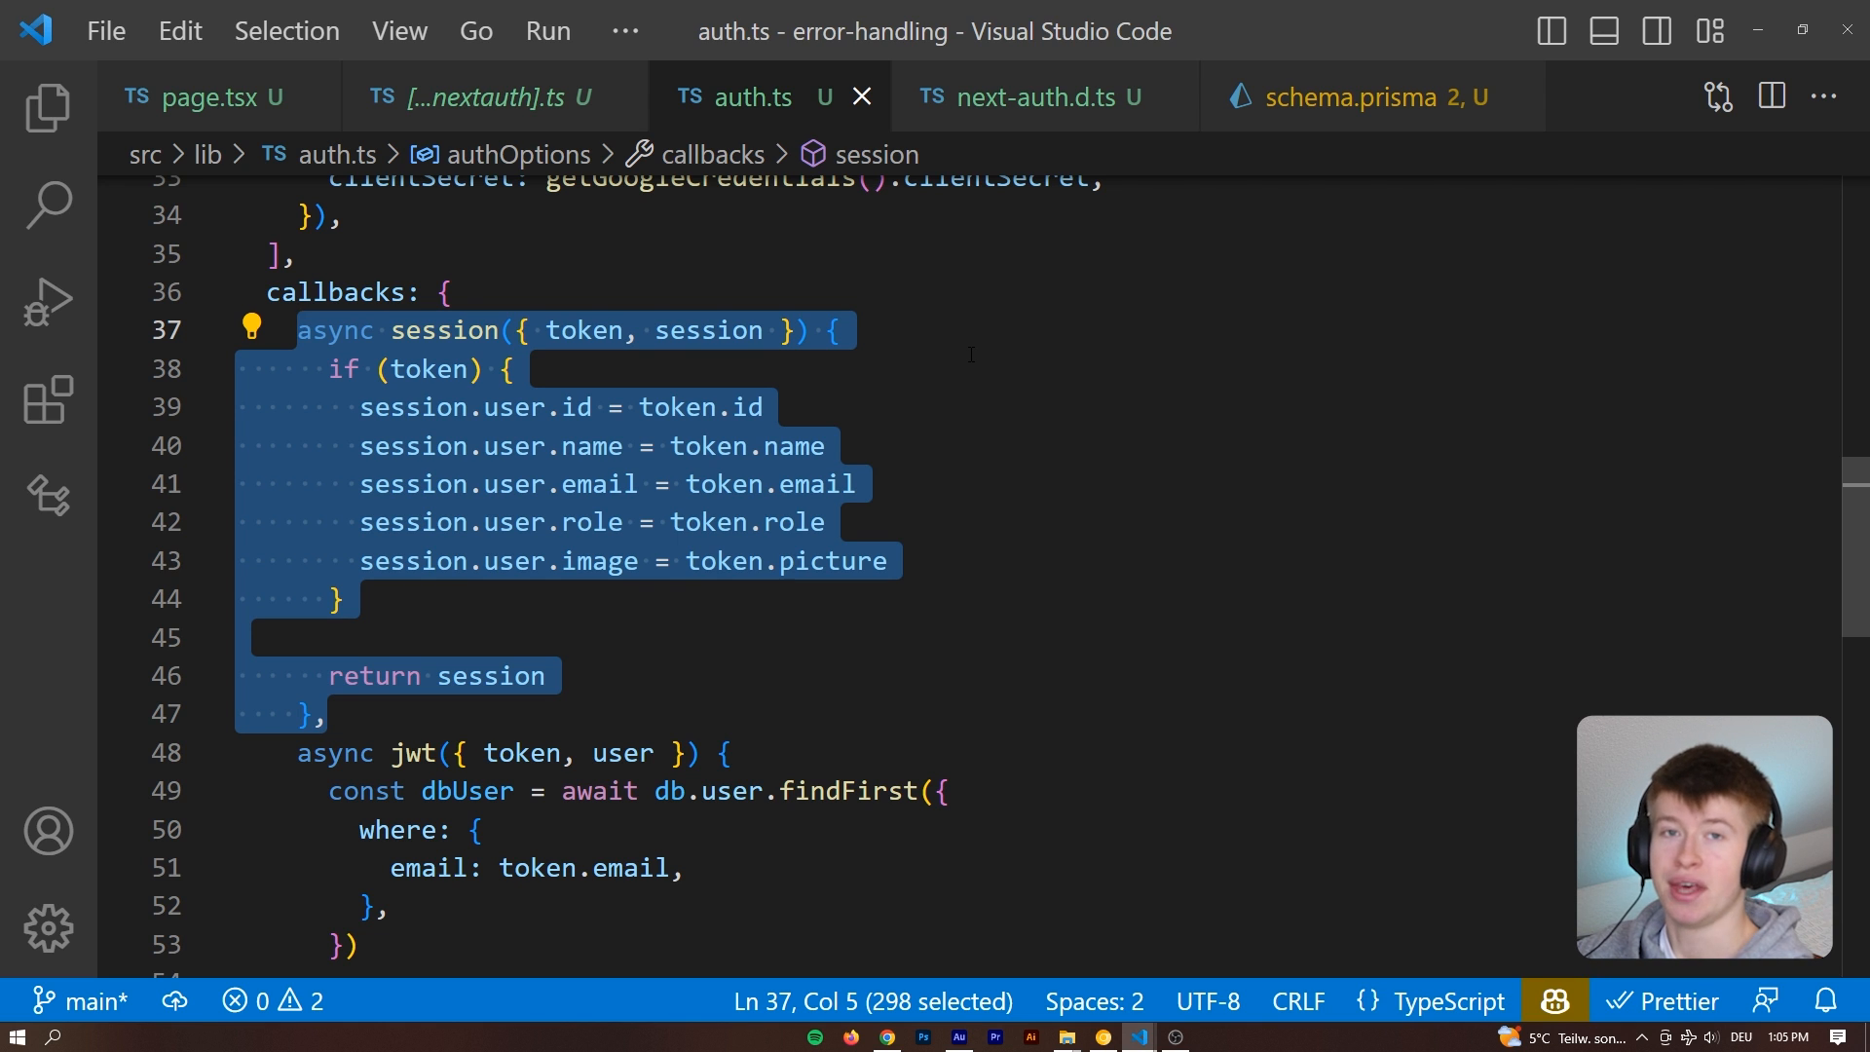
pyautogui.click(203, 97)
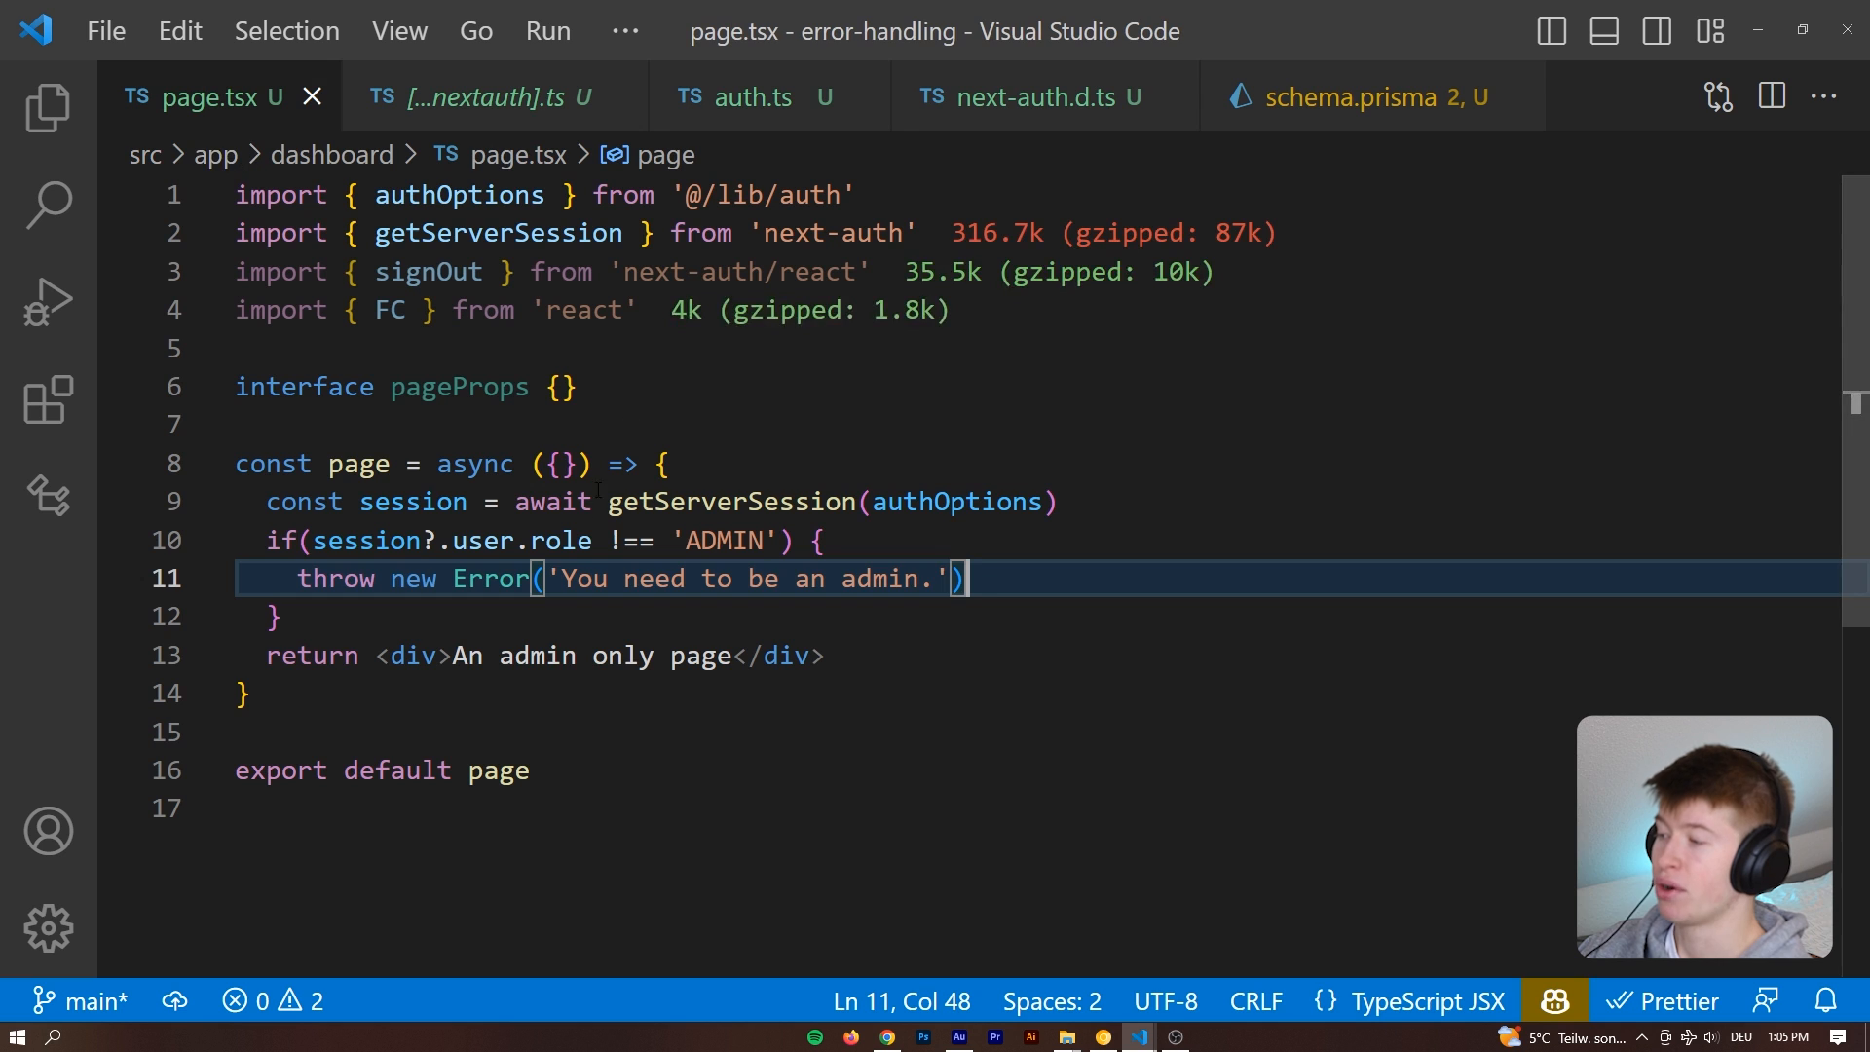